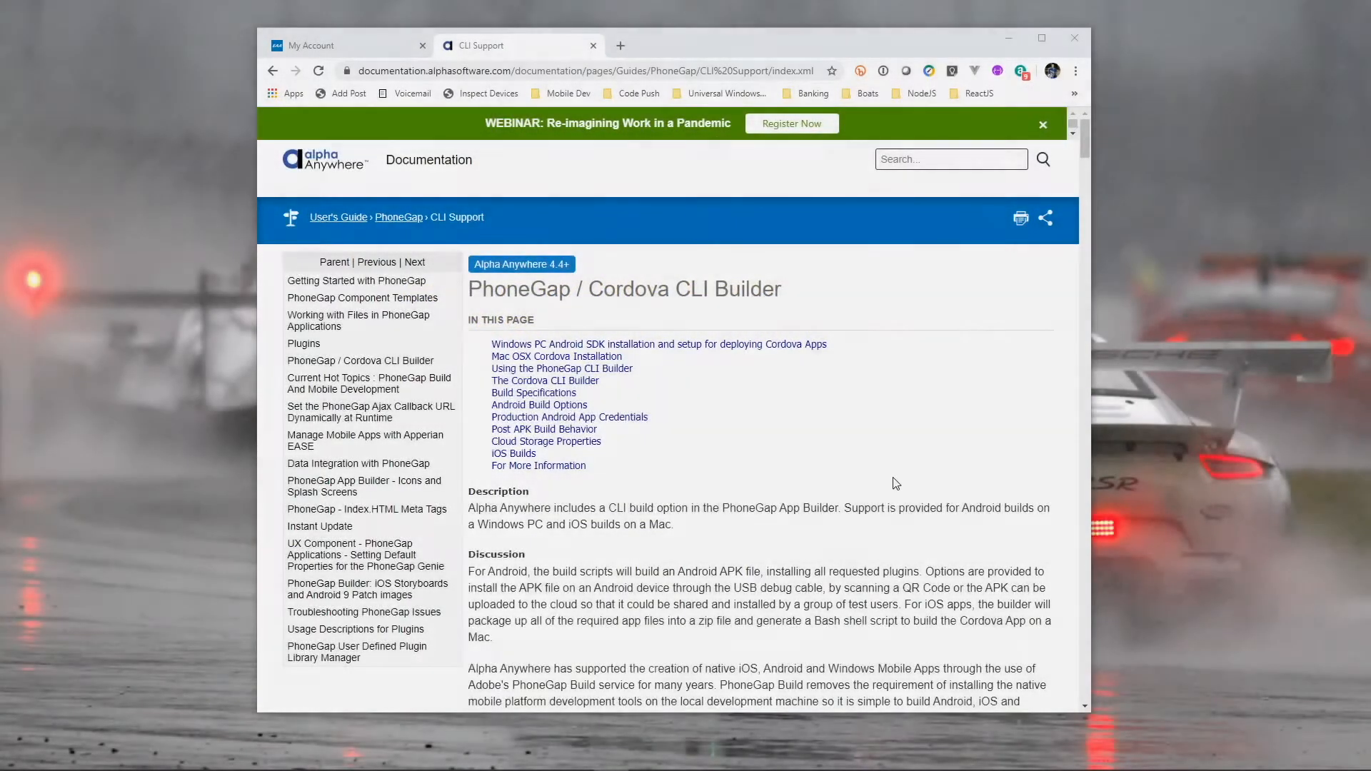
pyautogui.moveTo(878, 429)
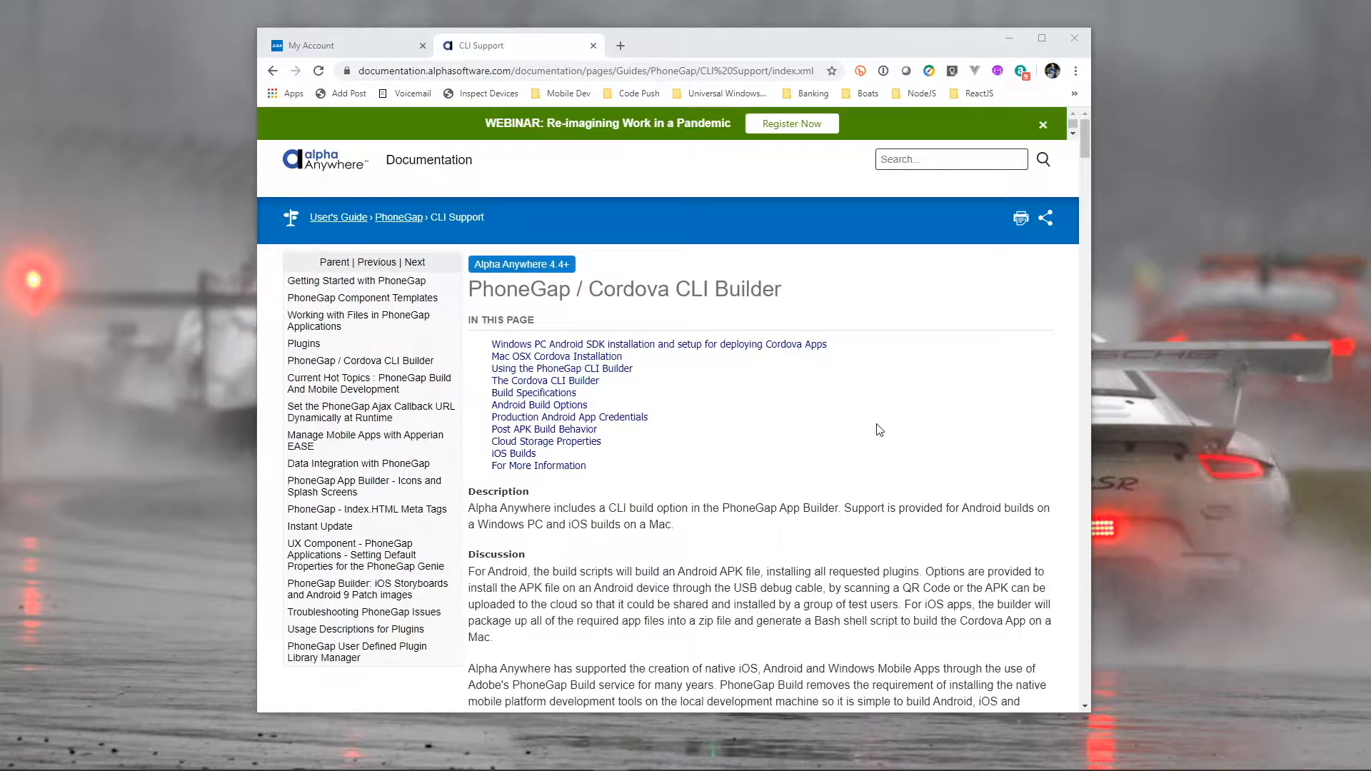
pyautogui.moveTo(845, 456)
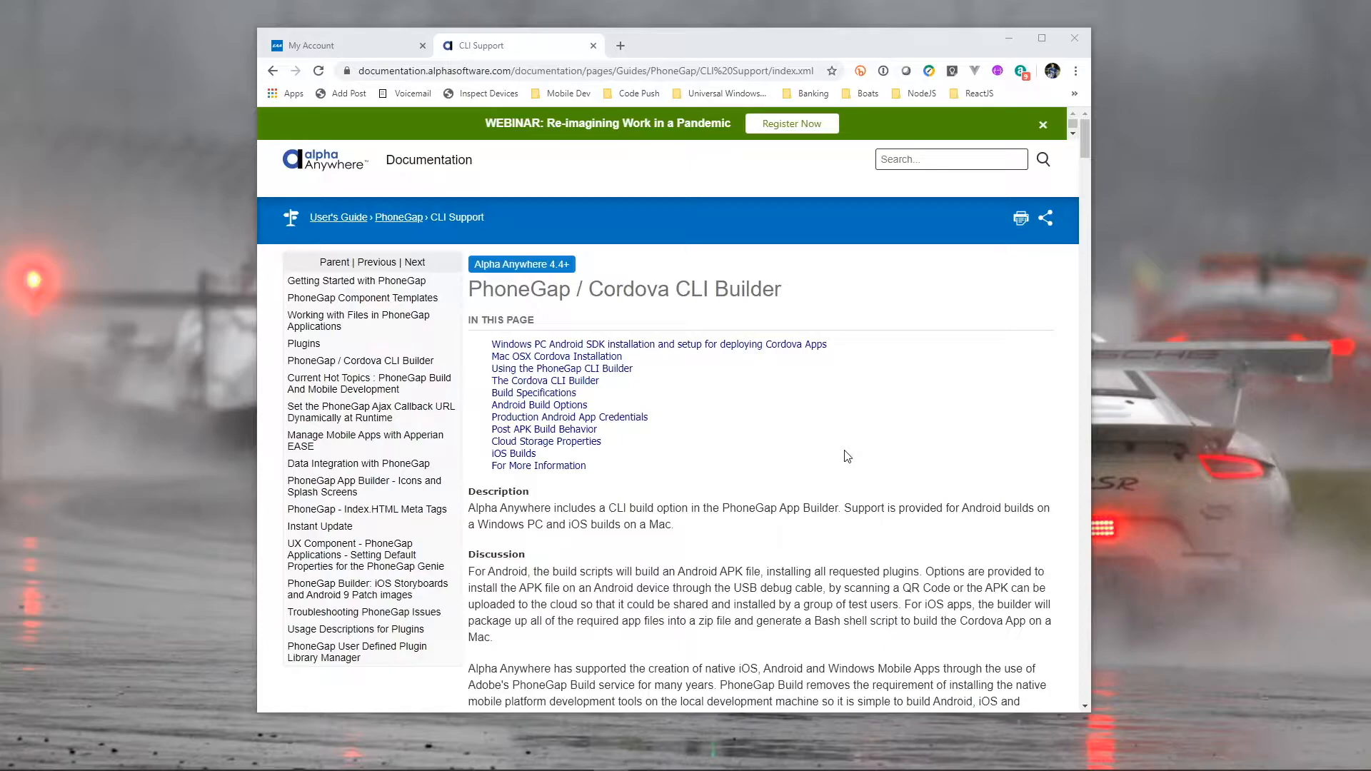
pyautogui.moveTo(778, 564)
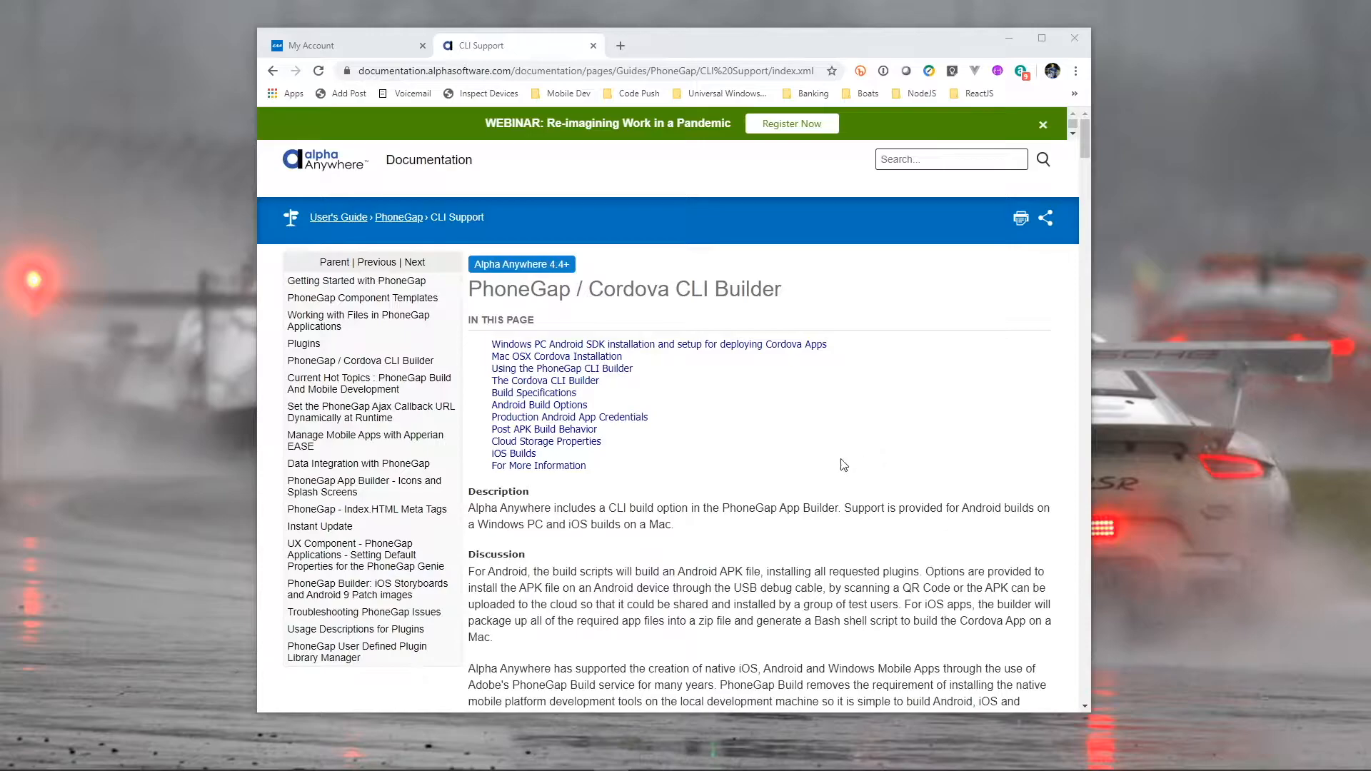
# Scroll the CLI Support page to the Windows PC Android SDK setup section.
pyautogui.scroll(-3)
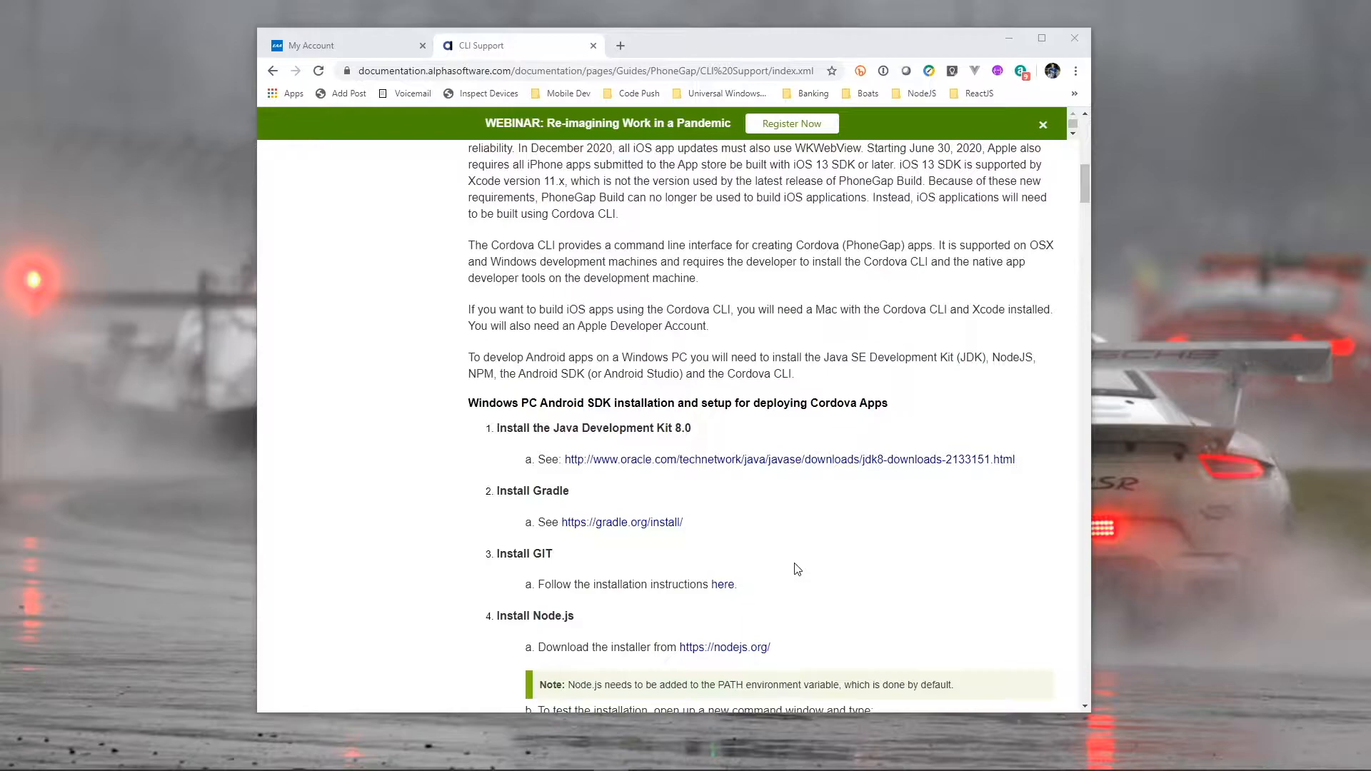
pyautogui.moveTo(787, 574)
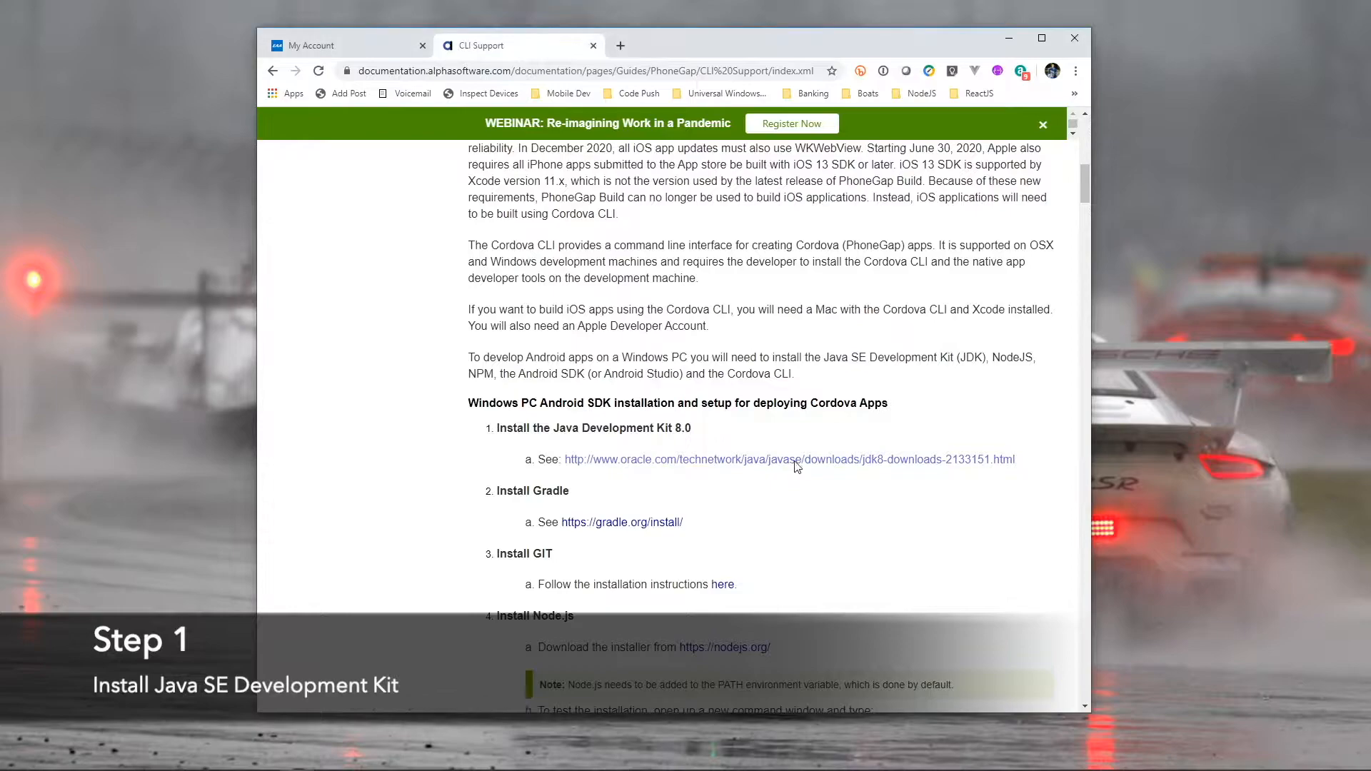
# Accept the Oracle license and download jdk-8u251-windows-x64.exe (212 MB).
pyautogui.click(788, 459)
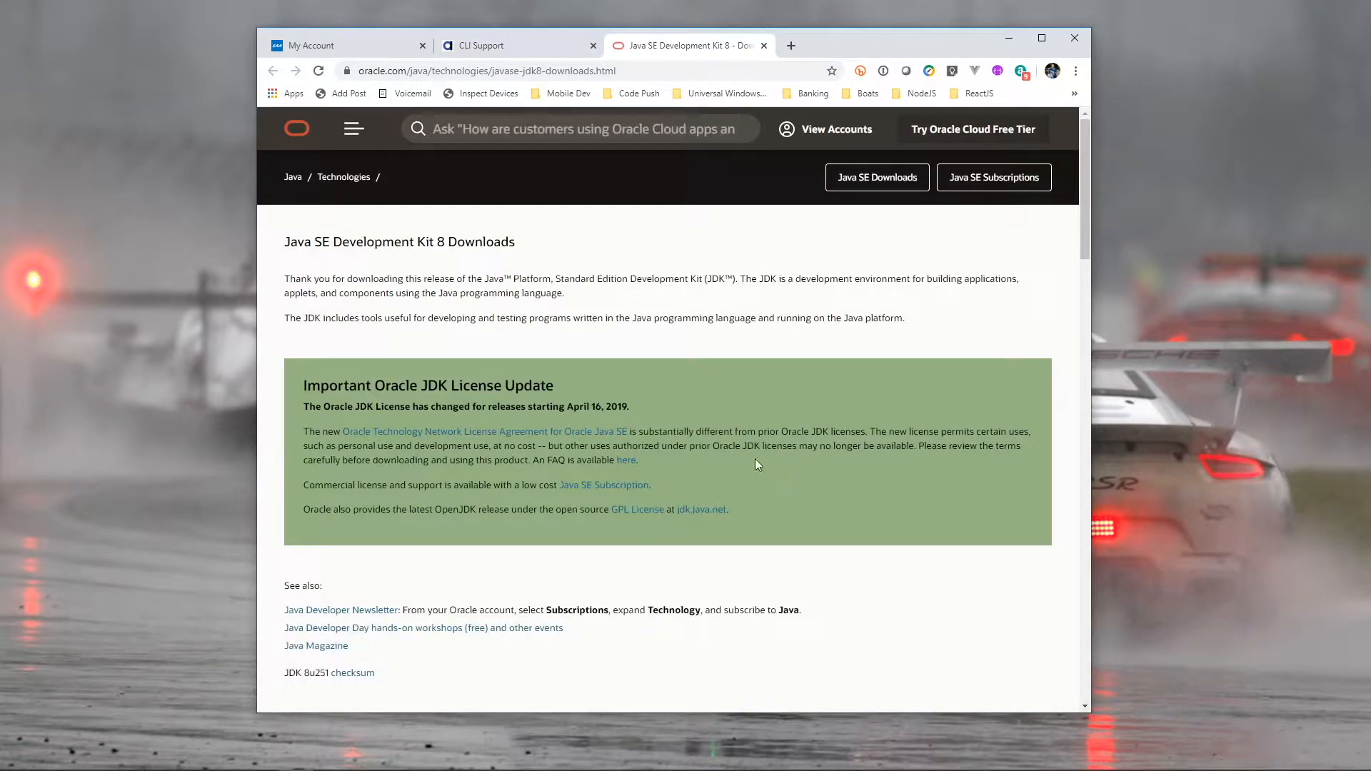
pyautogui.scroll(-3)
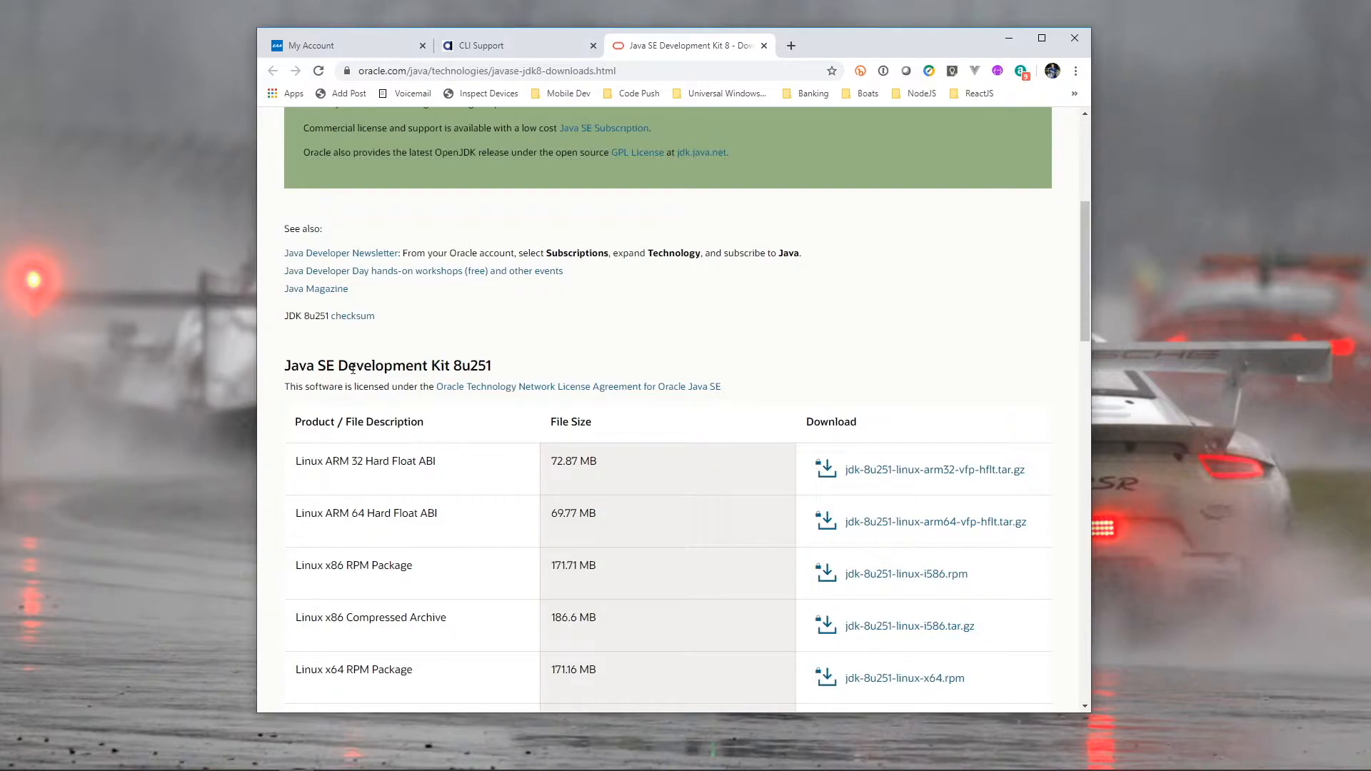
pyautogui.scroll(-3)
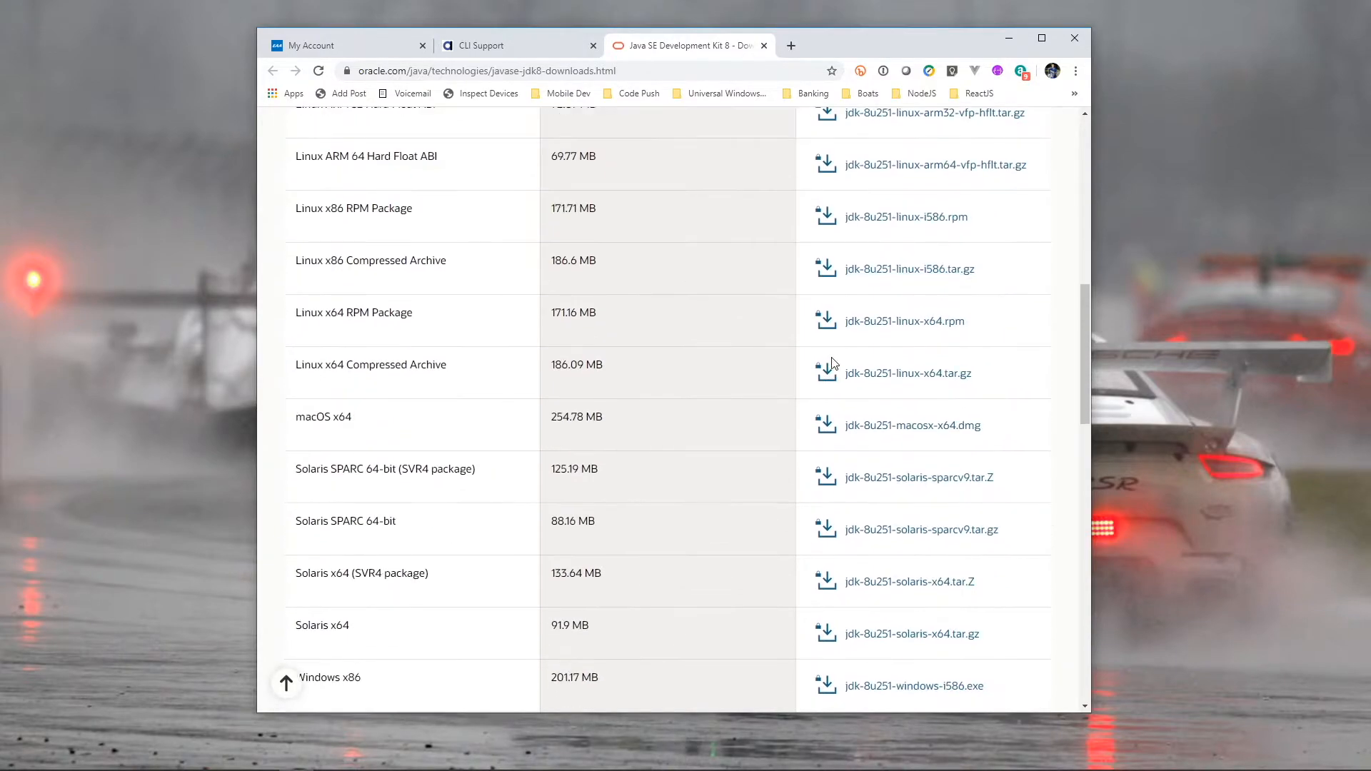
pyautogui.scroll(-3)
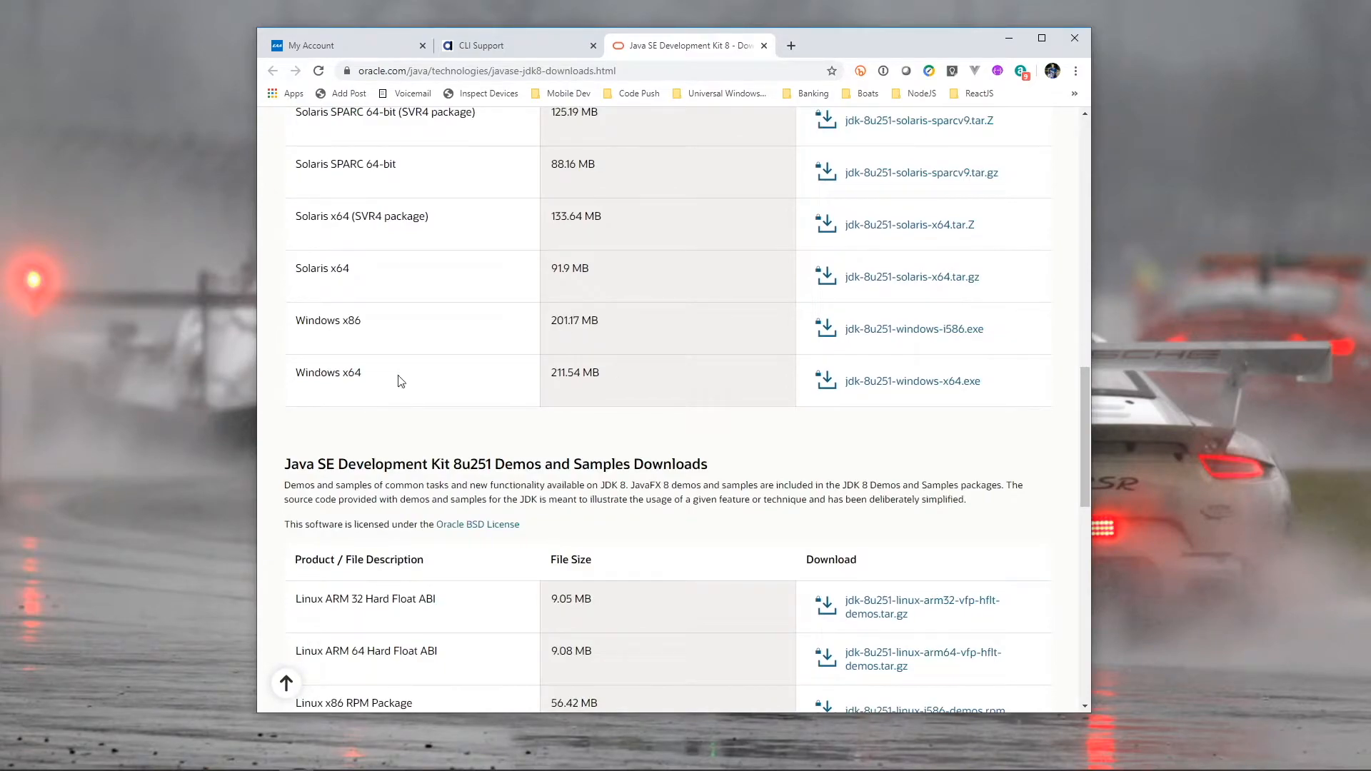
pyautogui.moveTo(858, 424)
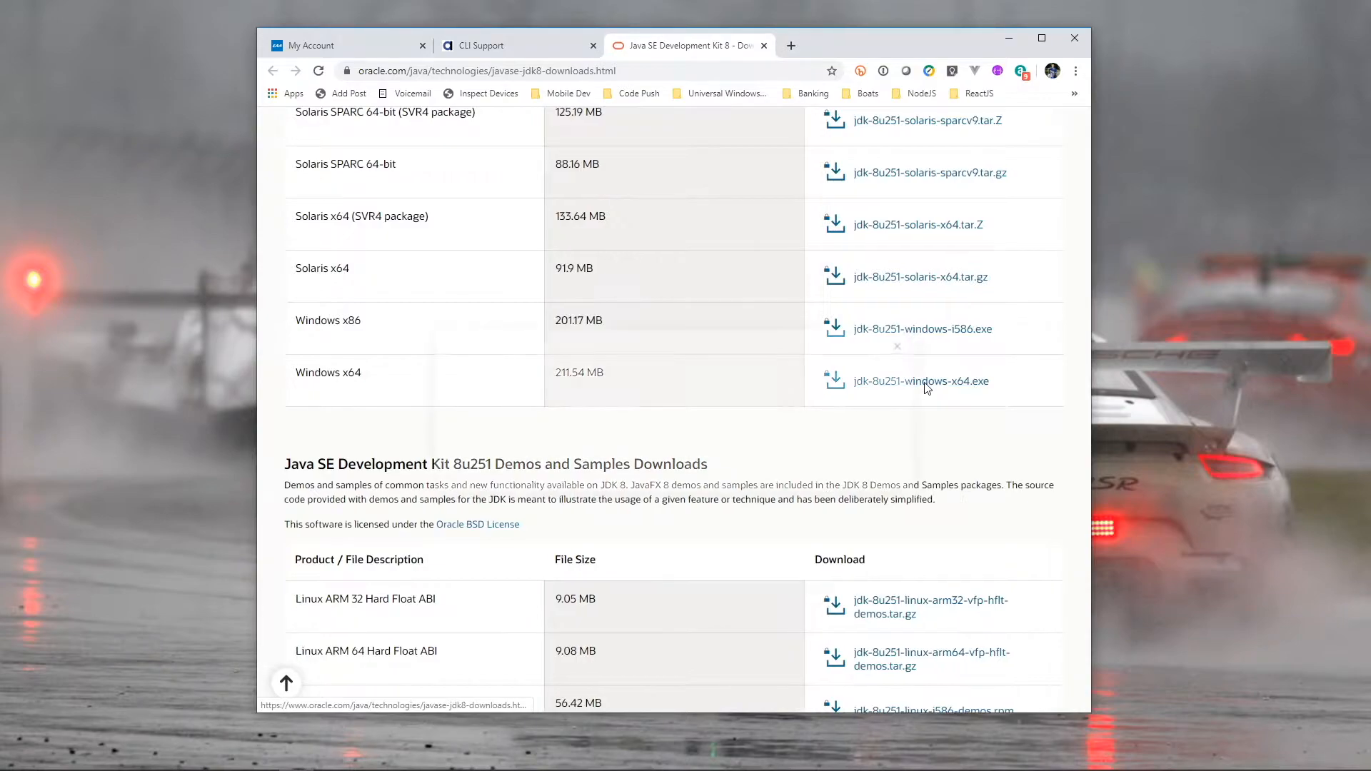
pyautogui.click(919, 381)
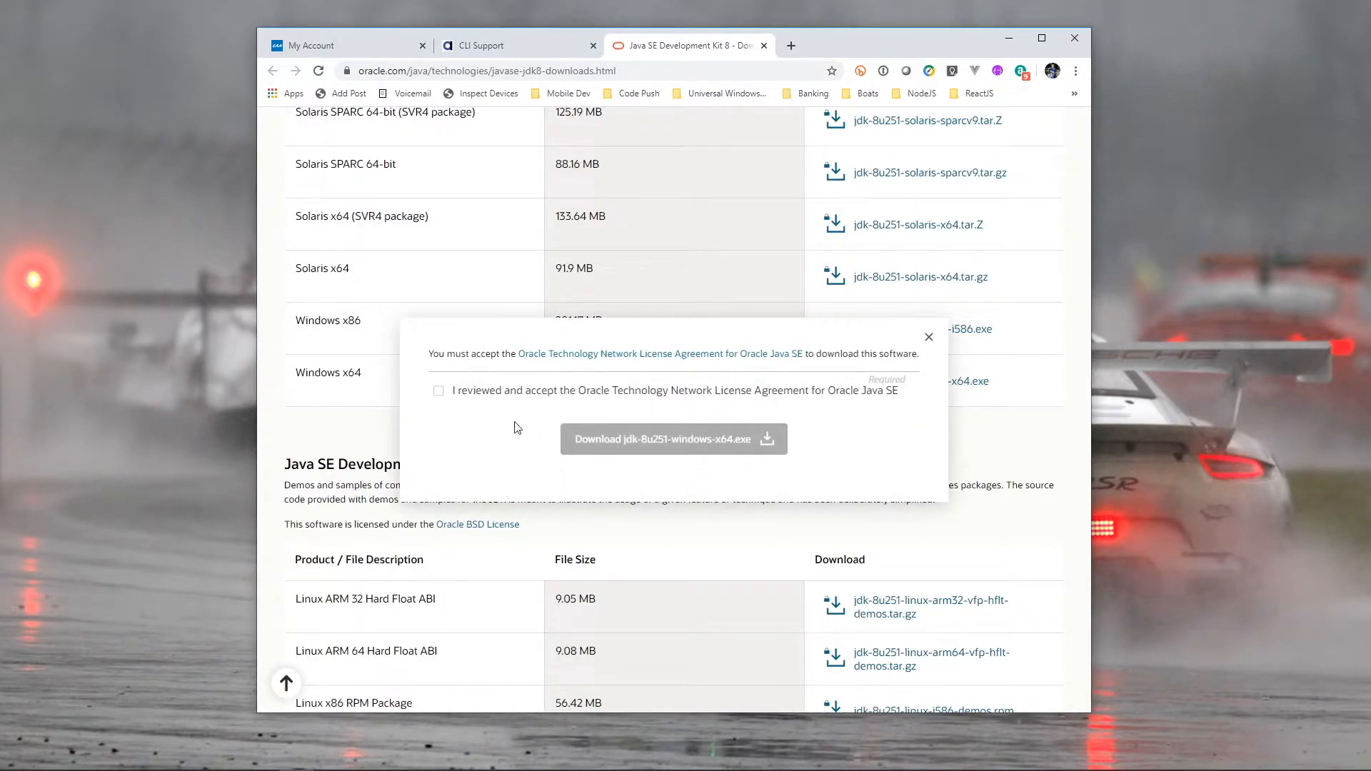
pyautogui.click(437, 390)
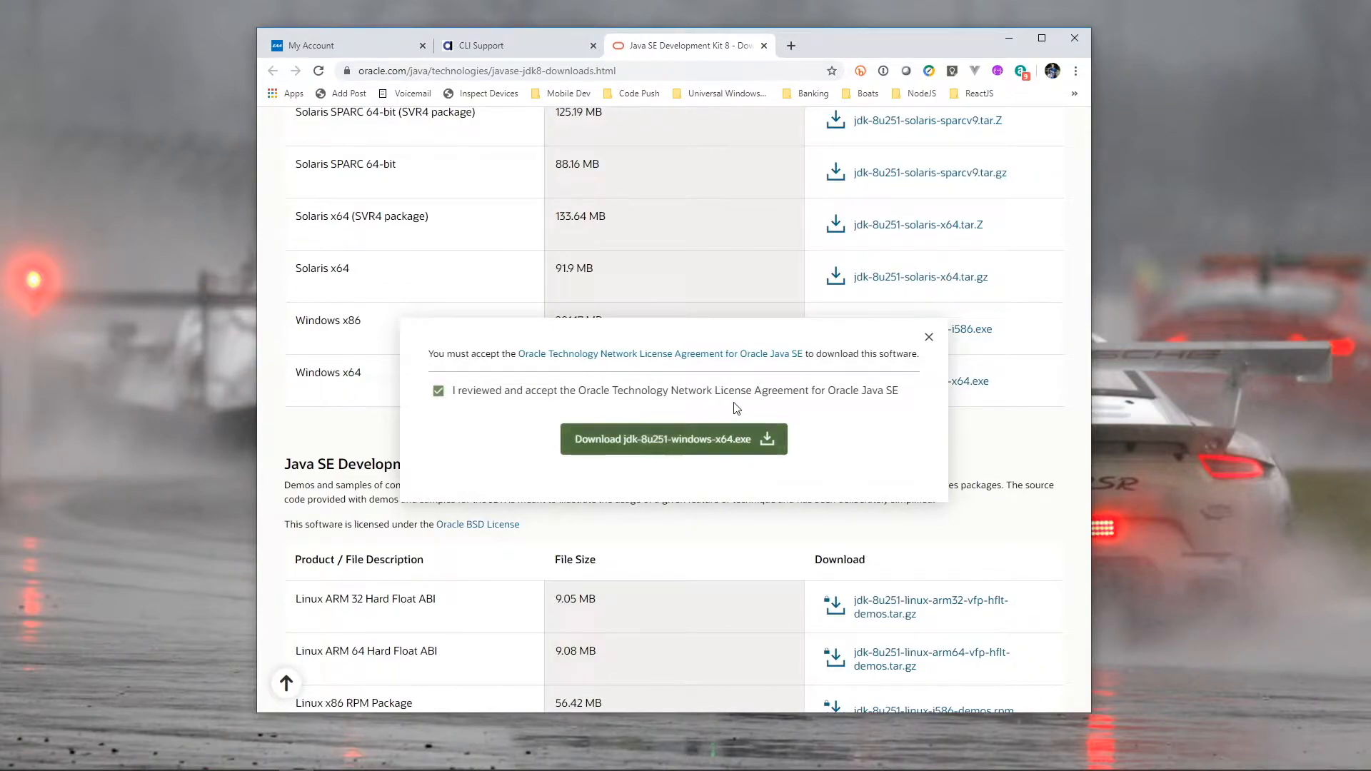
pyautogui.click(672, 437)
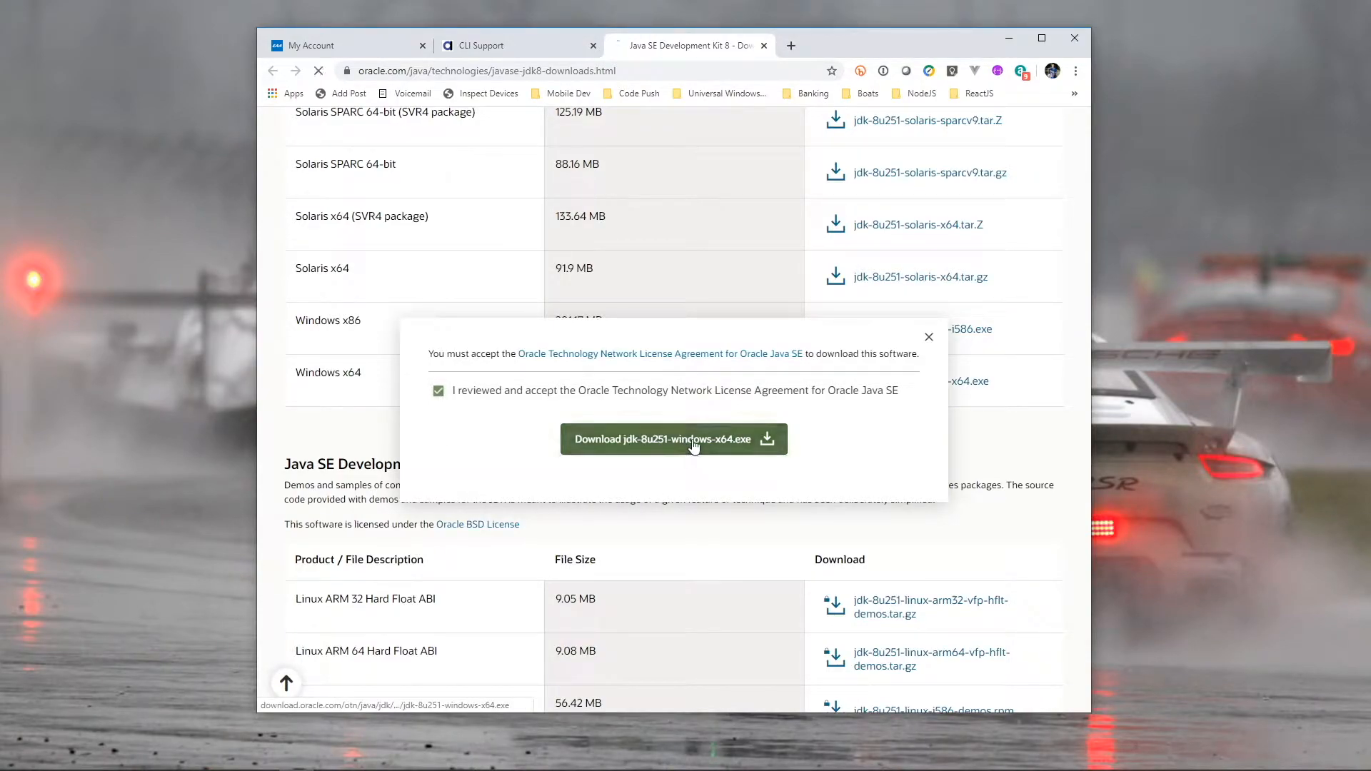
pyautogui.click(673, 439)
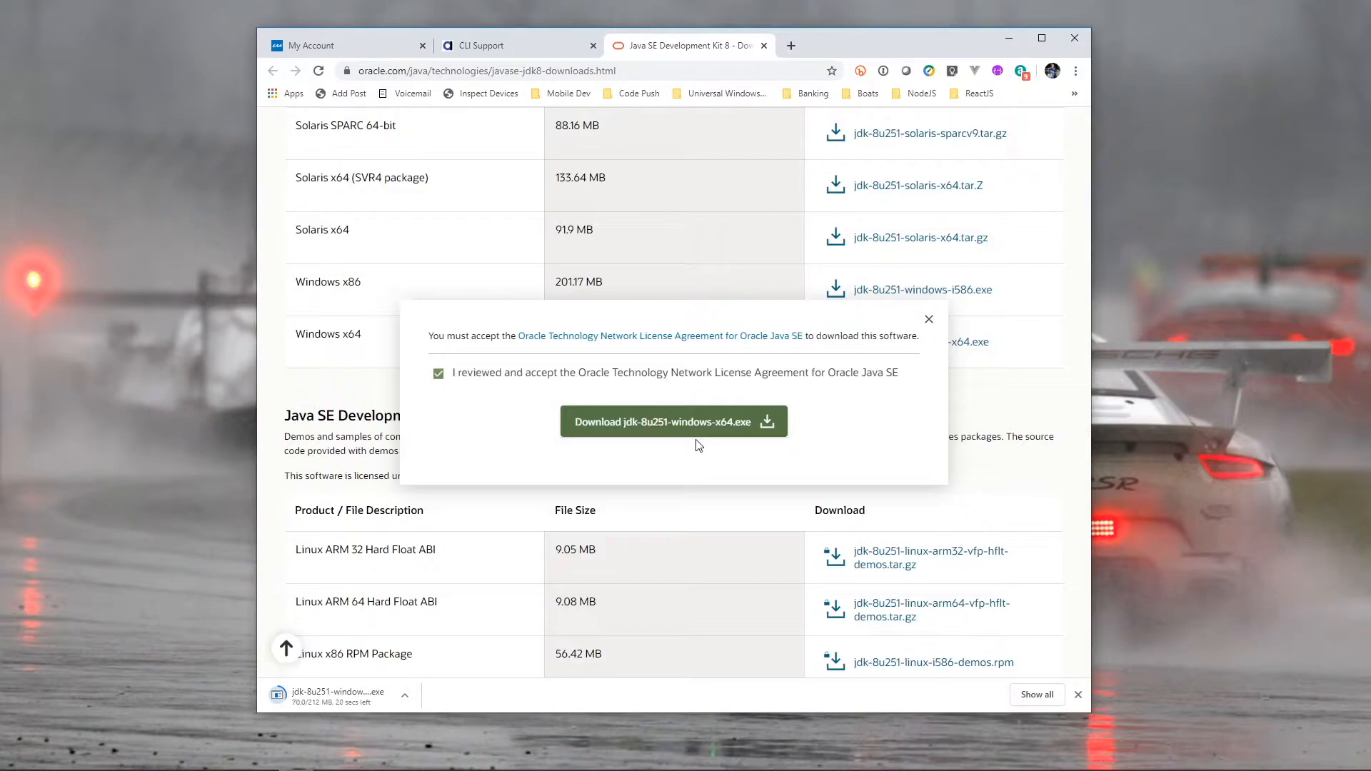
pyautogui.click(405, 700)
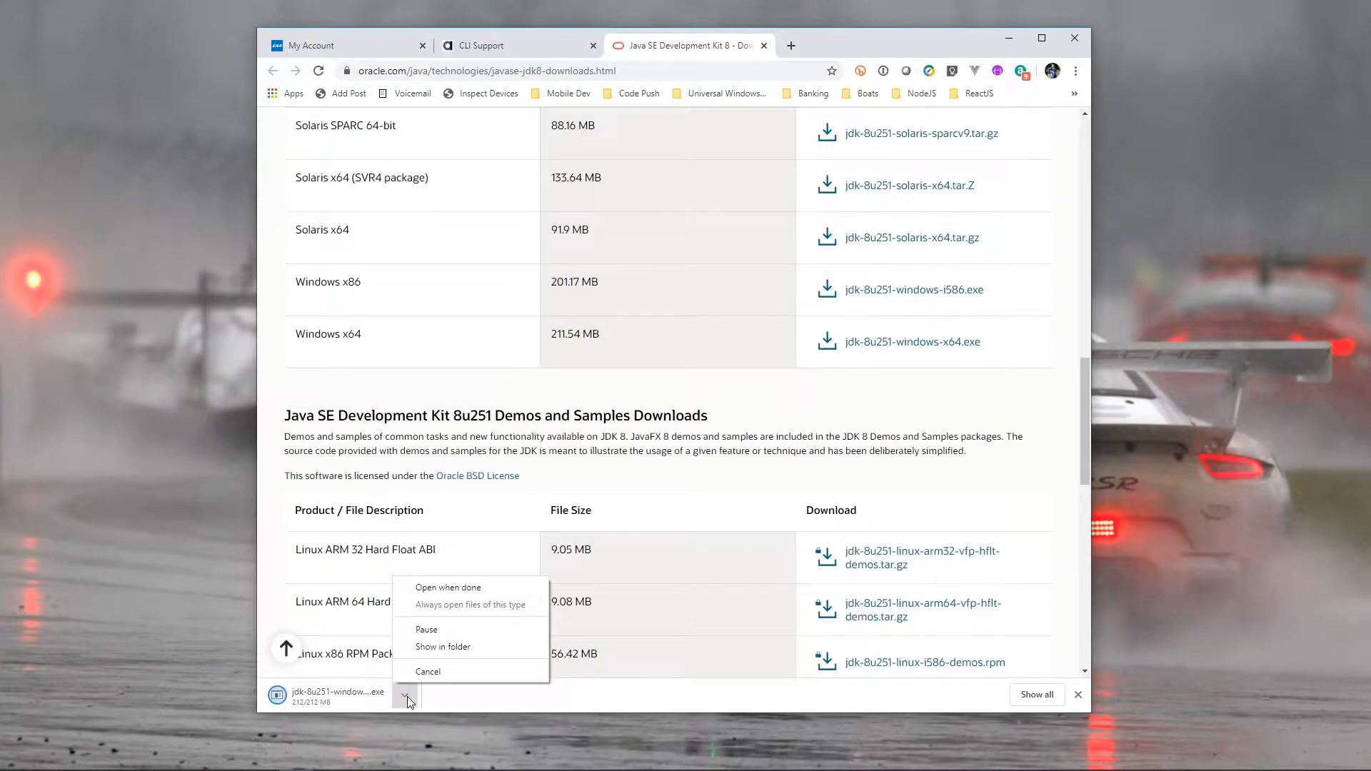
# Run jdk-8u251-windows-x64 from Downloads and install JDK 8 Update 251 with default features.
pyautogui.click(406, 699)
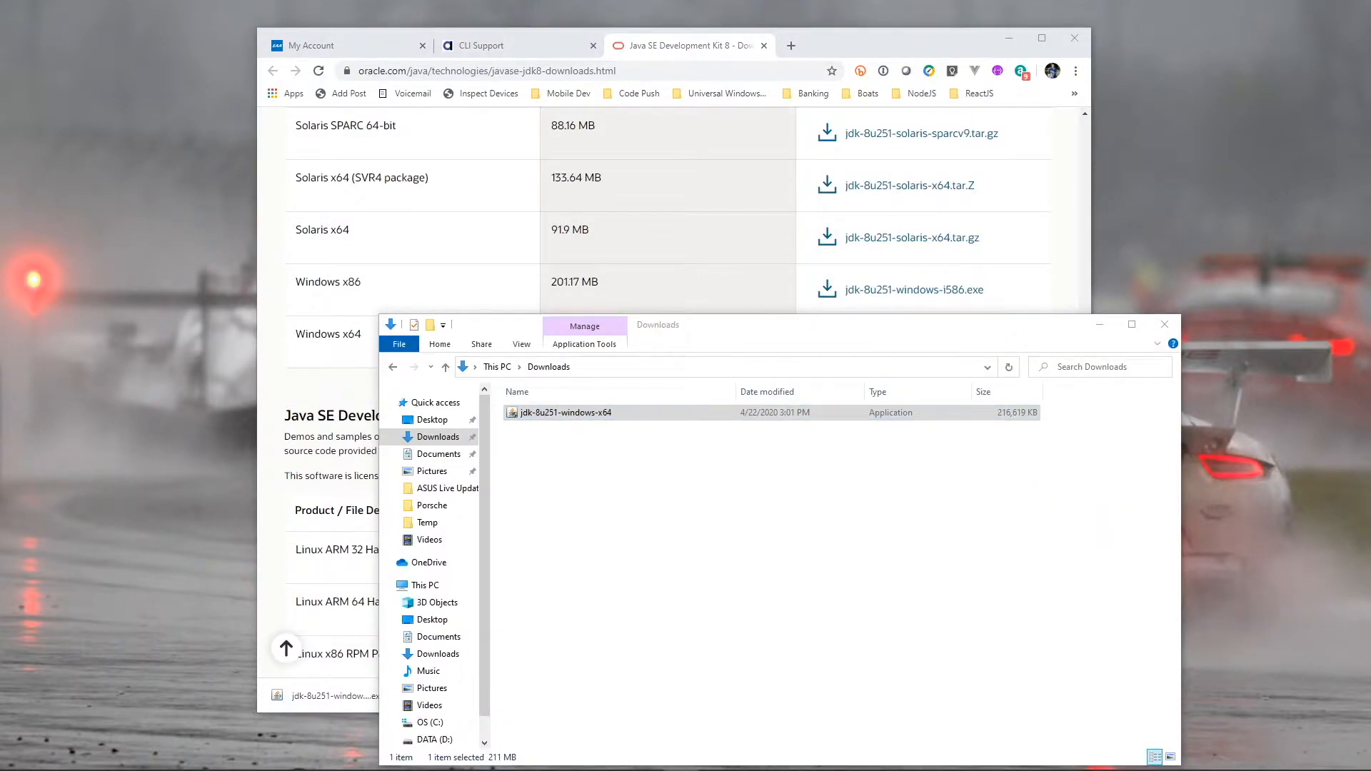
pyautogui.doubleClick(564, 411)
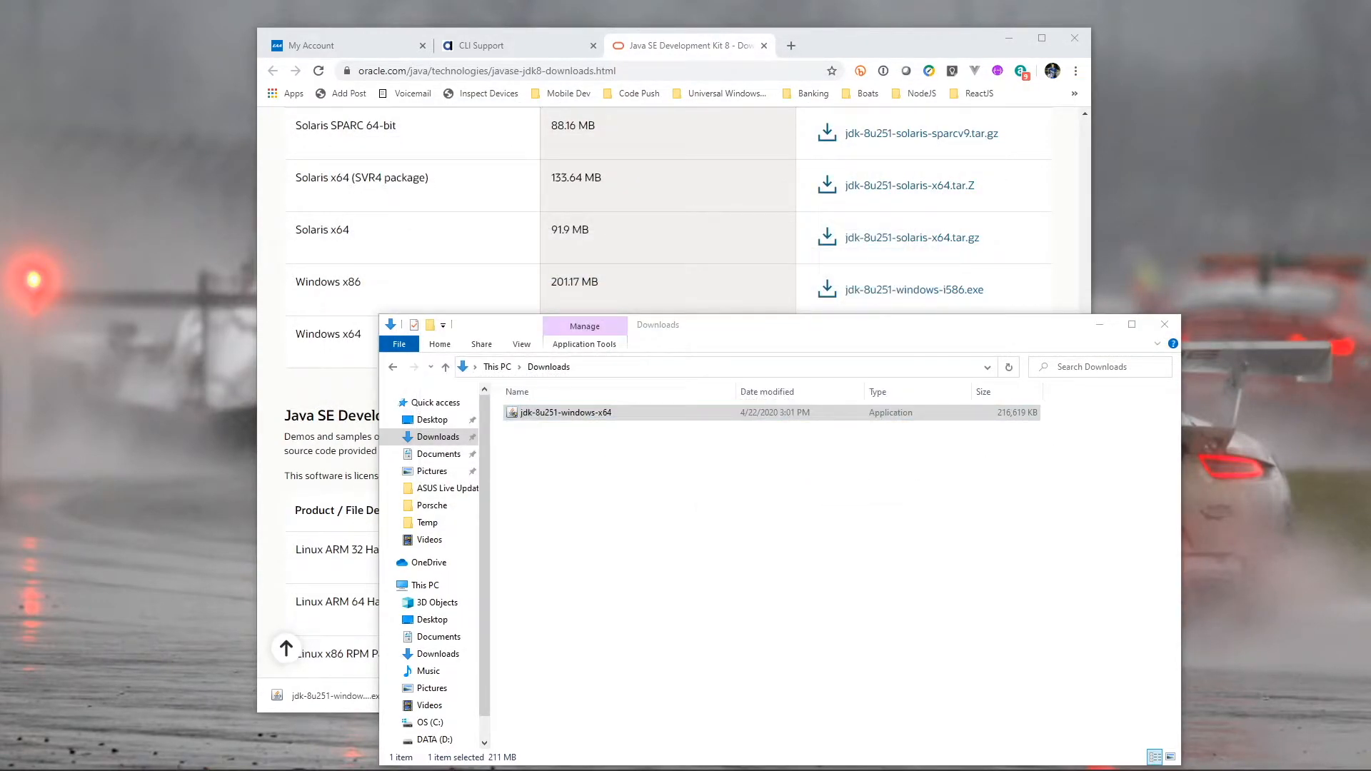
pyautogui.doubleClick(564, 412)
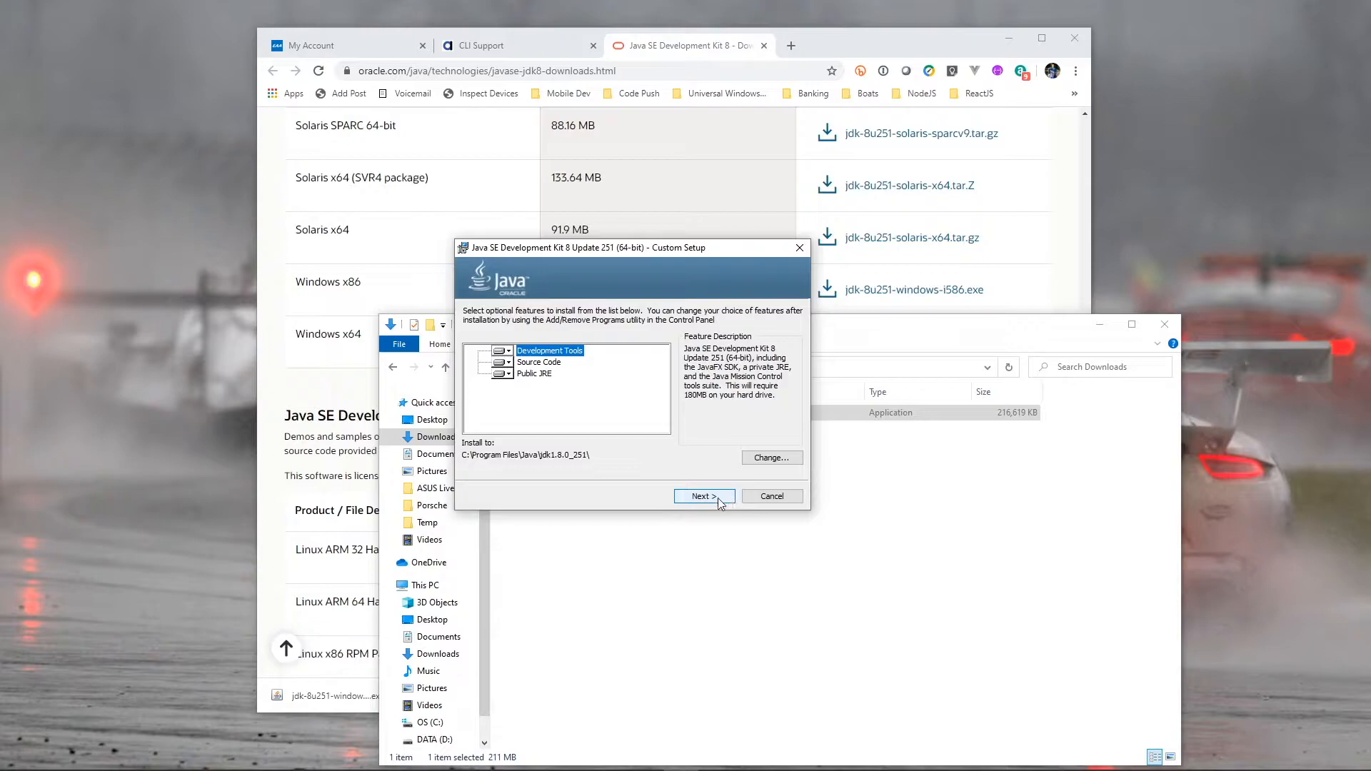
pyautogui.click(701, 496)
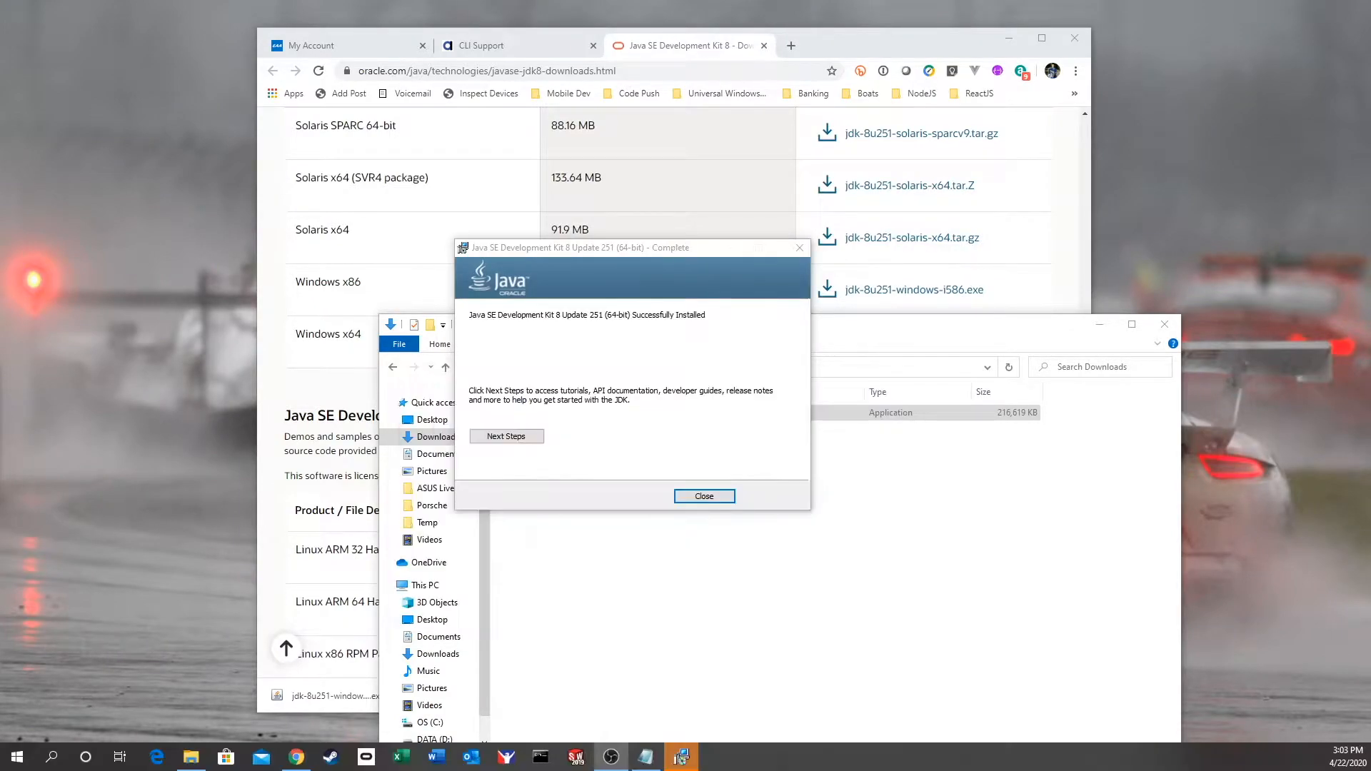
pyautogui.moveTo(546, 334)
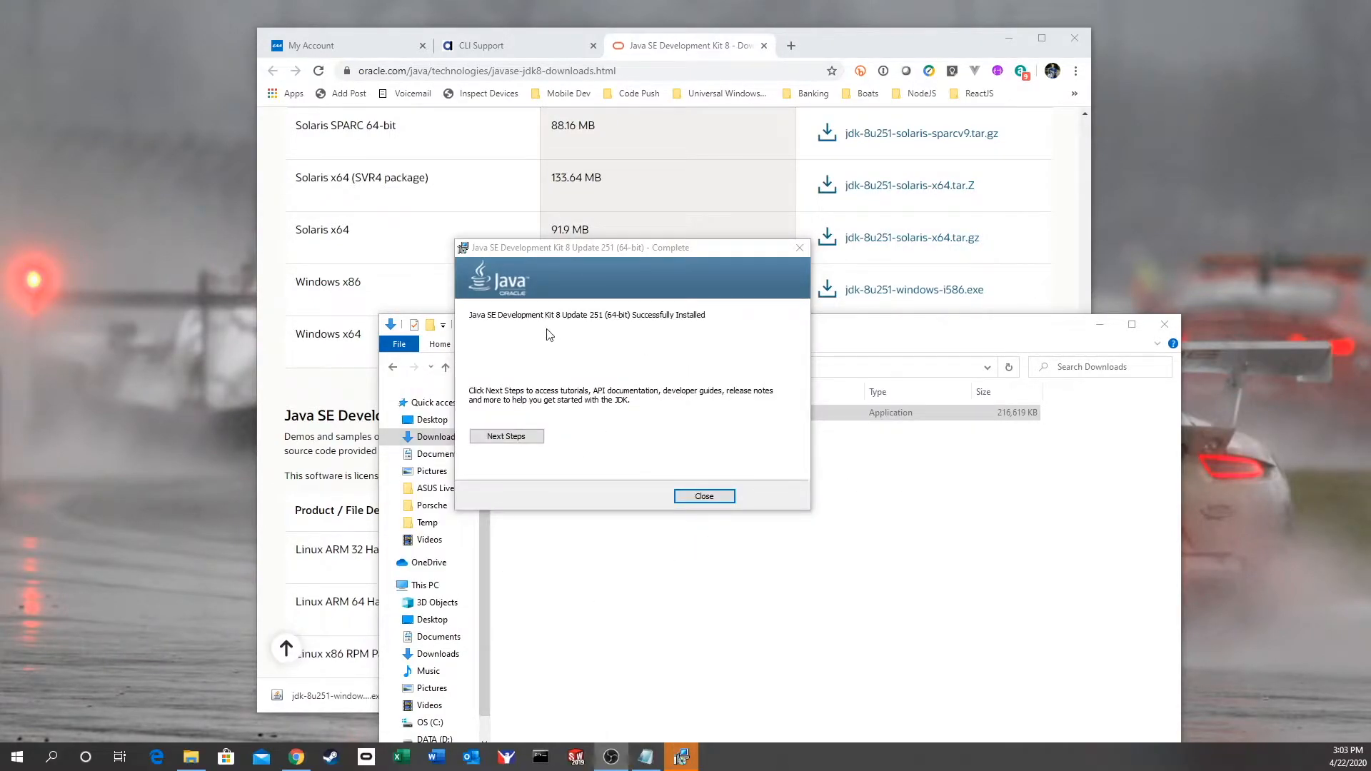
pyautogui.moveTo(568, 307)
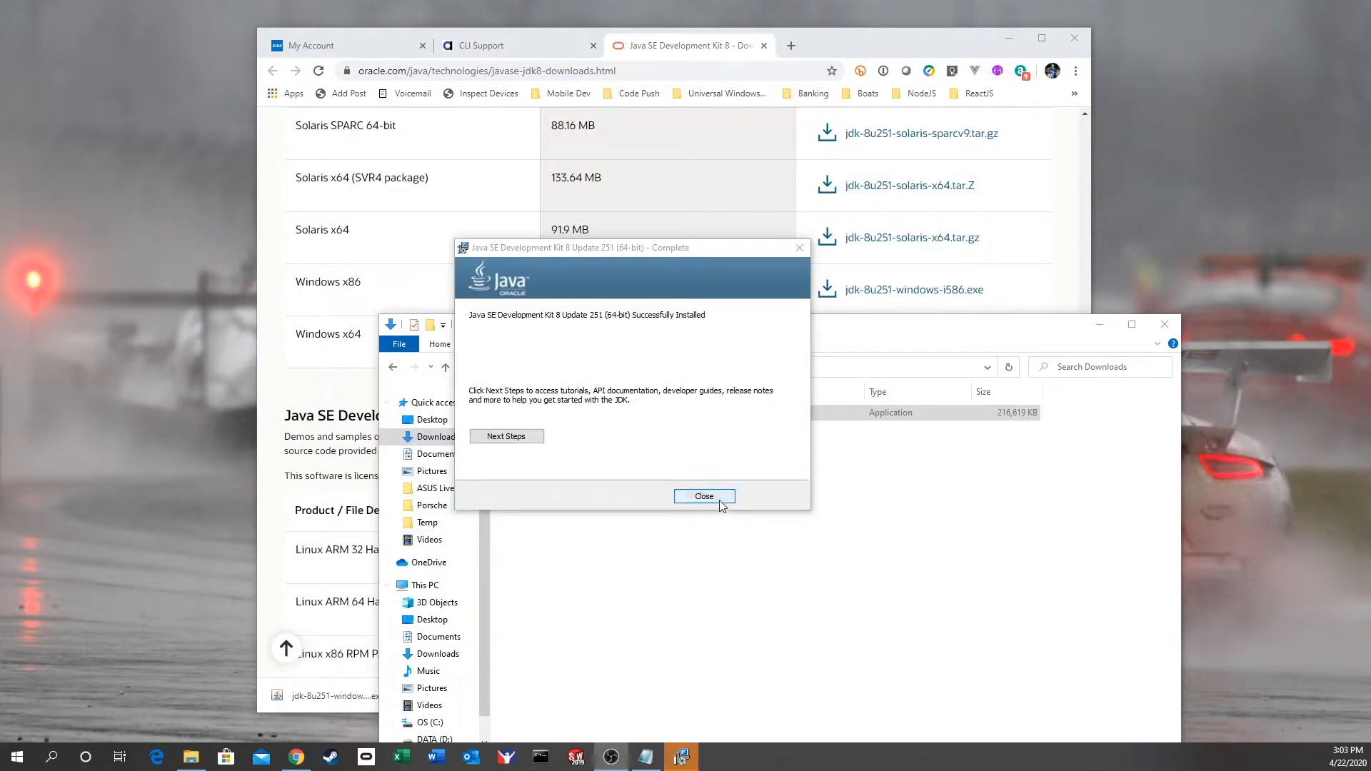
# Close the JDK installer and Oracle page, then download binary-only Gradle 6.3 from gradle.org.
pyautogui.click(704, 495)
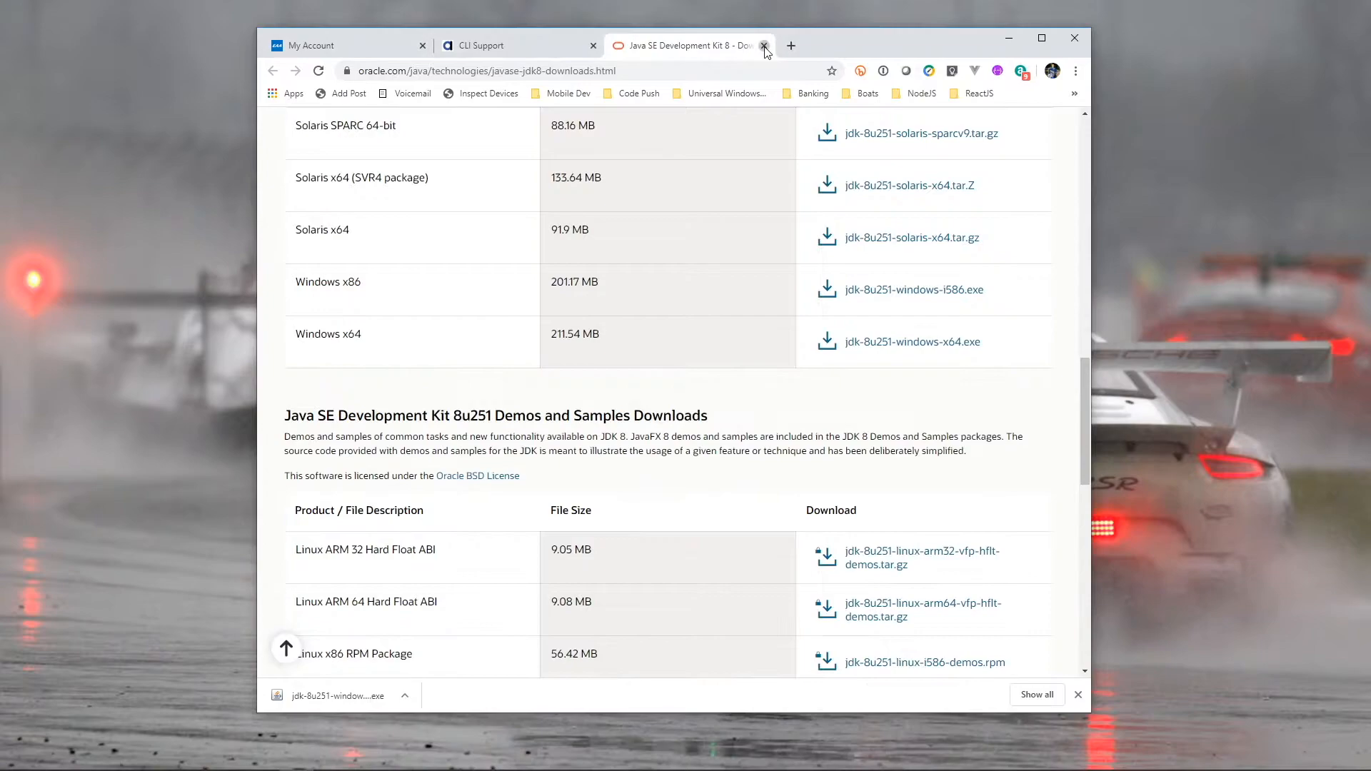
pyautogui.click(763, 46)
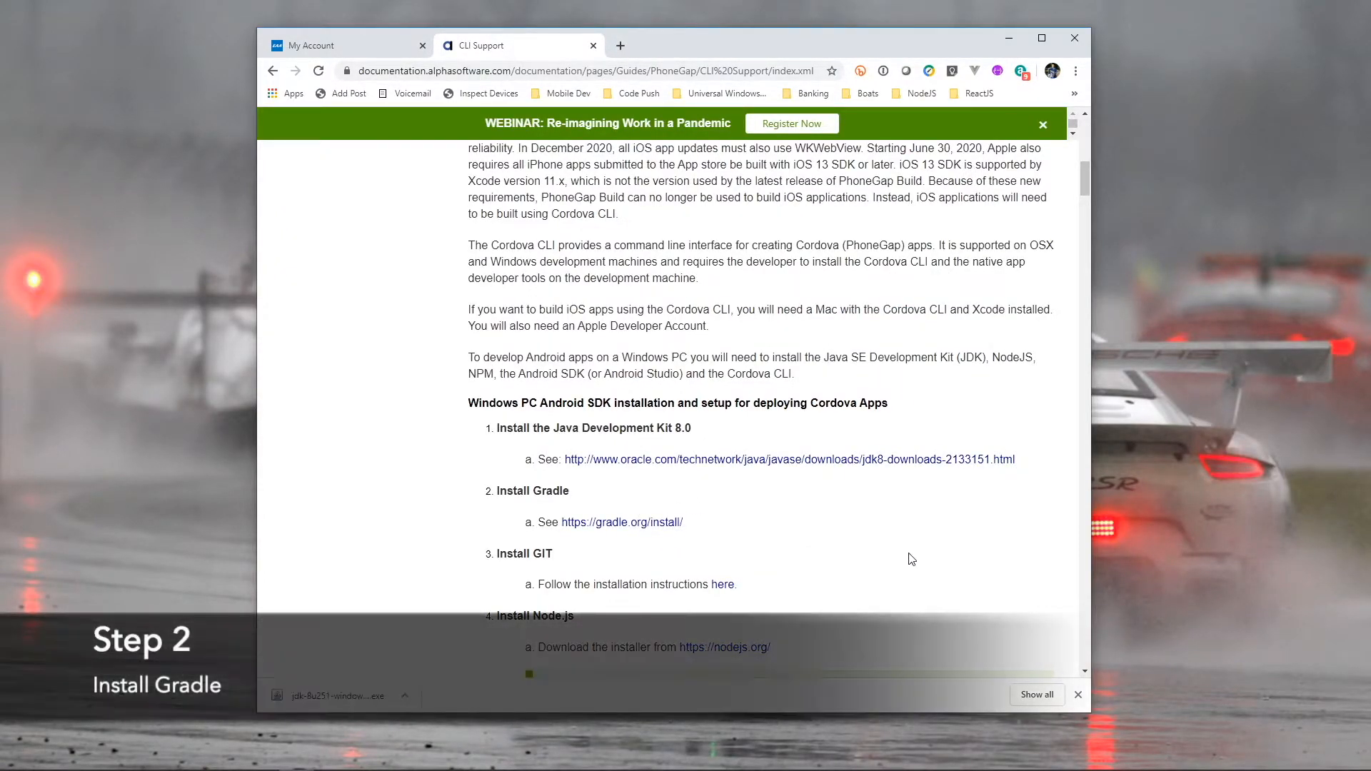
pyautogui.moveTo(642, 528)
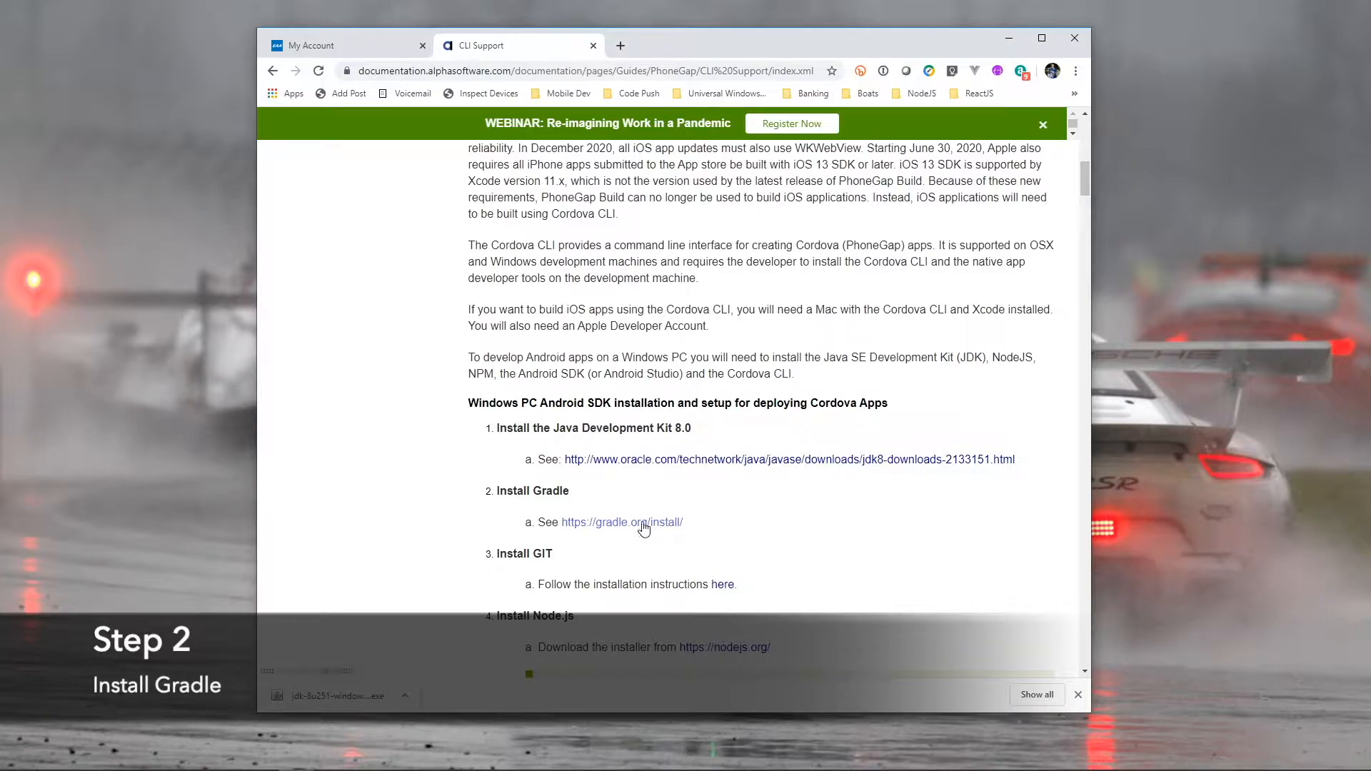
pyautogui.click(622, 522)
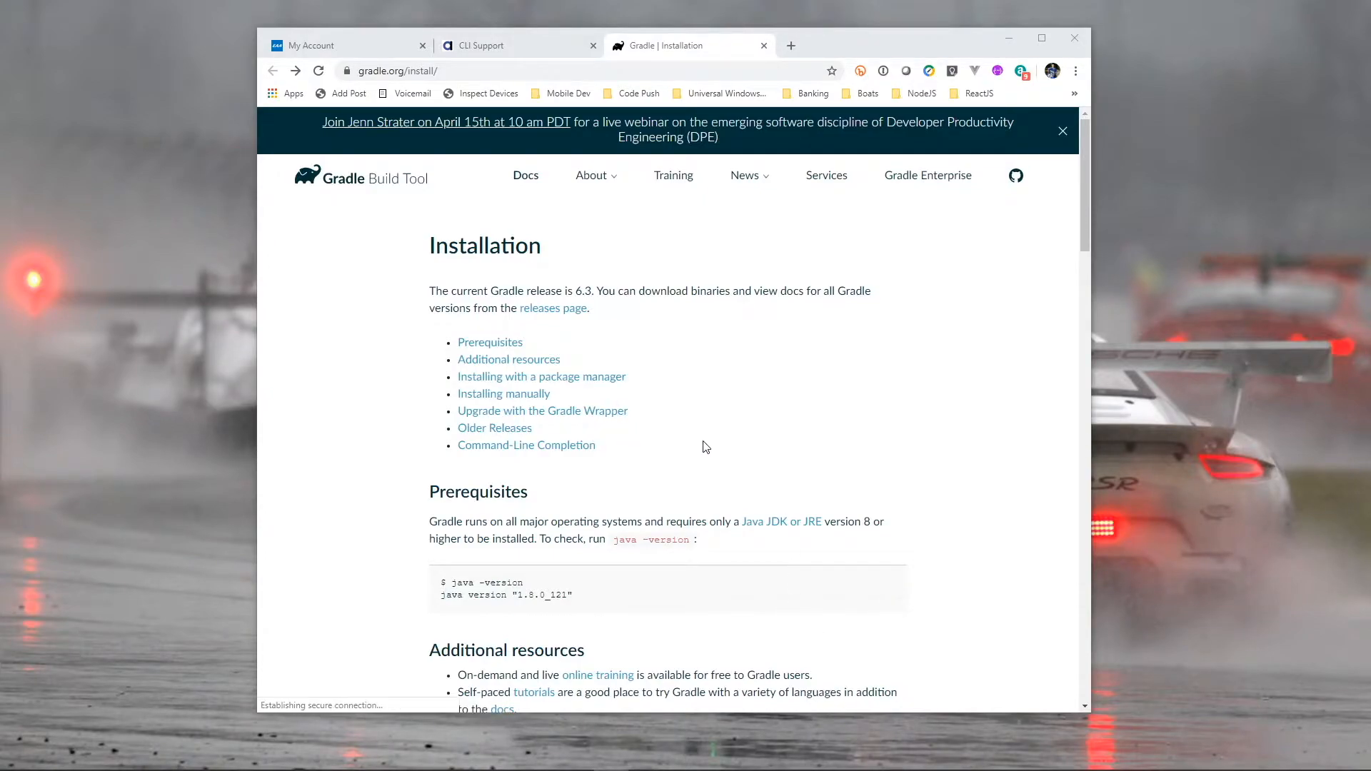
pyautogui.scroll(-3)
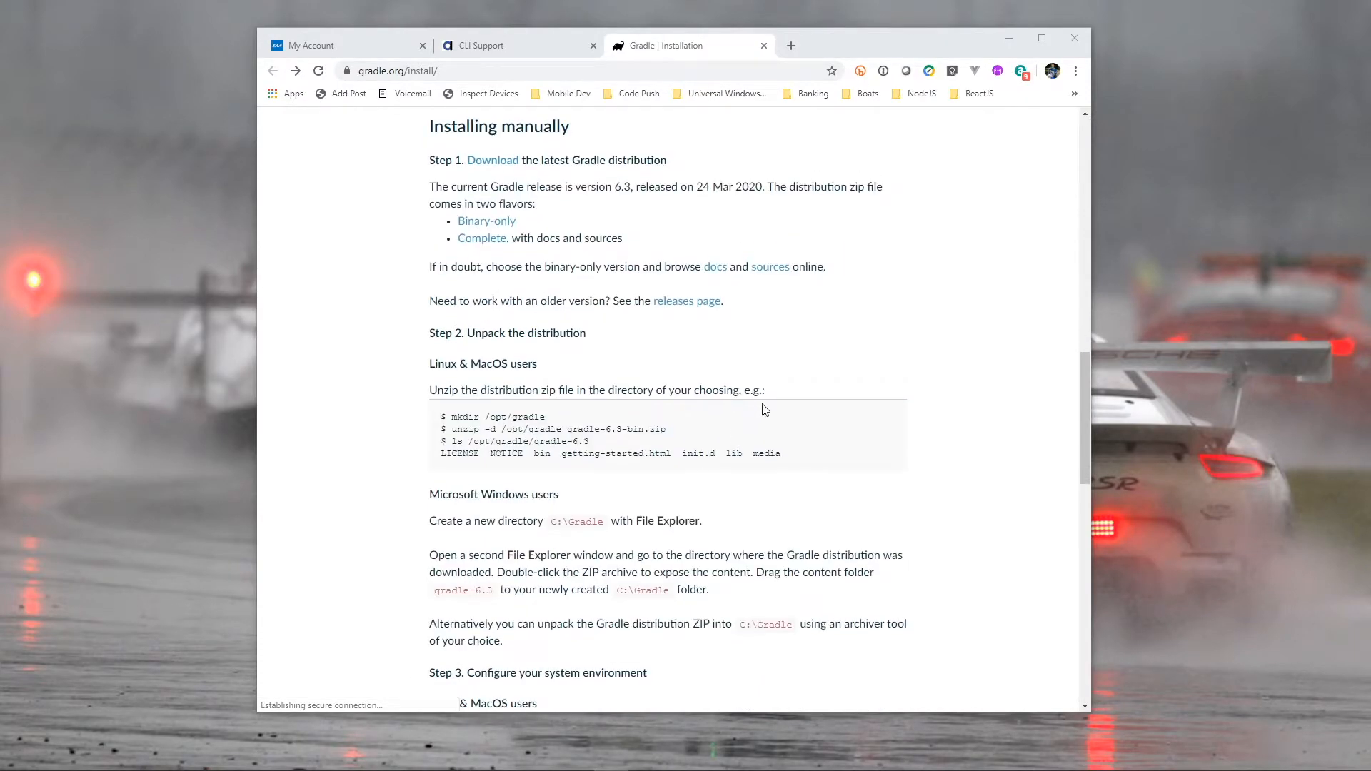
pyautogui.moveTo(702, 254)
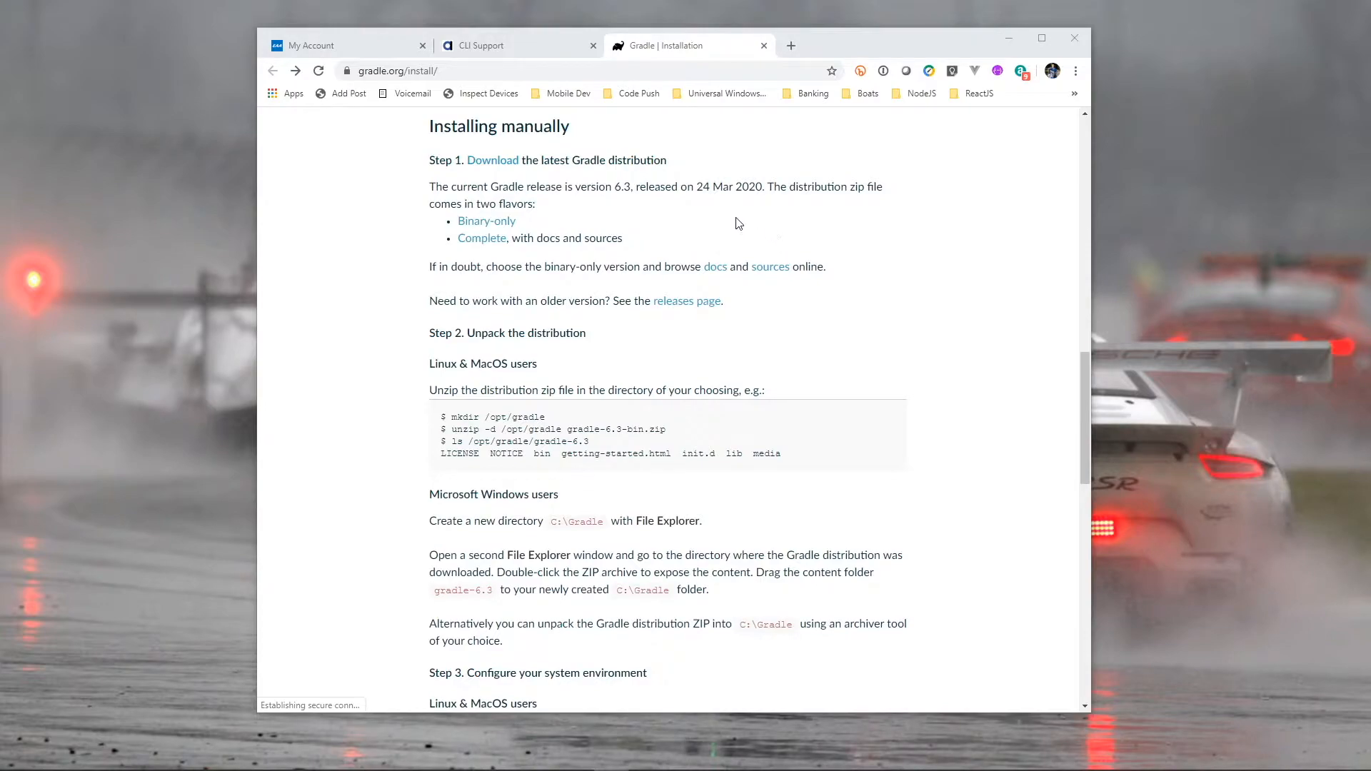
pyautogui.moveTo(486, 221)
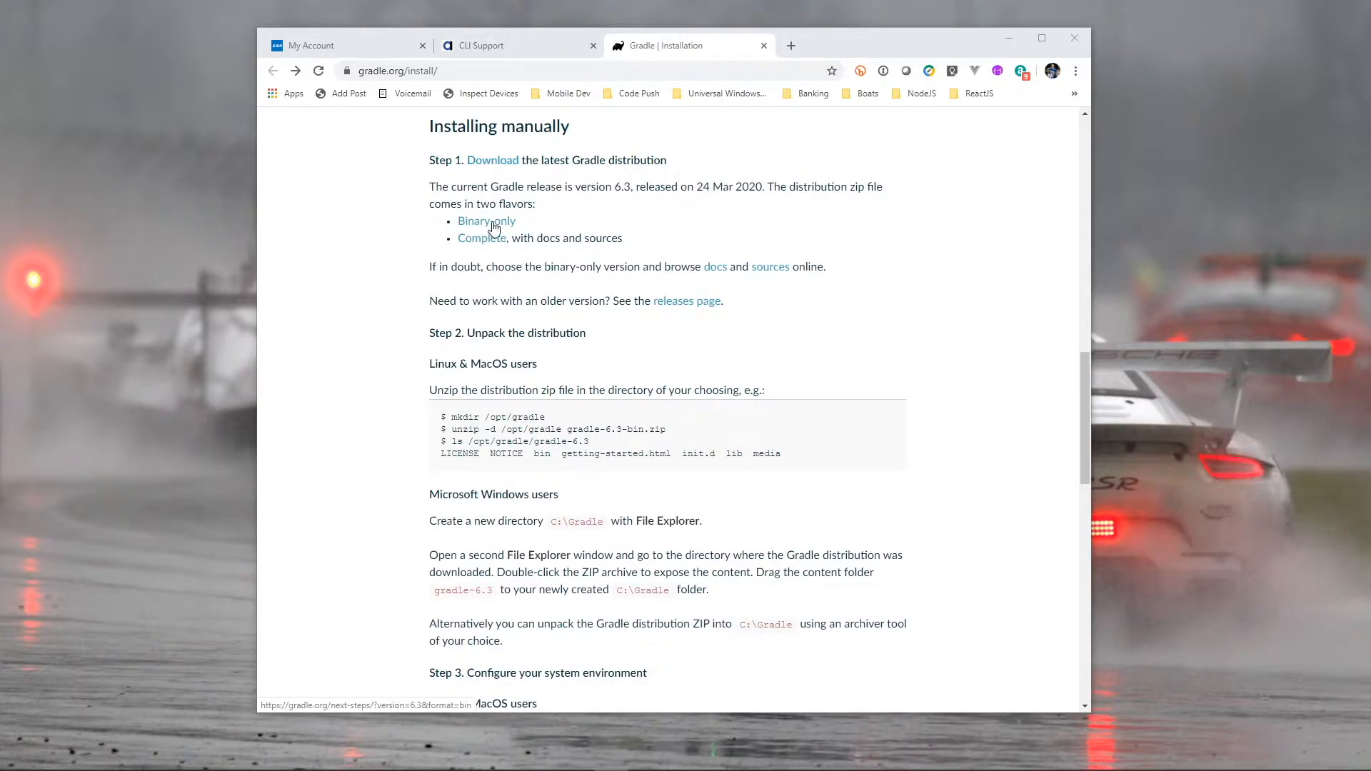
pyautogui.click(486, 221)
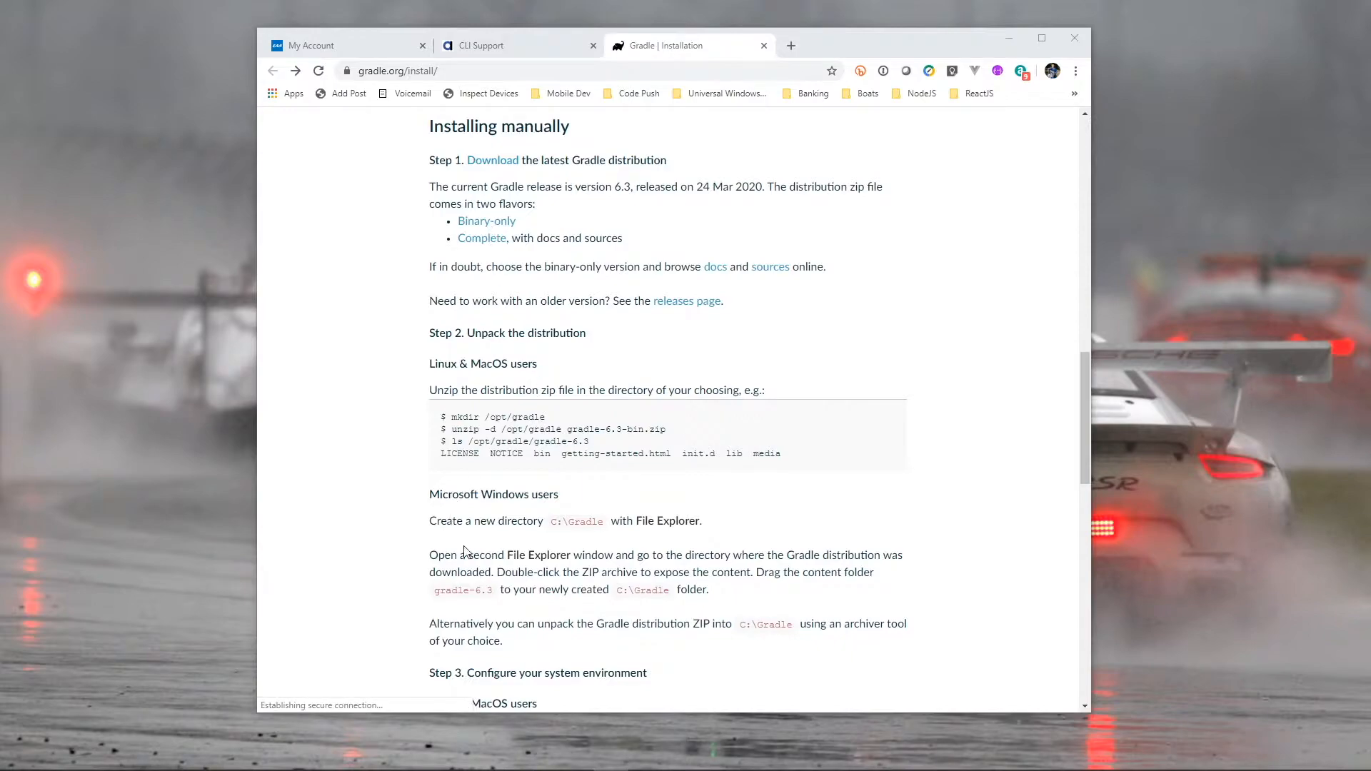
pyautogui.moveTo(454, 537)
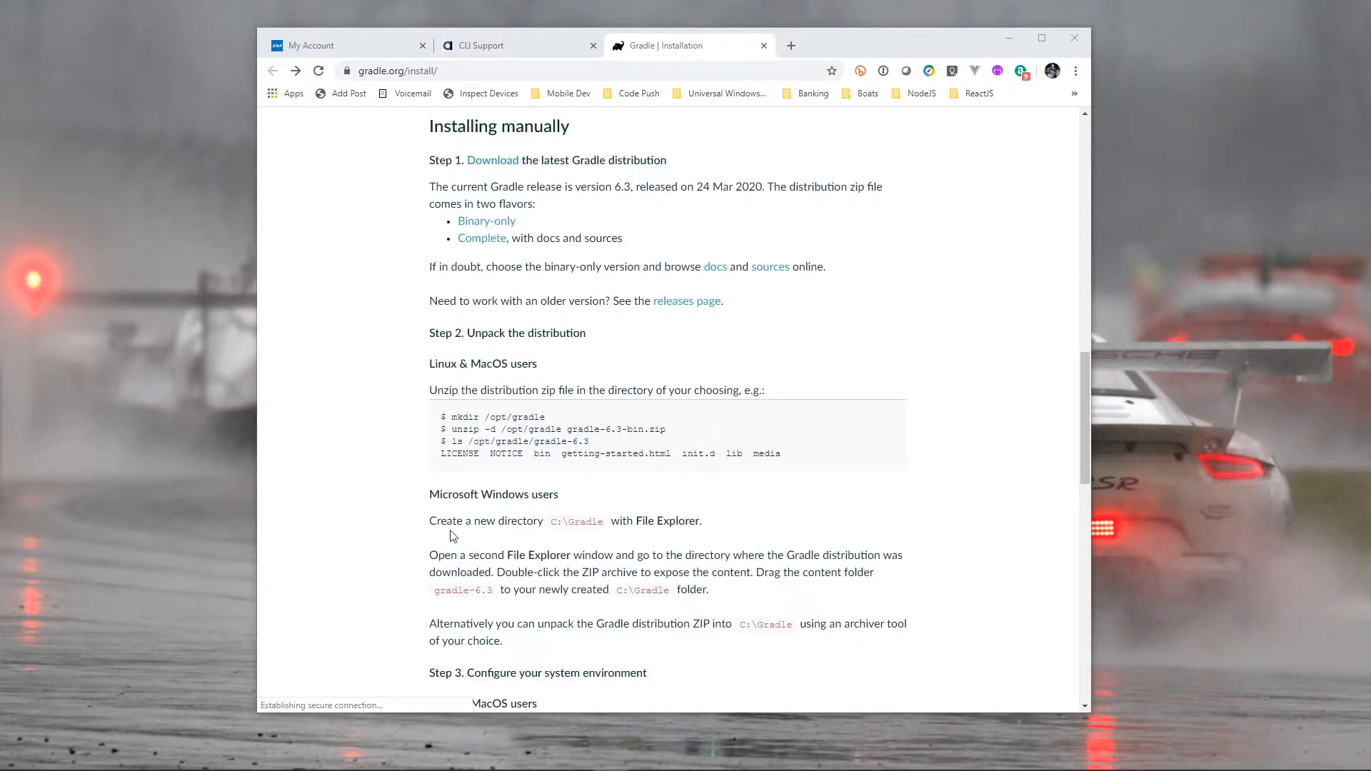
pyautogui.moveTo(553, 536)
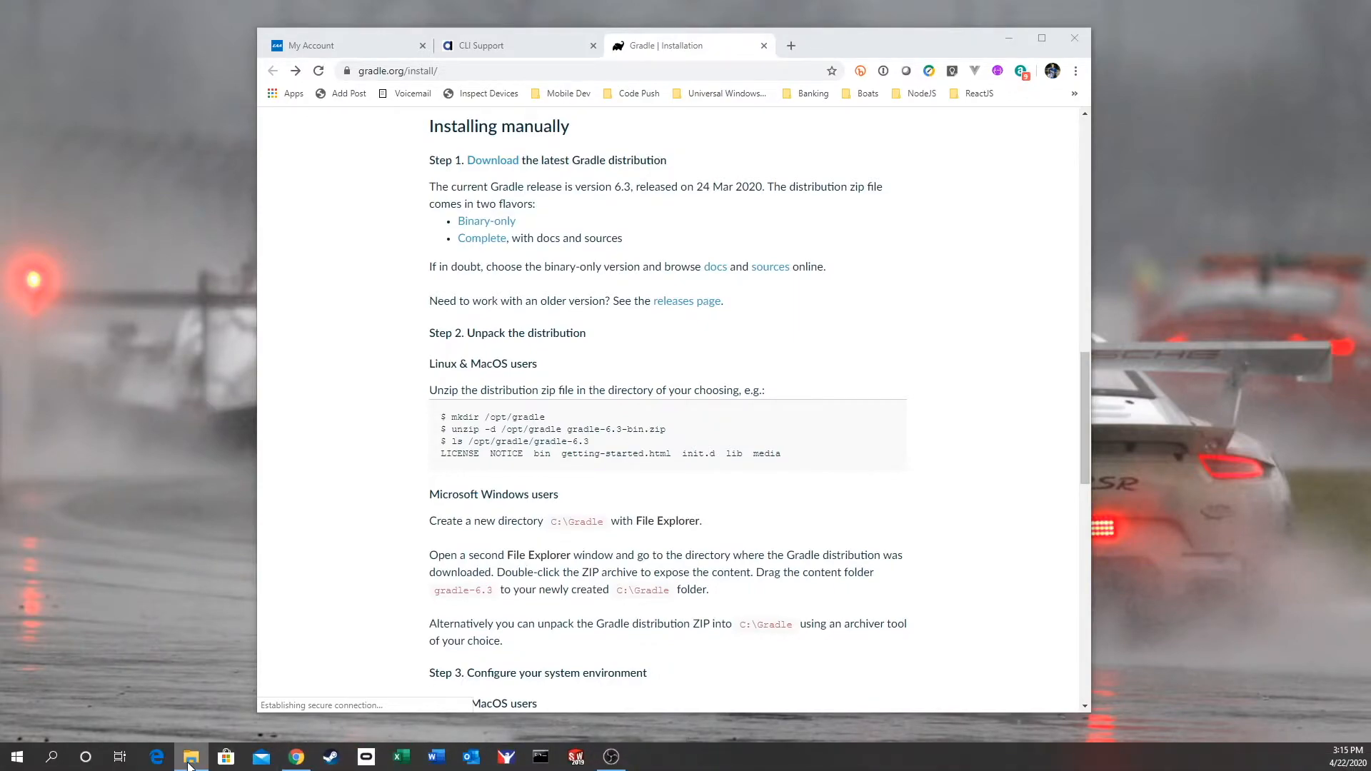
# Create C:\Gradle, copy gradle-6.3-bin.zip into it, and extract it to C:\Gradle\gradle-6.3-bin.
pyautogui.click(191, 756)
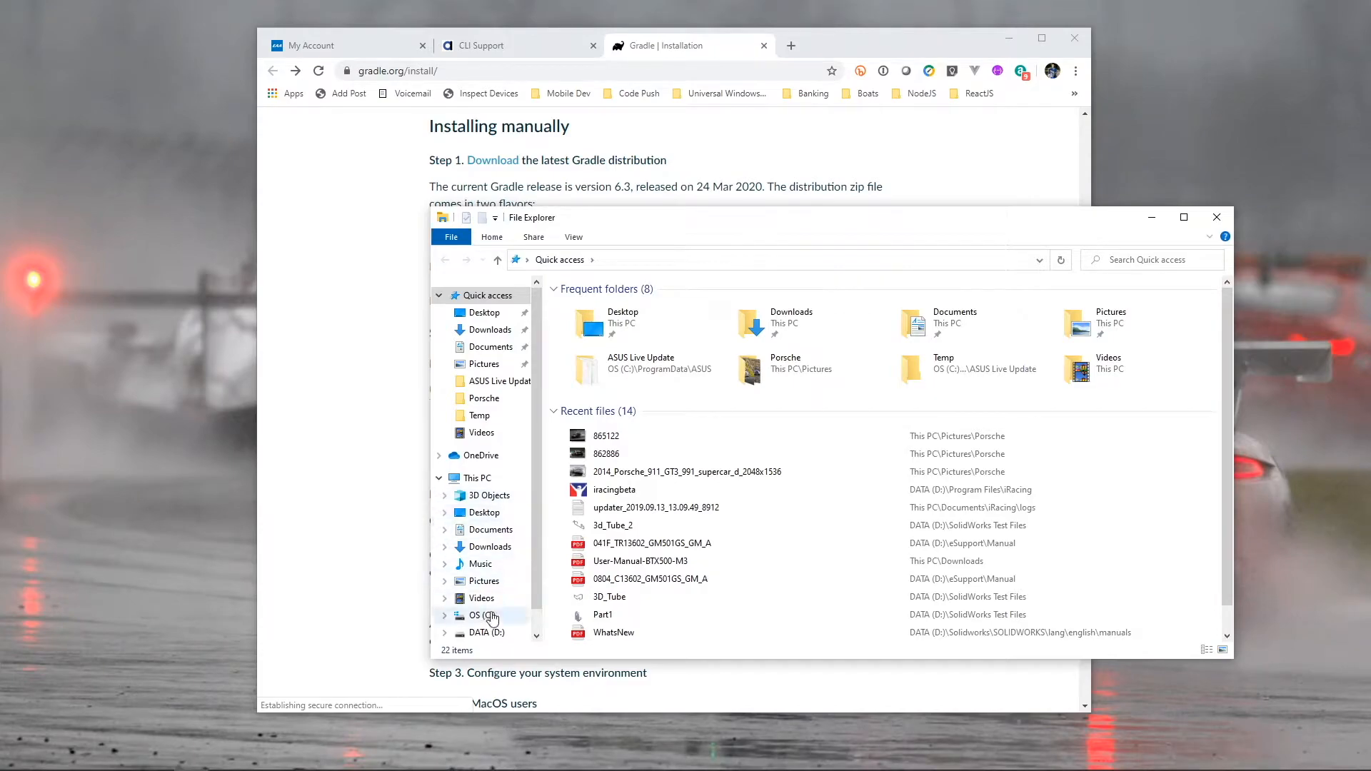
pyautogui.rightClick(677, 585)
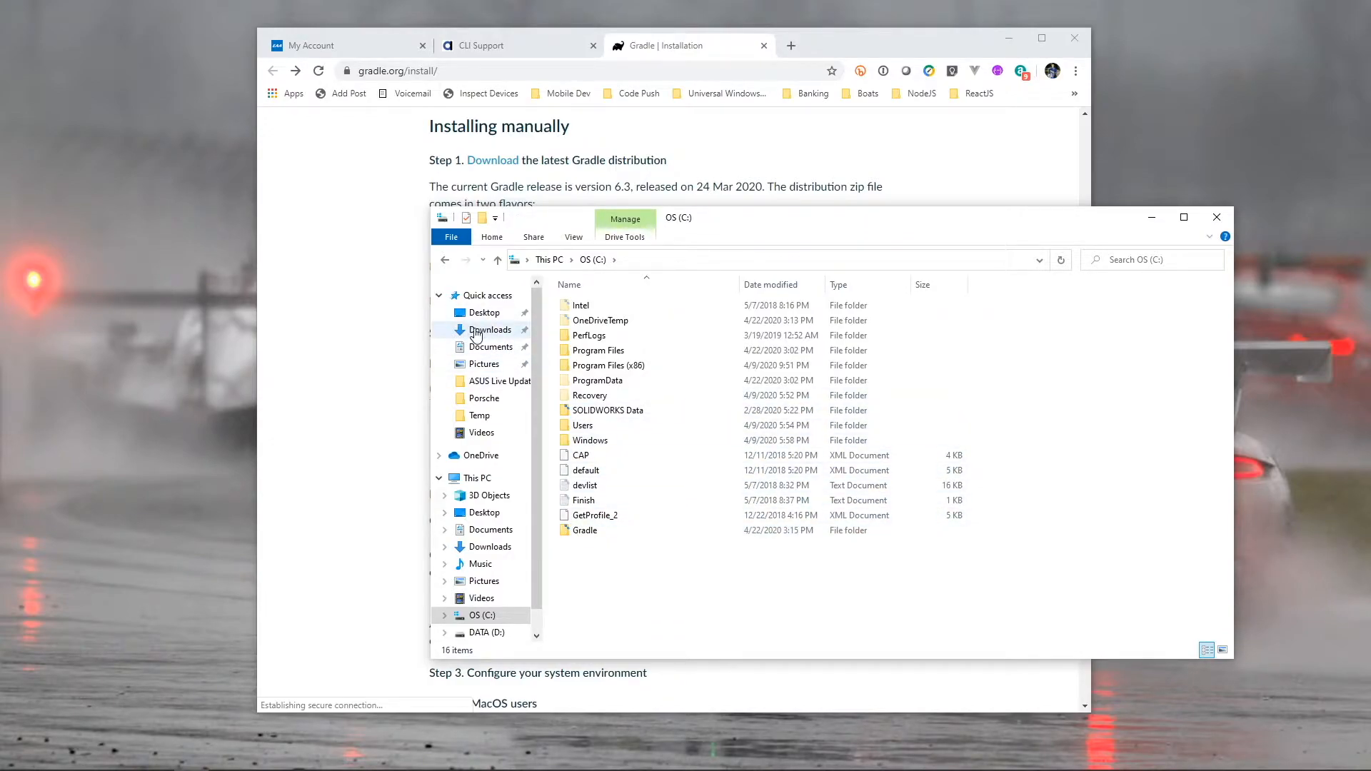
pyautogui.rightClick(598, 305)
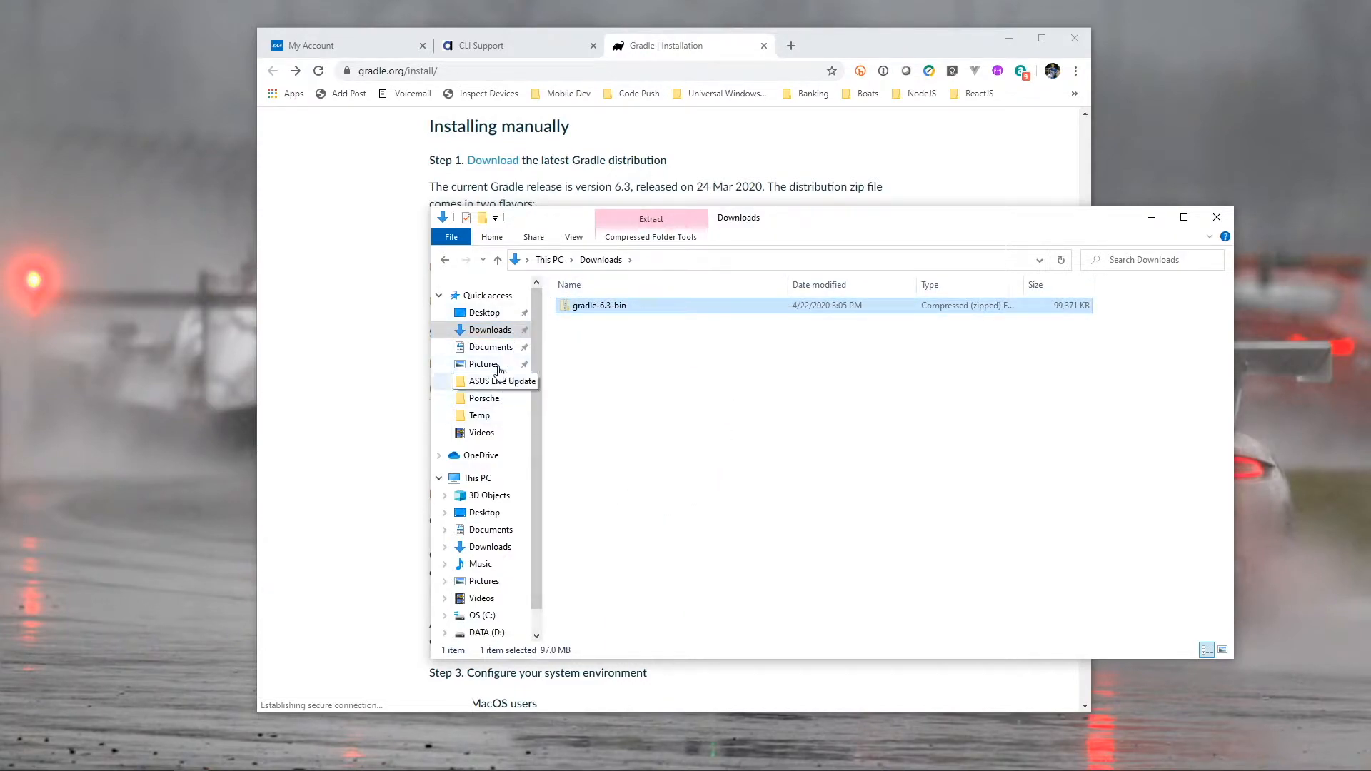
pyautogui.click(482, 615)
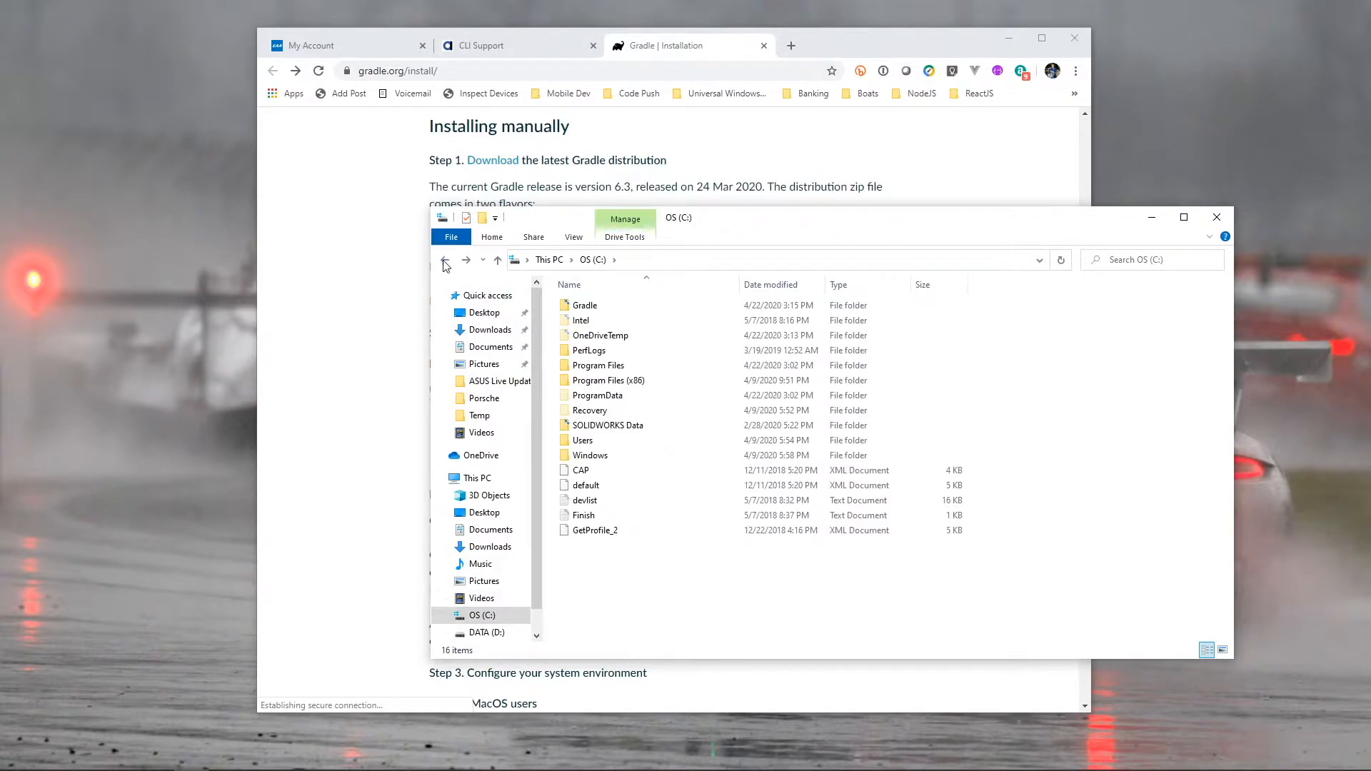
pyautogui.doubleClick(584, 304)
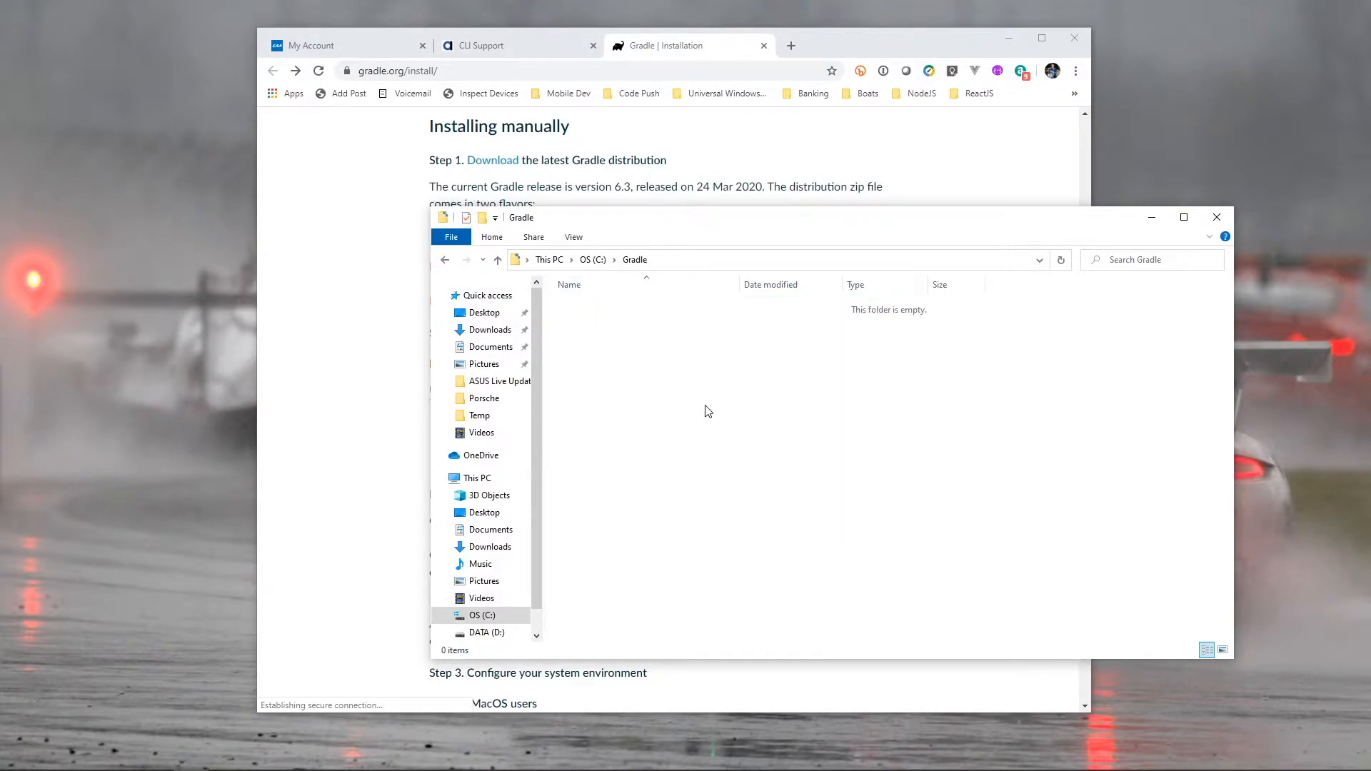
pyautogui.click(599, 305)
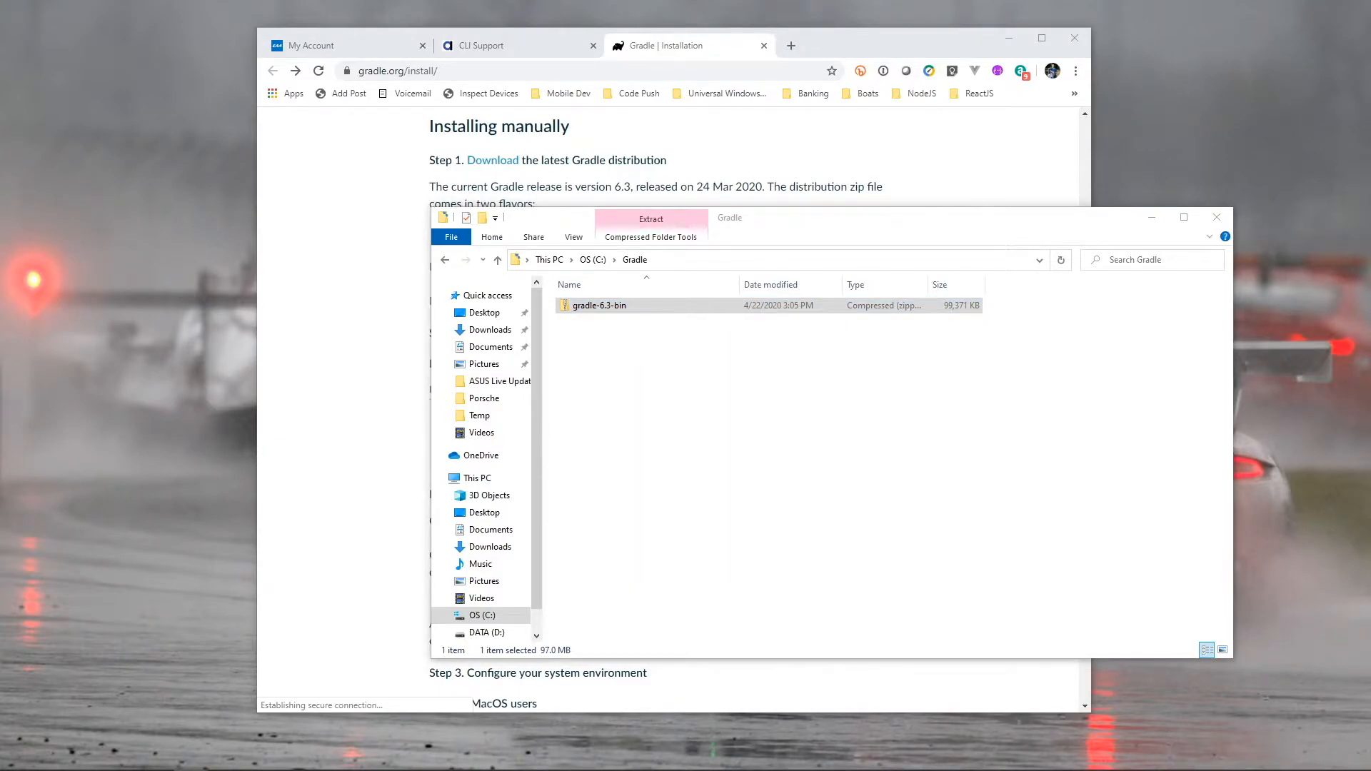
pyautogui.click(651, 219)
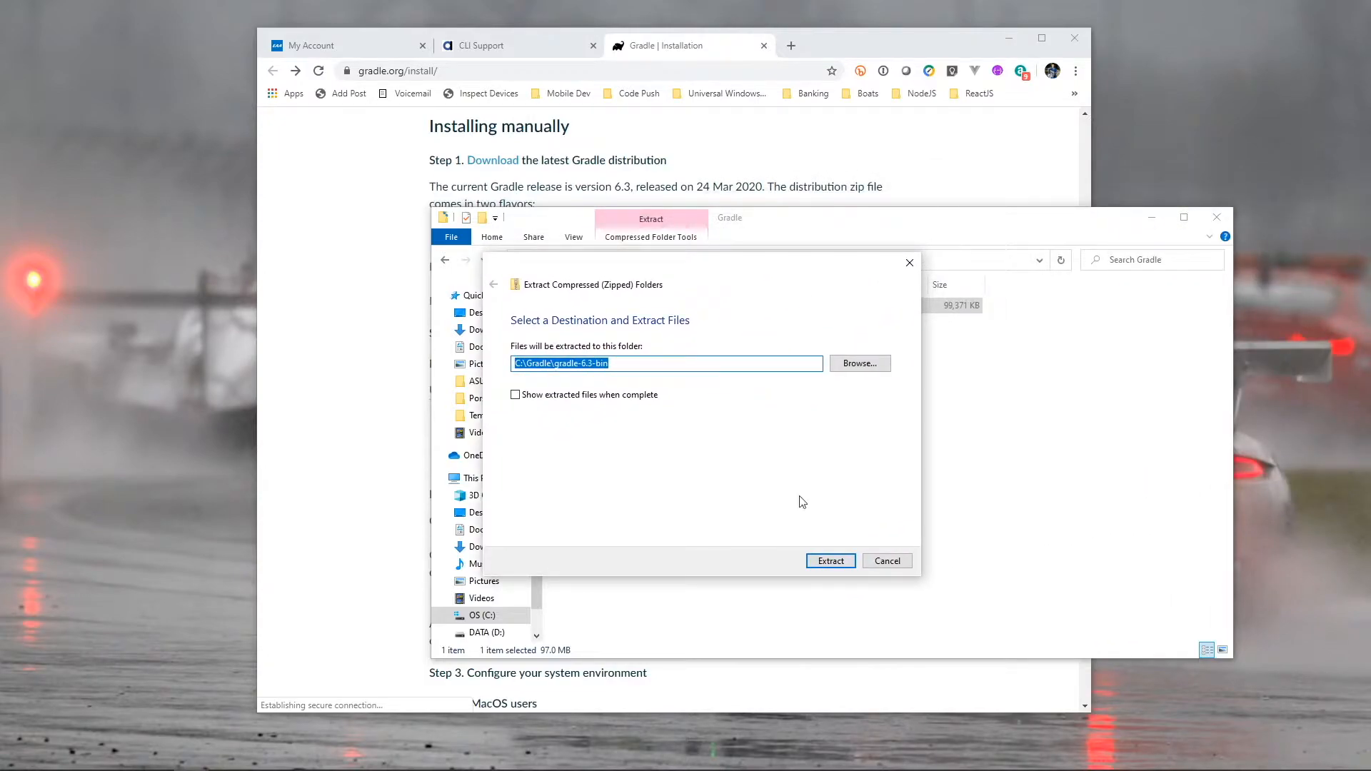
pyautogui.moveTo(601, 436)
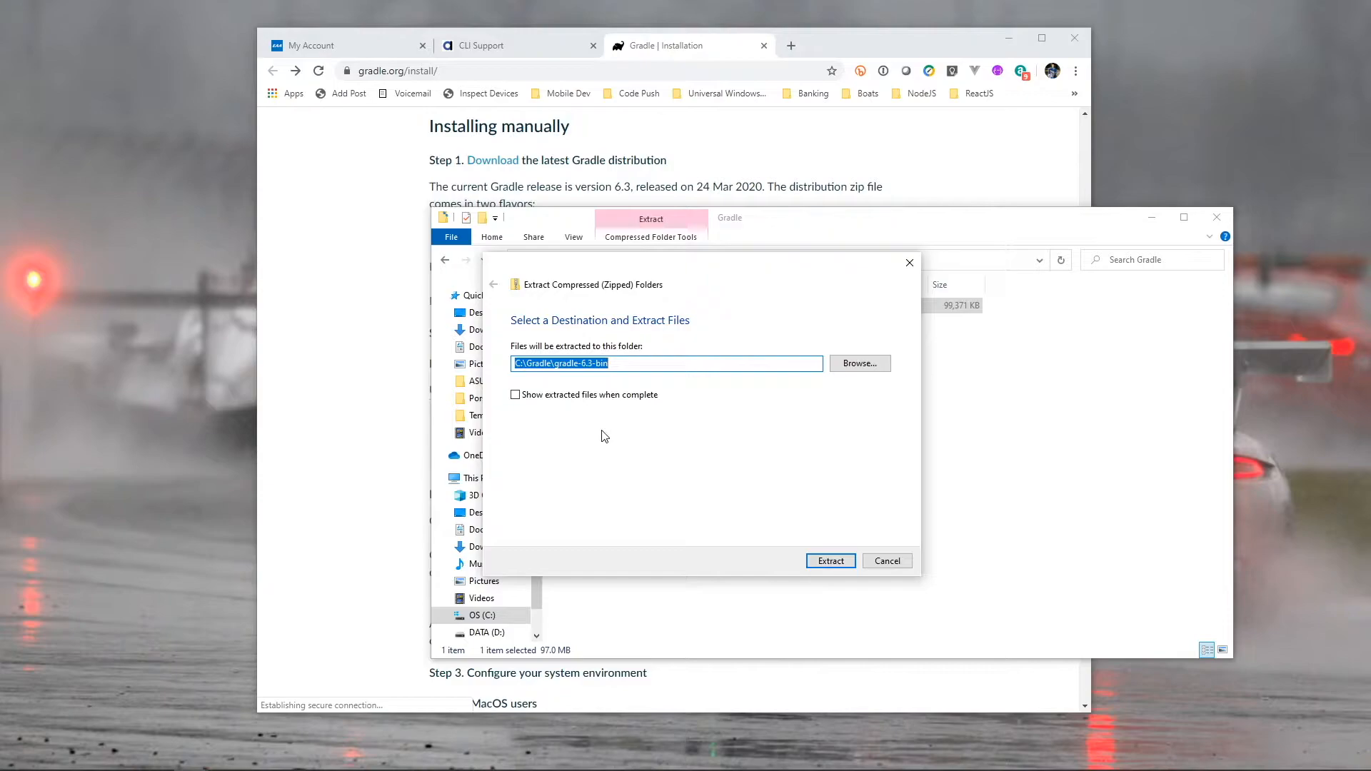
pyautogui.click(829, 560)
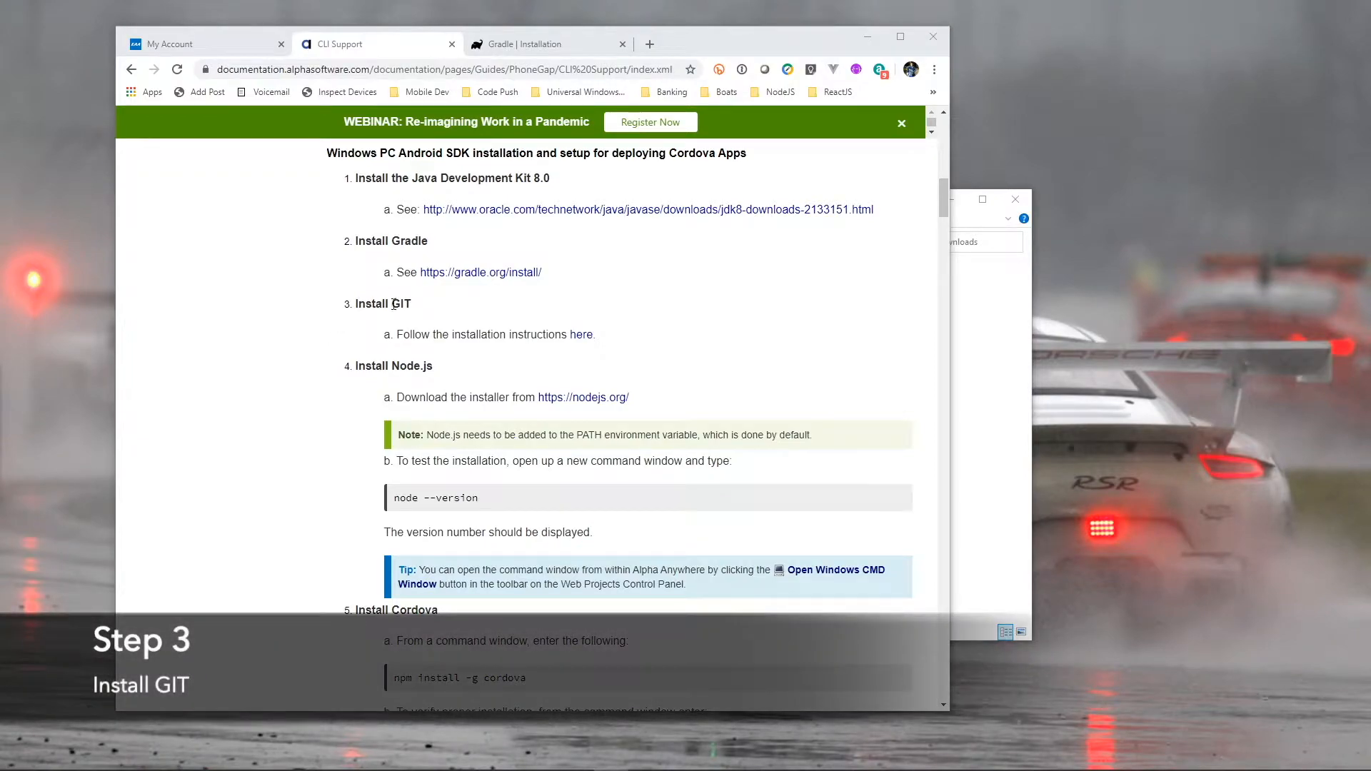
pyautogui.moveTo(581, 335)
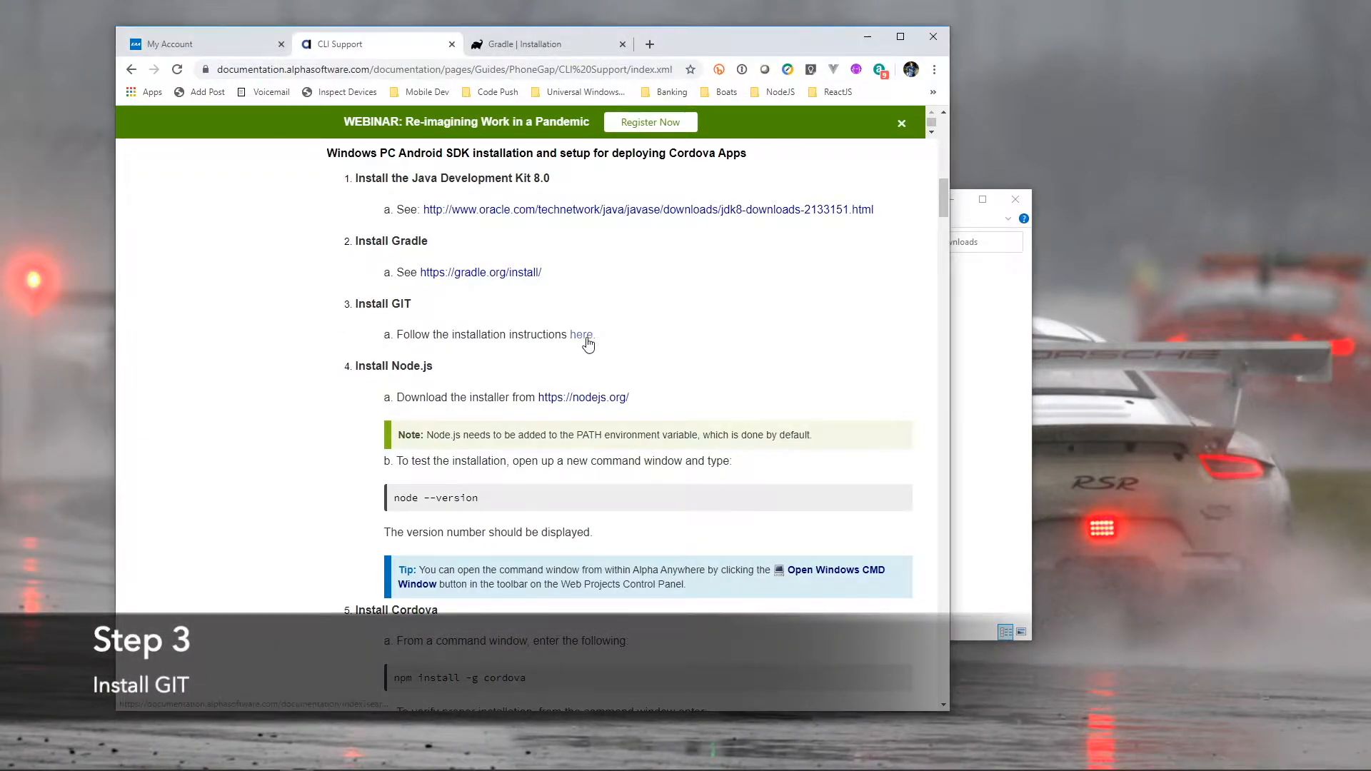
# Download Git 2.26.2 for Windows from git-scm.com and show it in Downloads.
pyautogui.click(579, 335)
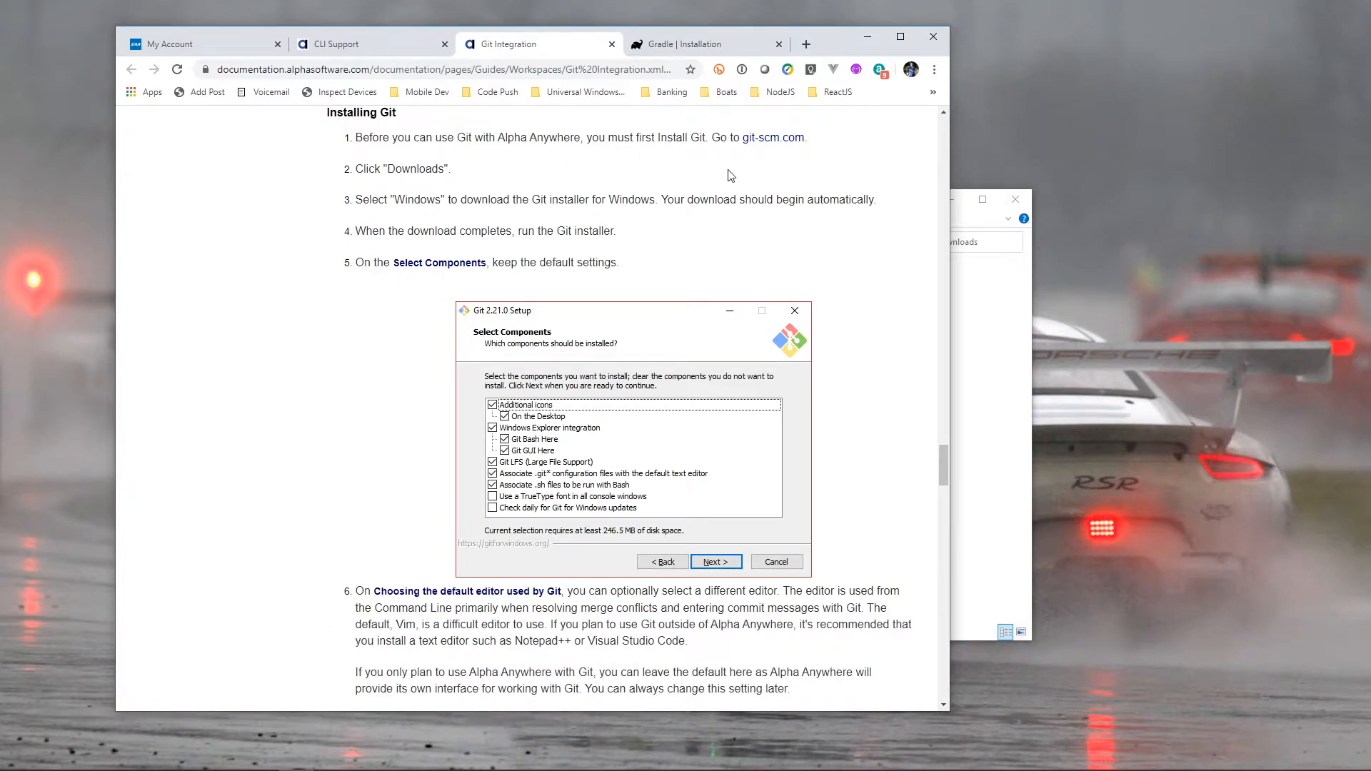
pyautogui.click(772, 137)
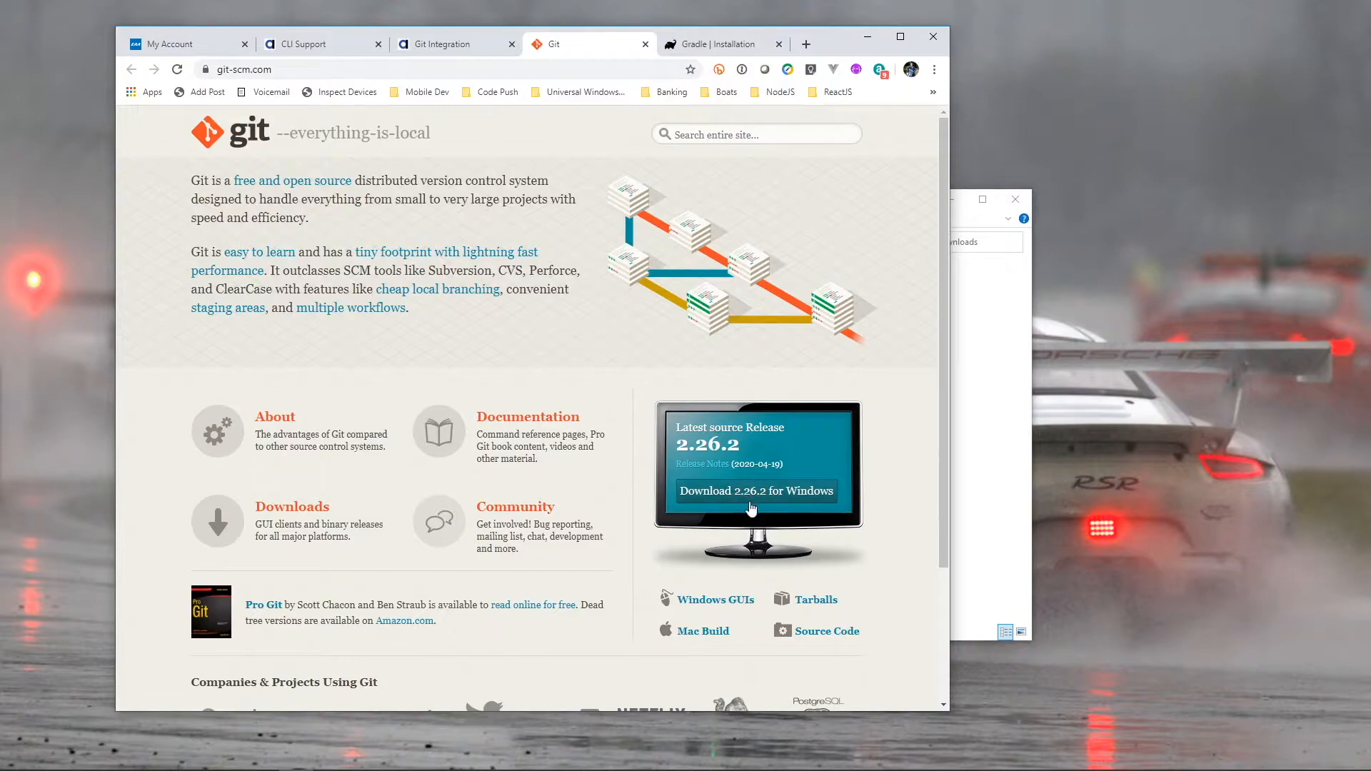
pyautogui.click(754, 490)
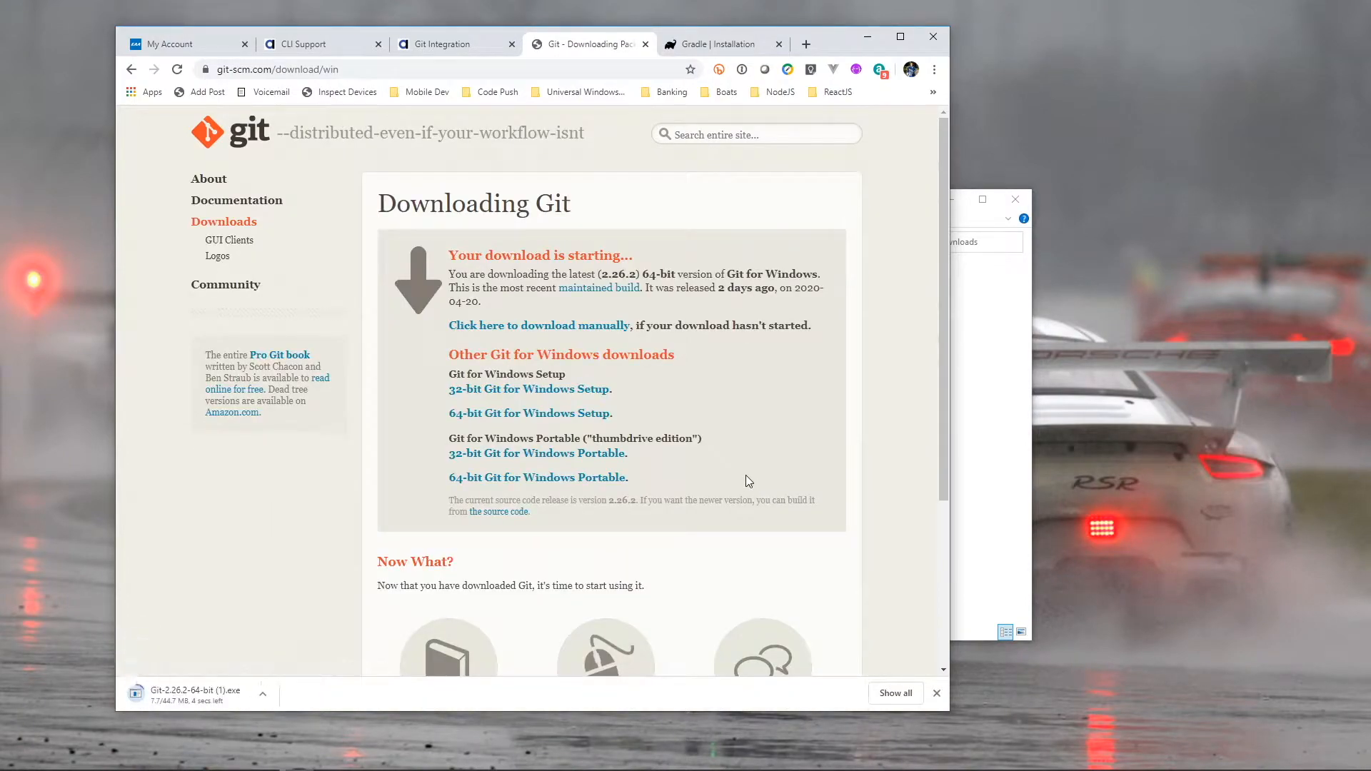
pyautogui.click(422, 341)
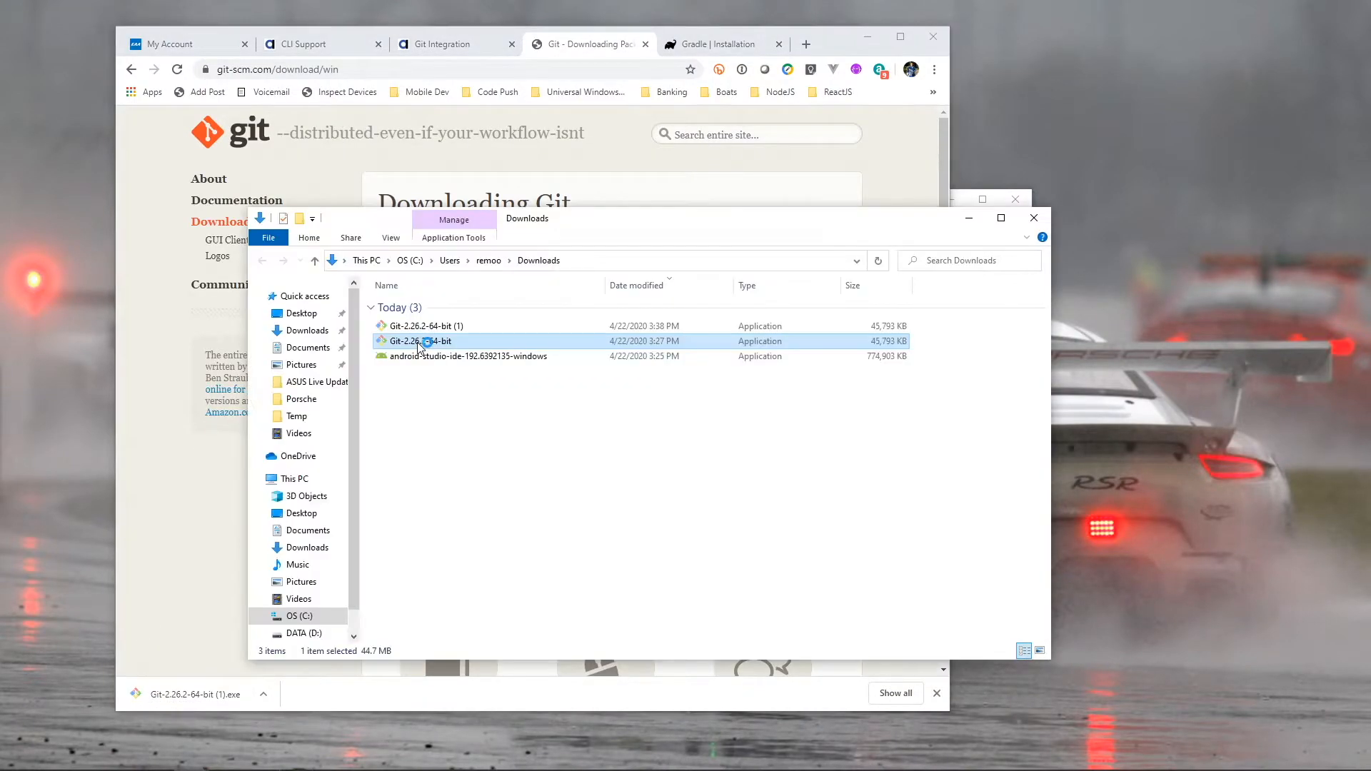
# Run Git-2.26.2-64-bit into C:\Program Files\Git with default components and Notepad++ as editor.
pyautogui.doubleClick(420, 342)
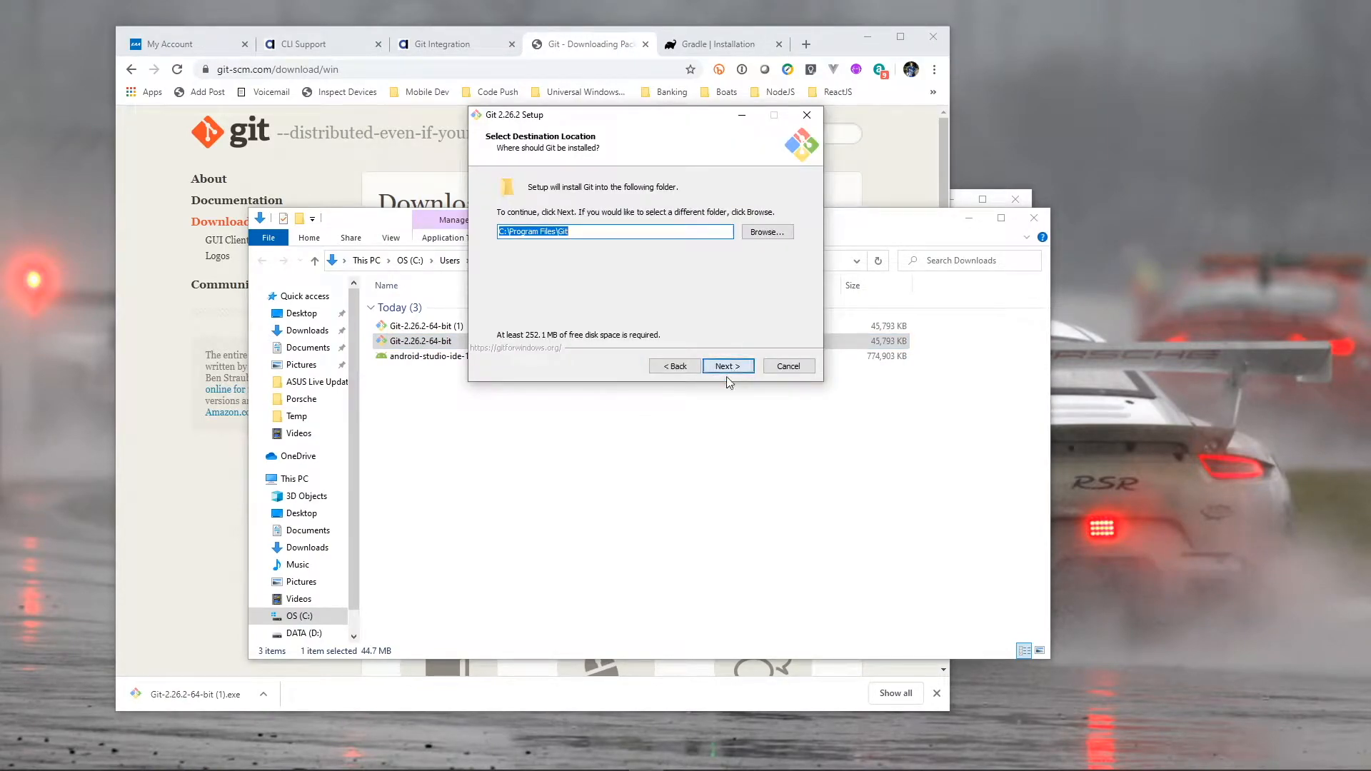
pyautogui.click(727, 366)
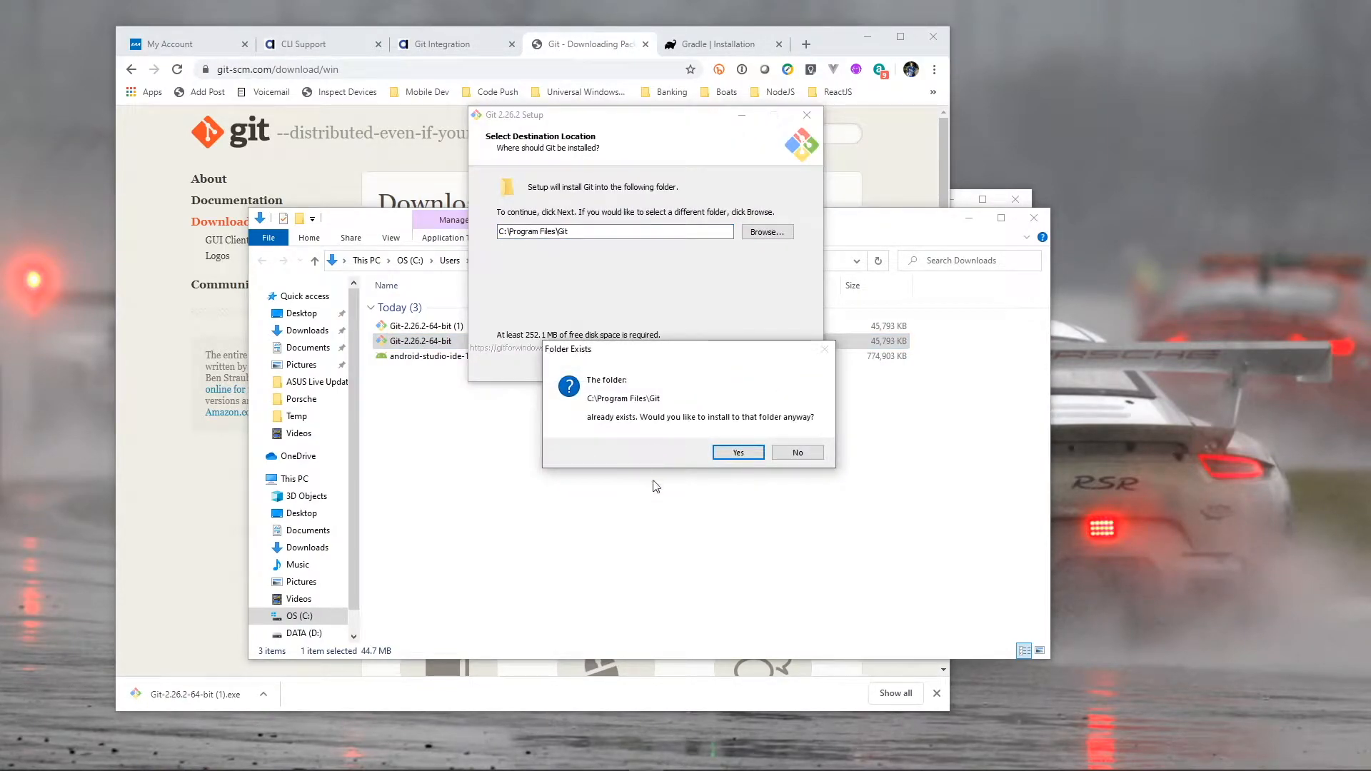
pyautogui.click(737, 452)
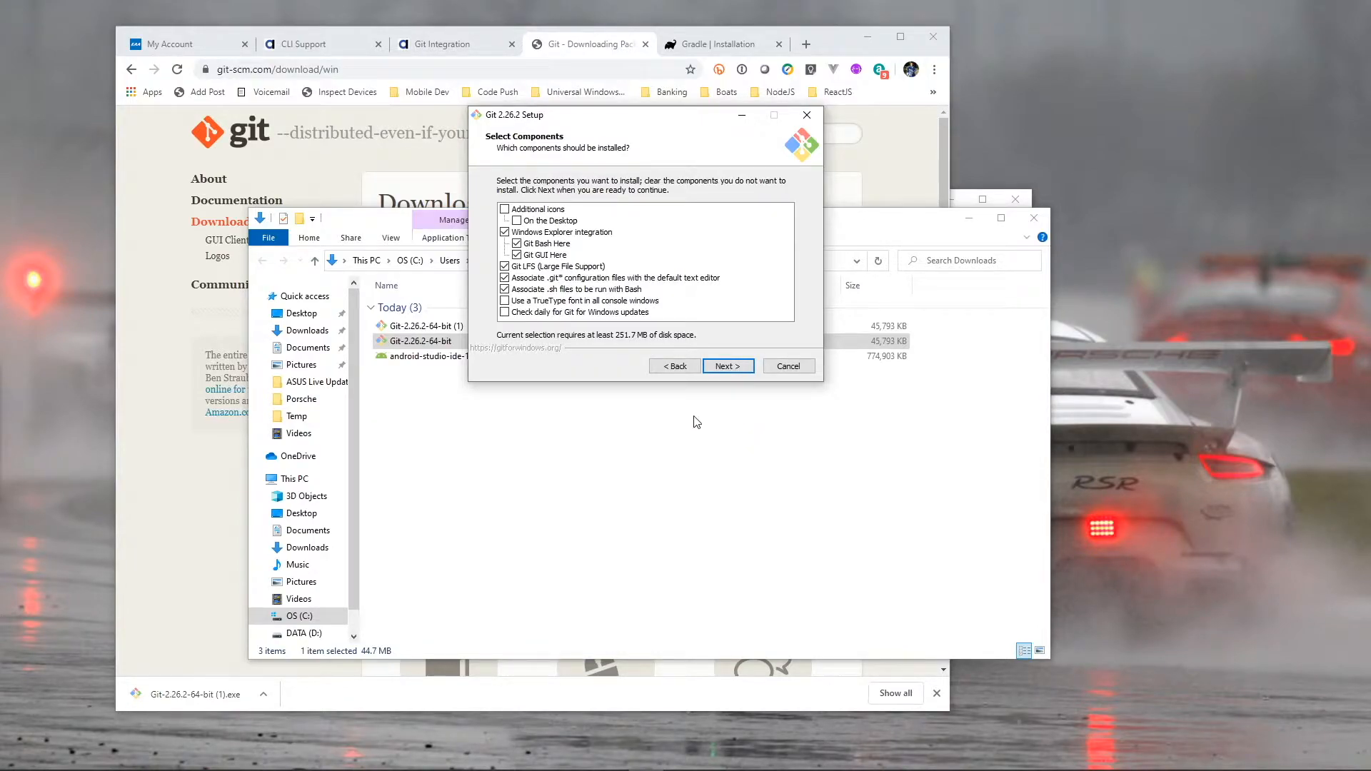
pyautogui.click(727, 366)
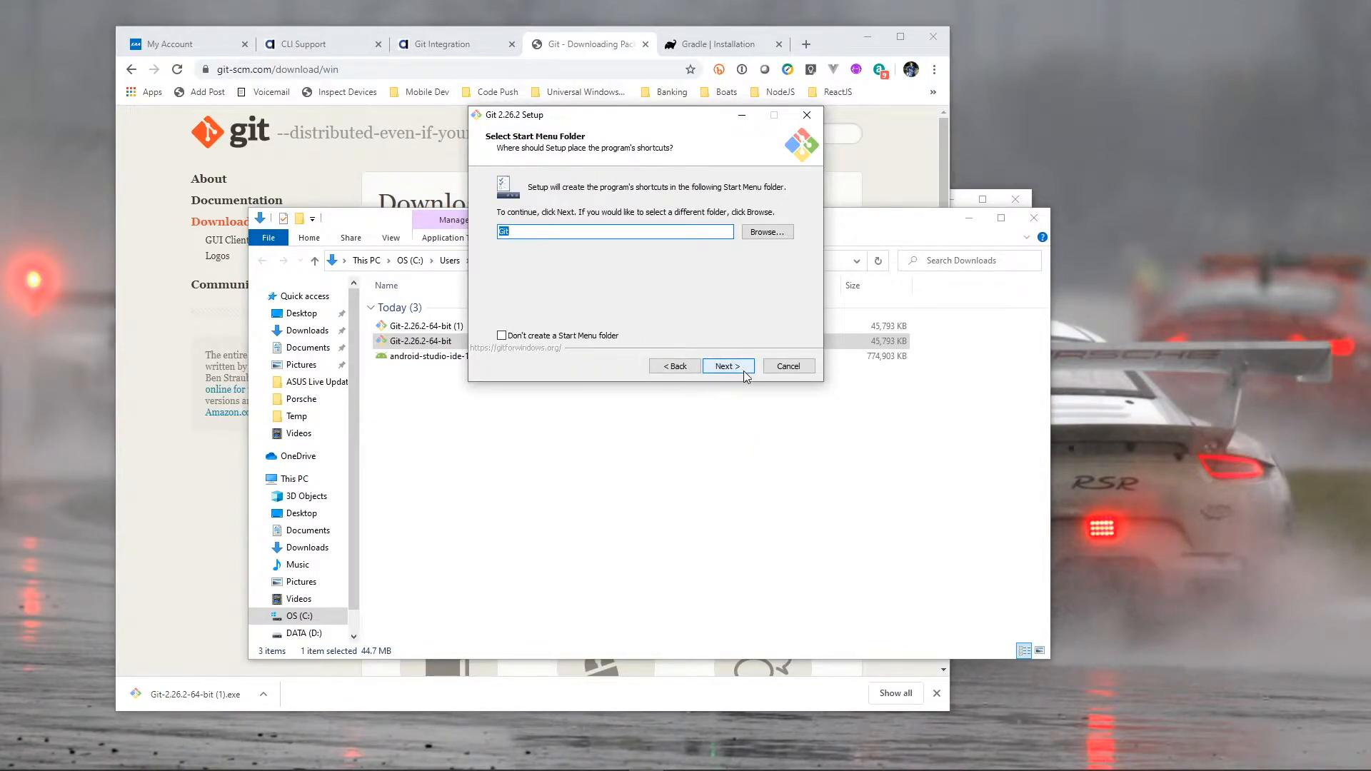
pyautogui.click(727, 366)
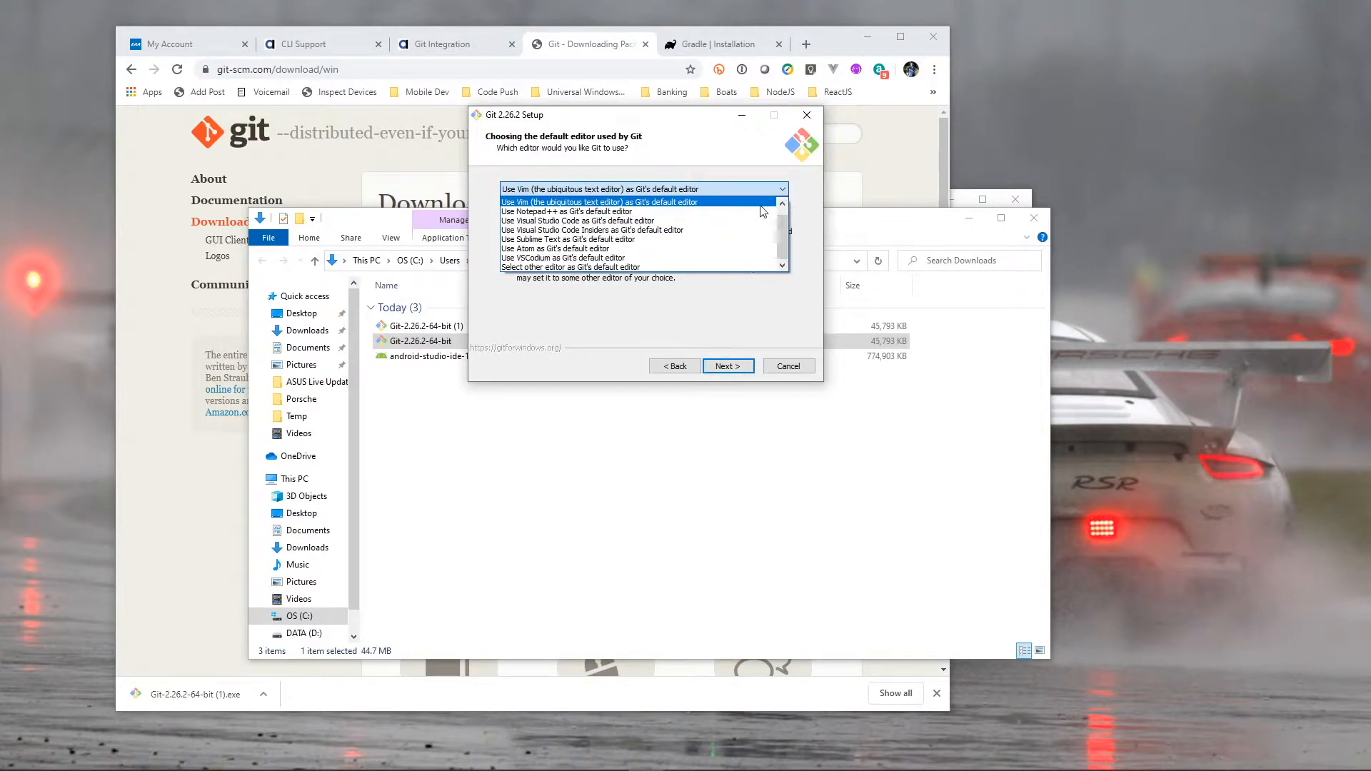
pyautogui.click(568, 211)
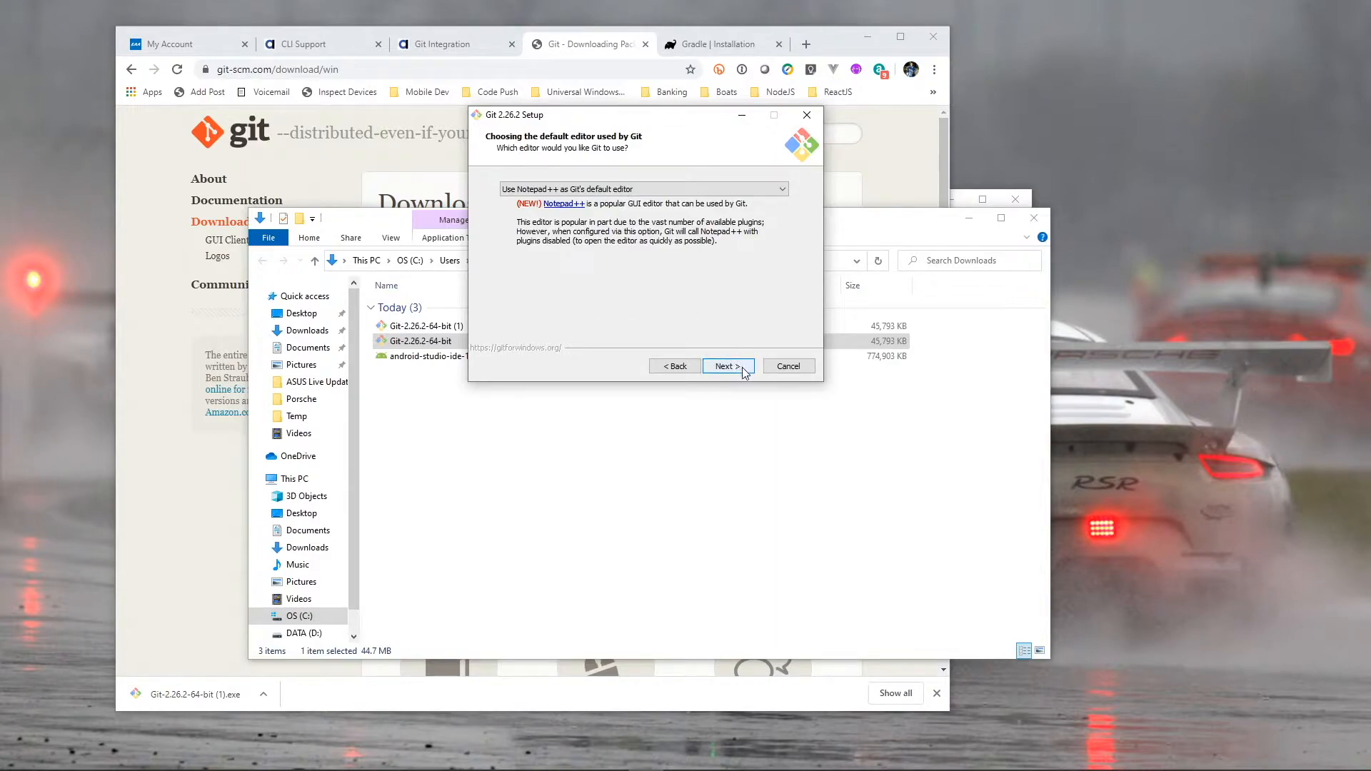
pyautogui.click(727, 365)
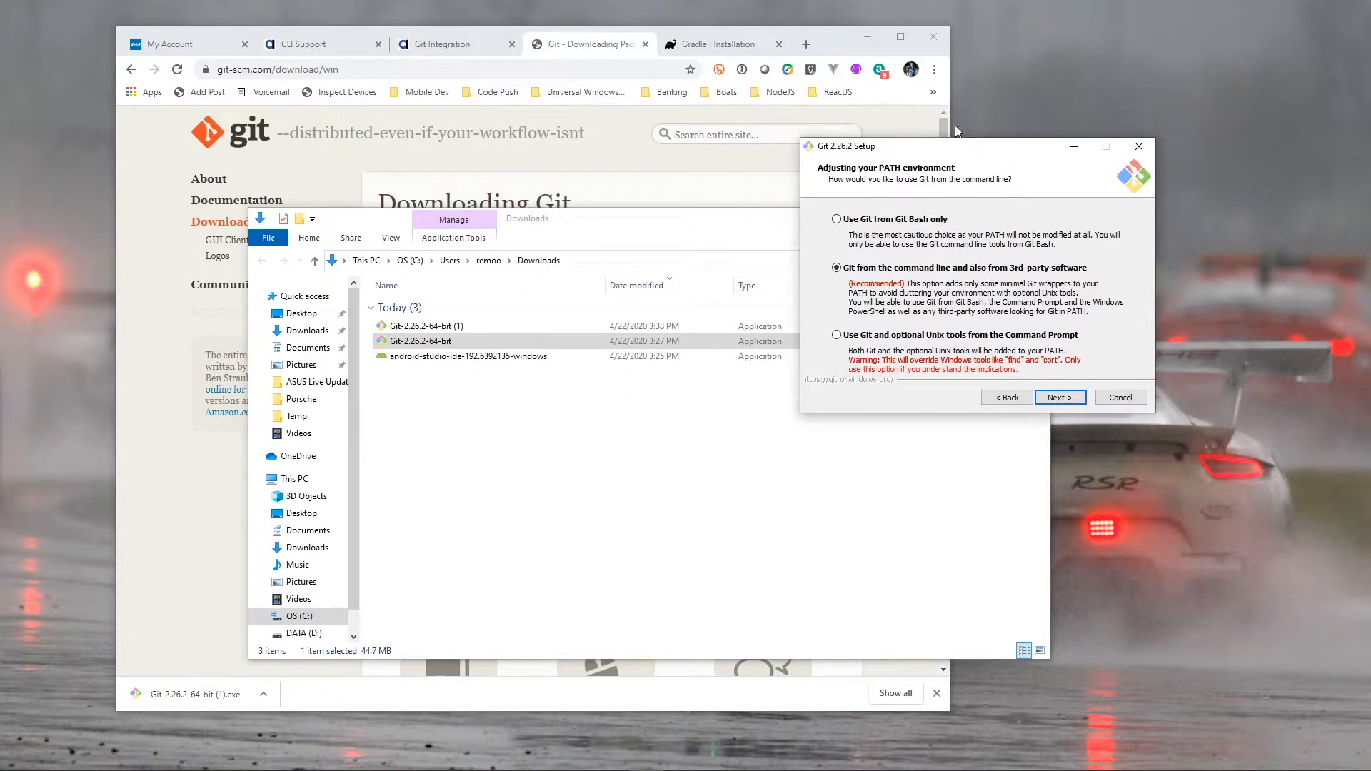
# Choose the native Windows Secure Channel library as Git's HTTPS transport backend.
pyautogui.click(442, 44)
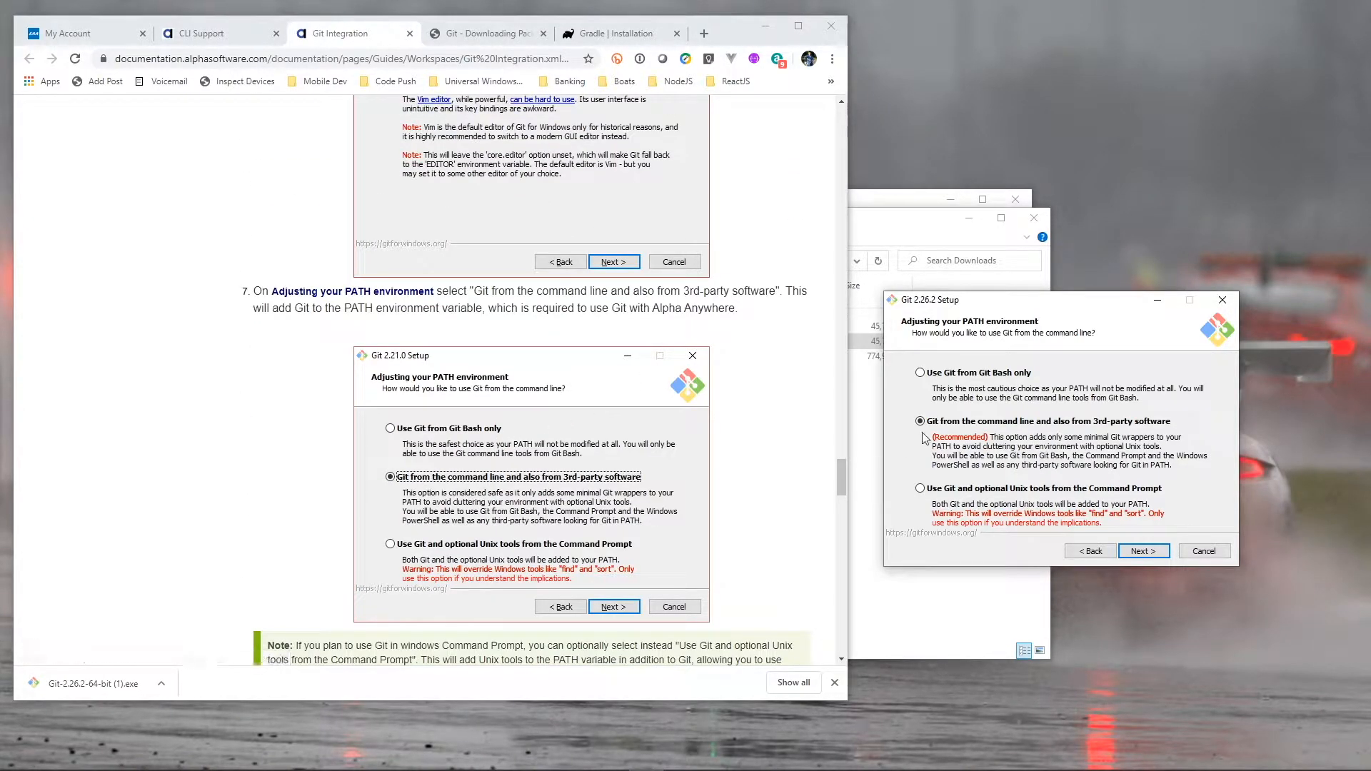
pyautogui.scroll(-3)
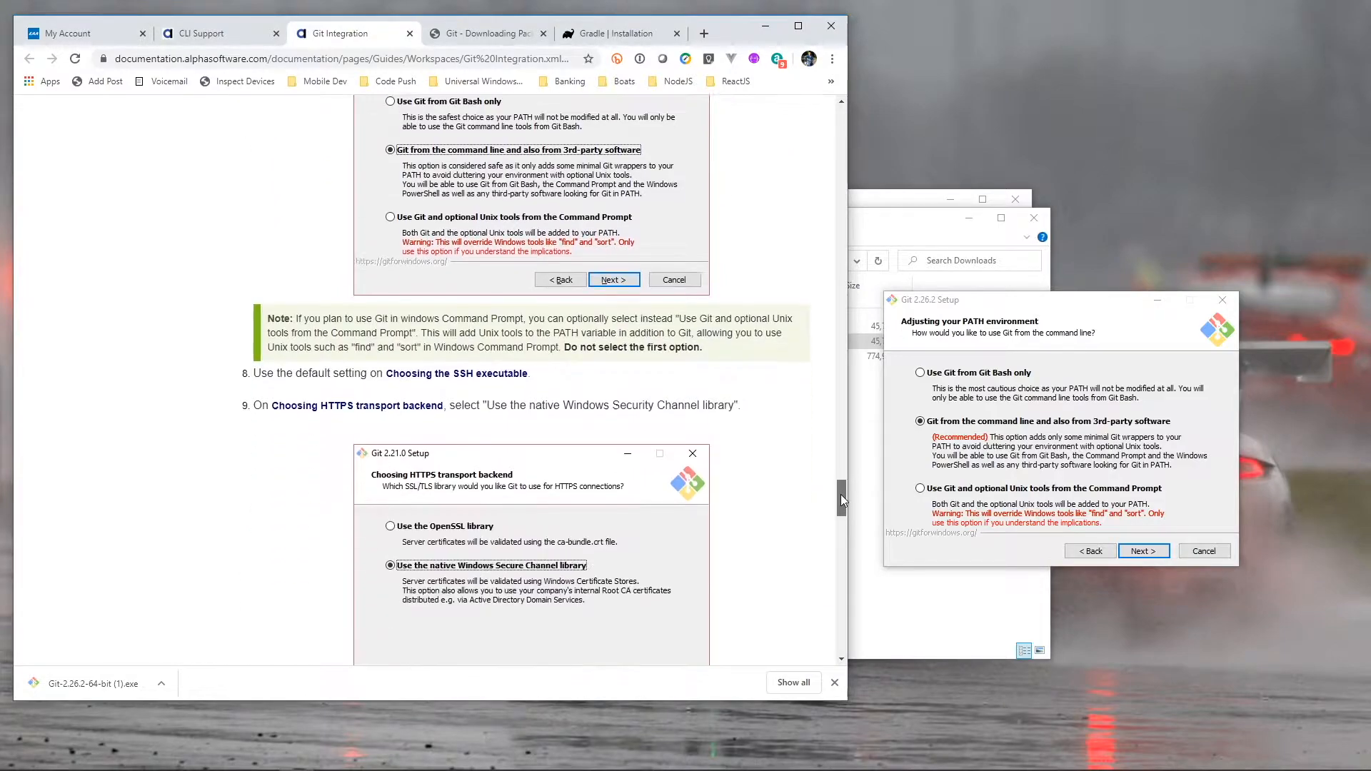
pyautogui.scroll(-3)
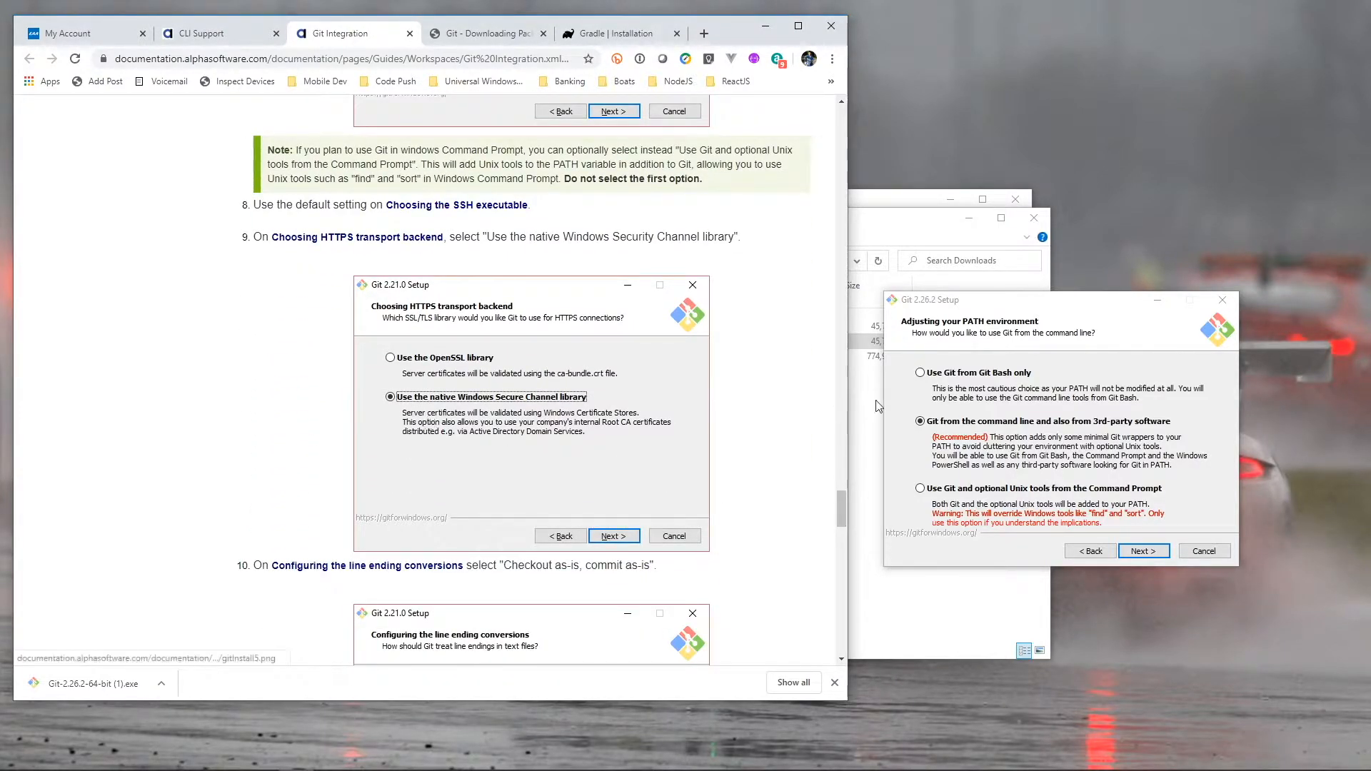
pyautogui.click(1142, 549)
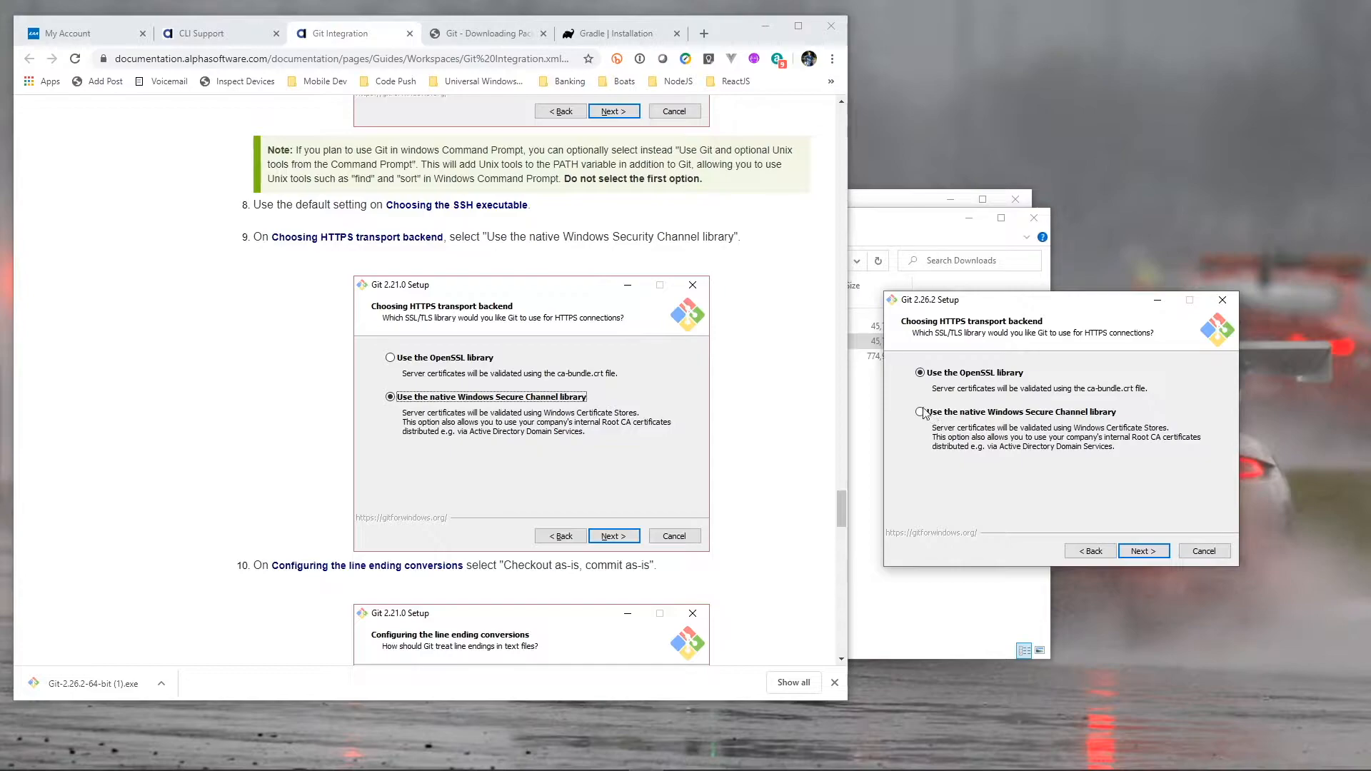
pyautogui.click(920, 412)
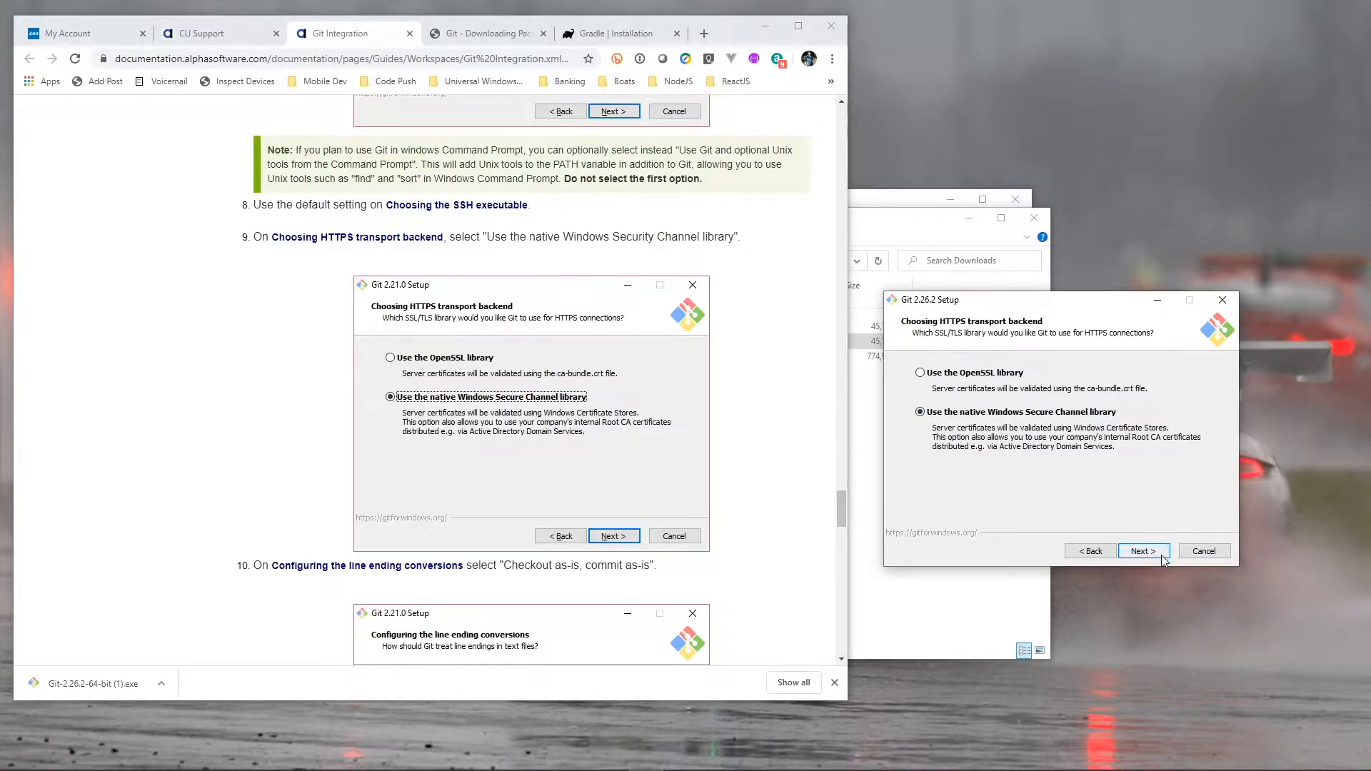
pyautogui.click(1142, 549)
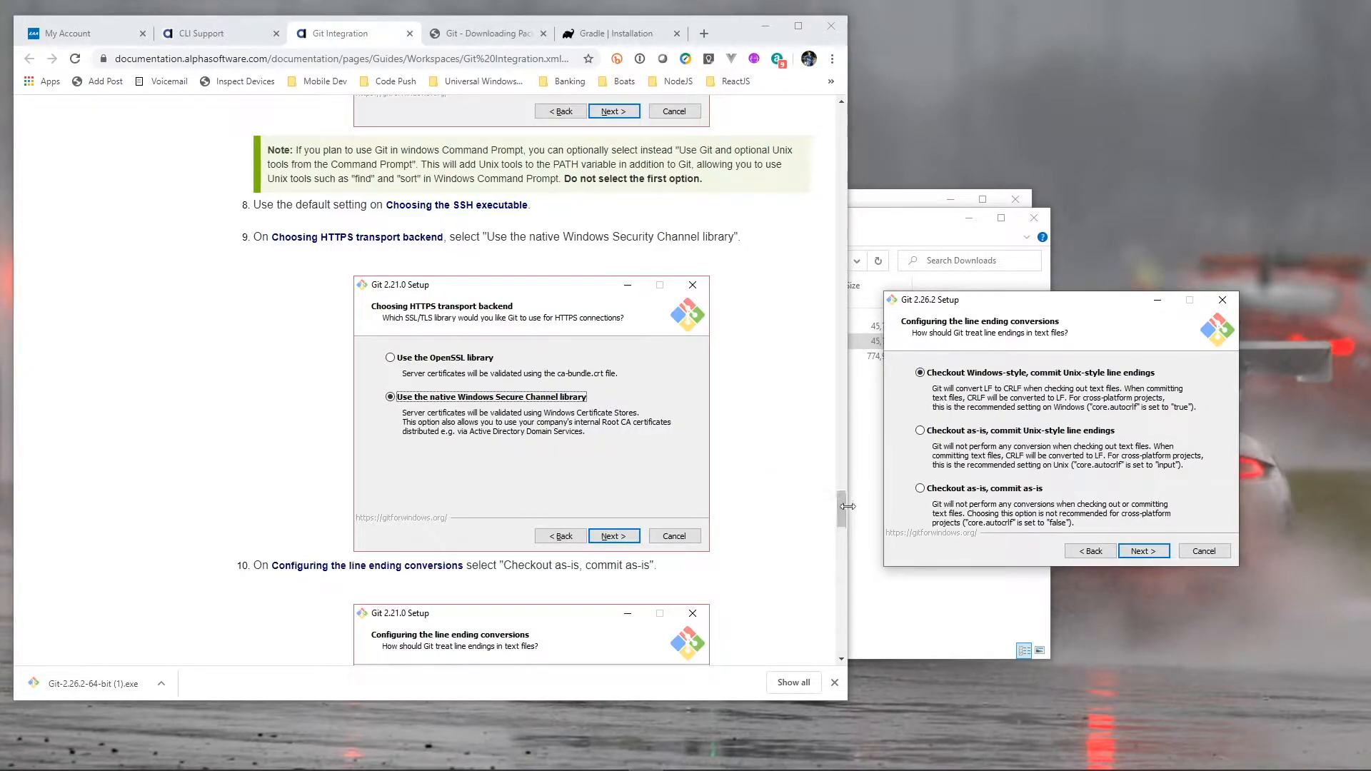
# Select checkout as-is, commit as-is line endings and the Windows default console window.
pyautogui.scroll(-3)
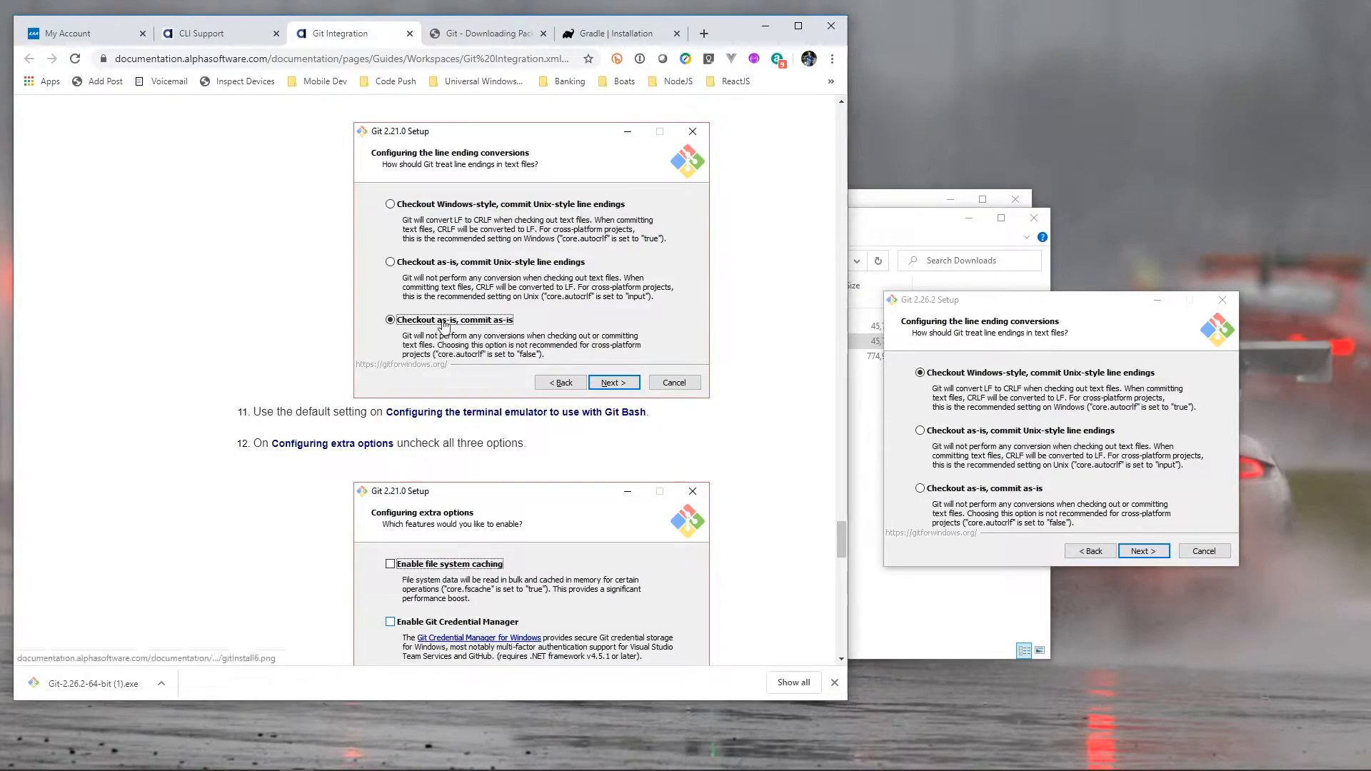
pyautogui.click(920, 488)
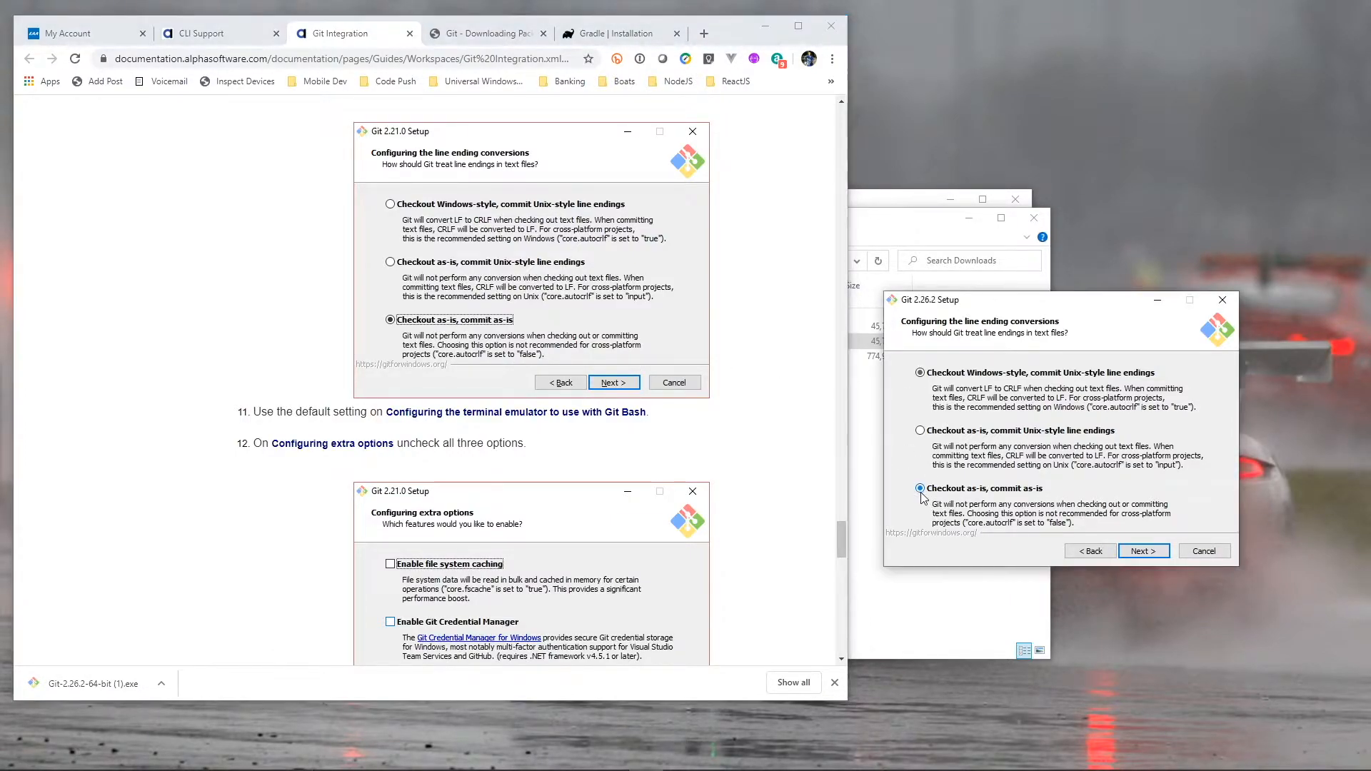
pyautogui.click(1142, 549)
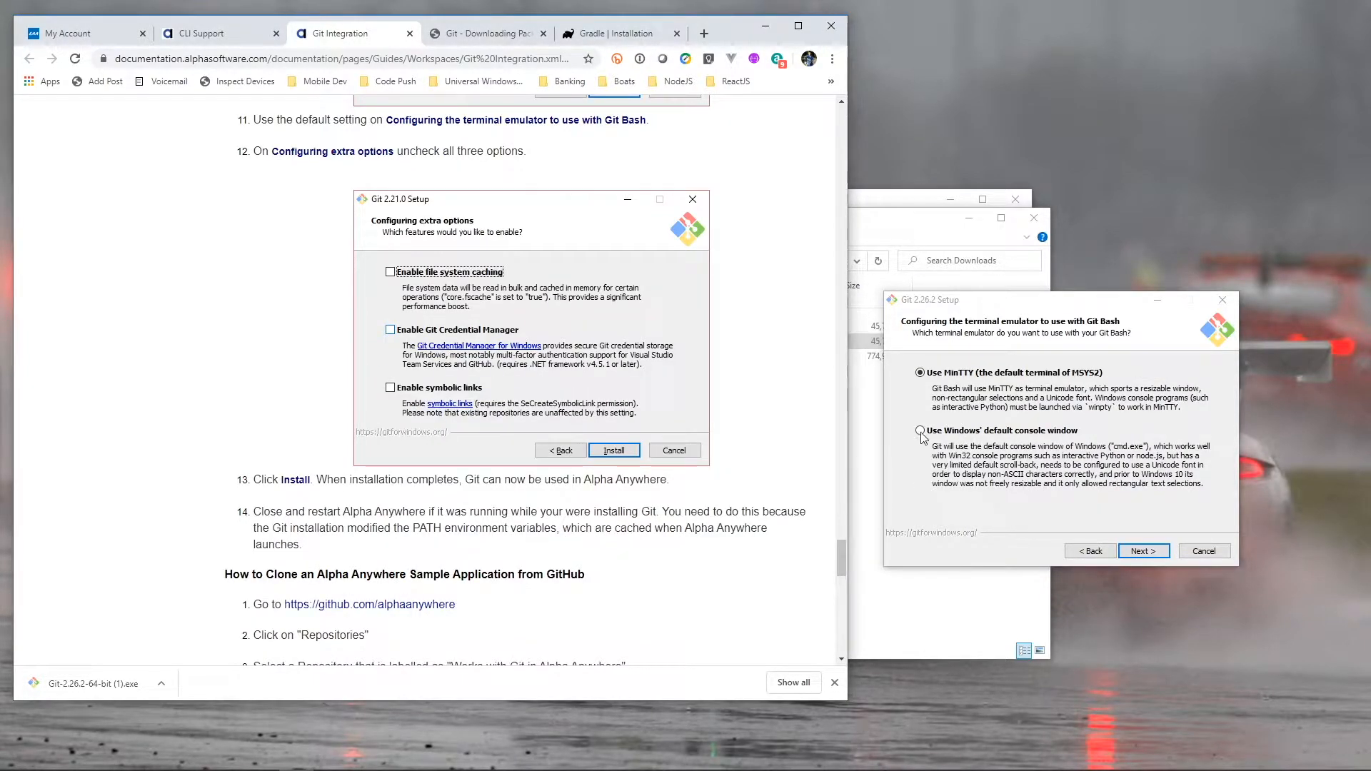
pyautogui.click(920, 430)
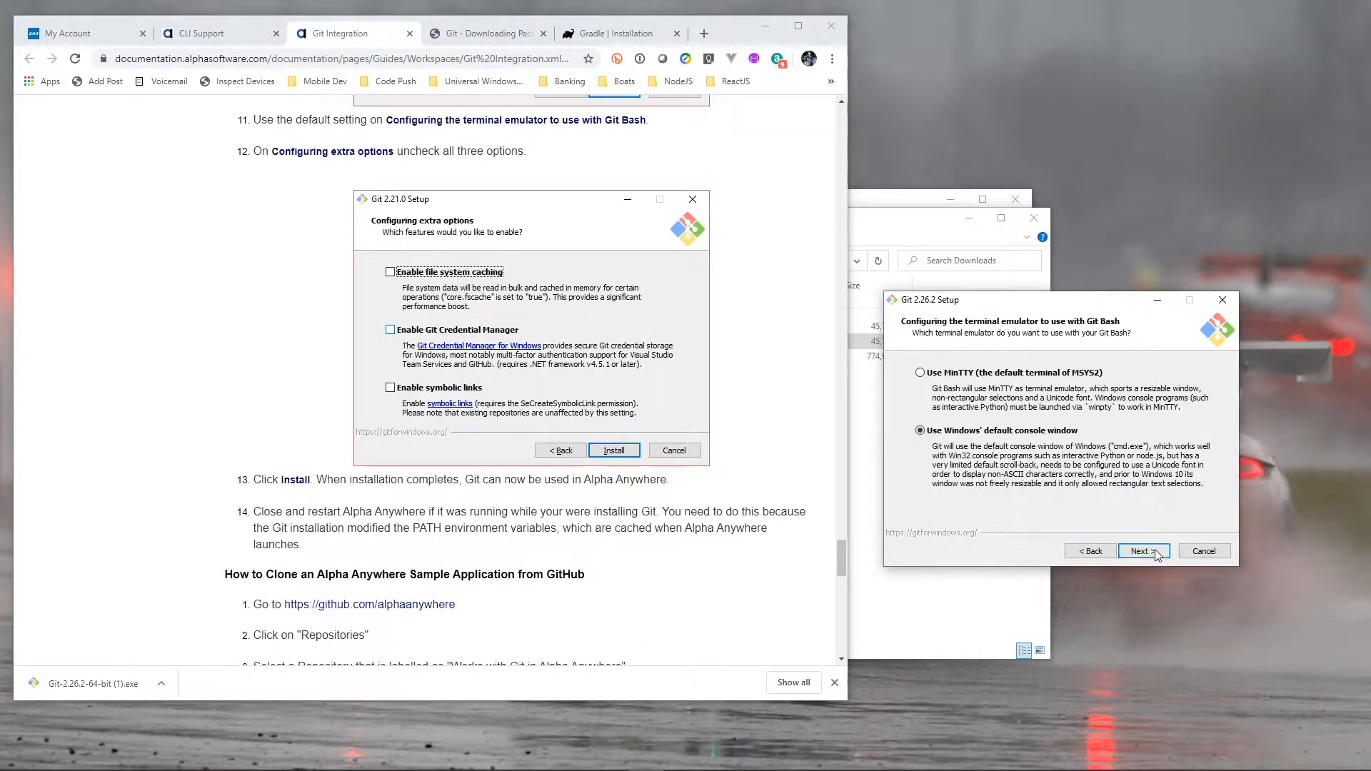
pyautogui.click(1142, 550)
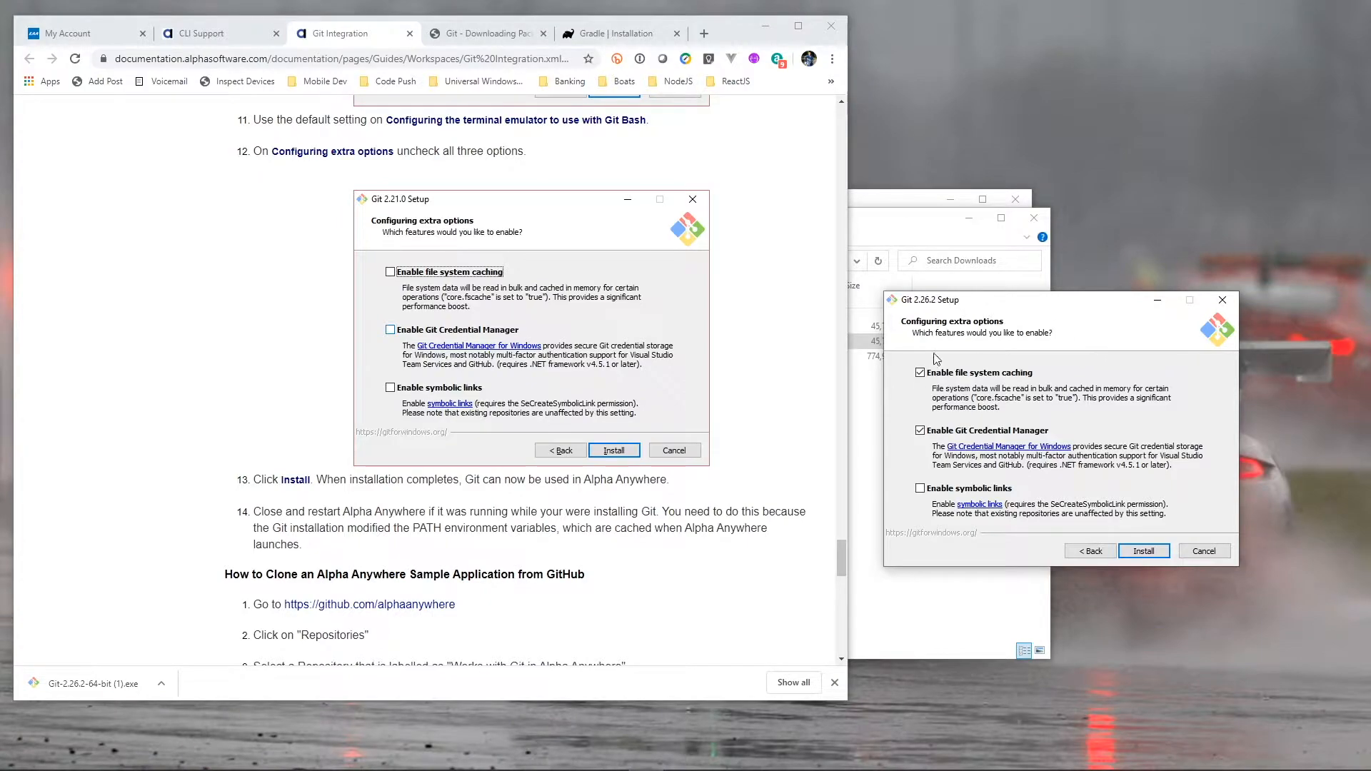
# Disable file system caching and Git Credential Manager, then install Git.
pyautogui.click(920, 373)
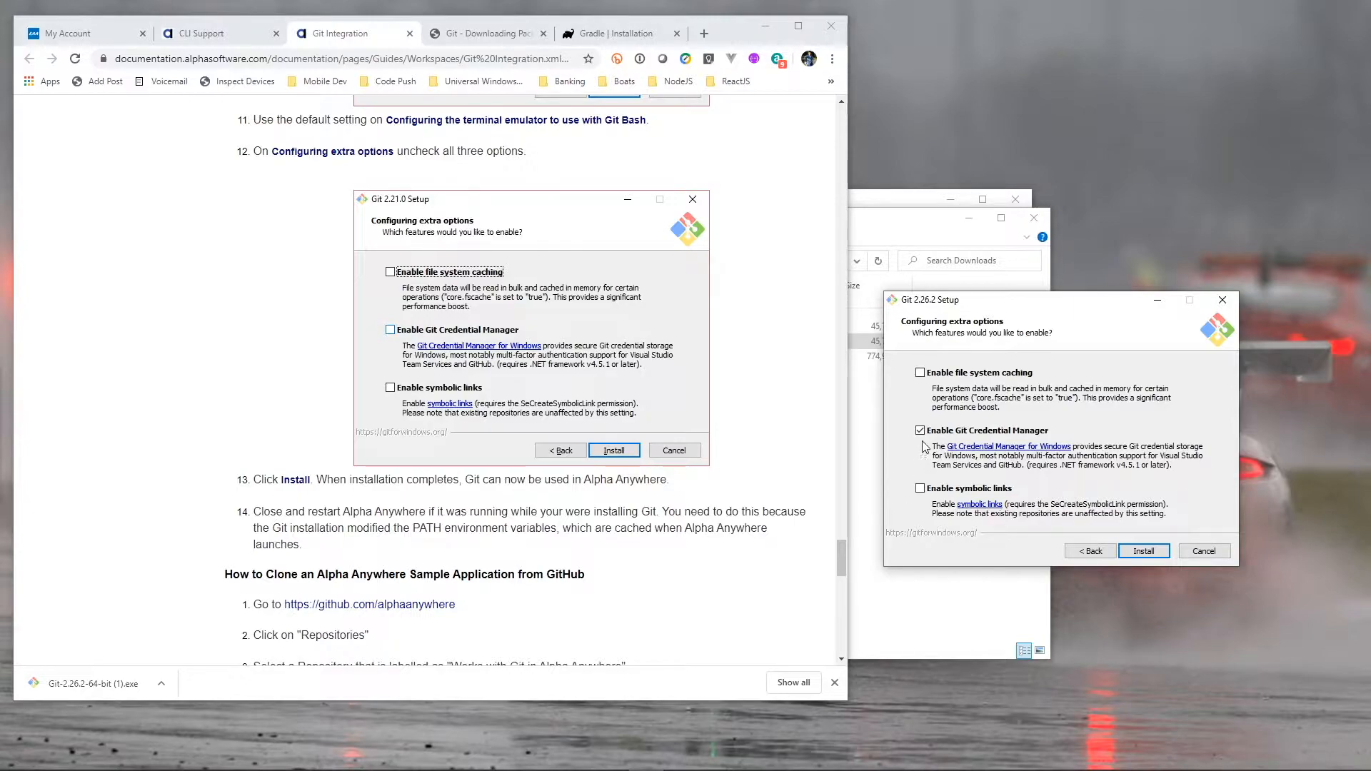
pyautogui.click(920, 429)
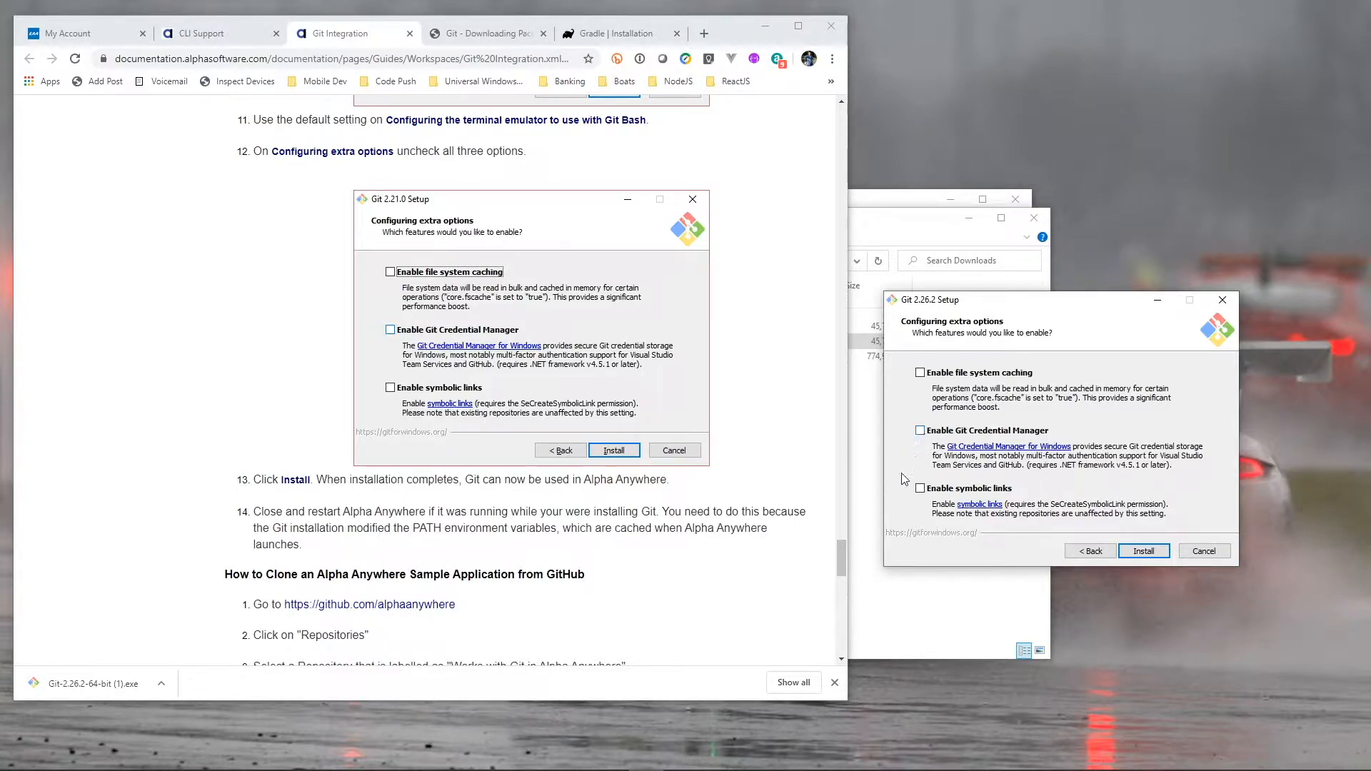
pyautogui.moveTo(1185, 506)
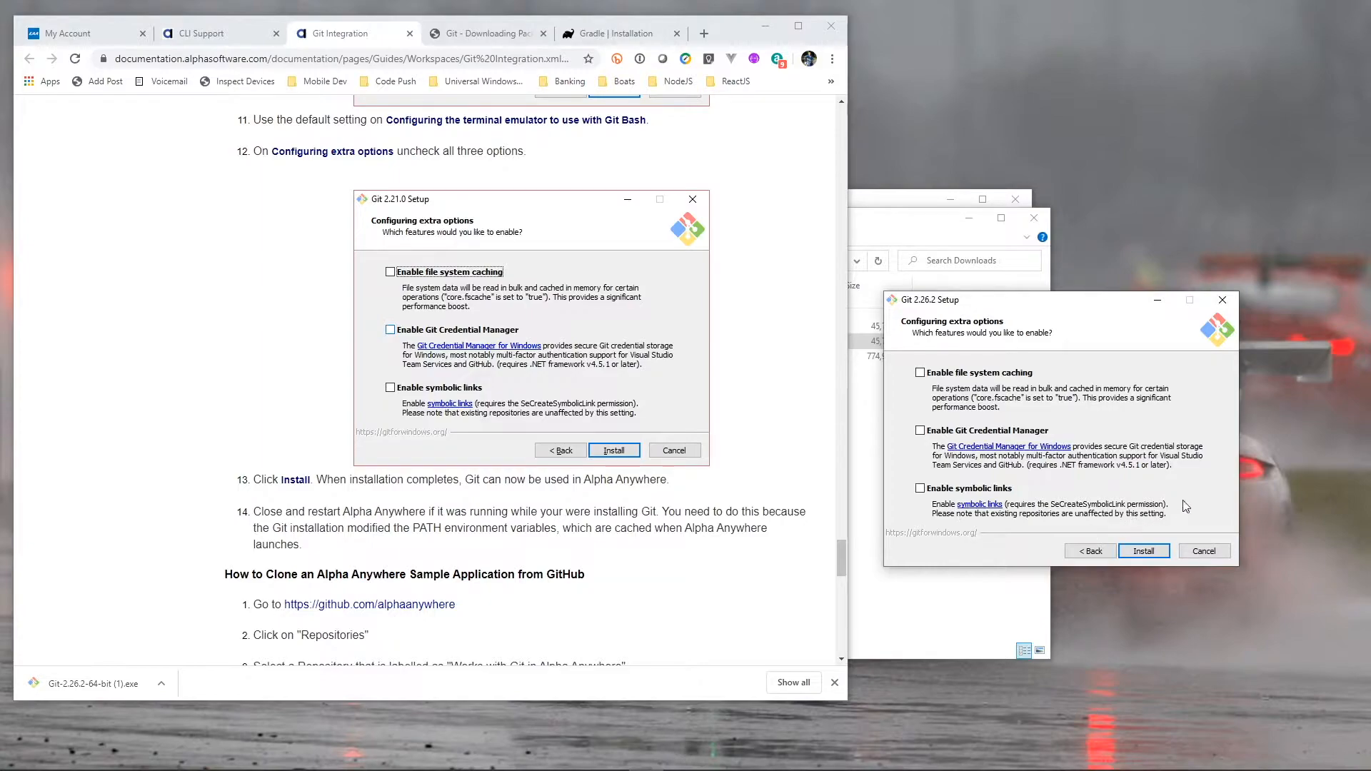
pyautogui.click(1142, 551)
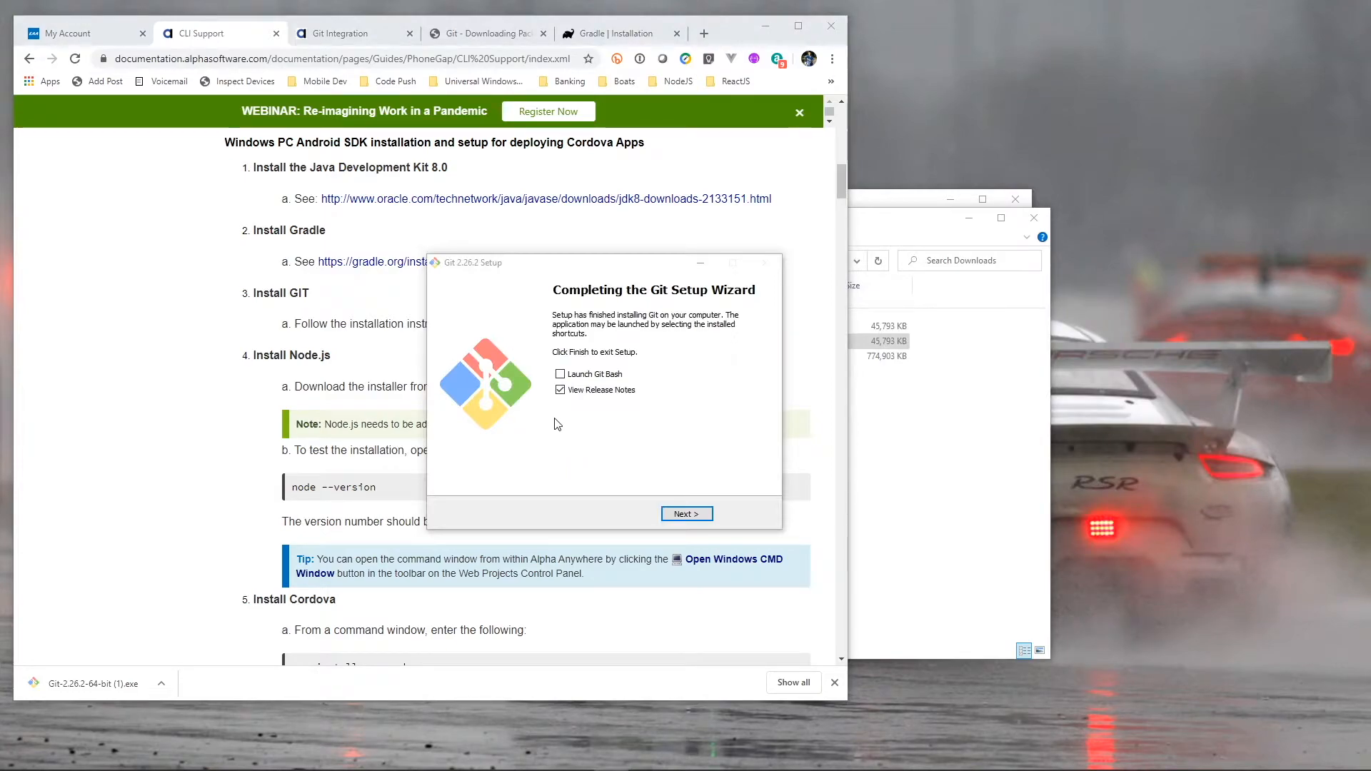
# Uncheck View Release Notes and close the completed Git setup wizard.
pyautogui.click(560, 389)
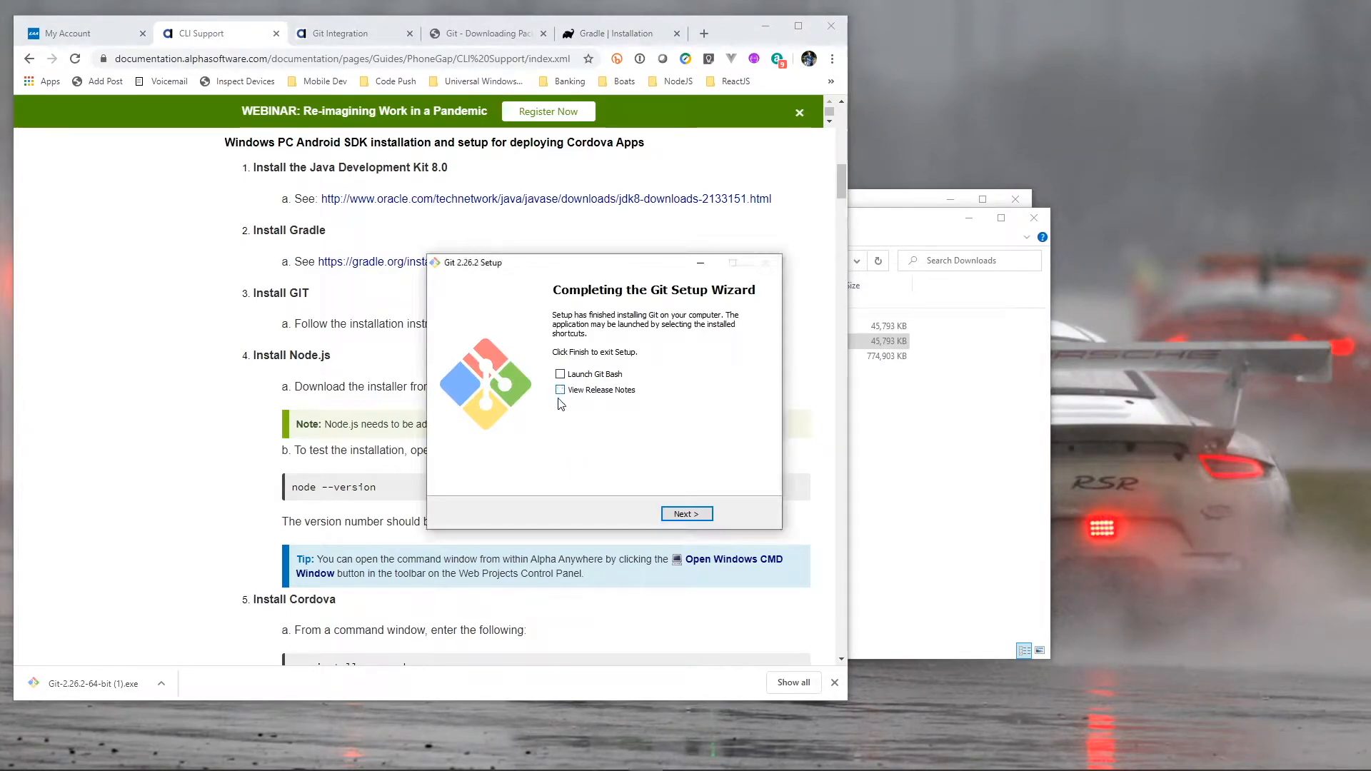
pyautogui.click(686, 513)
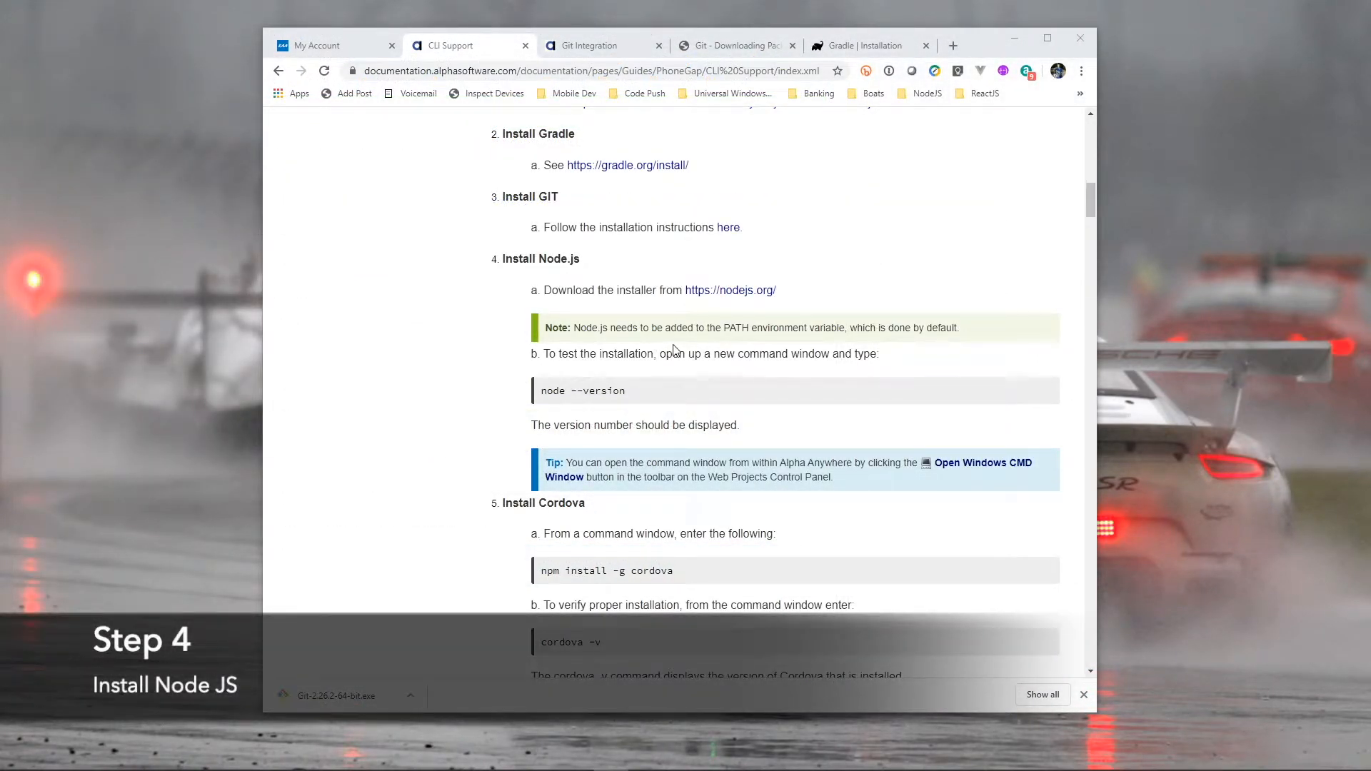
pyautogui.moveTo(738, 297)
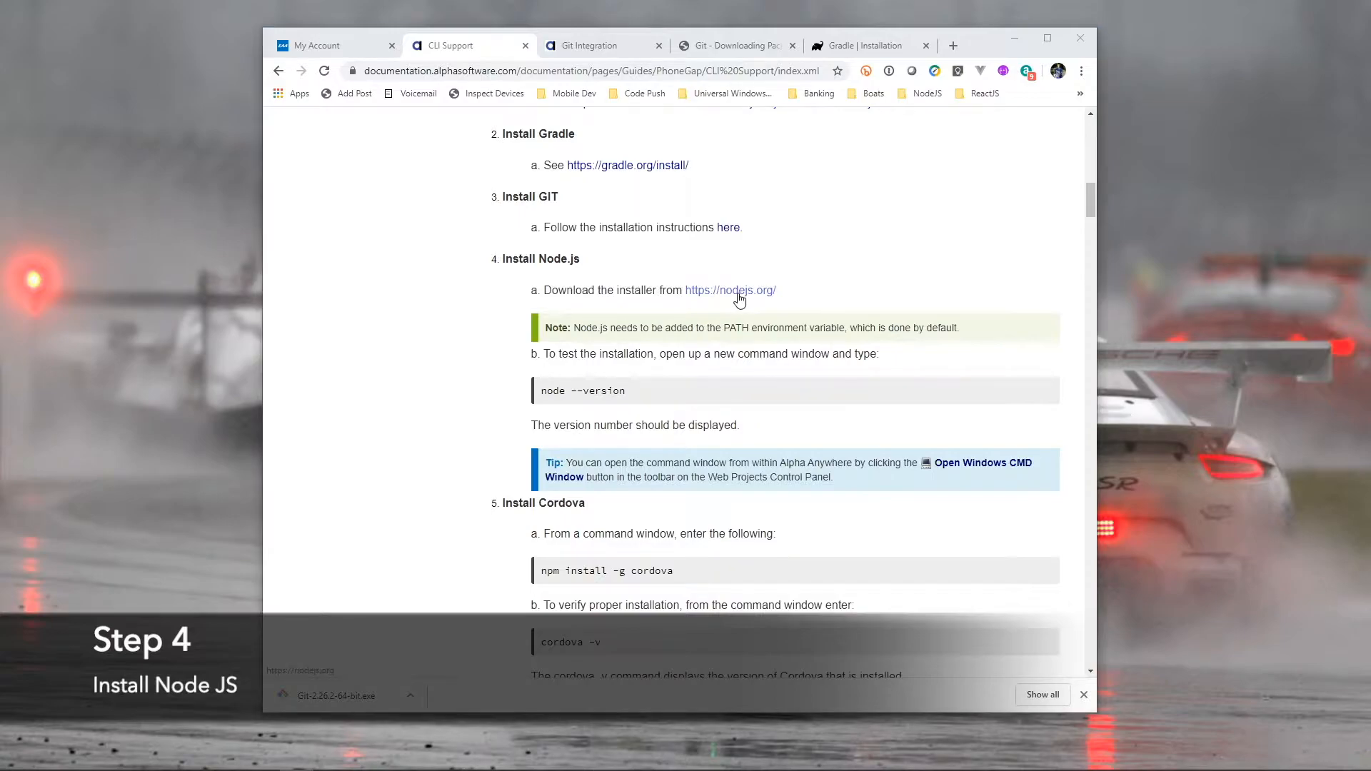
# Launch the downloaded node-v12.16.2-x64 installer from the Node.js site downloads.
pyautogui.click(730, 290)
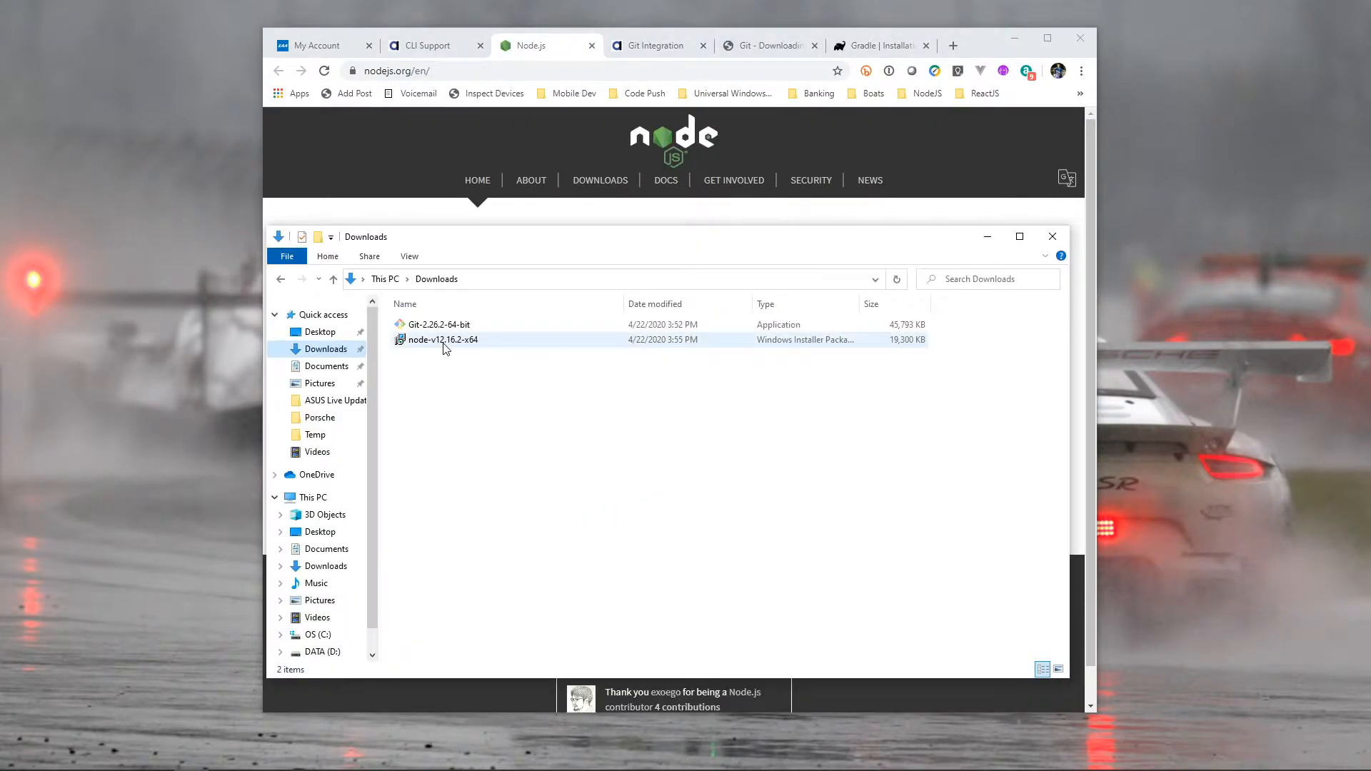
pyautogui.click(441, 339)
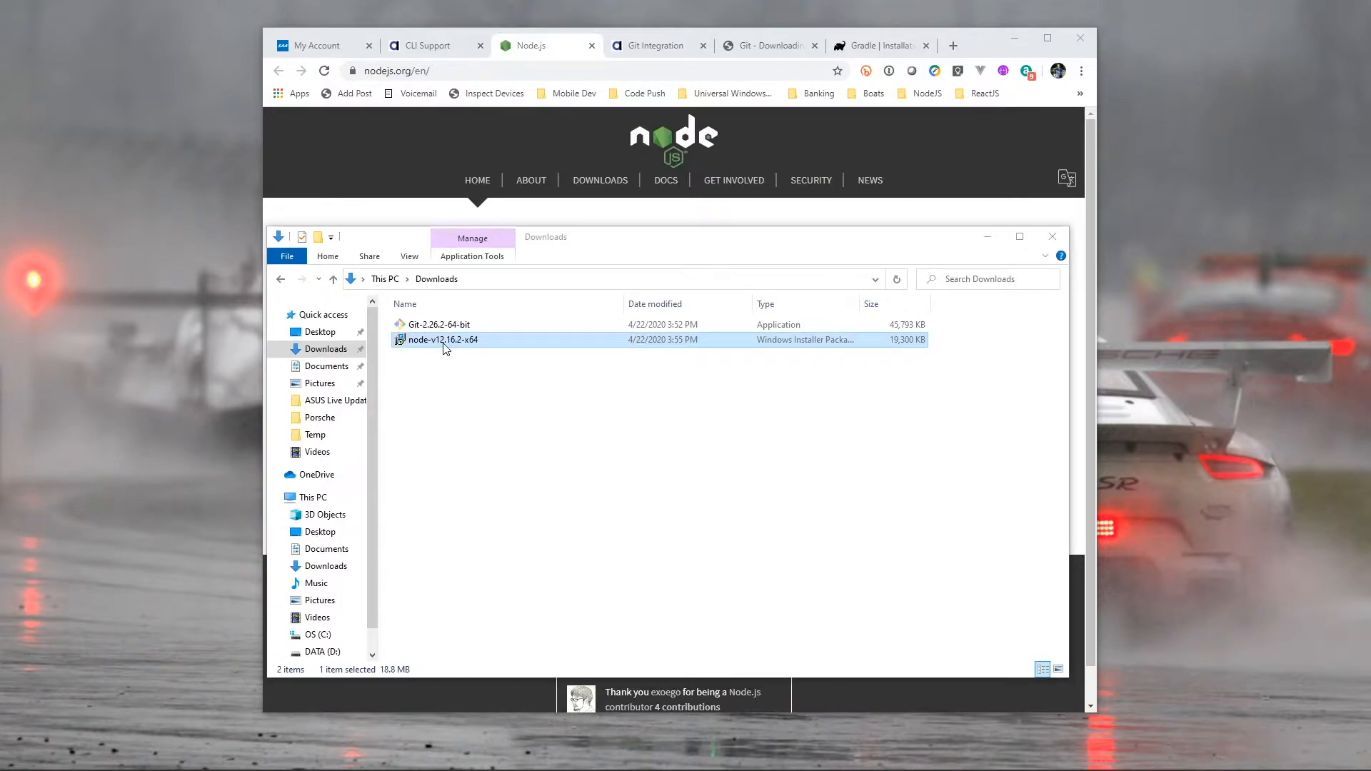
pyautogui.doubleClick(440, 339)
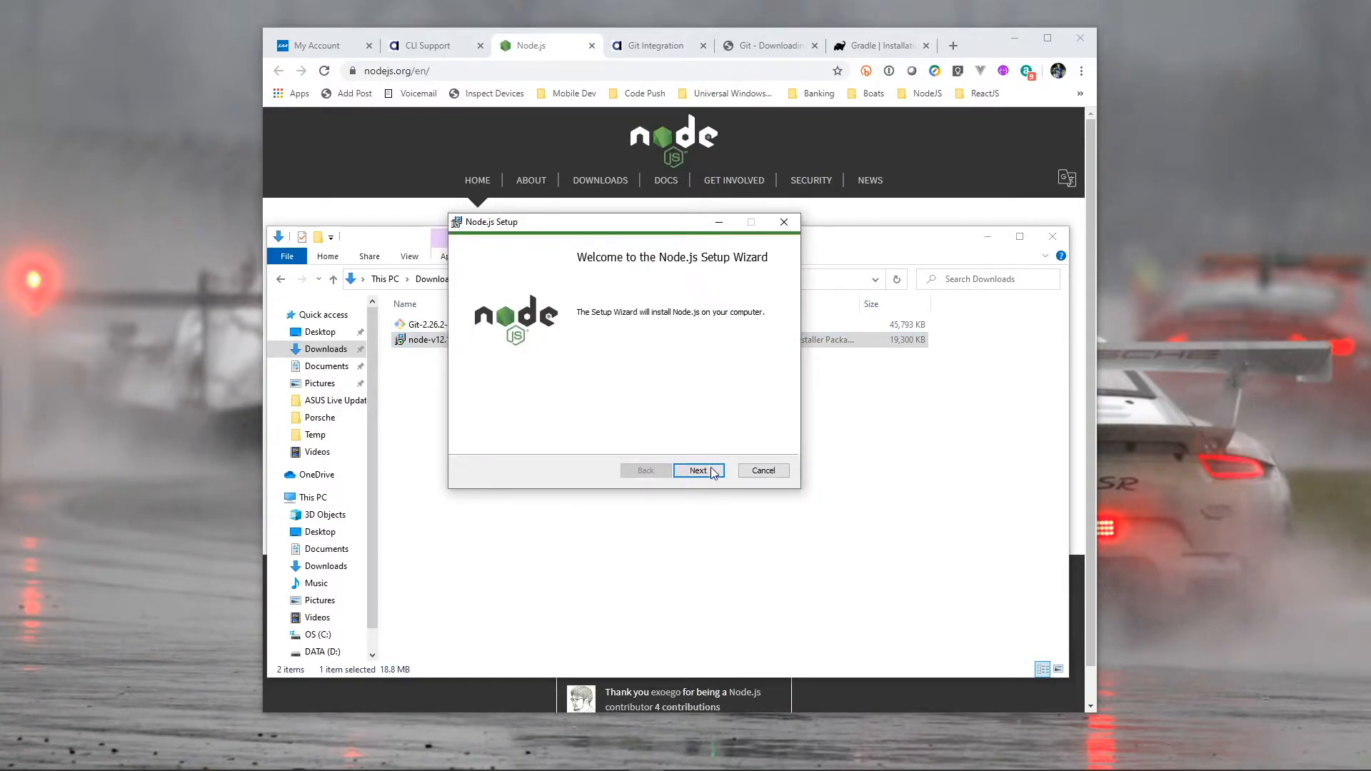
# Accept the license, keep the default install folder, and skip native module tools.
pyautogui.click(698, 471)
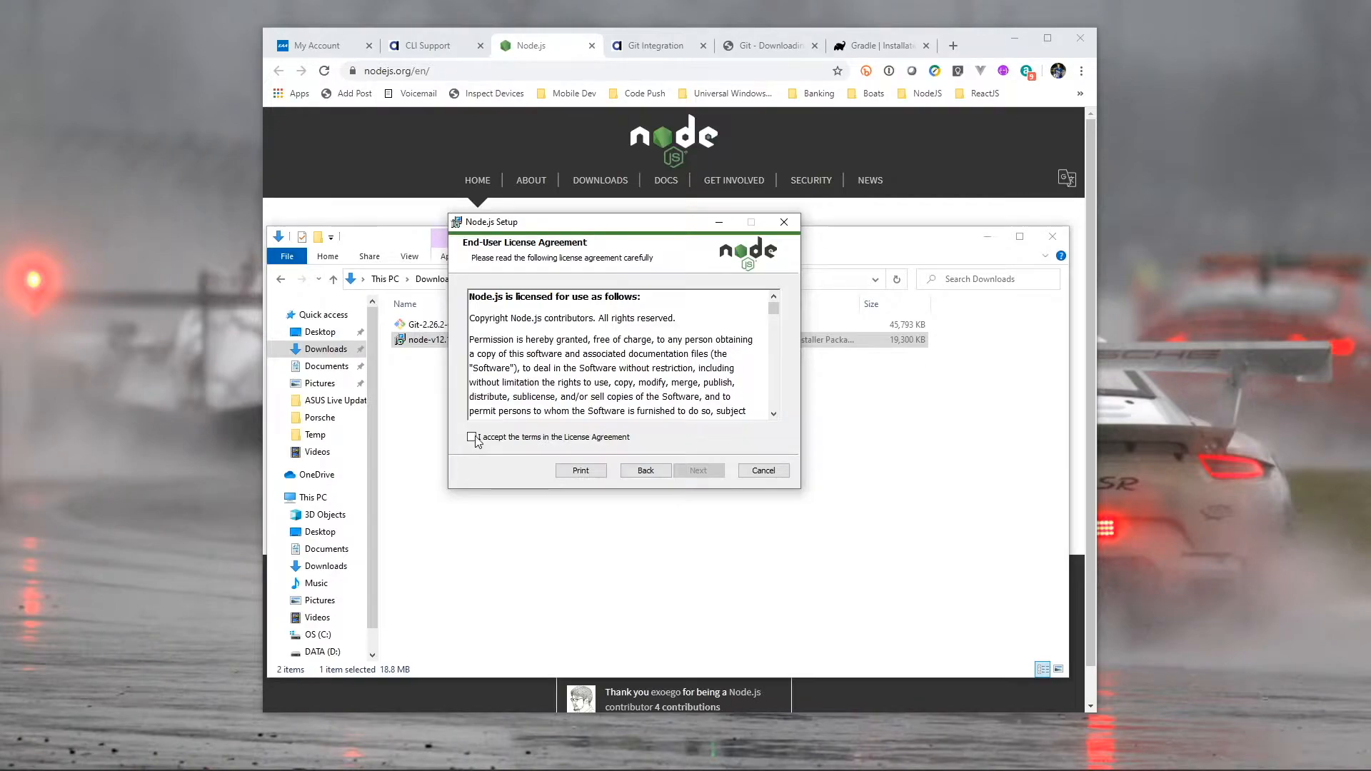
pyautogui.click(698, 470)
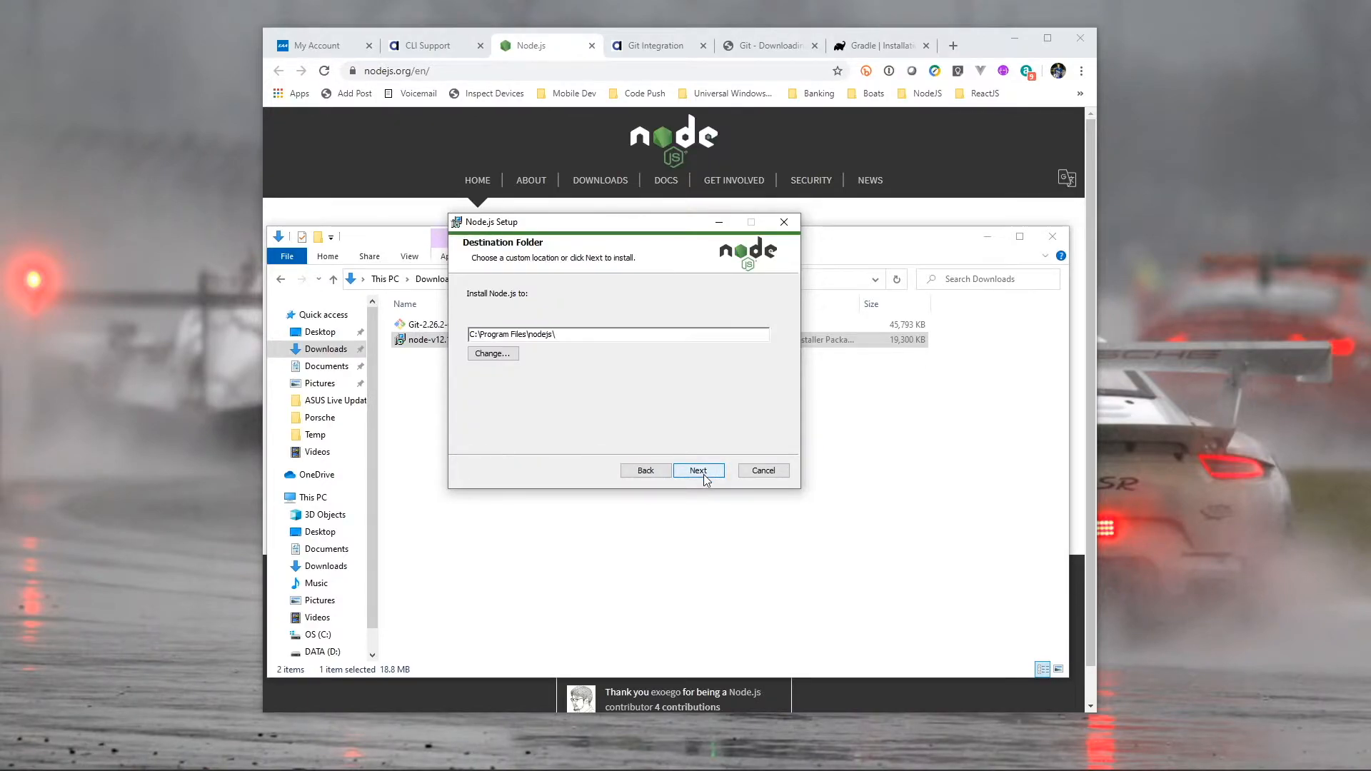
pyautogui.click(698, 471)
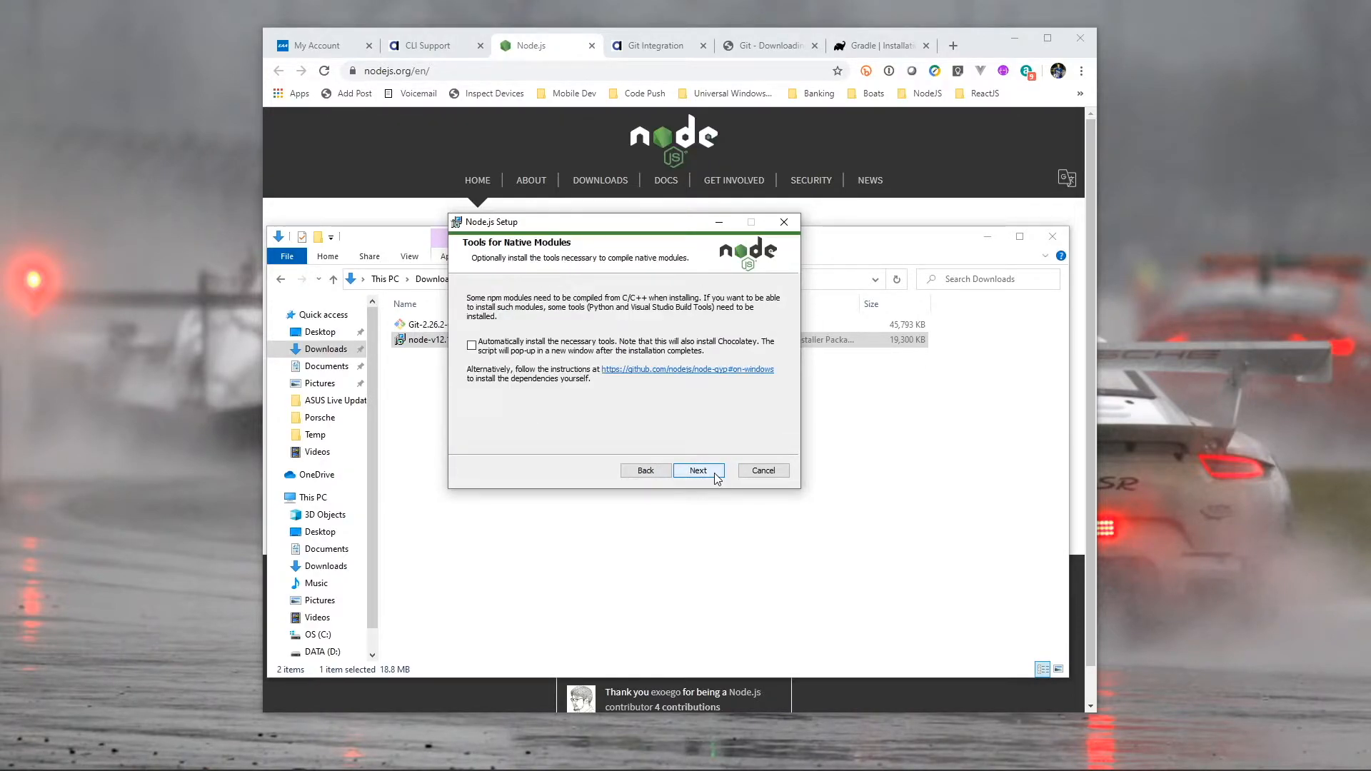
pyautogui.click(697, 471)
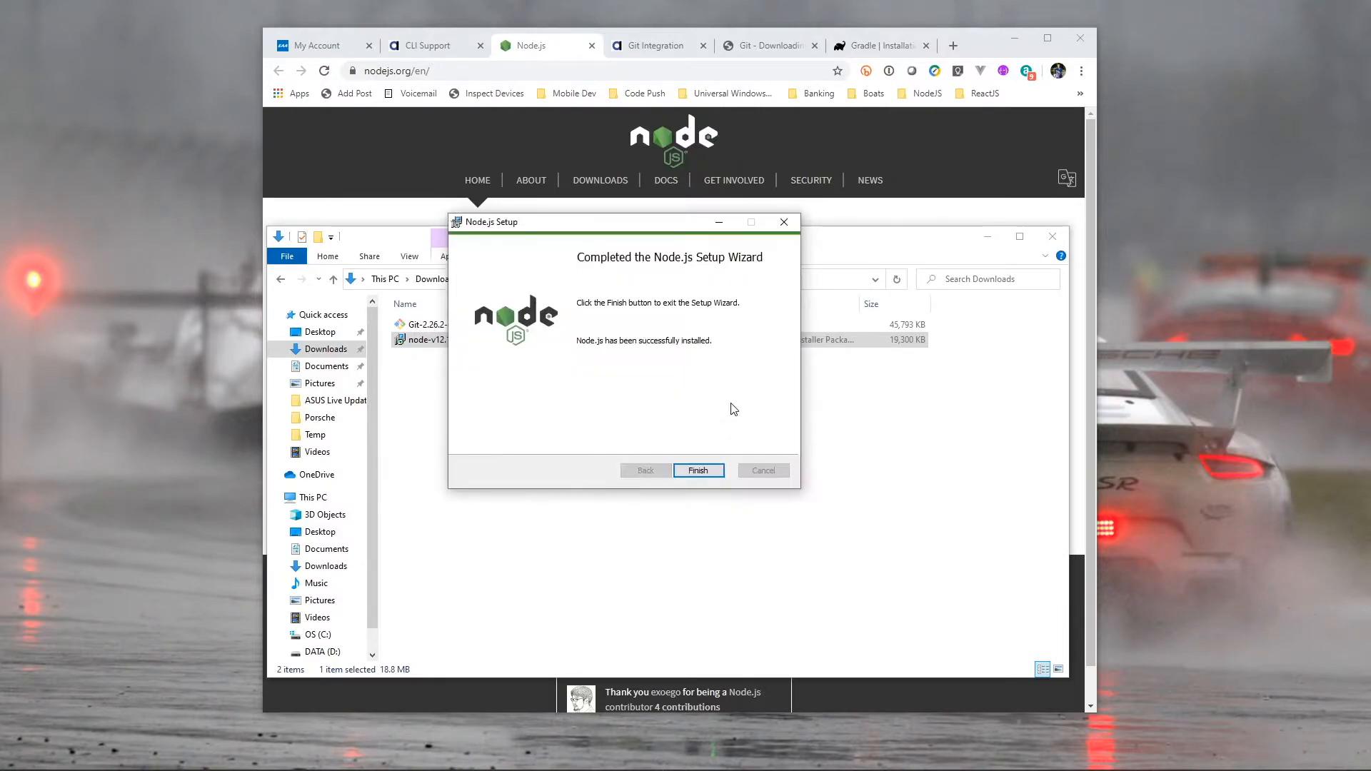
pyautogui.moveTo(711, 452)
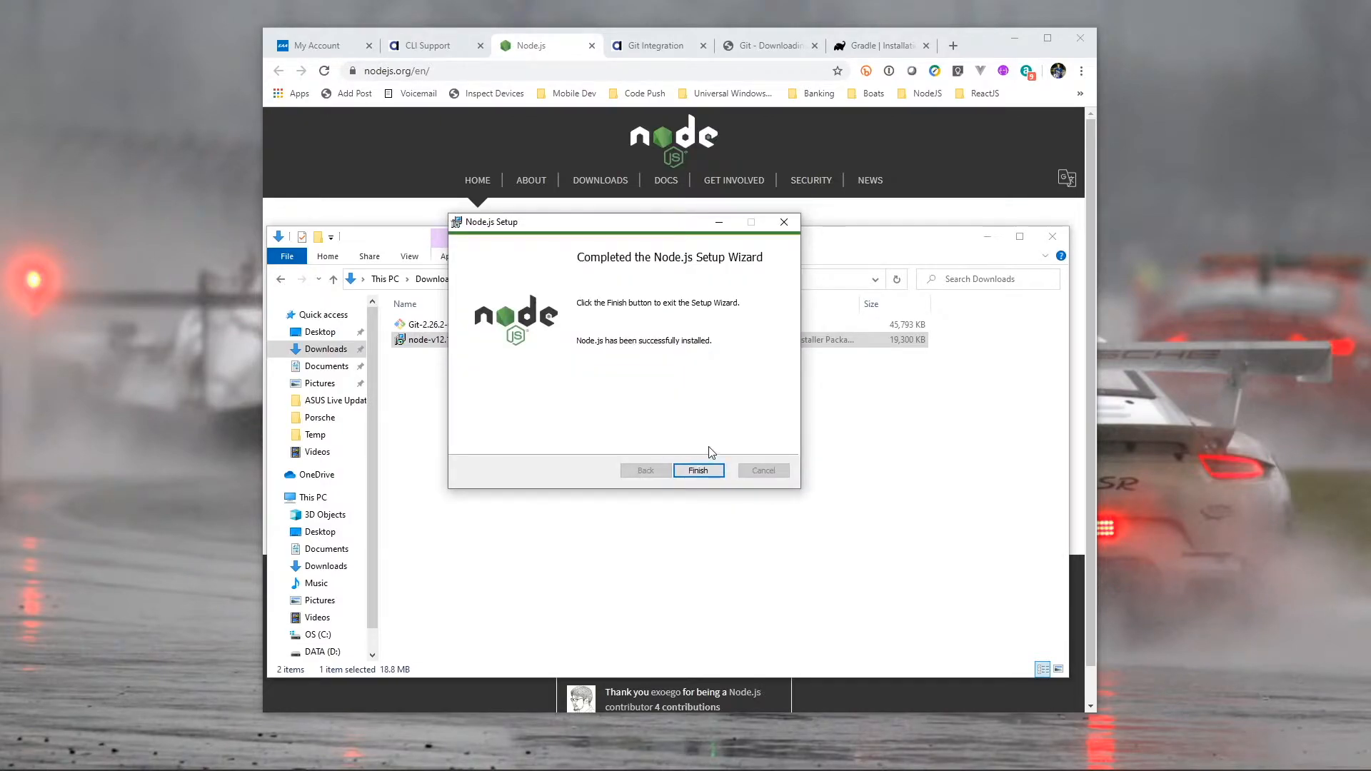
# Finish the Node.js installer and run 'node -v' in Command Prompt.
pyautogui.click(697, 471)
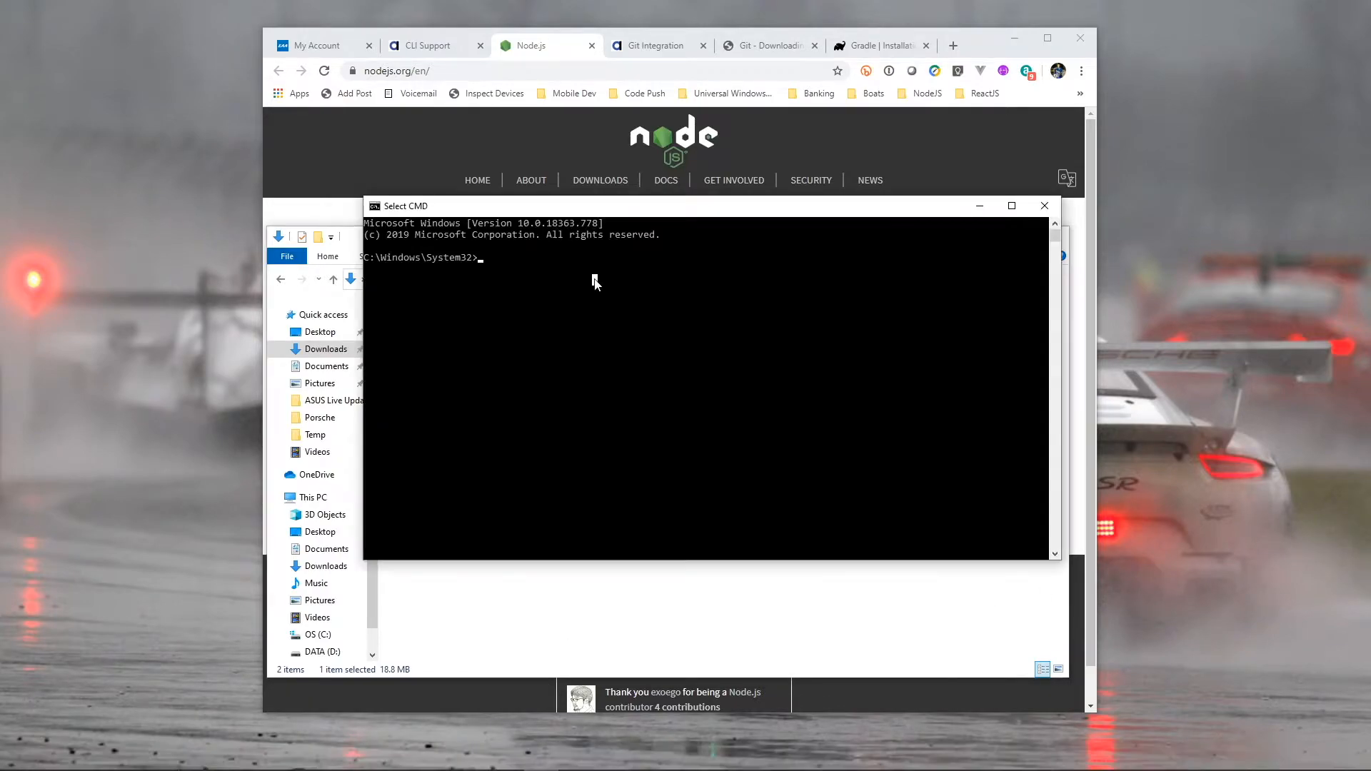
pyautogui.write('nod')
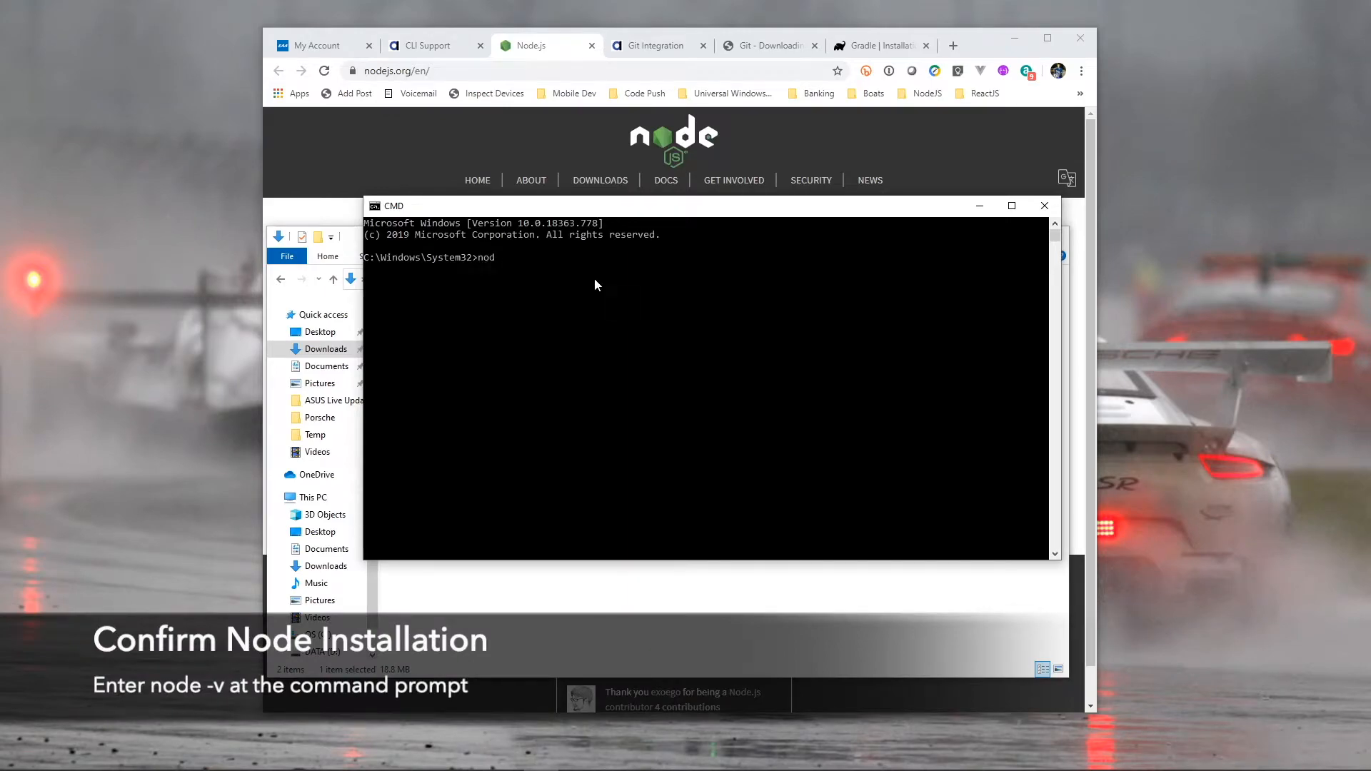
pyautogui.write('e')
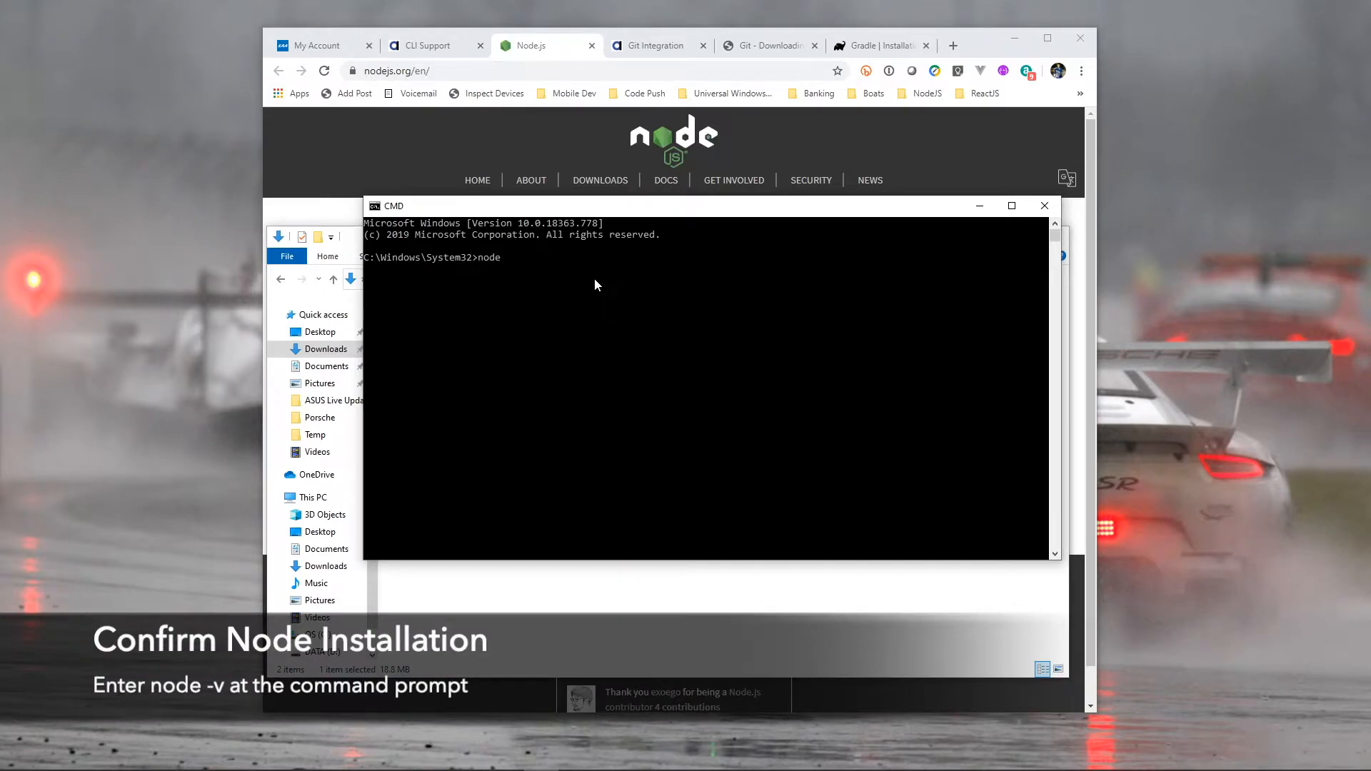
pyautogui.write('-v')
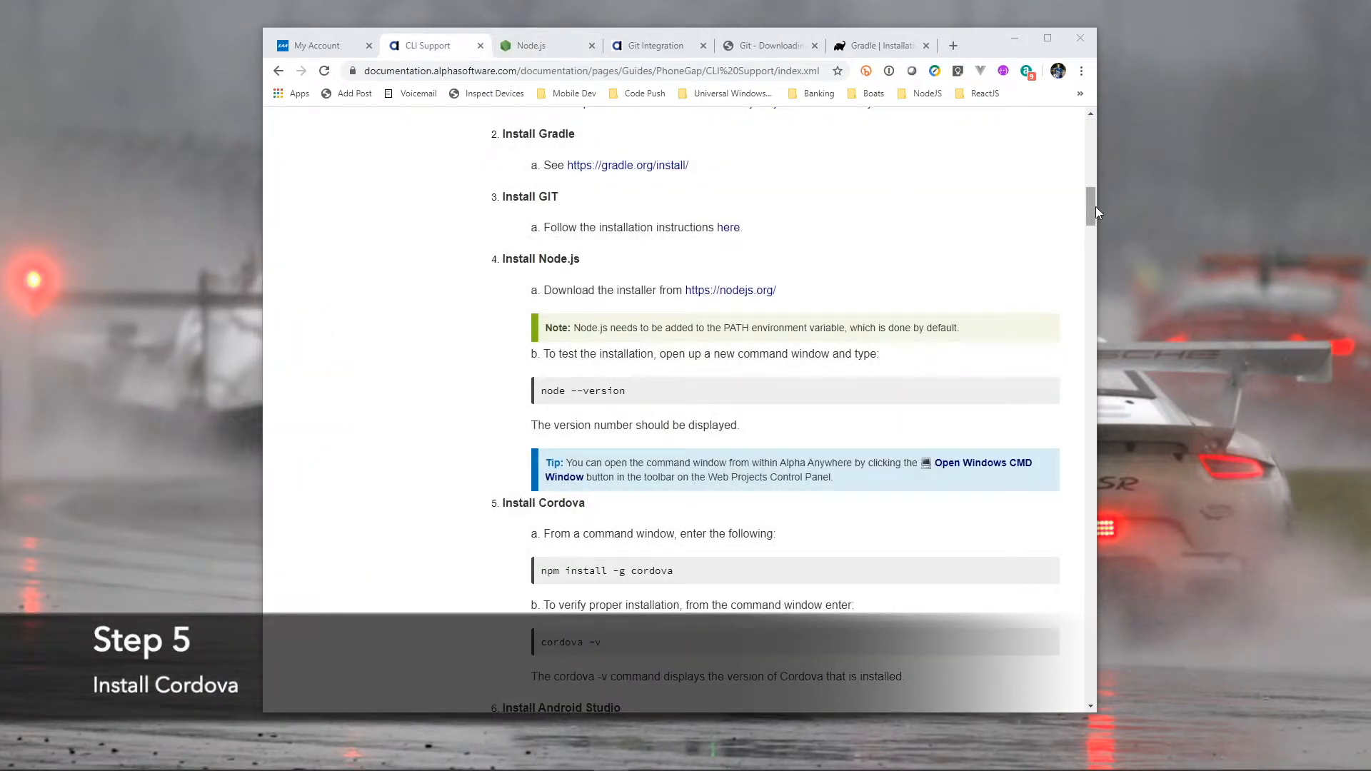
# Run 'cordova -v' to confirm Cordova 9.0.0 was installed globally via npm.
pyautogui.scroll(-3)
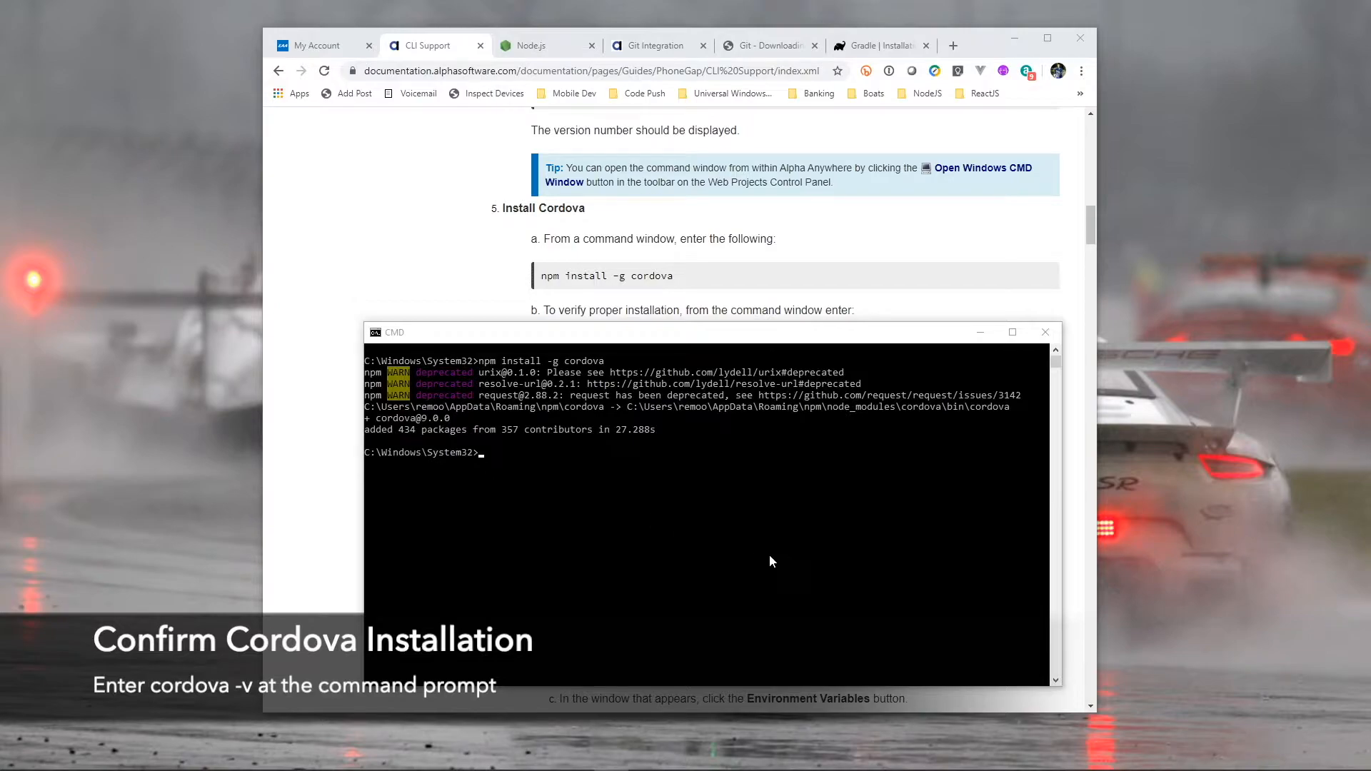
pyautogui.write('cordova -v')
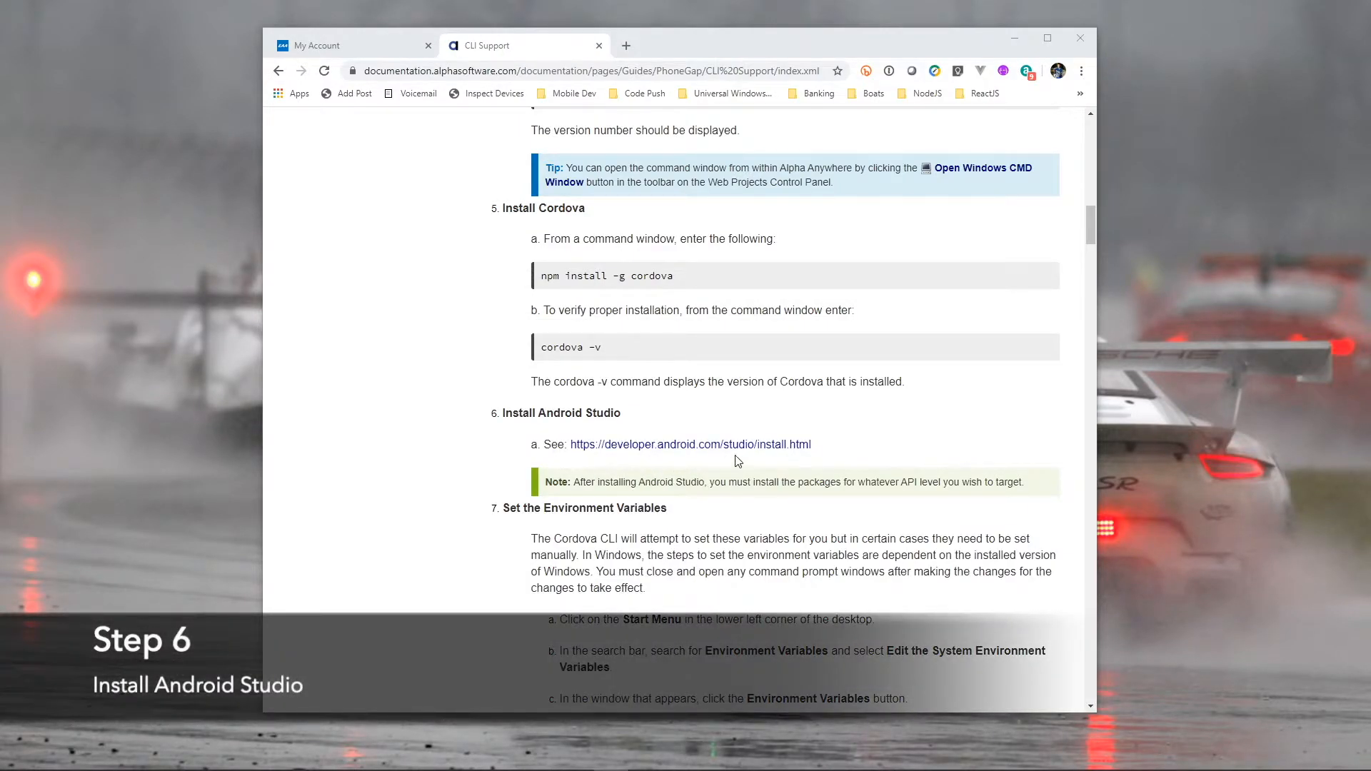
# Accept the terms and download the Android Studio 3.6.3 installer for Windows.
pyautogui.click(689, 444)
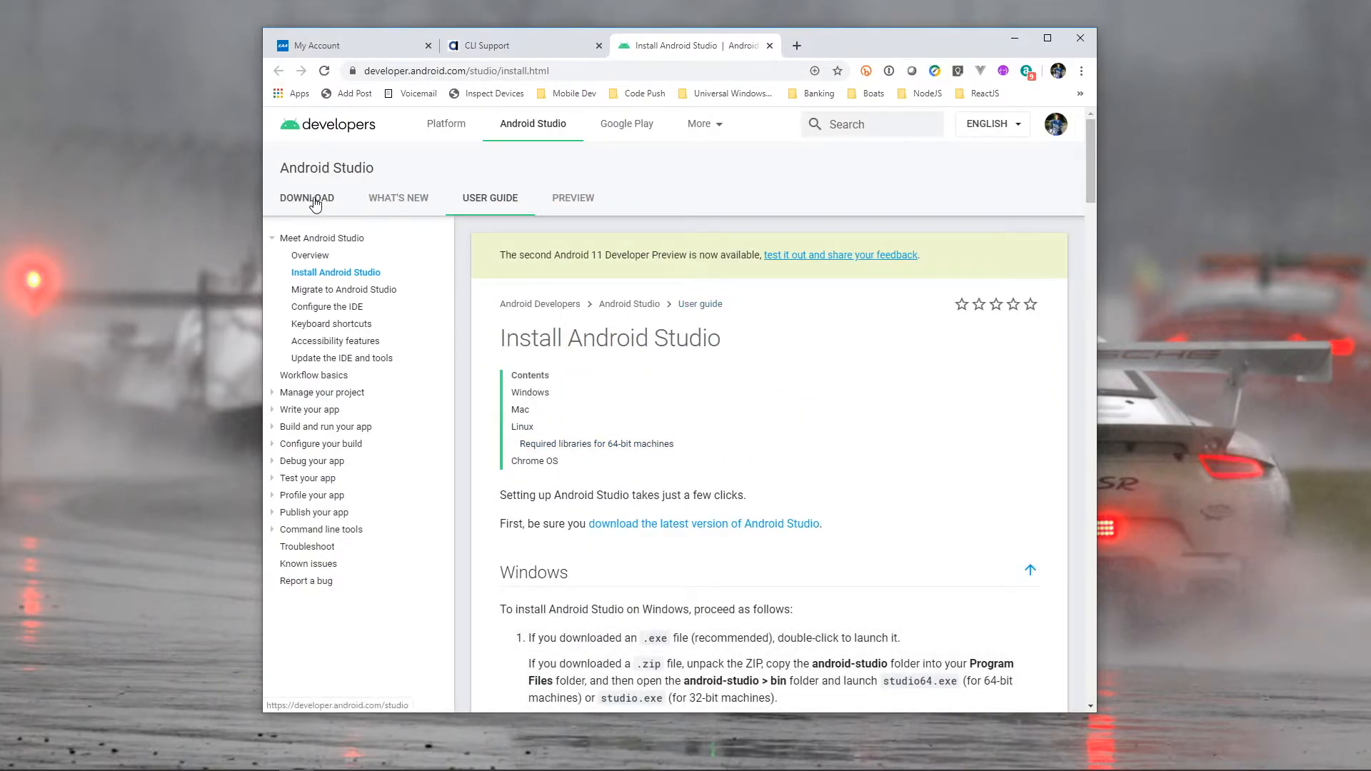
pyautogui.click(307, 198)
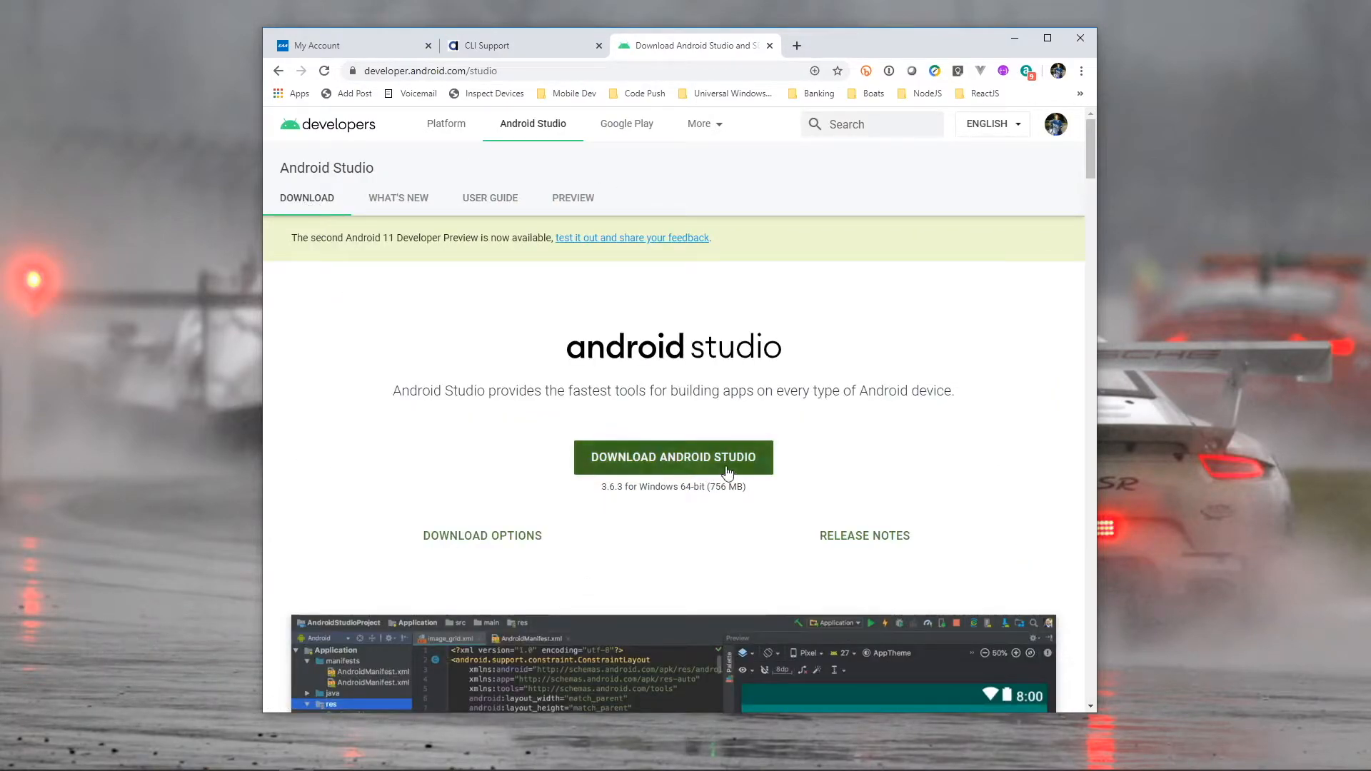
pyautogui.click(673, 456)
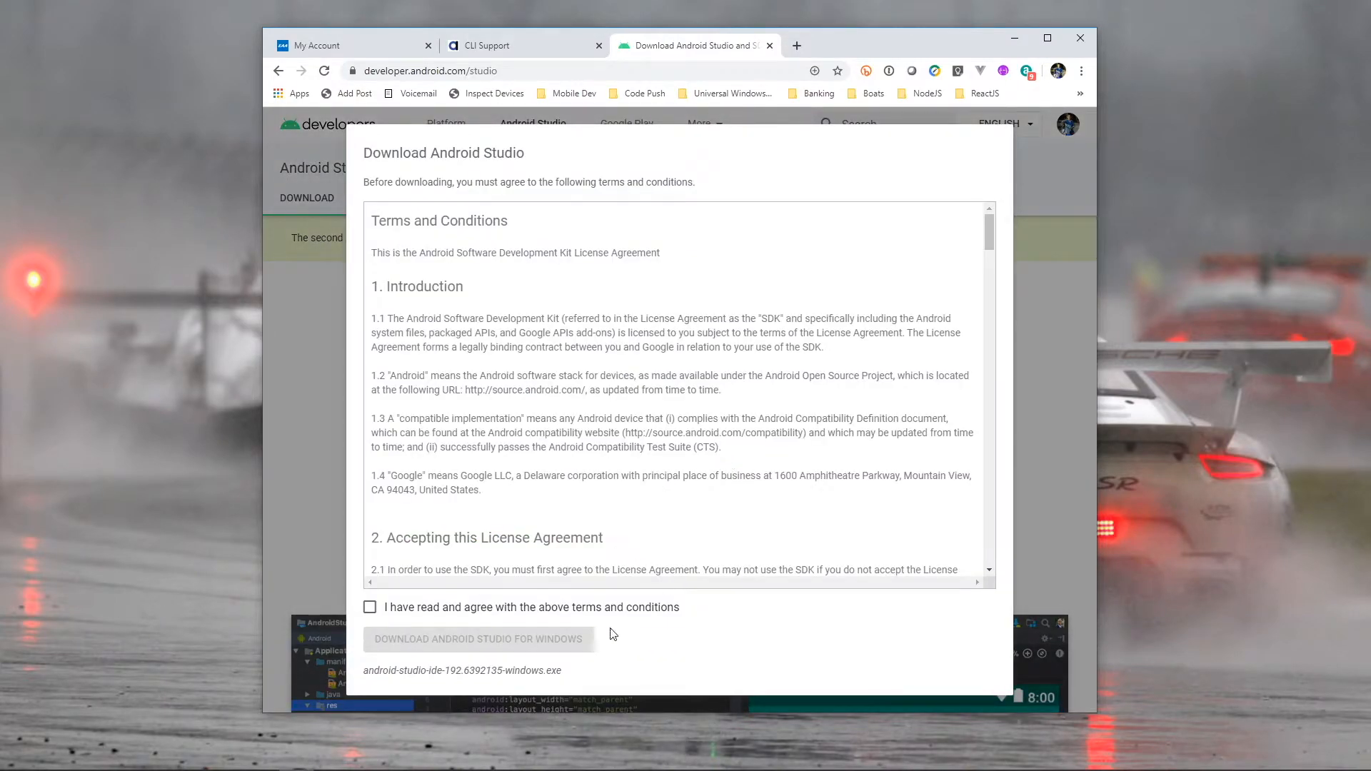
pyautogui.click(369, 607)
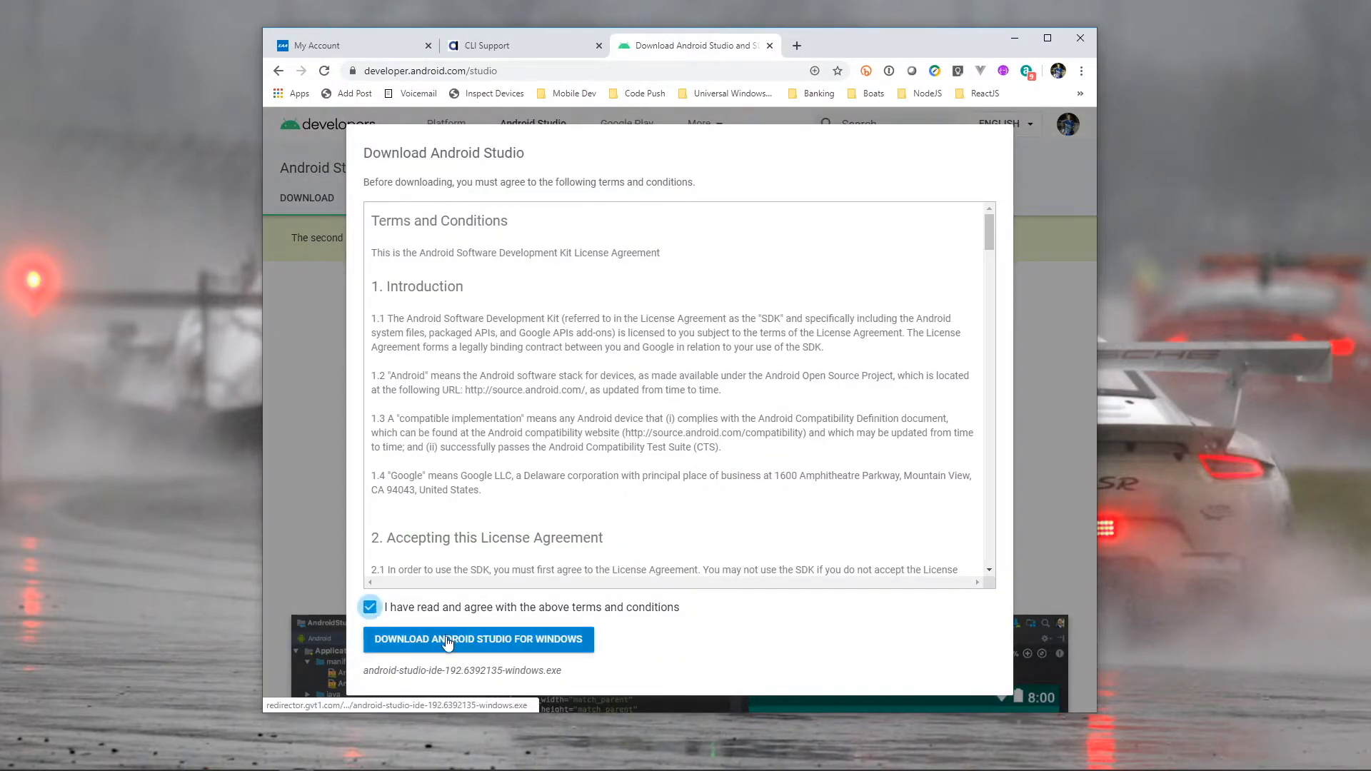
pyautogui.click(478, 638)
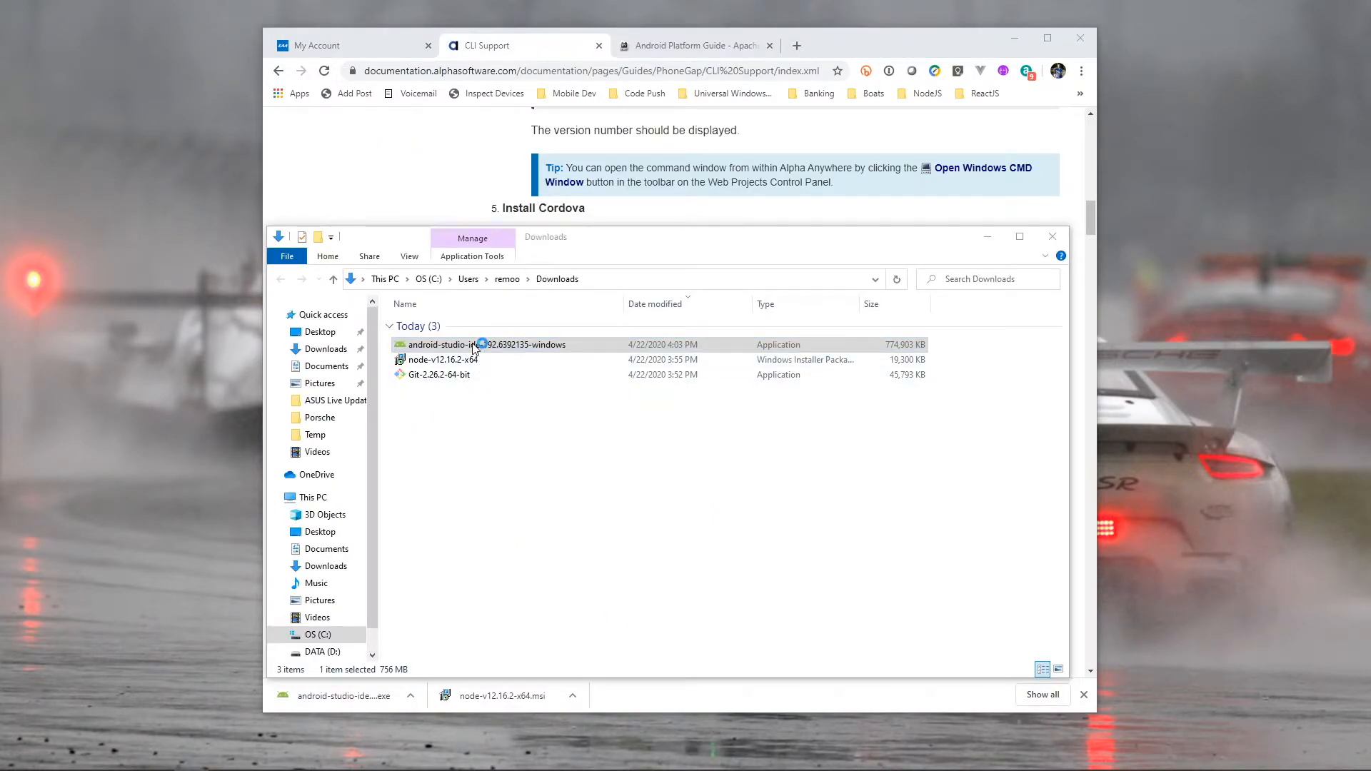
# Install Android Studio 3.6.3 with the default shortcut folder and launch it on finish.
pyautogui.doubleClick(486, 343)
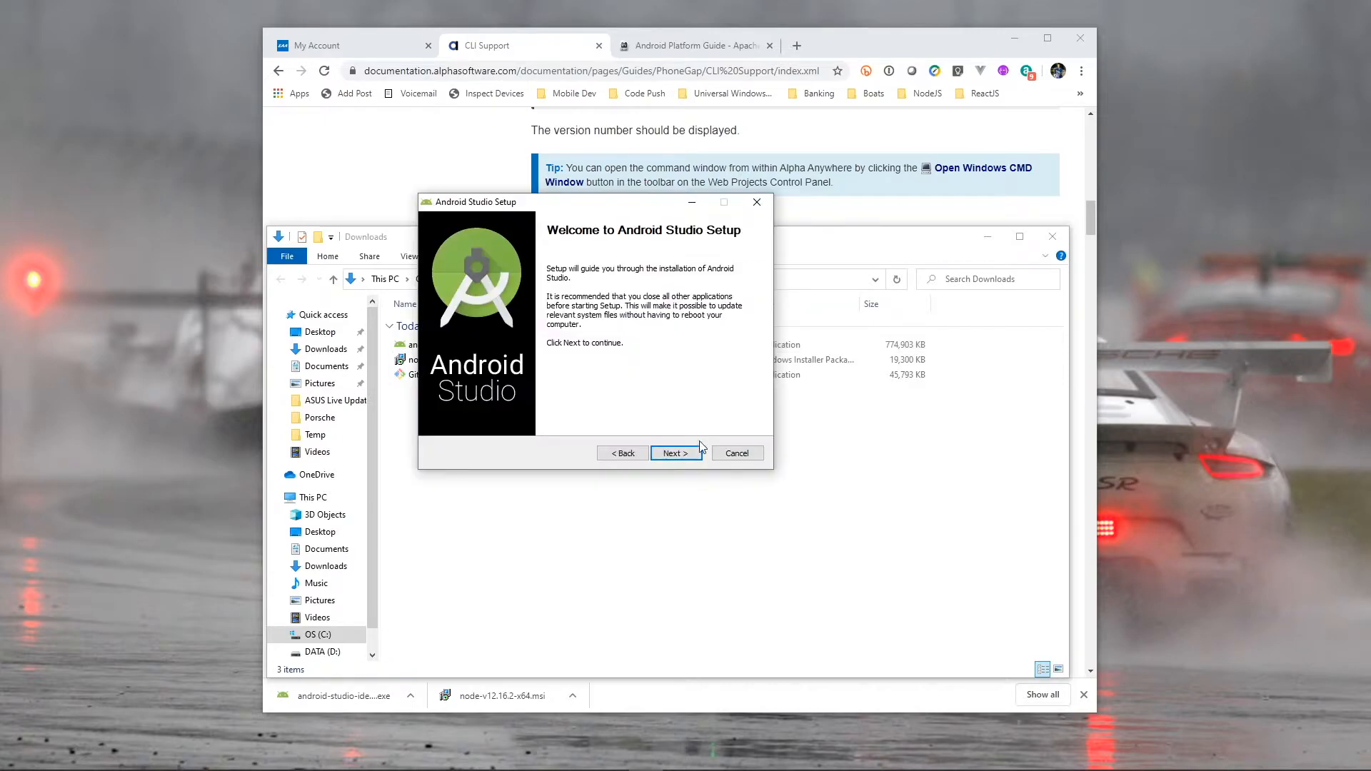
pyautogui.click(674, 452)
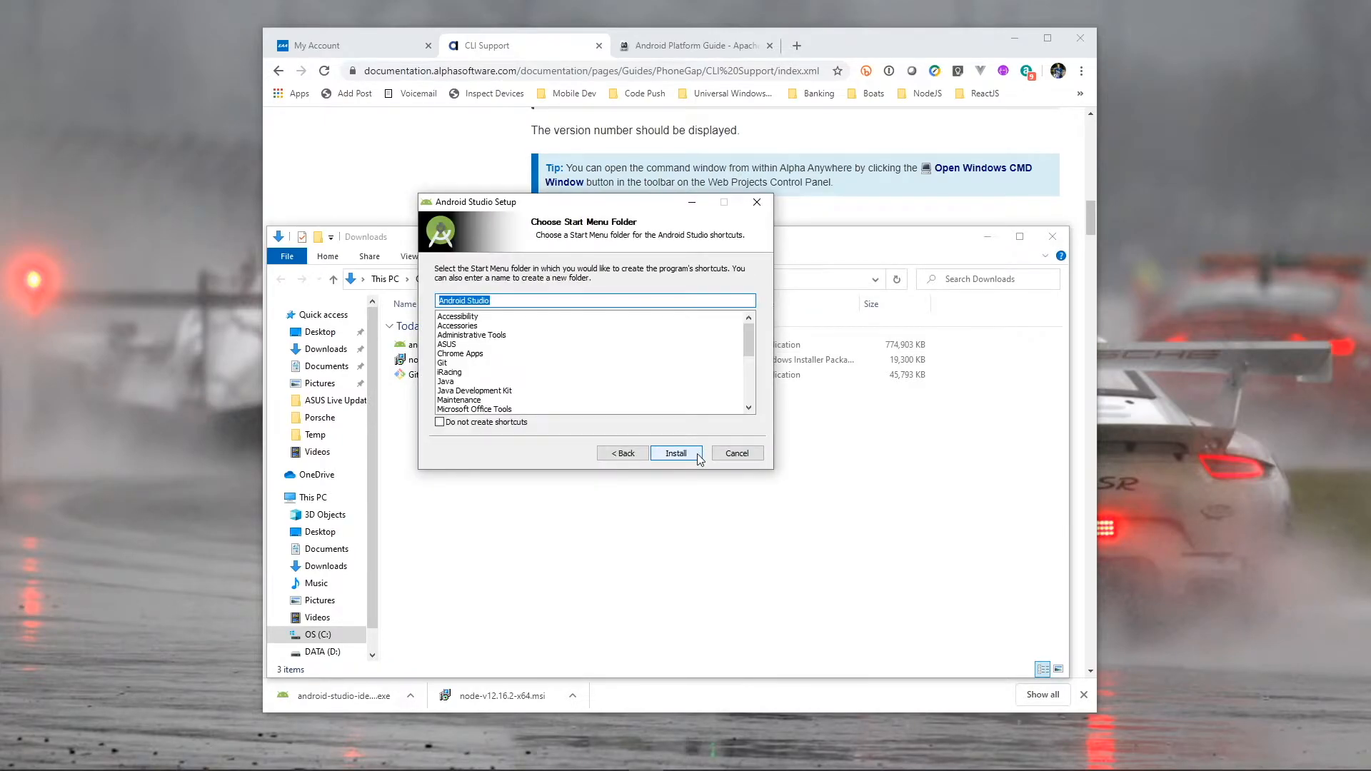
pyautogui.click(675, 452)
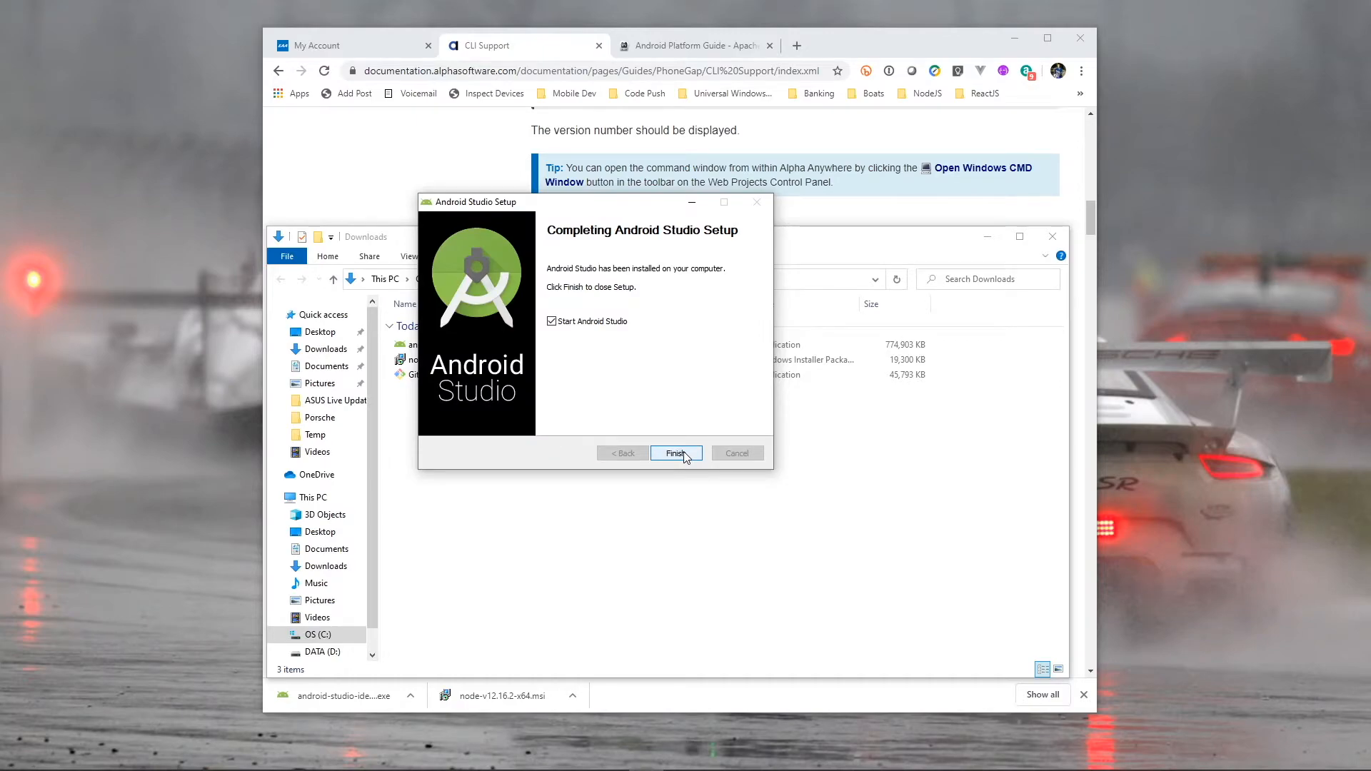
pyautogui.click(674, 453)
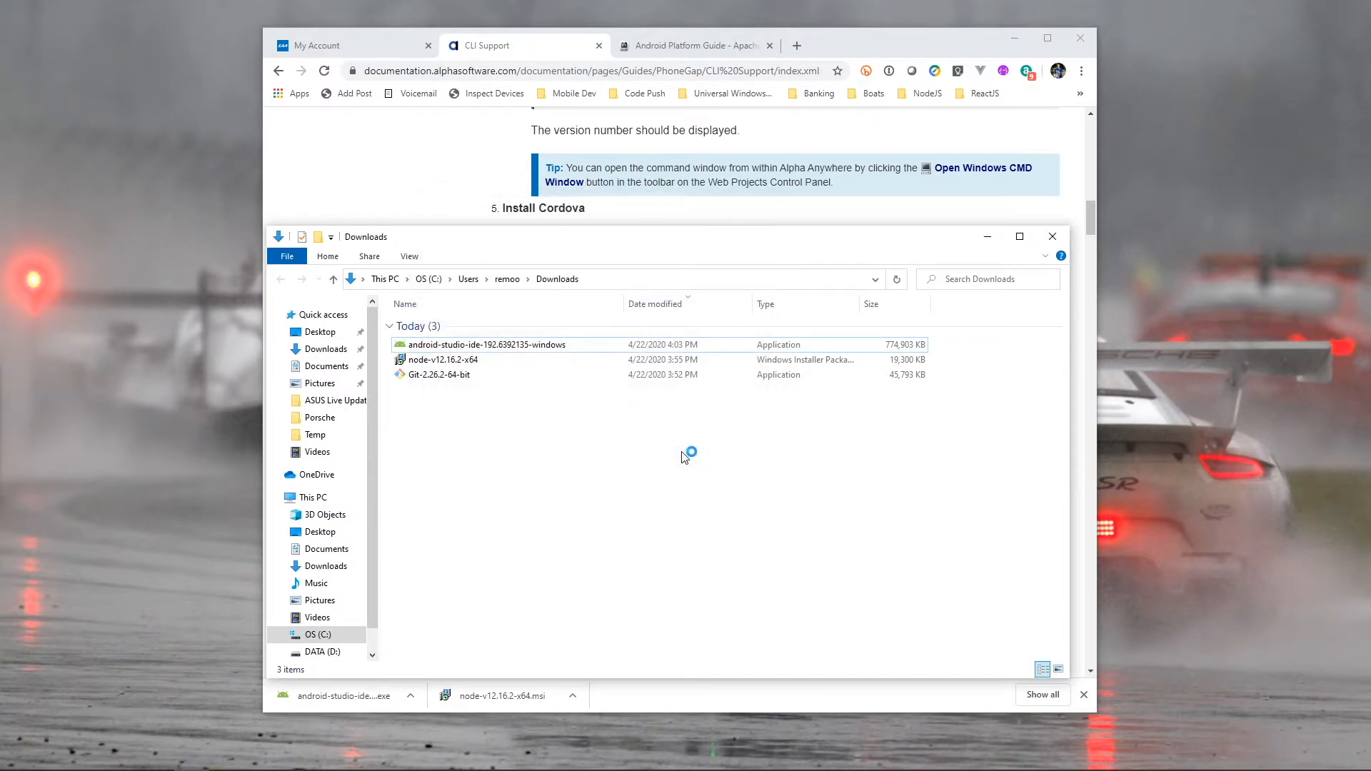
# Run the first-run wizard with Standard install and Light theme, downloading SDK components.
pyautogui.doubleClick(486, 344)
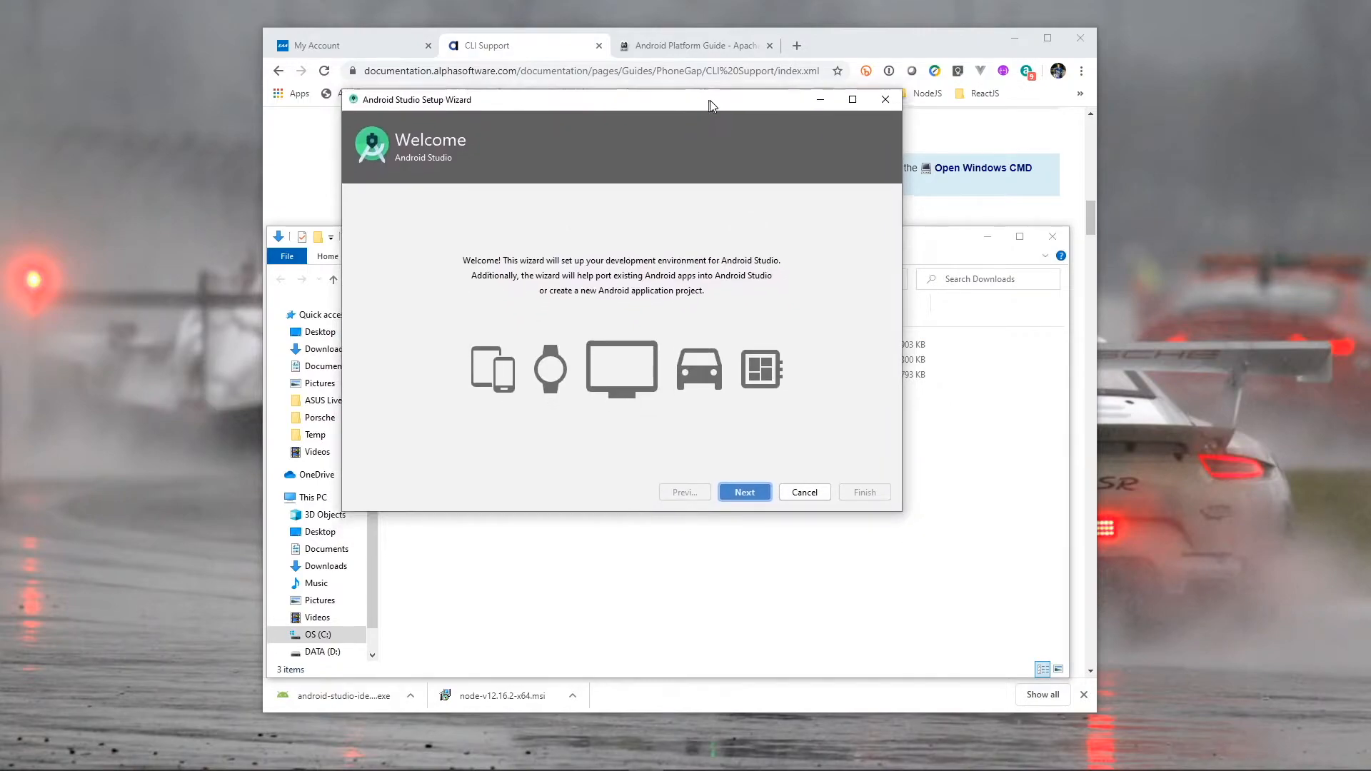
pyautogui.moveTo(709, 98); pyautogui.dragTo(756, 93)
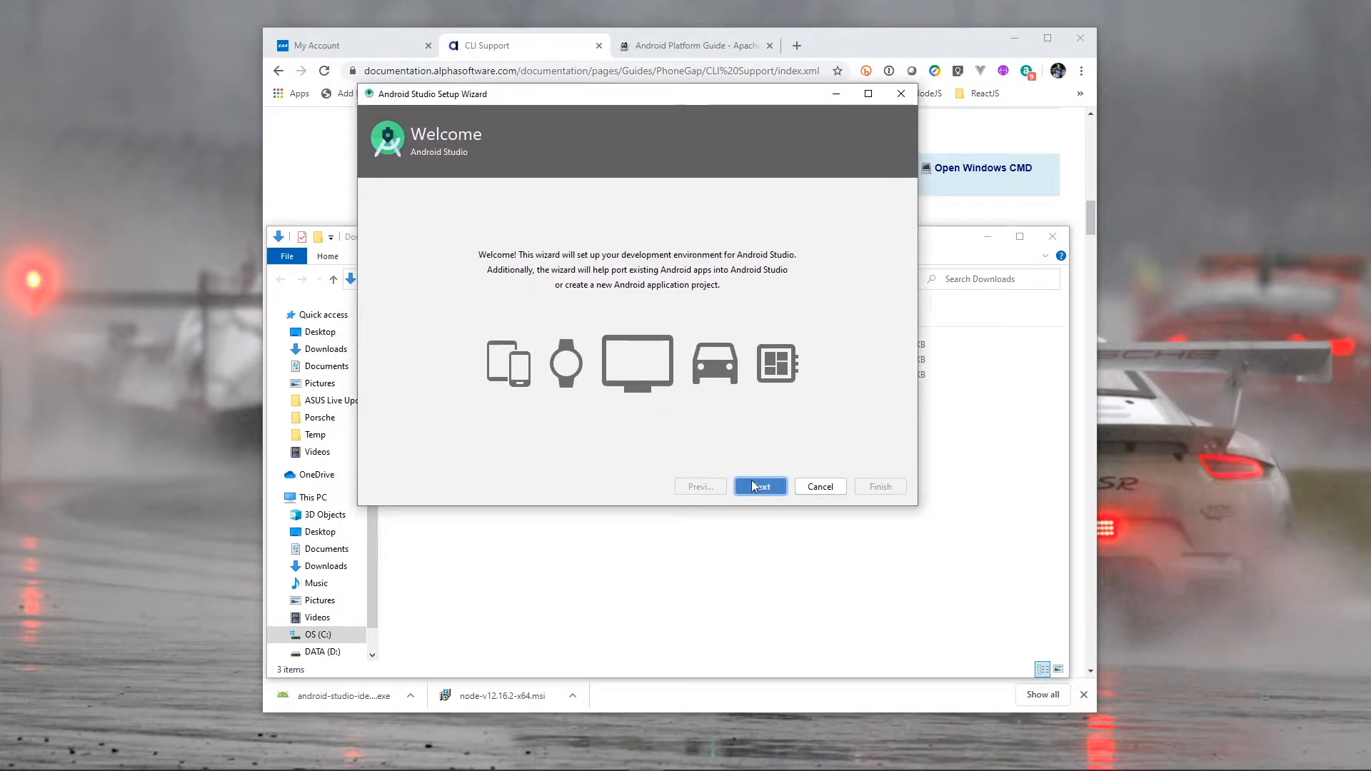
pyautogui.click(759, 487)
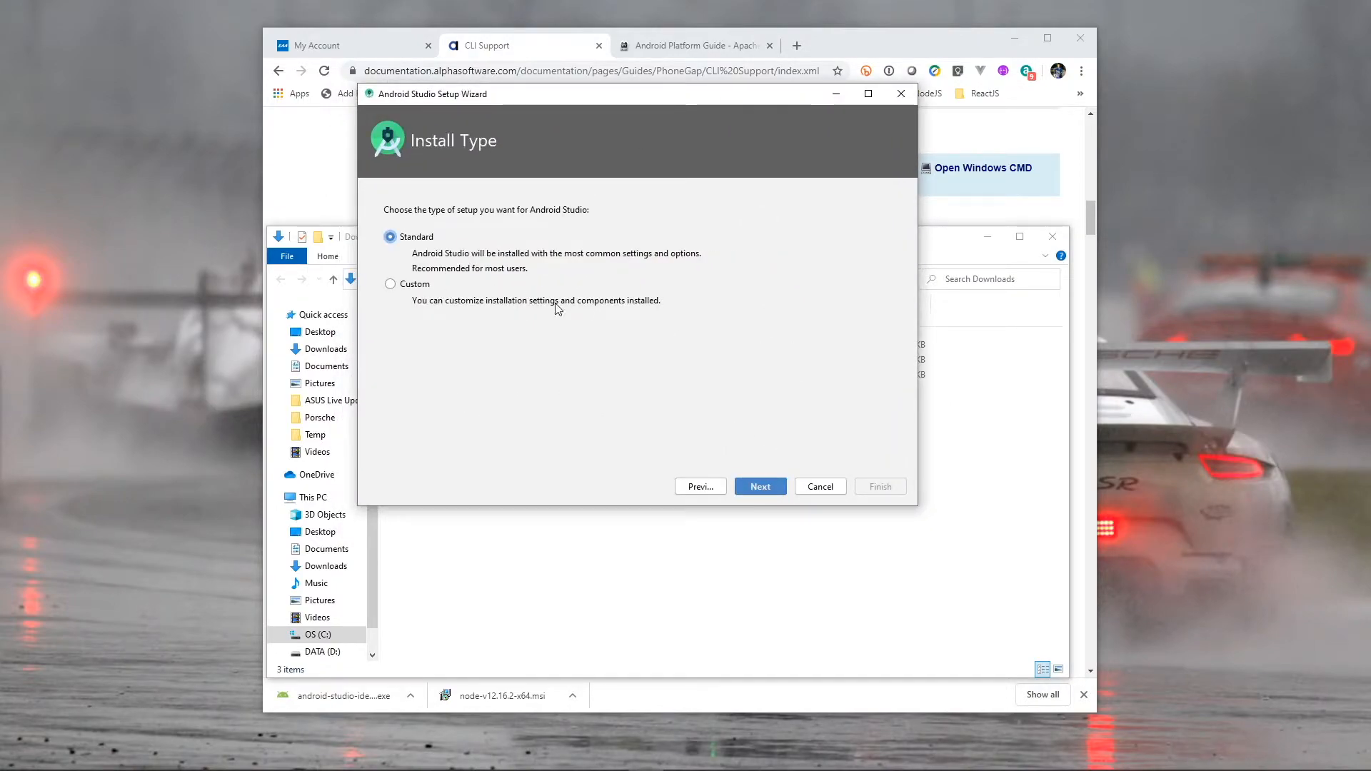
pyautogui.click(758, 486)
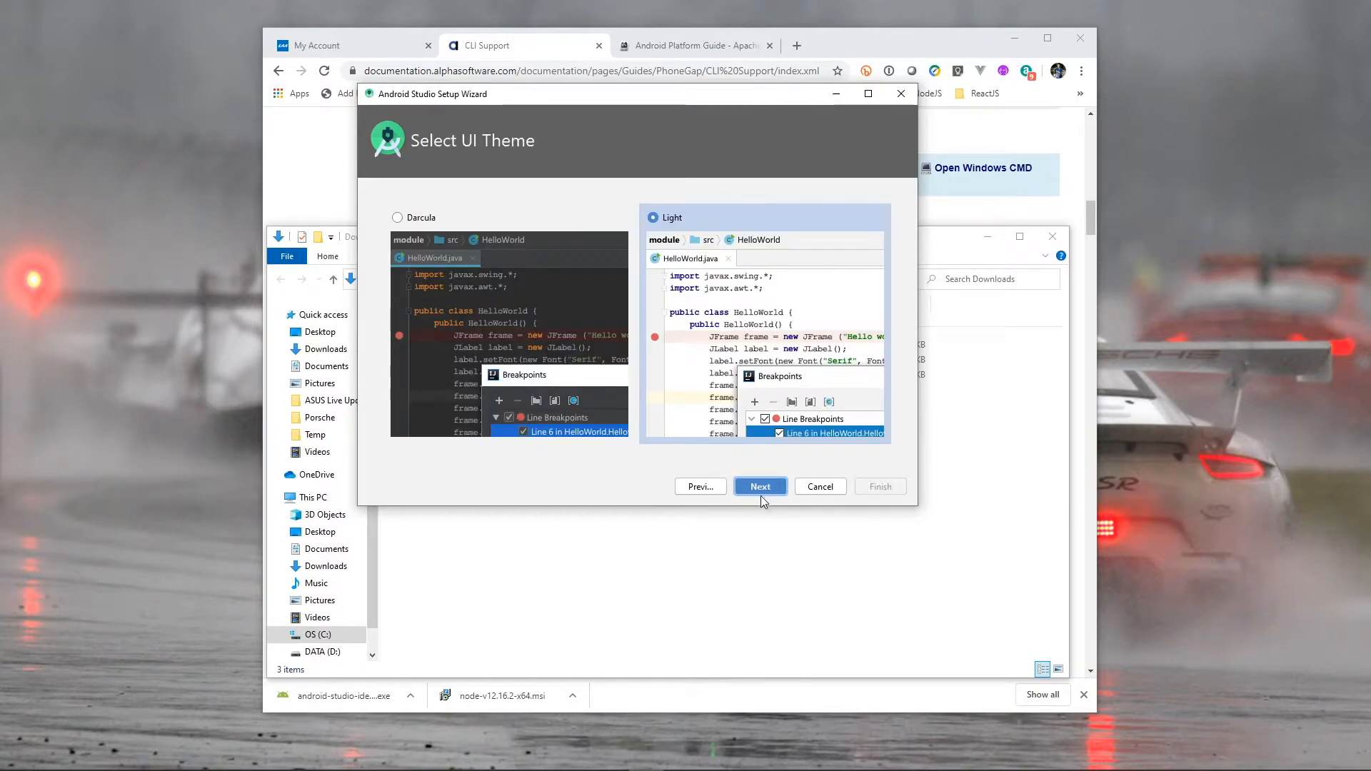
pyautogui.click(758, 486)
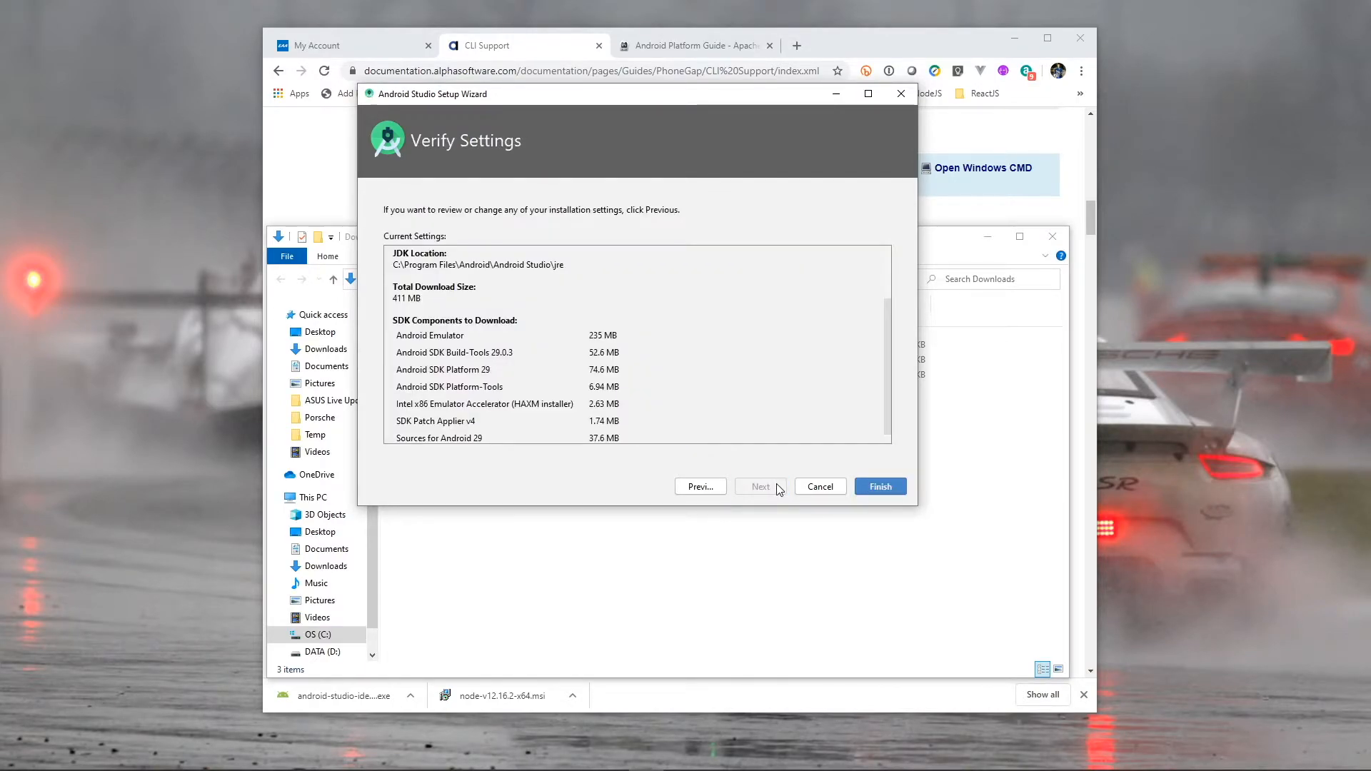
pyautogui.click(879, 486)
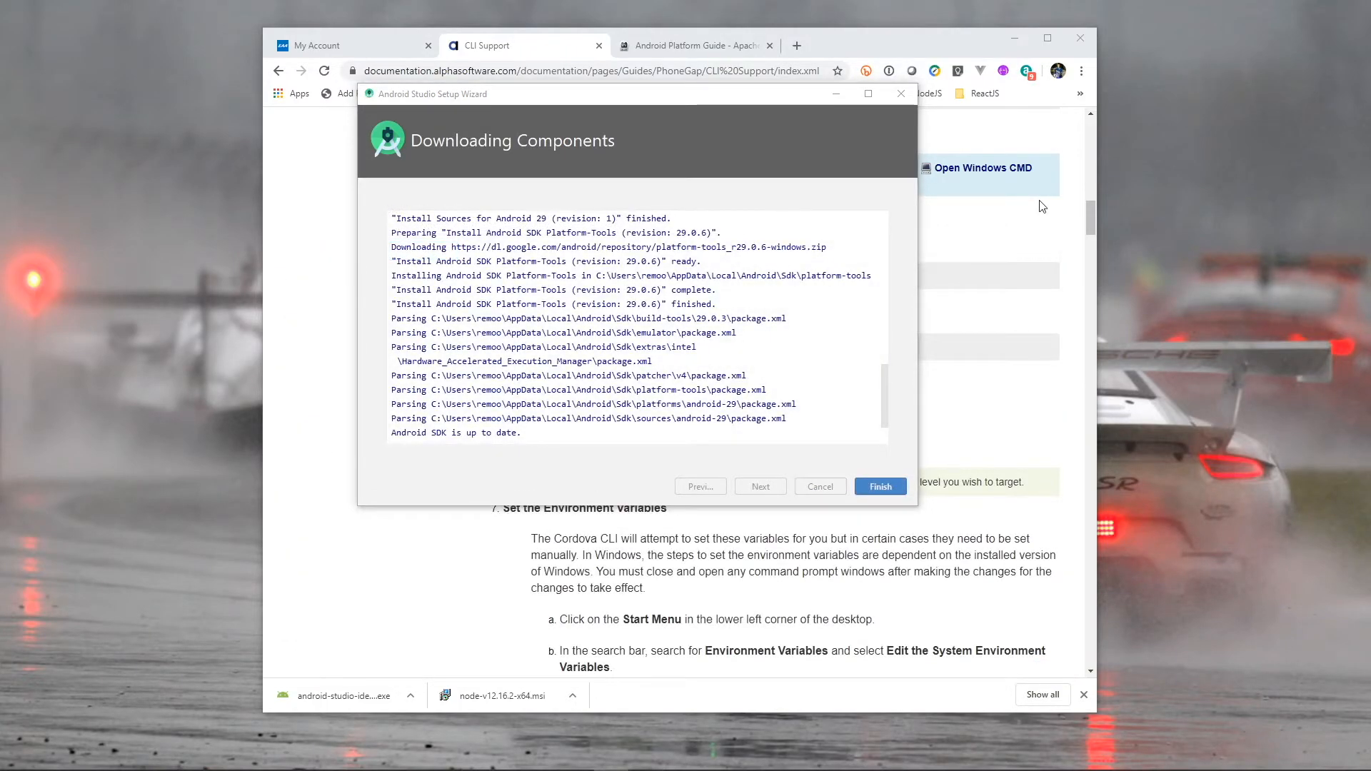
pyautogui.moveTo(690, 147)
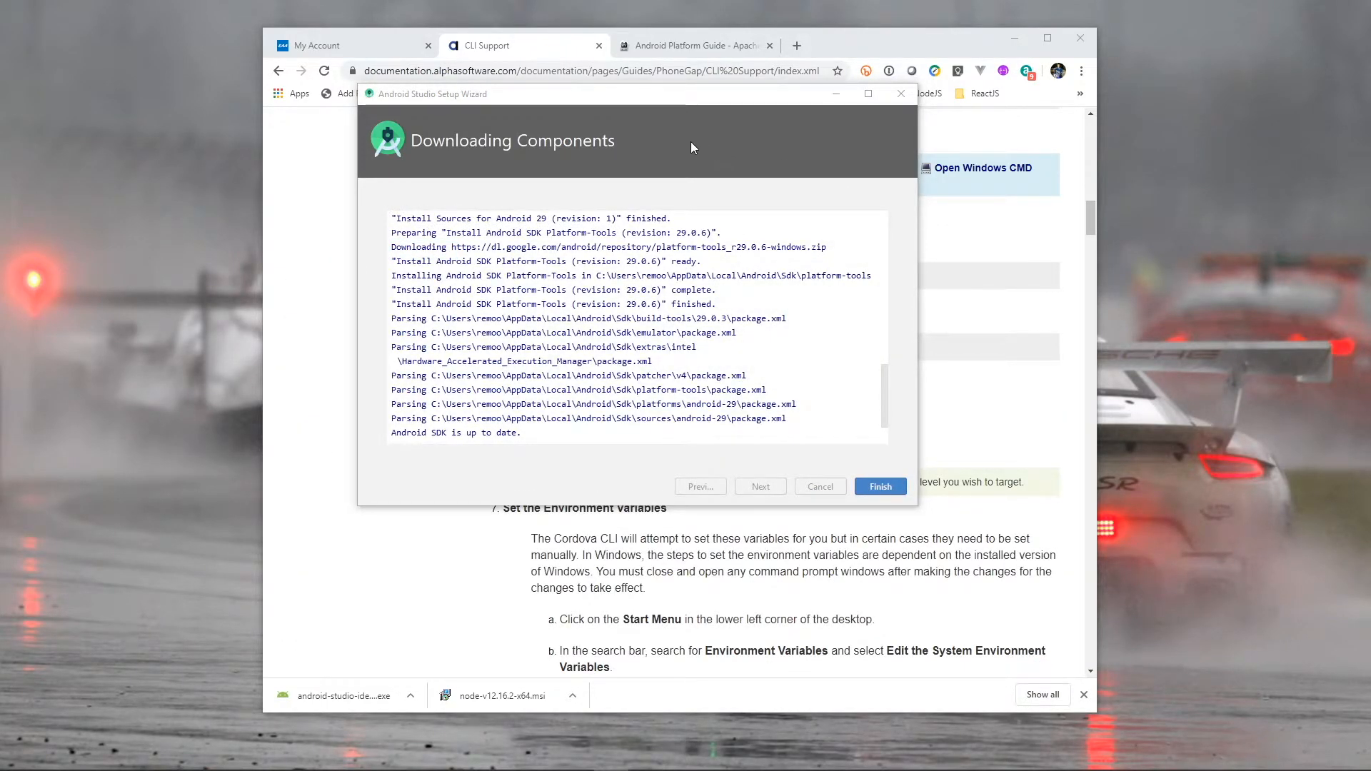
pyautogui.moveTo(301, 514)
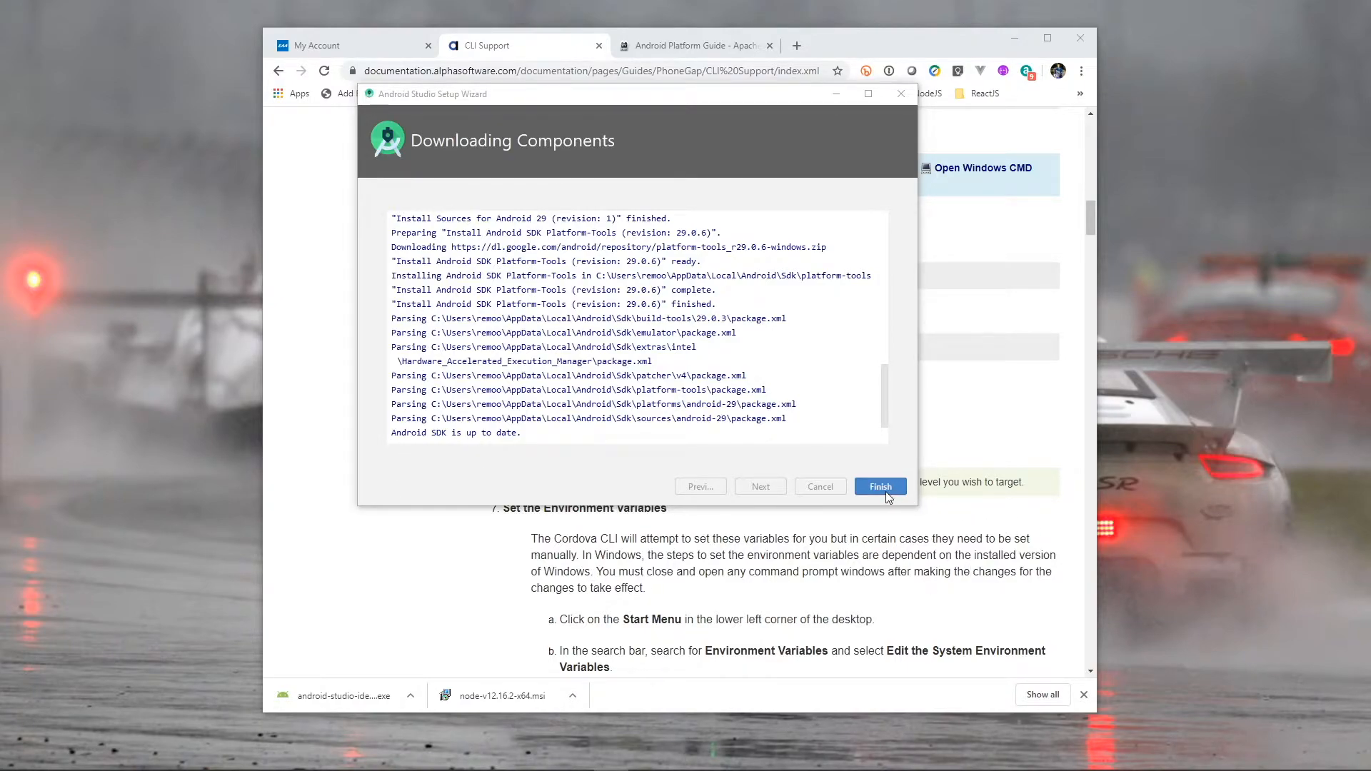
pyautogui.click(880, 486)
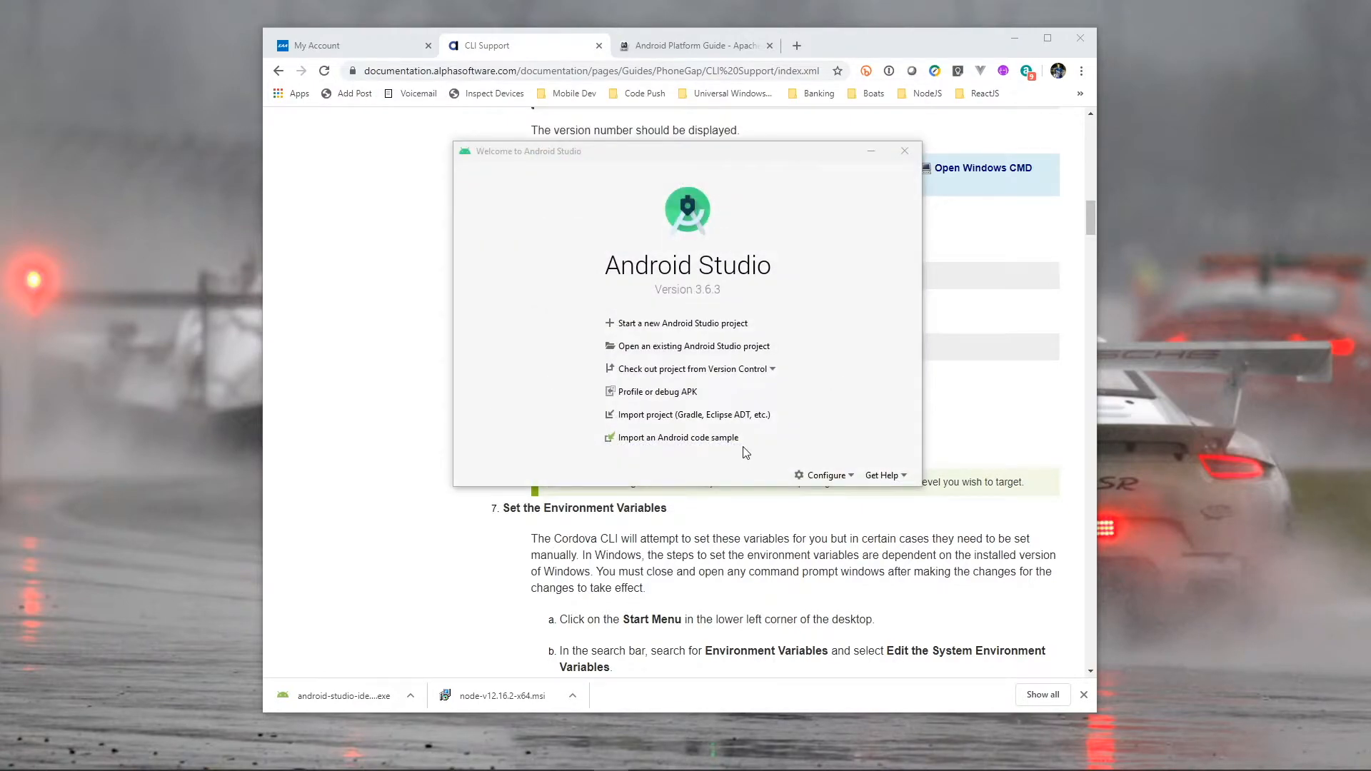
pyautogui.moveTo(678, 328)
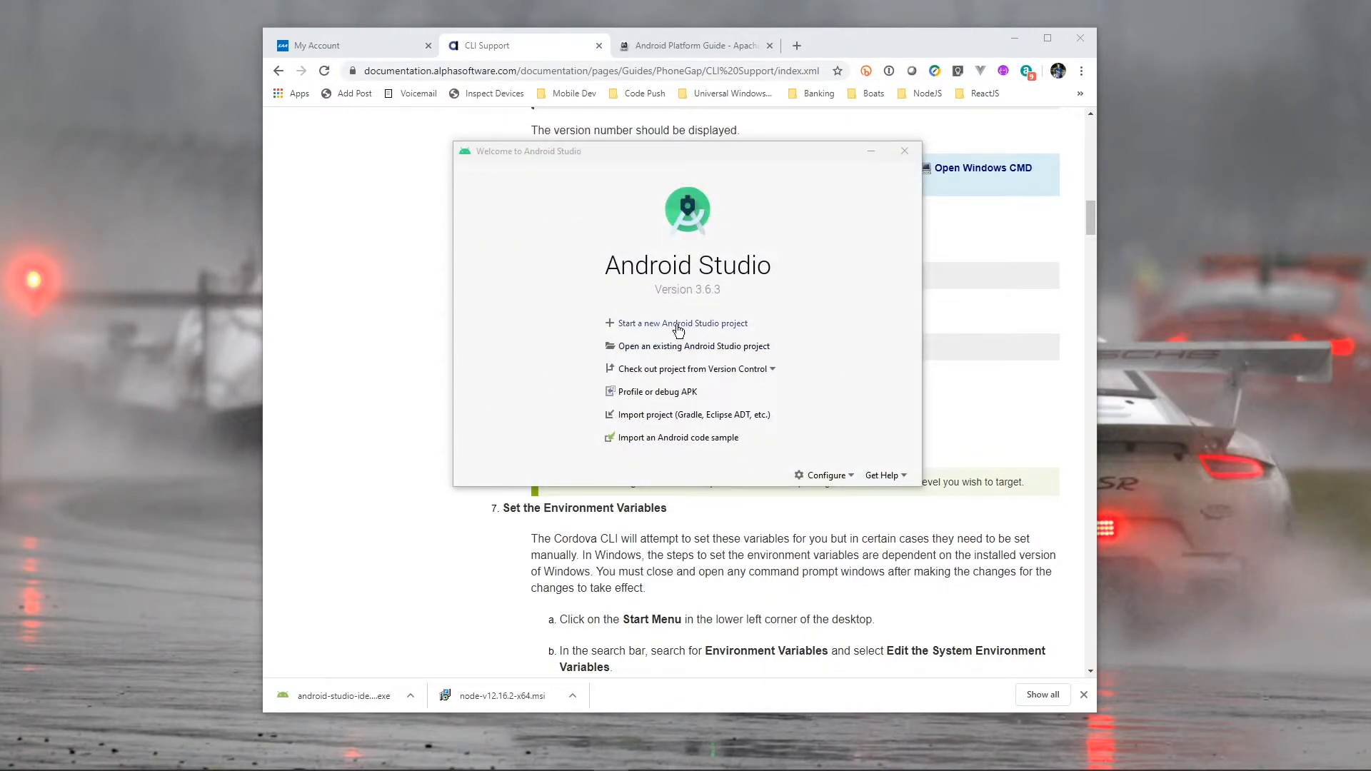
# Create the 'My Application' project from the Basic Activity template with default settings.
pyautogui.click(682, 323)
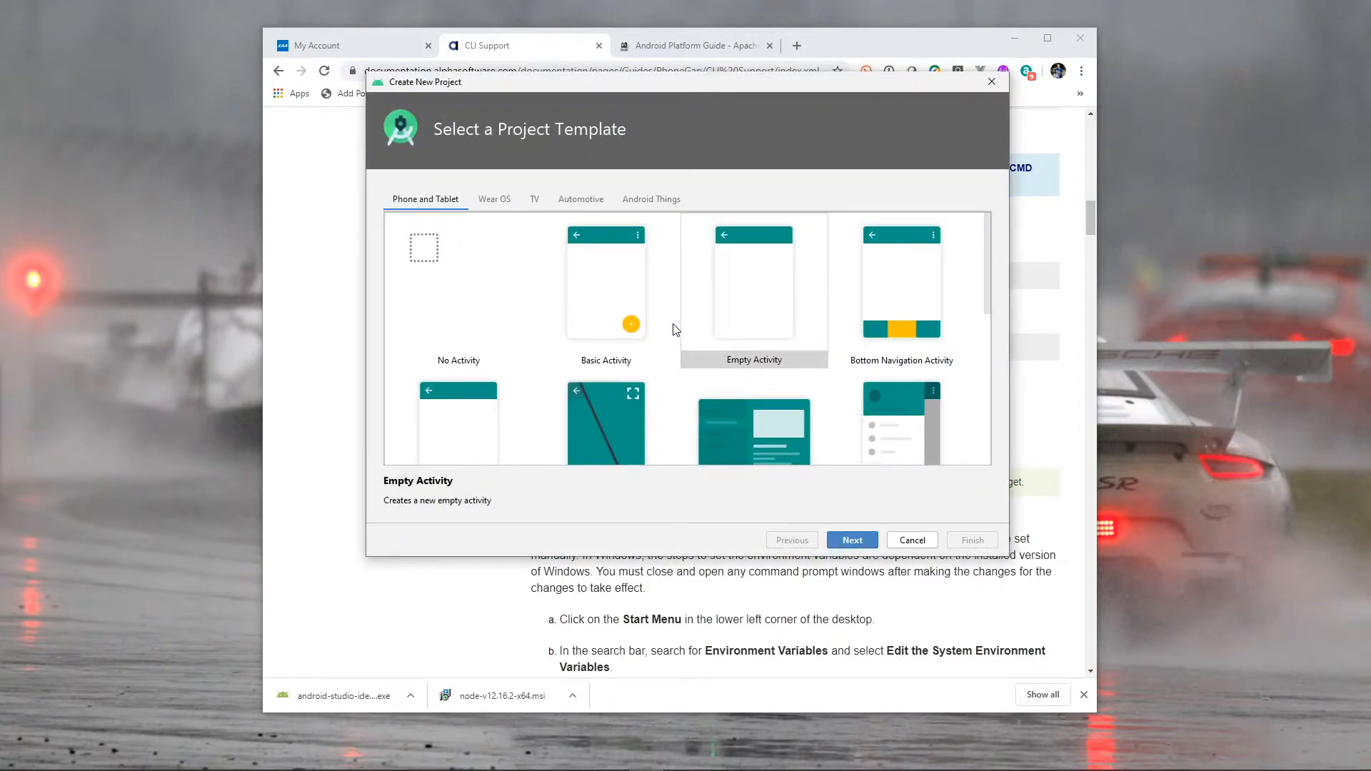
pyautogui.click(604, 288)
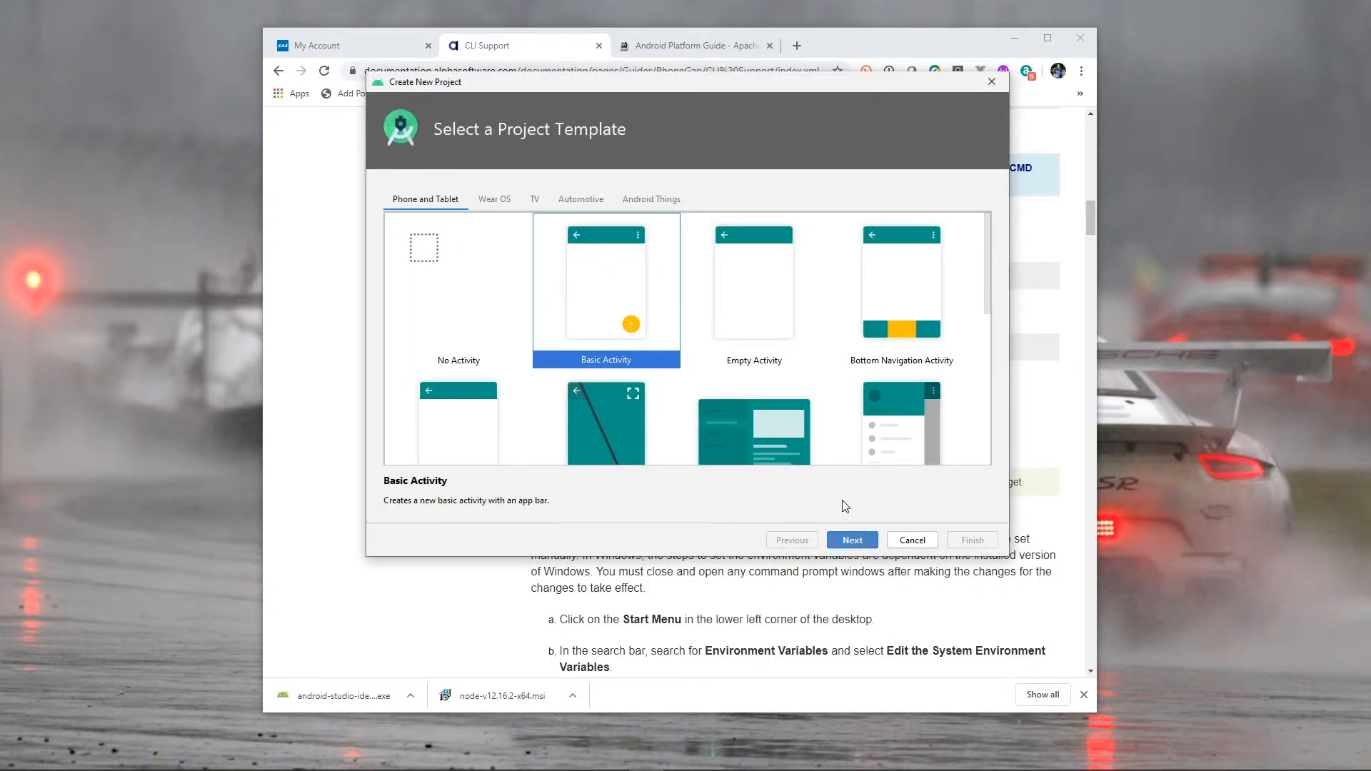
pyautogui.click(850, 540)
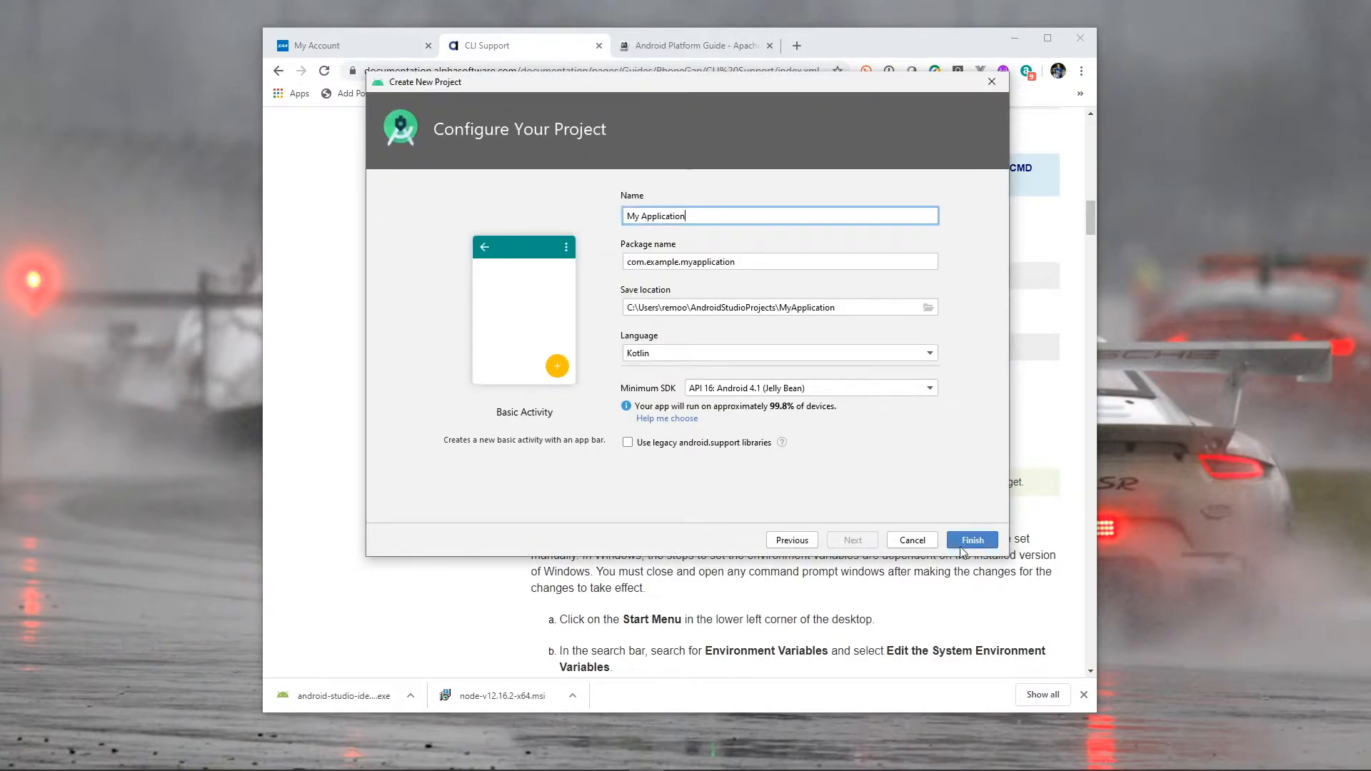
pyautogui.click(971, 540)
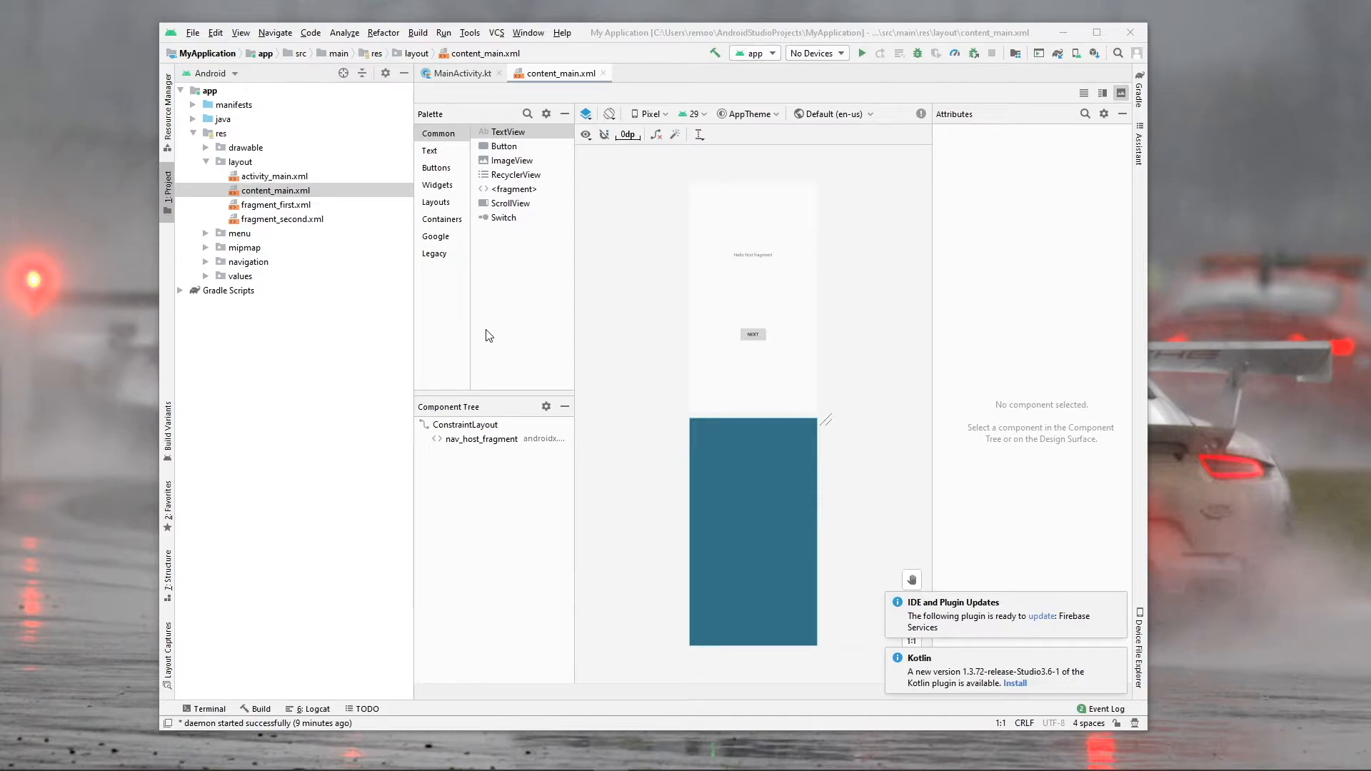
pyautogui.moveTo(521, 445)
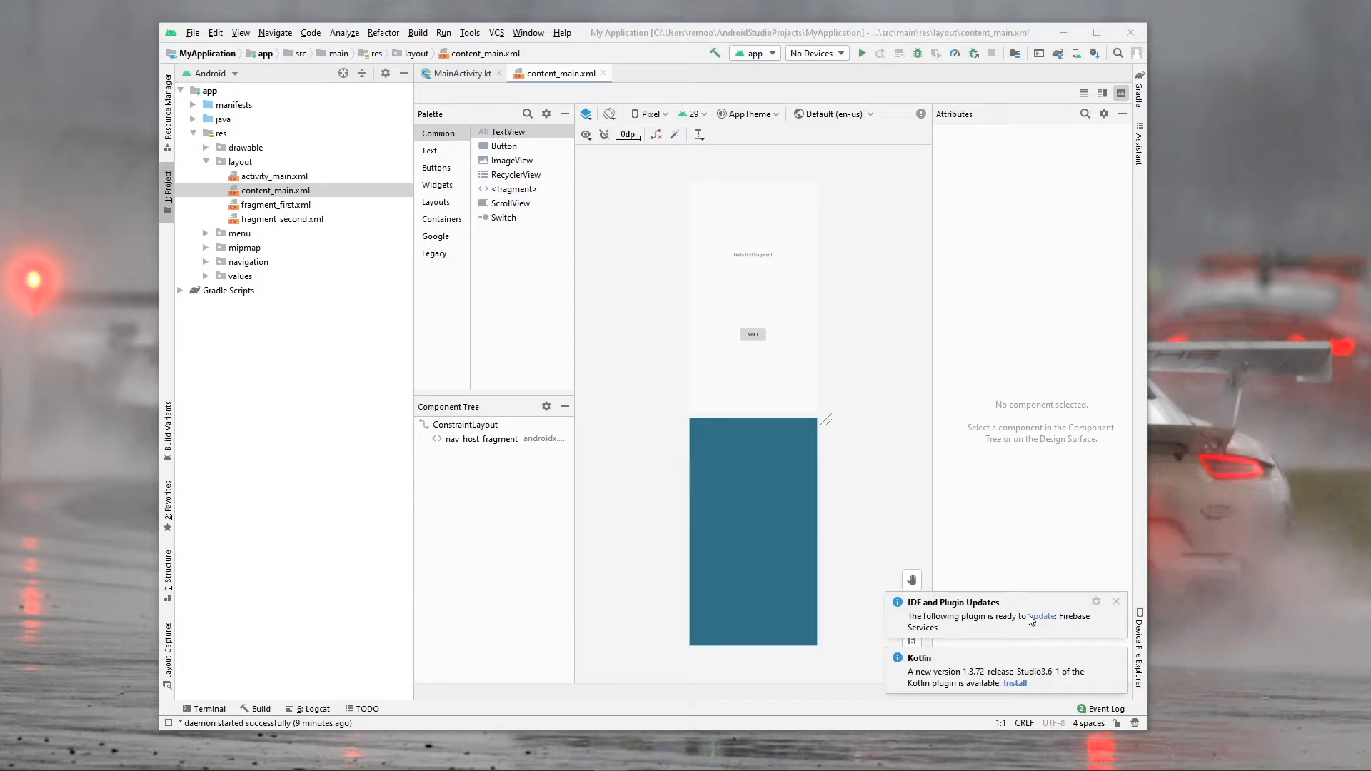
pyautogui.moveTo(1029, 642)
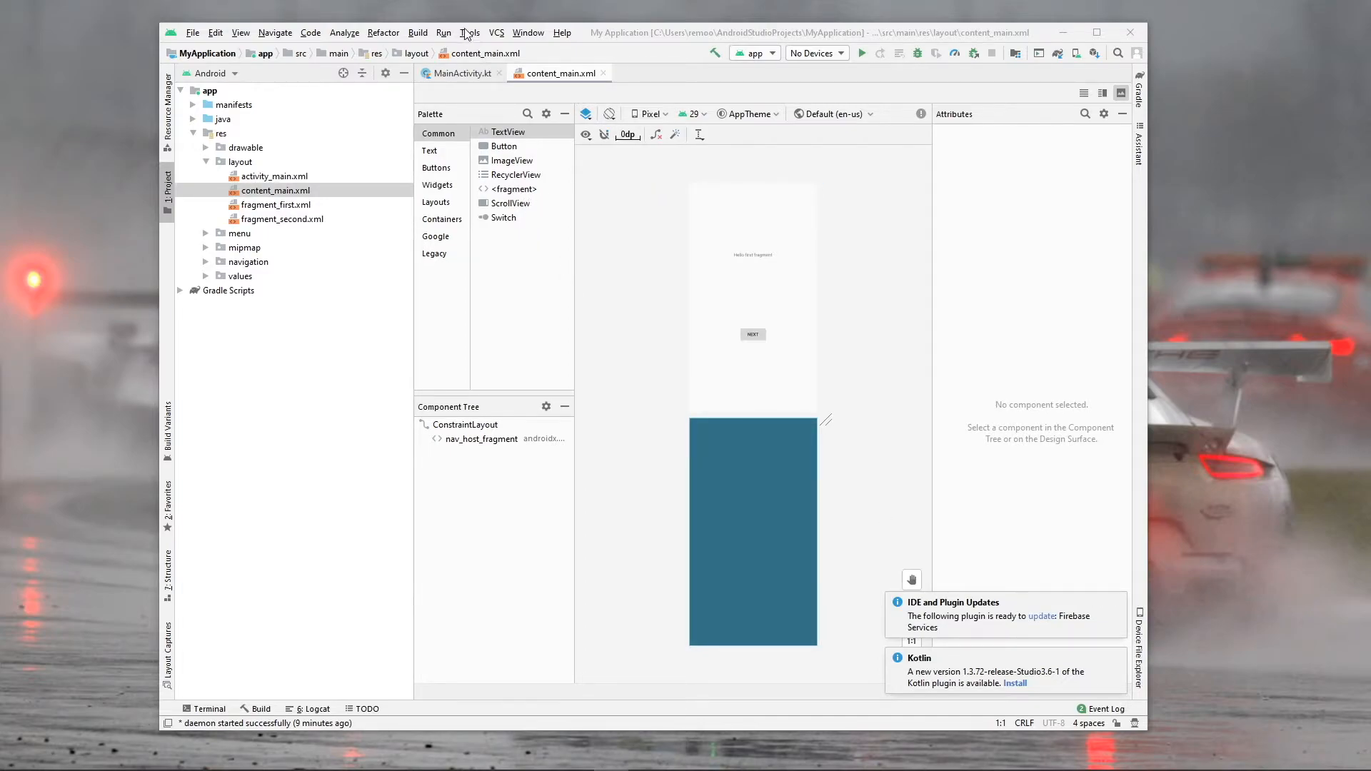
# Open the Tools menu containing the AVD Manager and SDK Manager.
pyautogui.click(470, 32)
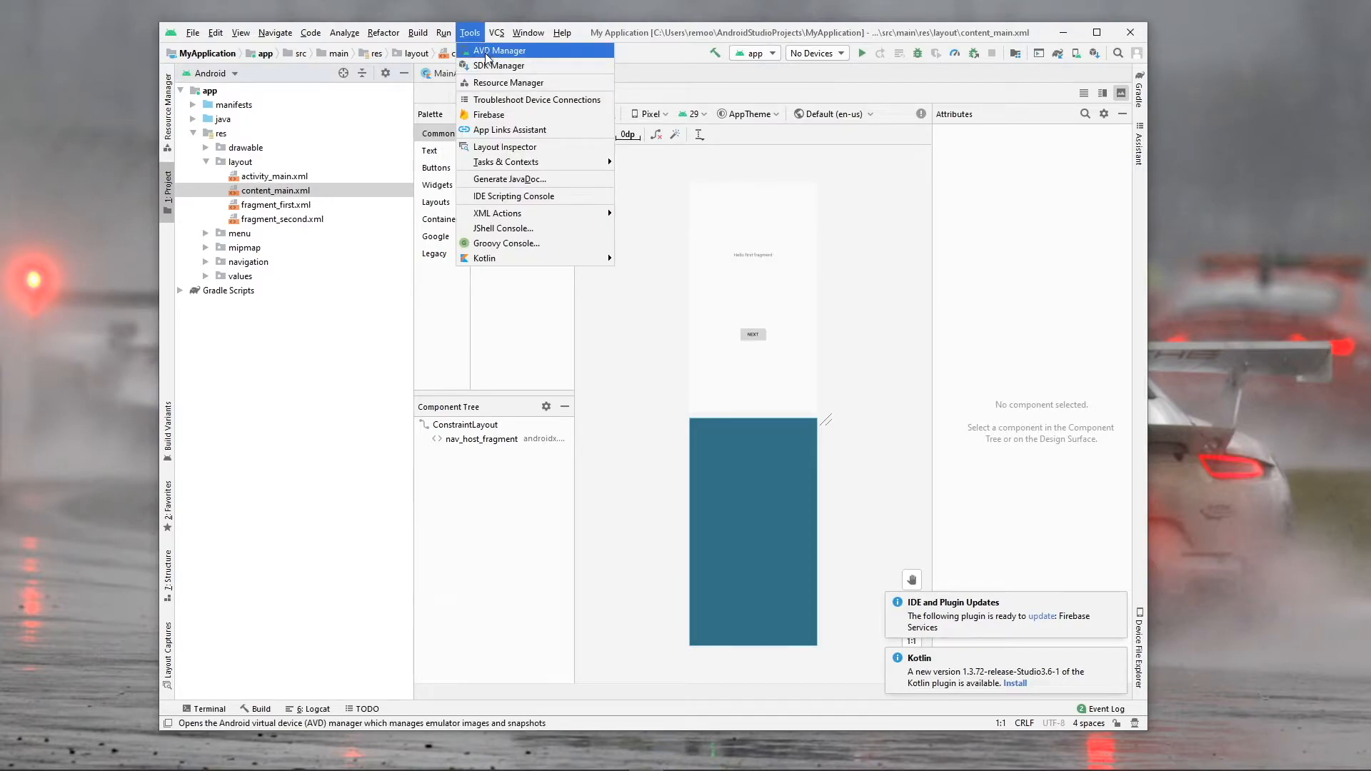
# Select Android 9.0 (Pie) and 8.1 (Oreo) in Android SDK settings and confirm installing.
pyautogui.click(498, 65)
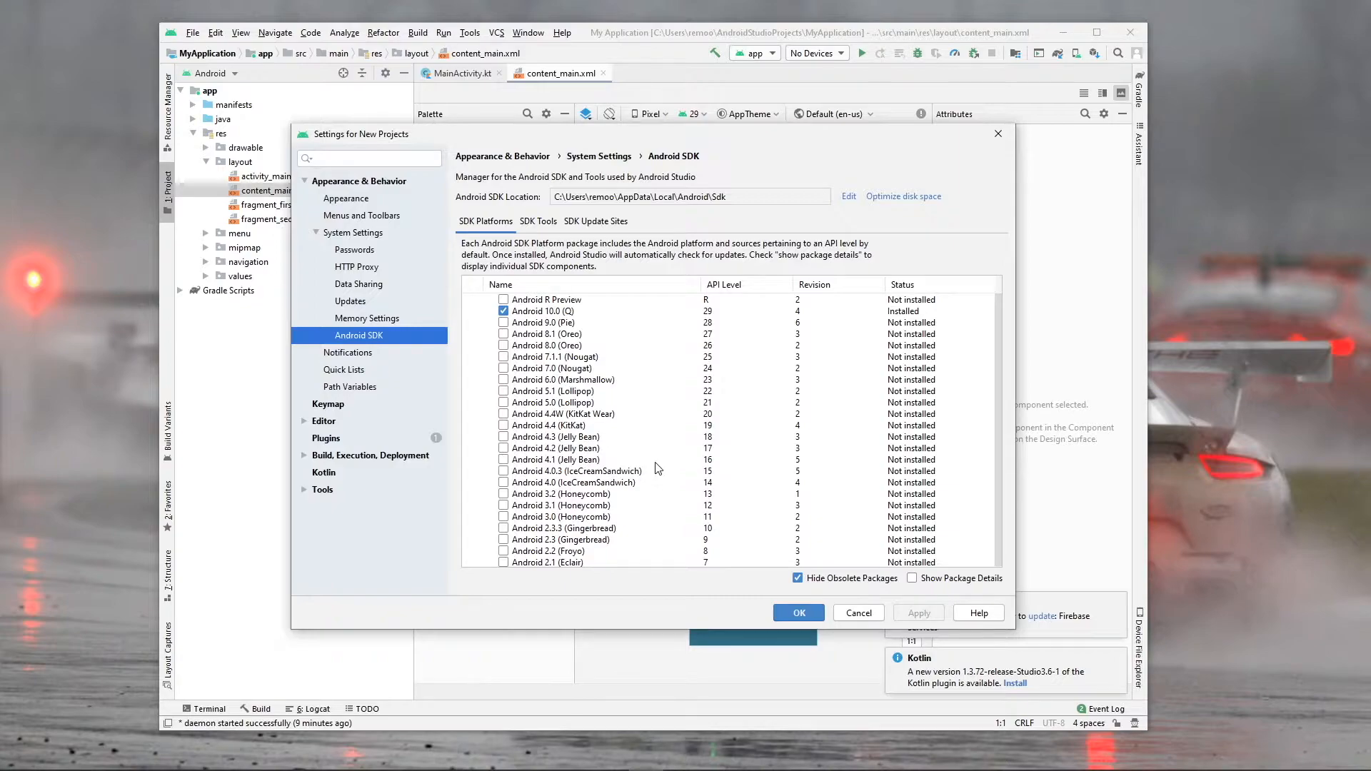
pyautogui.moveTo(697, 463)
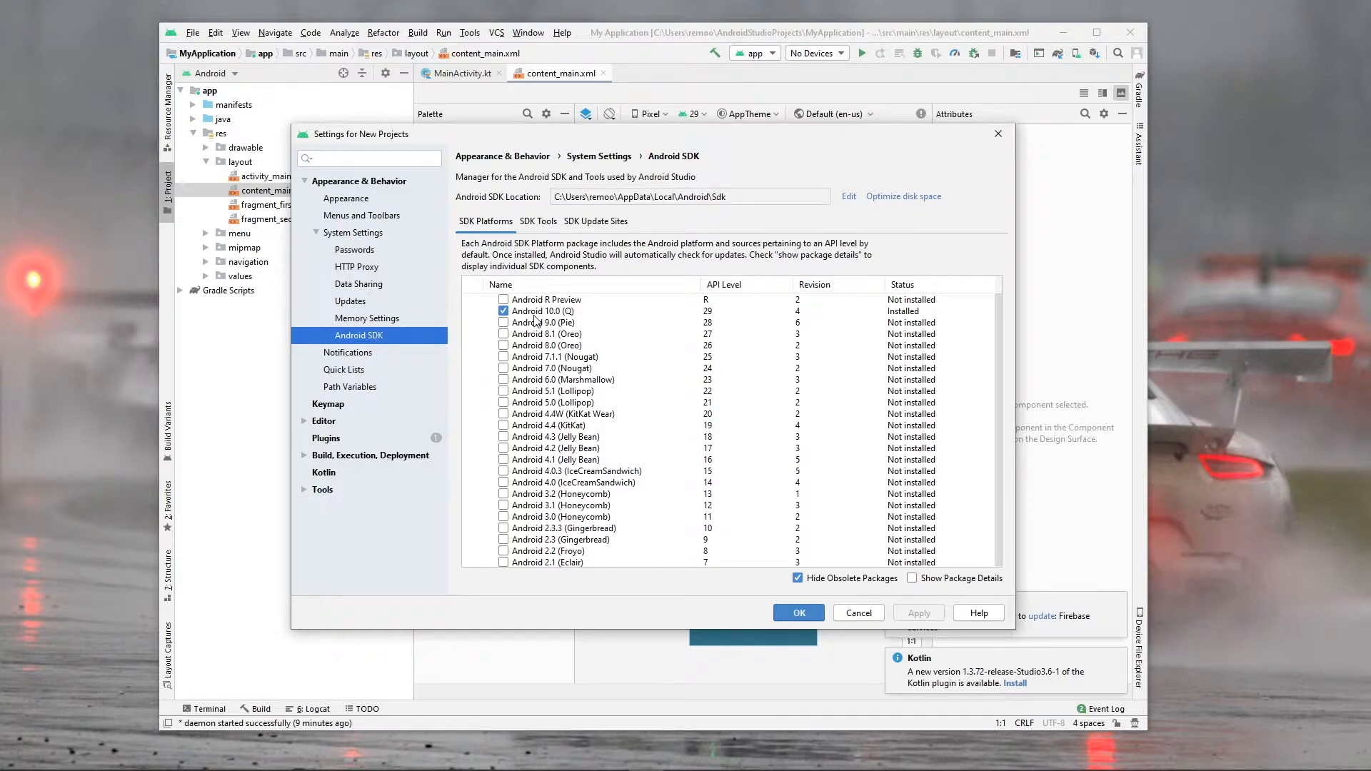
pyautogui.moveTo(613, 474)
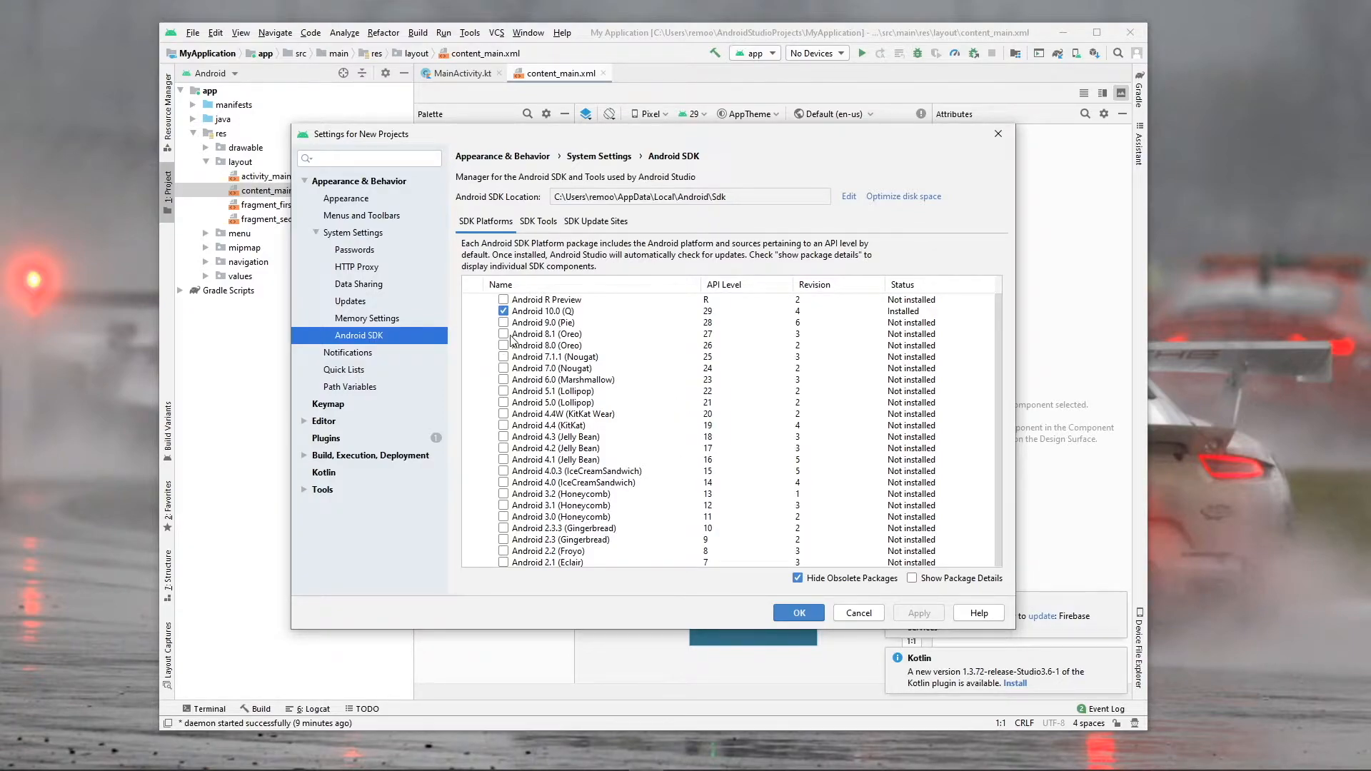
pyautogui.click(504, 334)
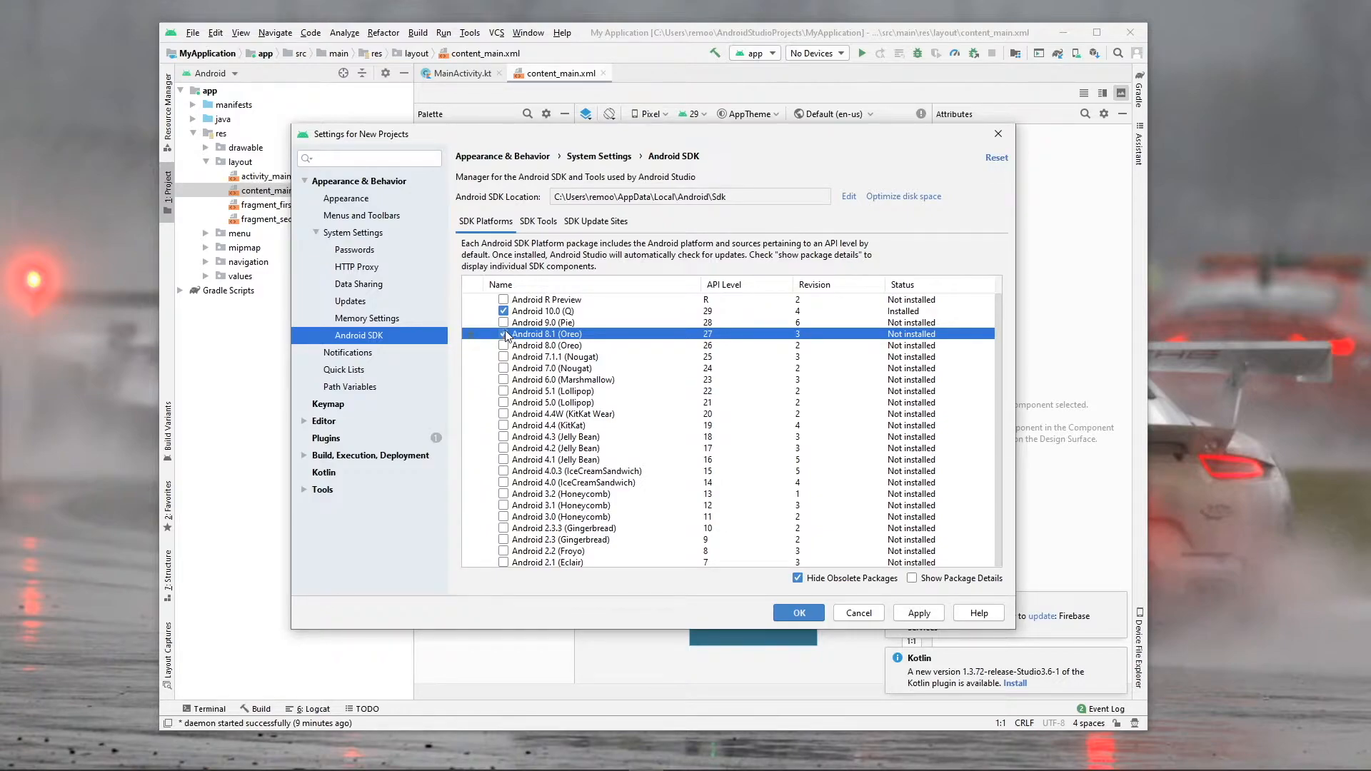
pyautogui.click(503, 323)
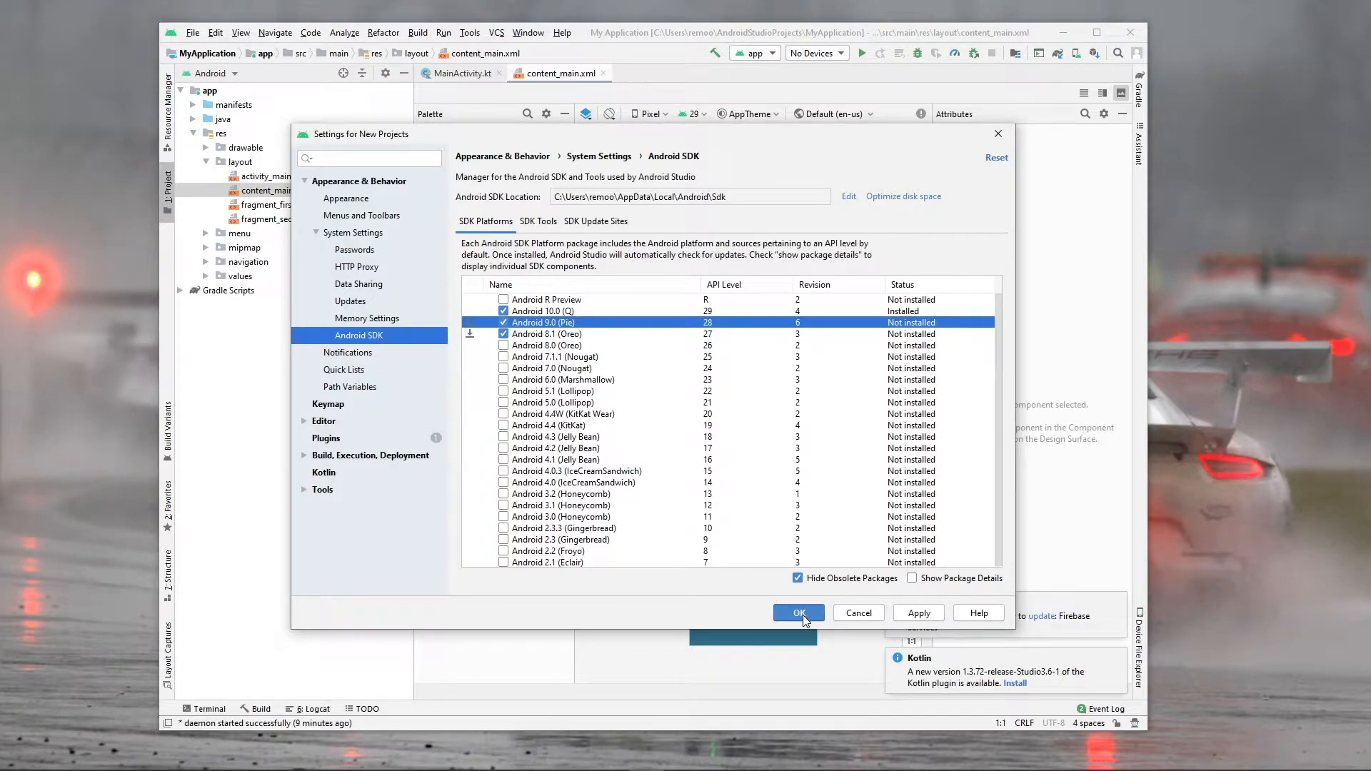
pyautogui.click(797, 612)
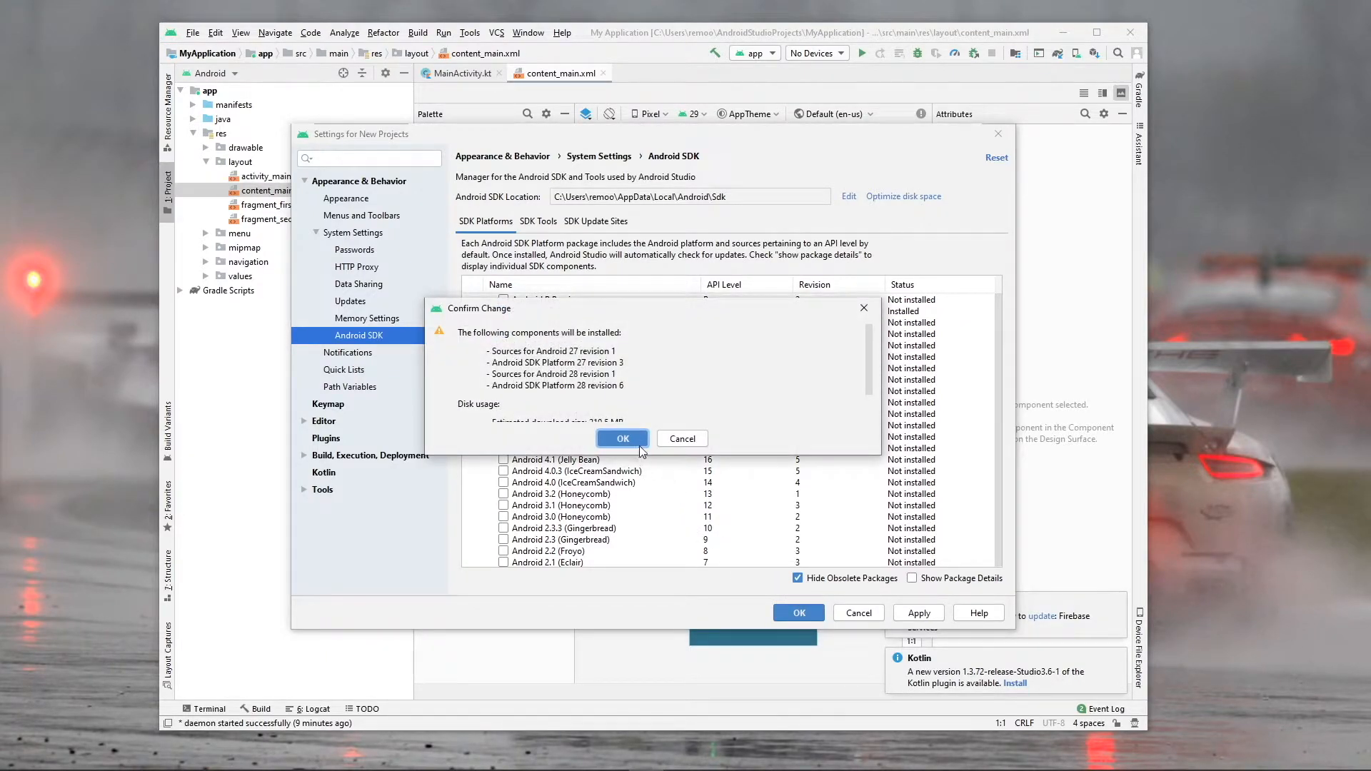
pyautogui.click(622, 438)
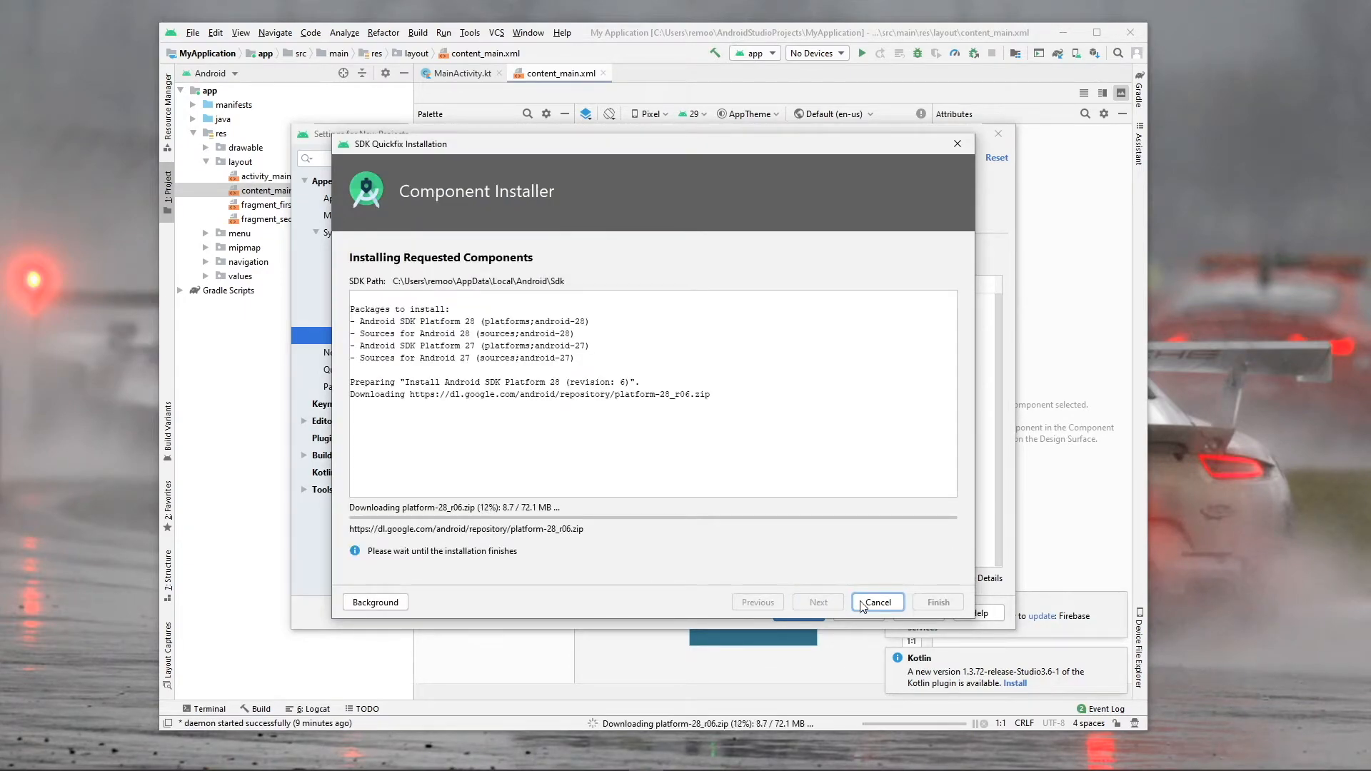
pyautogui.moveTo(733, 487)
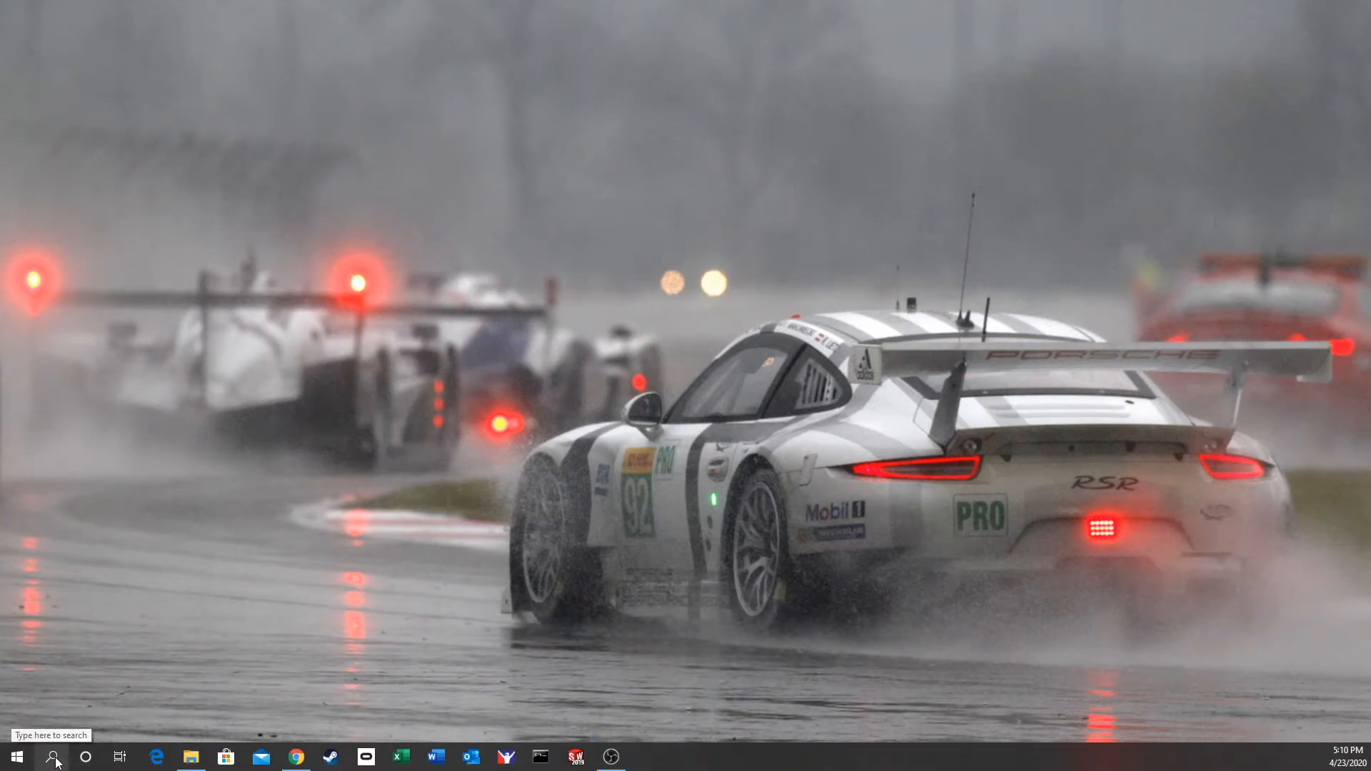
# Search 'env' and open Environment Variables from System Properties.
pyautogui.click(54, 757)
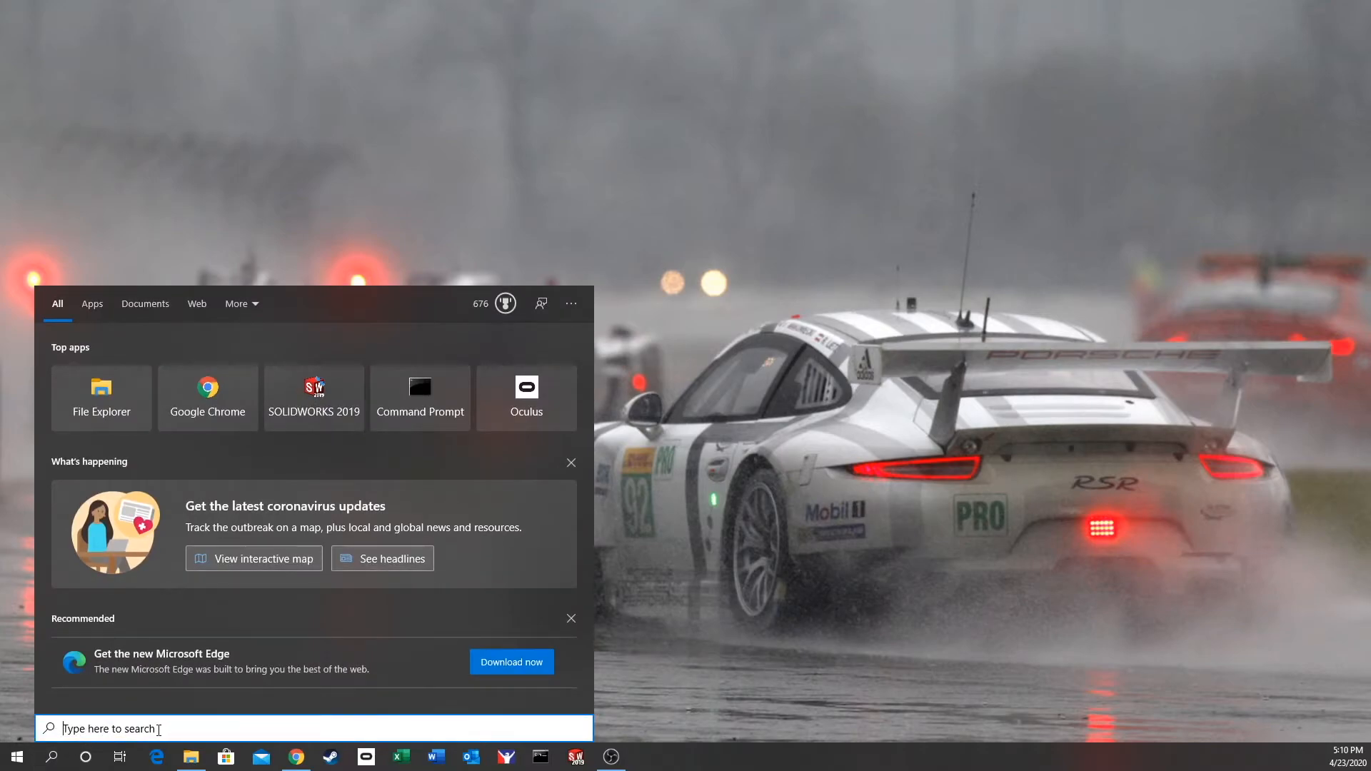
pyautogui.write('env')
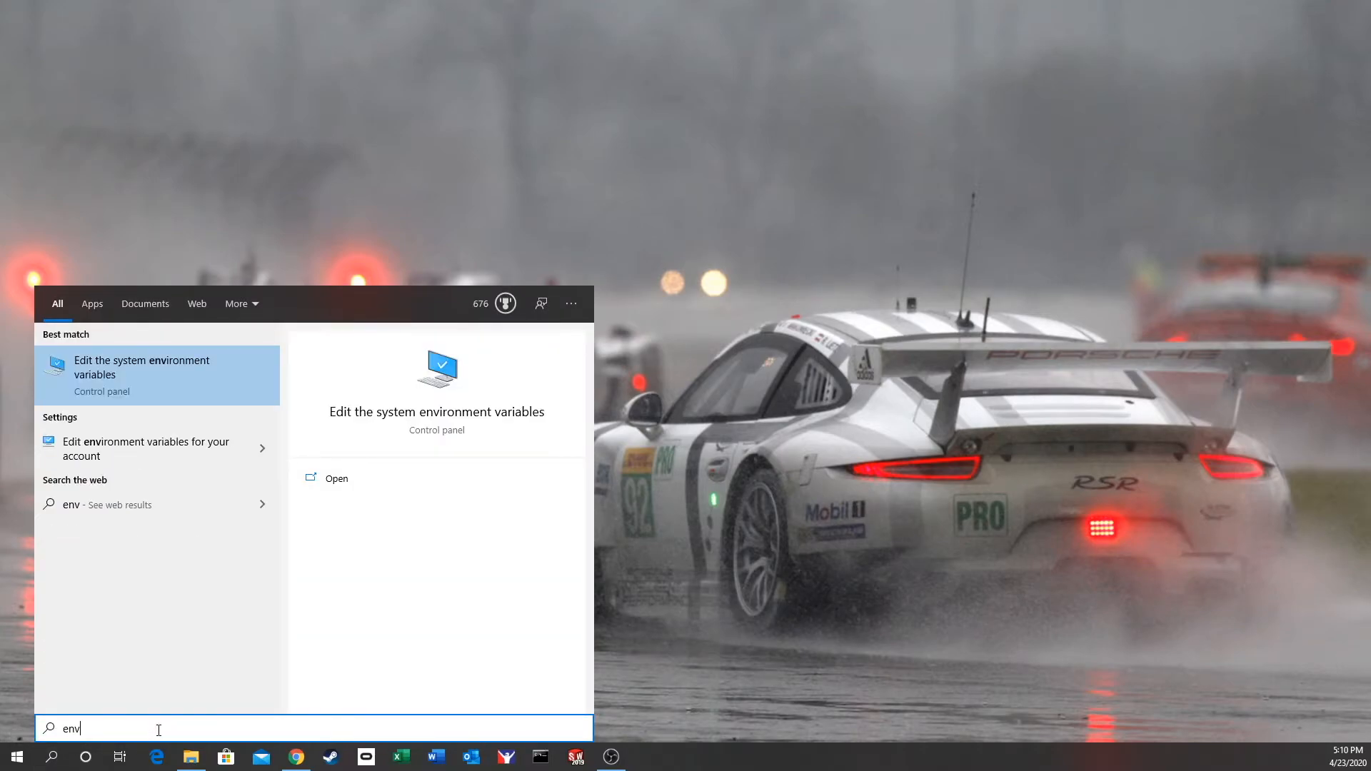
pyautogui.click(141, 367)
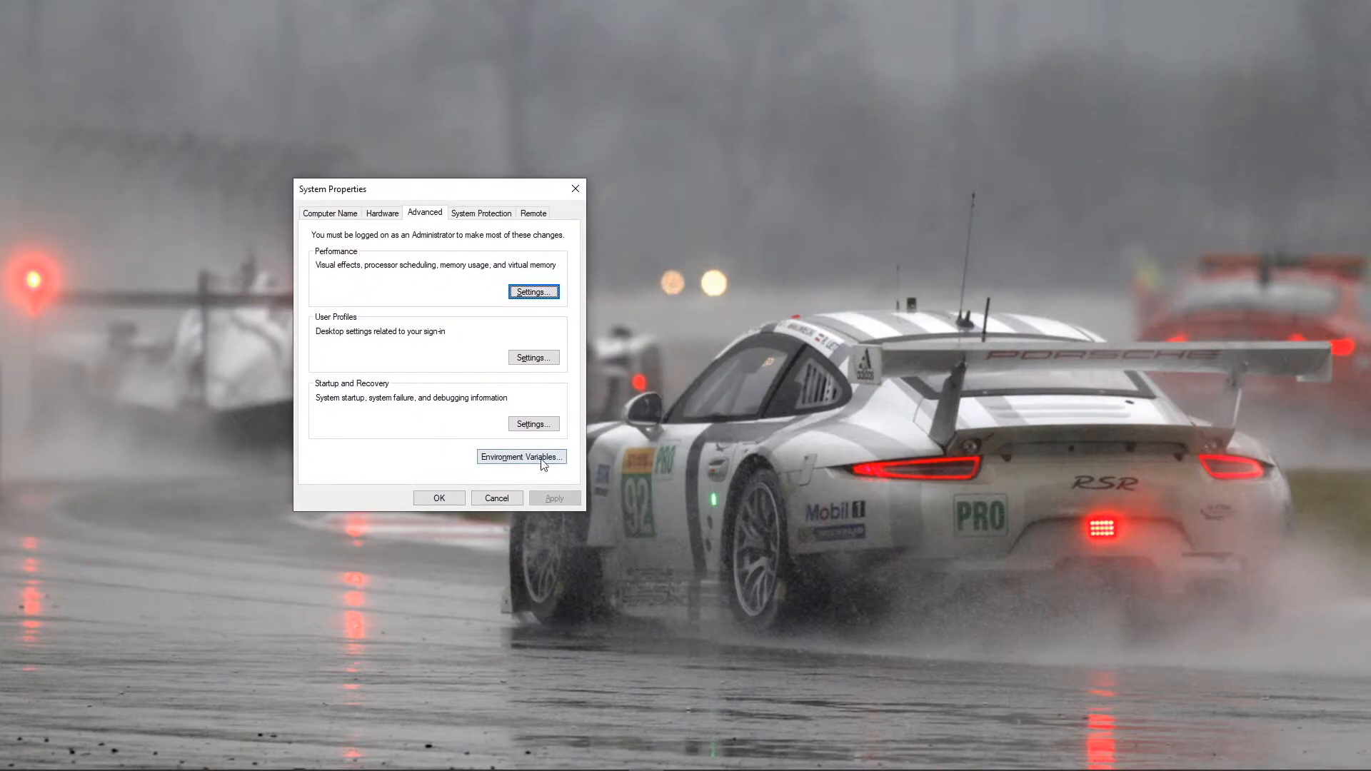
pyautogui.click(520, 456)
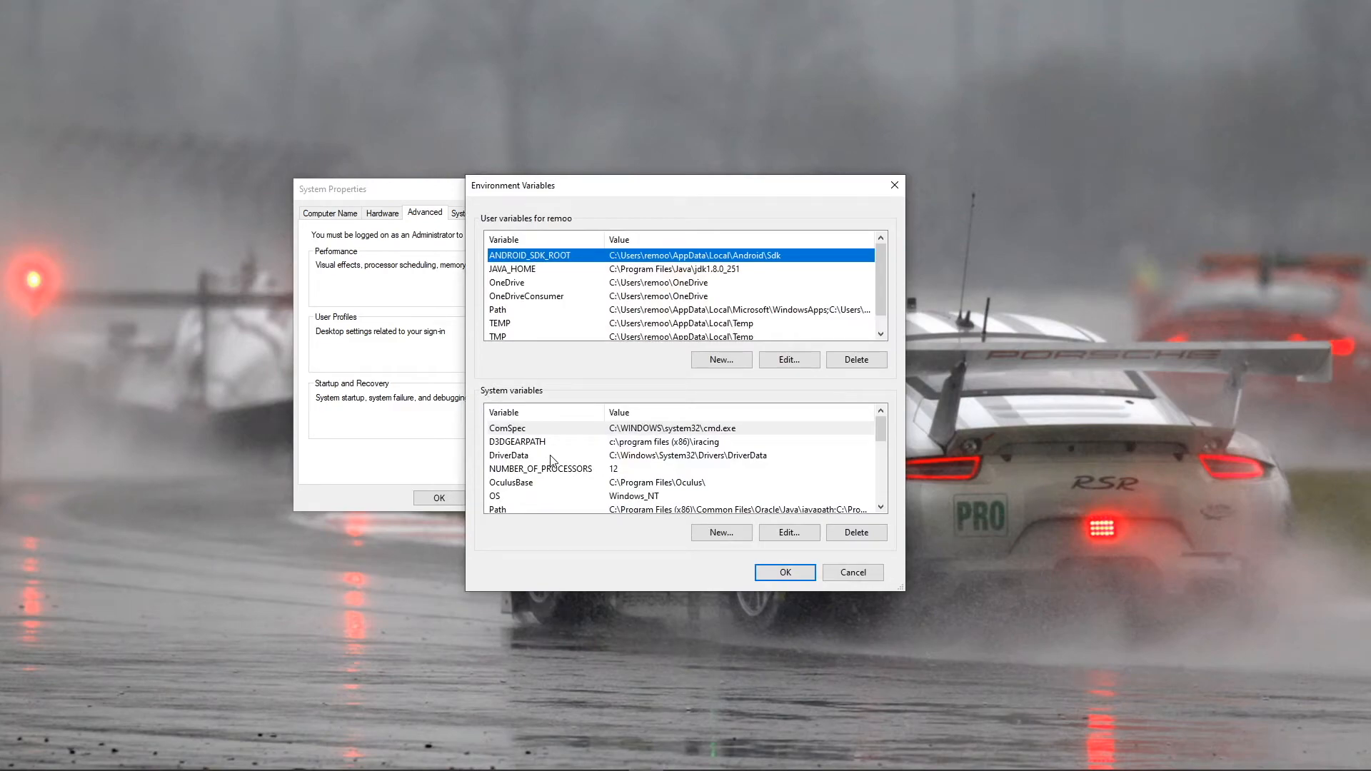
pyautogui.moveTo(612, 371)
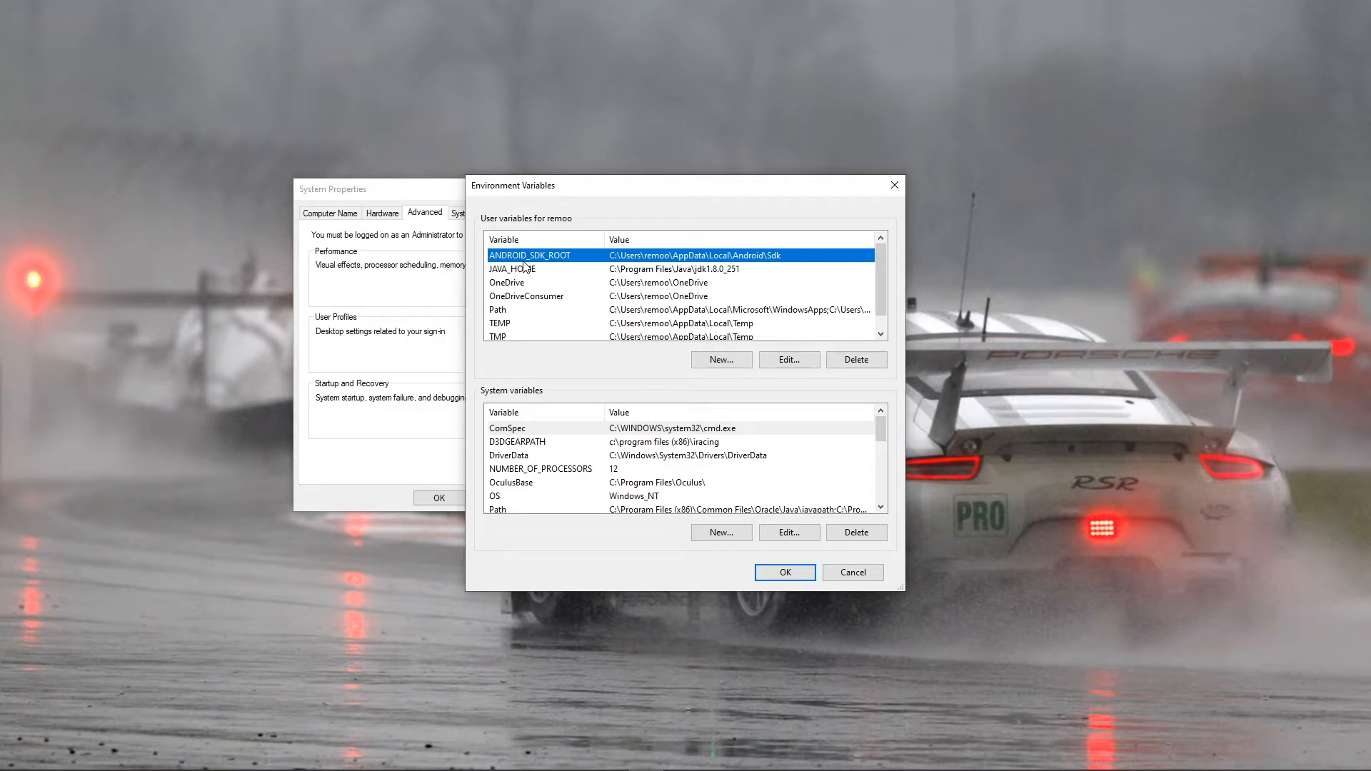
pyautogui.moveTo(560, 269)
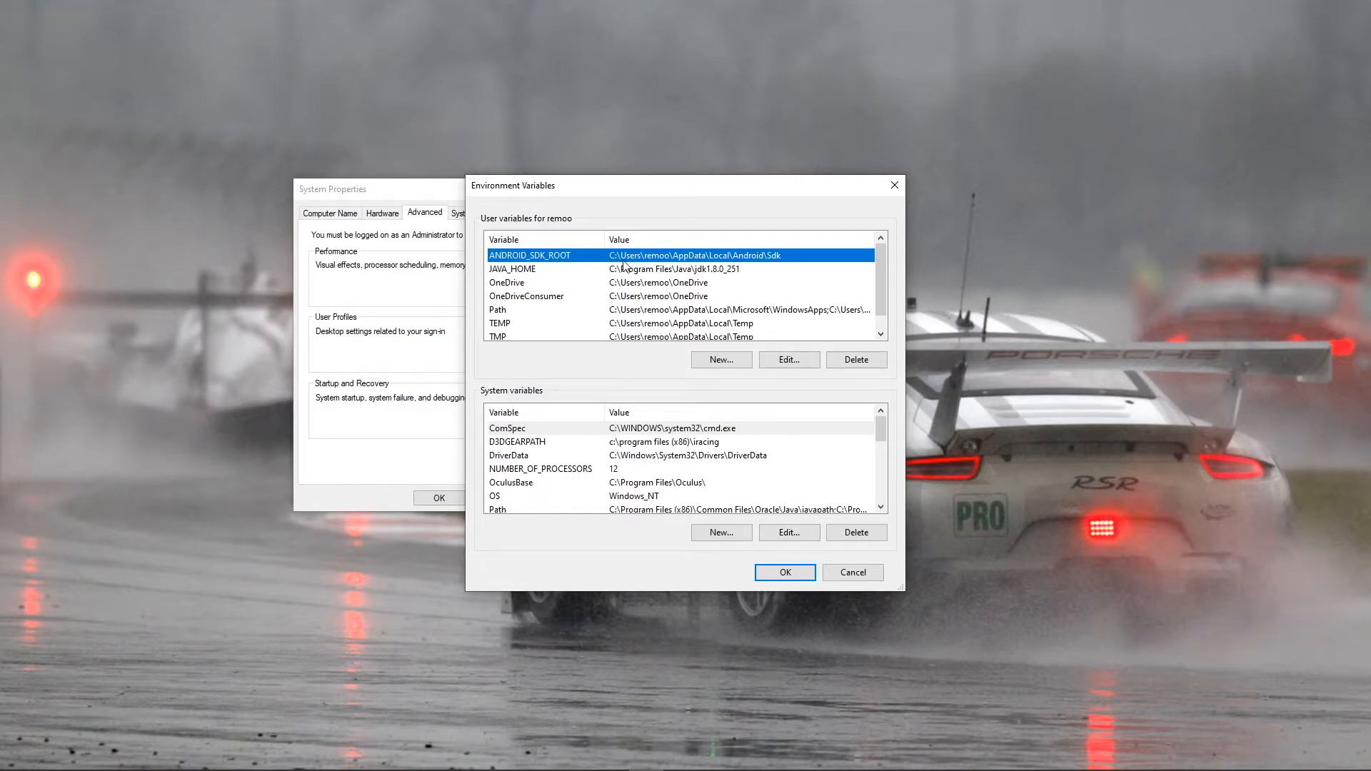
pyautogui.moveTo(813, 269)
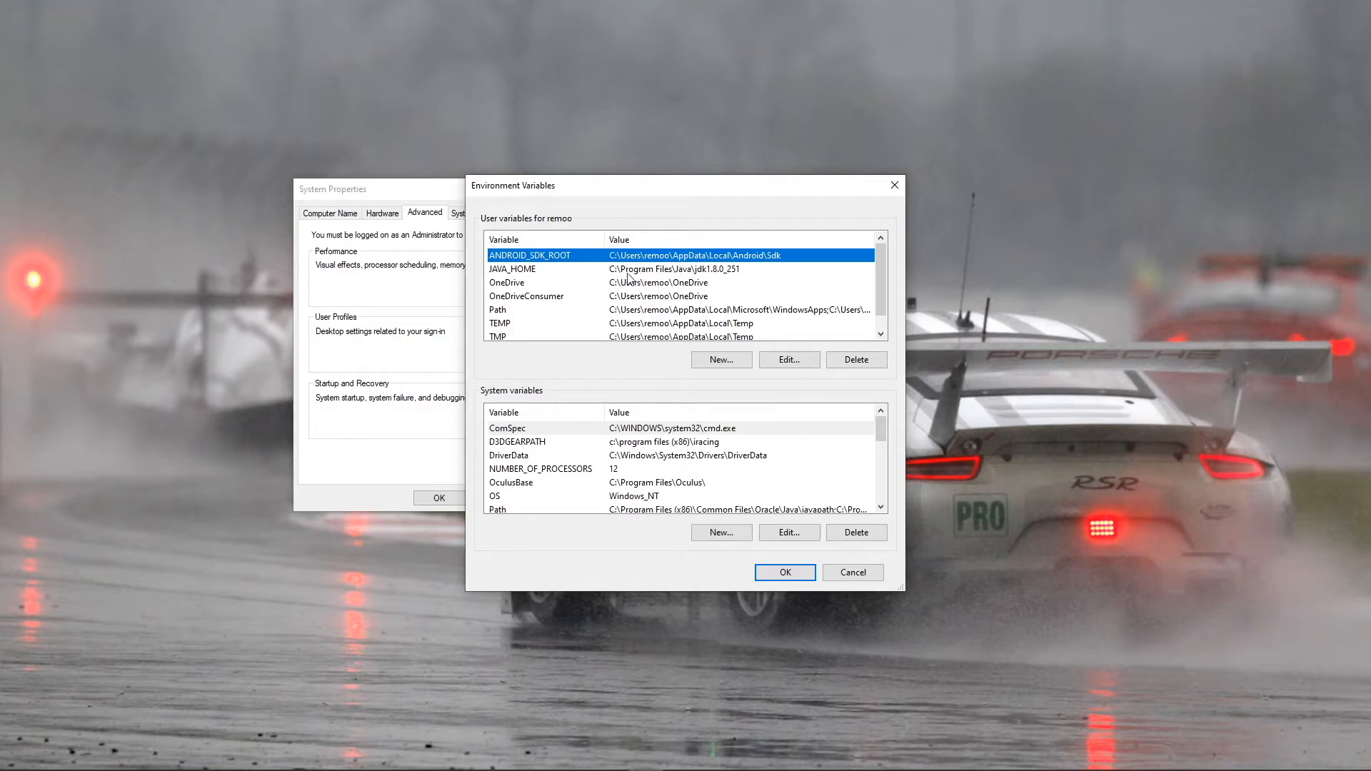
pyautogui.moveTo(658, 265)
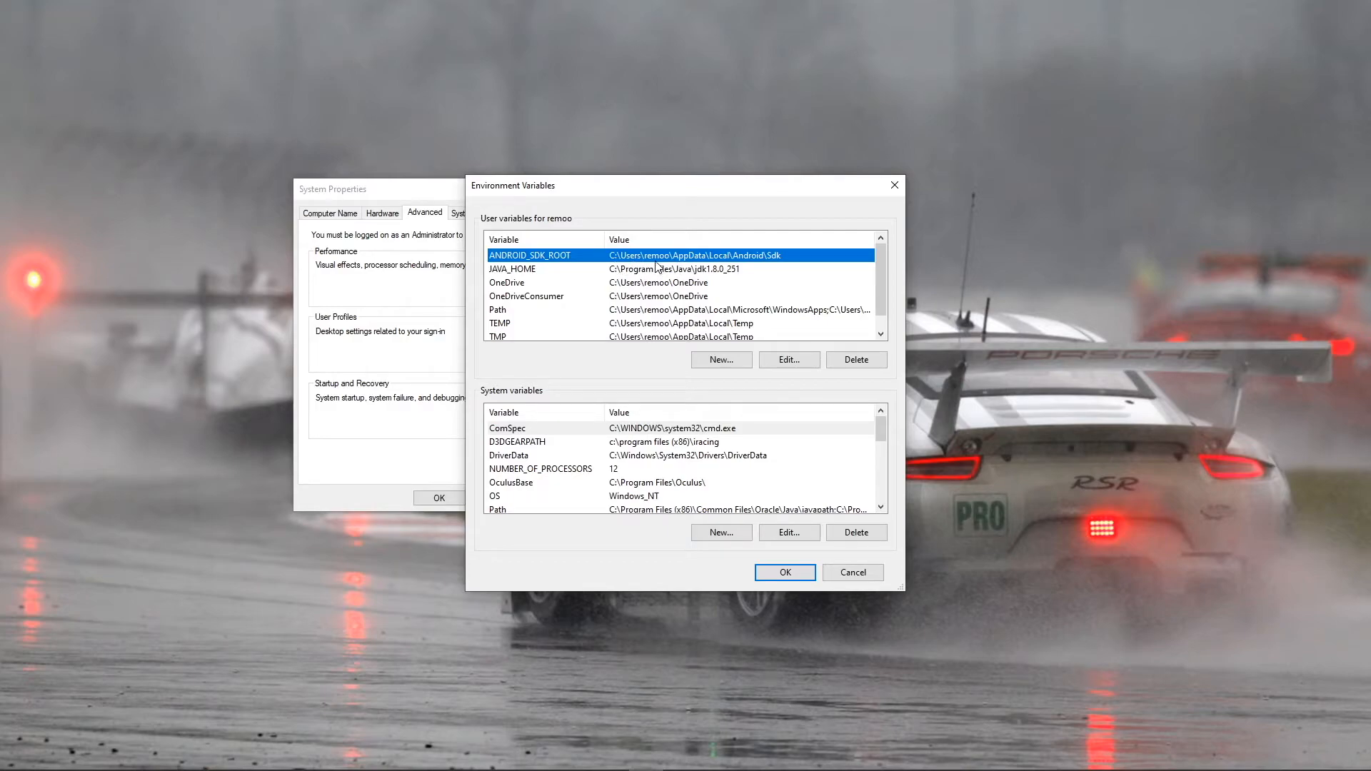
pyautogui.moveTo(704, 269)
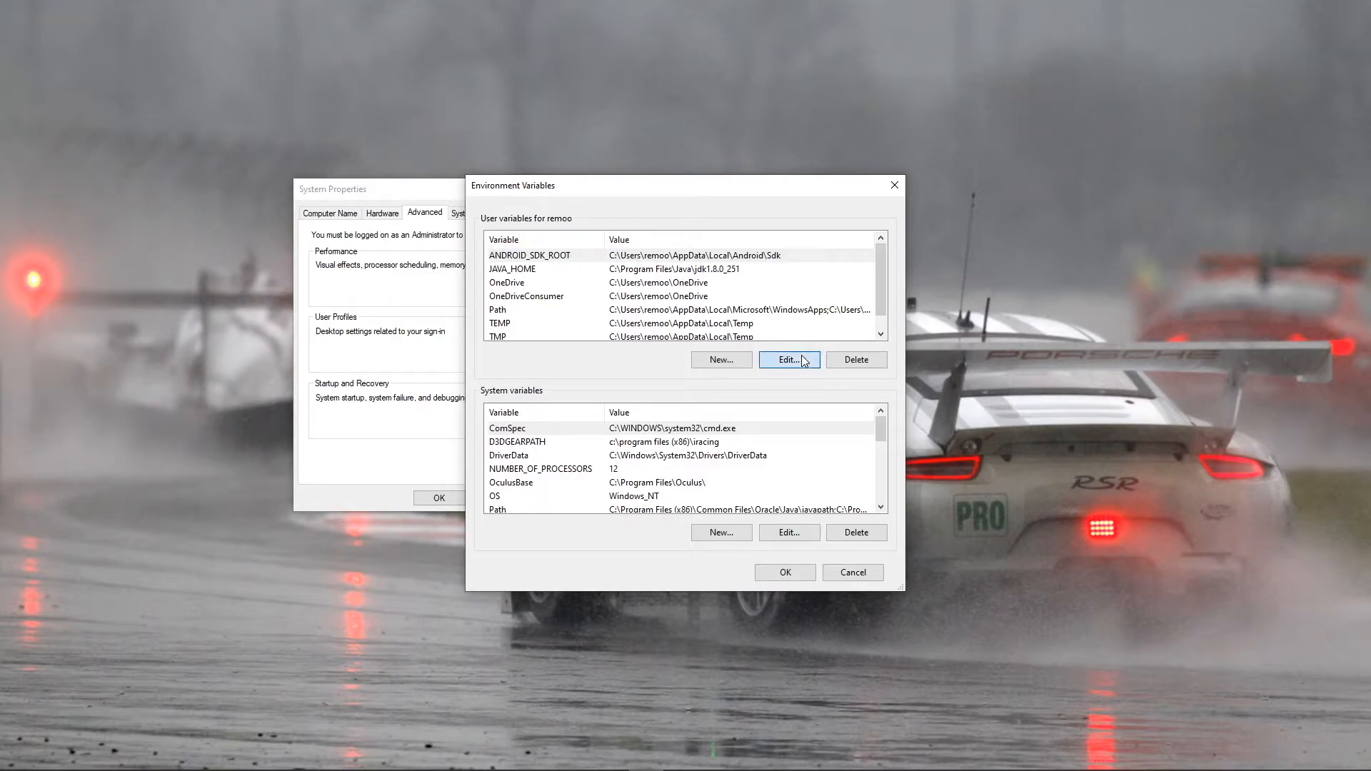
pyautogui.click(787, 359)
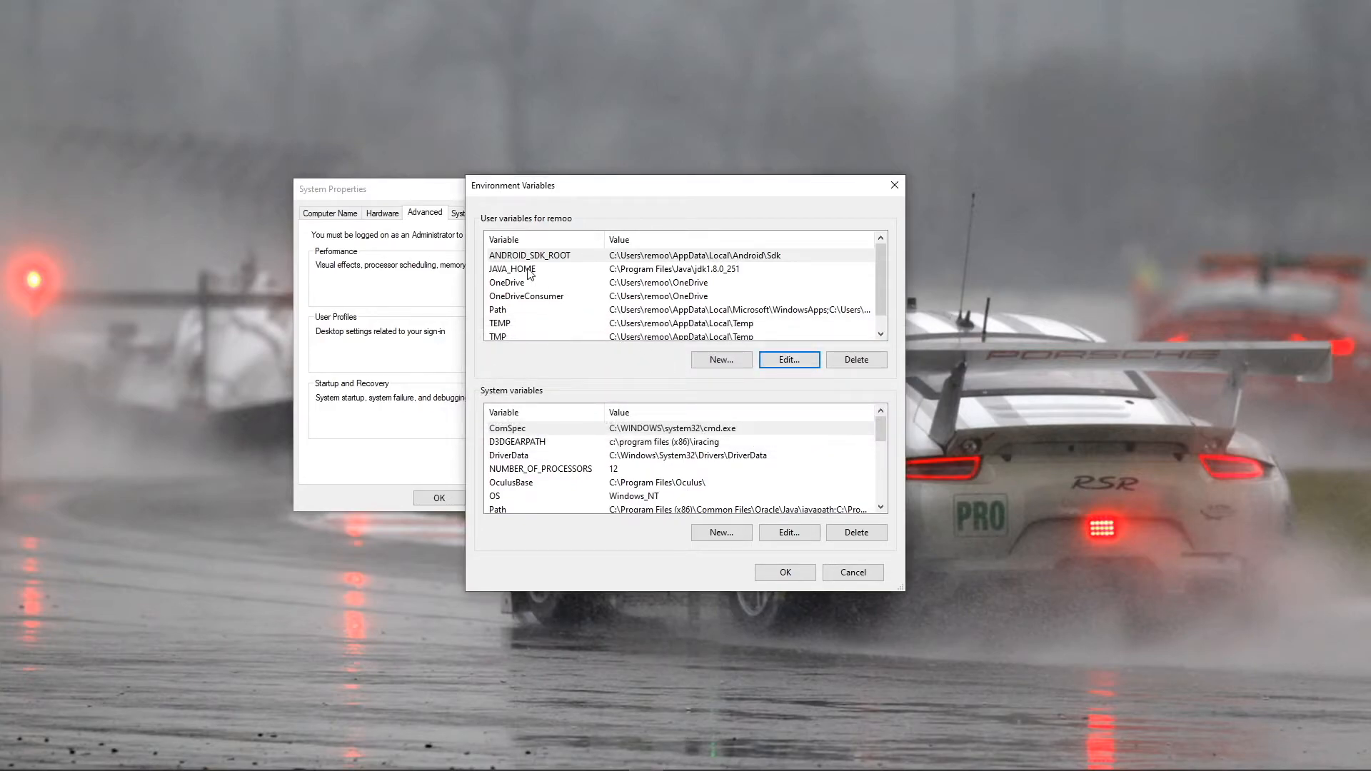
pyautogui.click(512, 268)
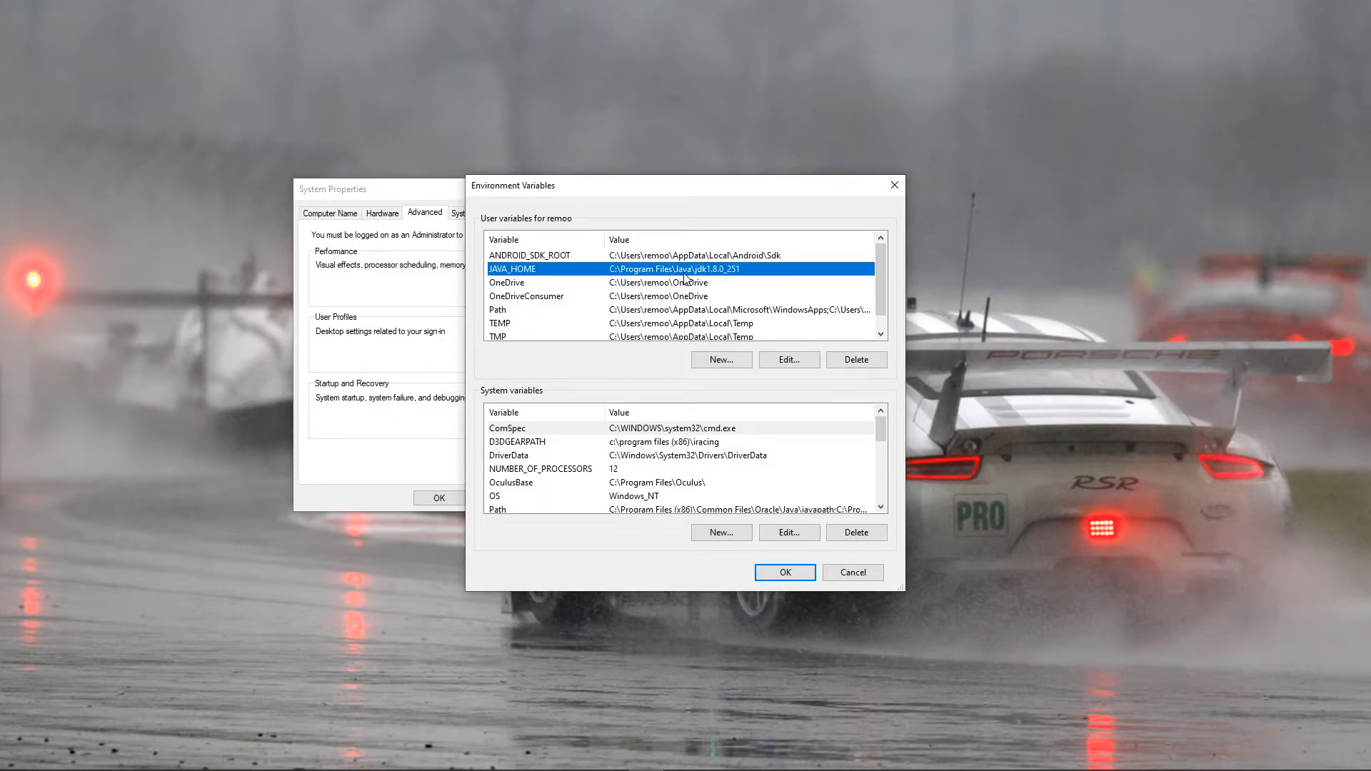
pyautogui.moveTo(706, 281)
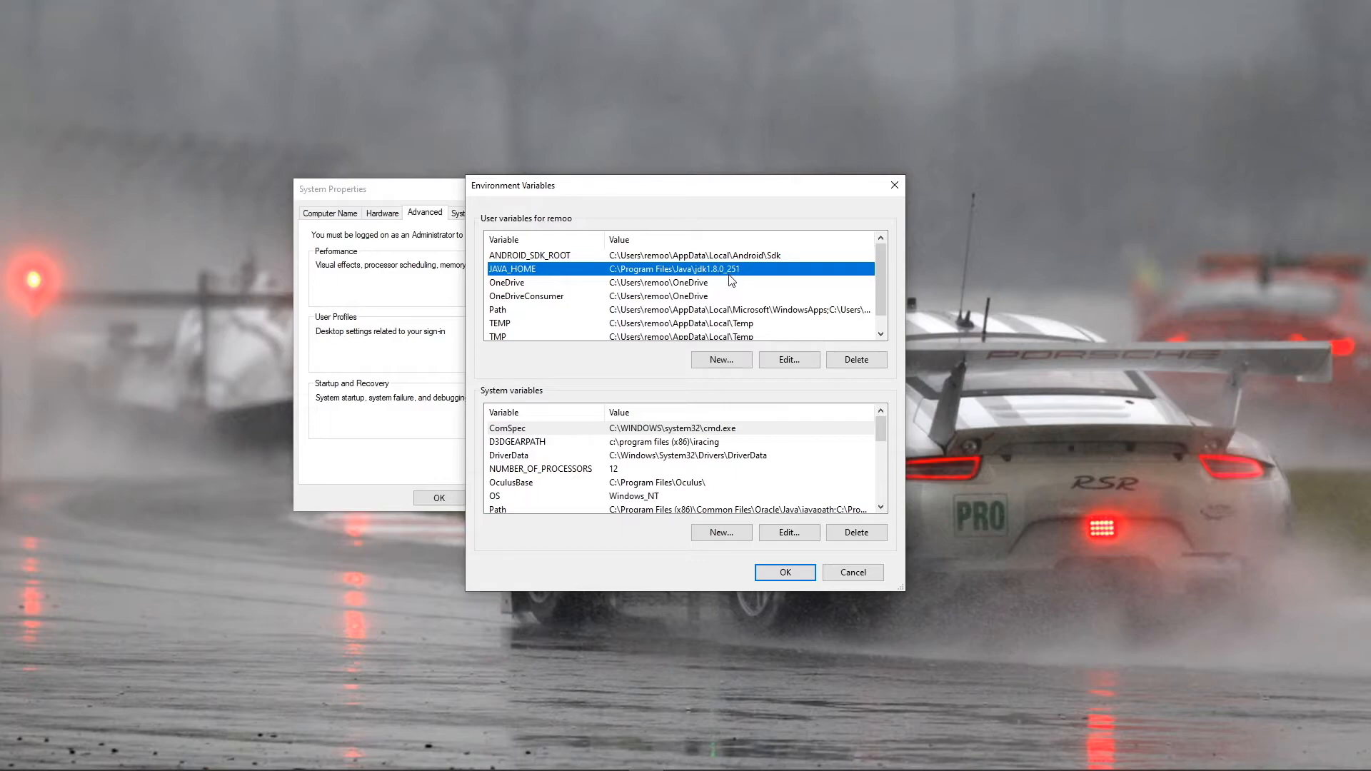
pyautogui.click(786, 359)
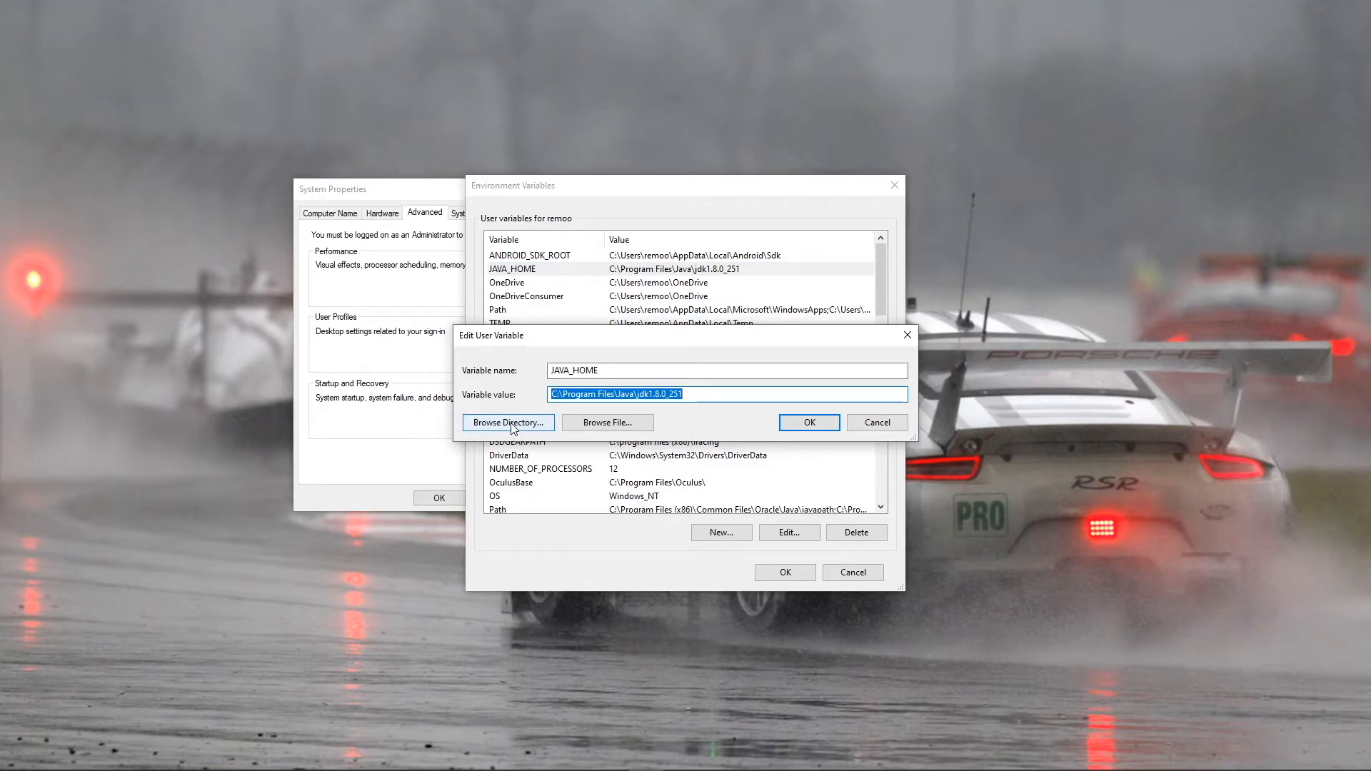
pyautogui.moveTo(807, 422)
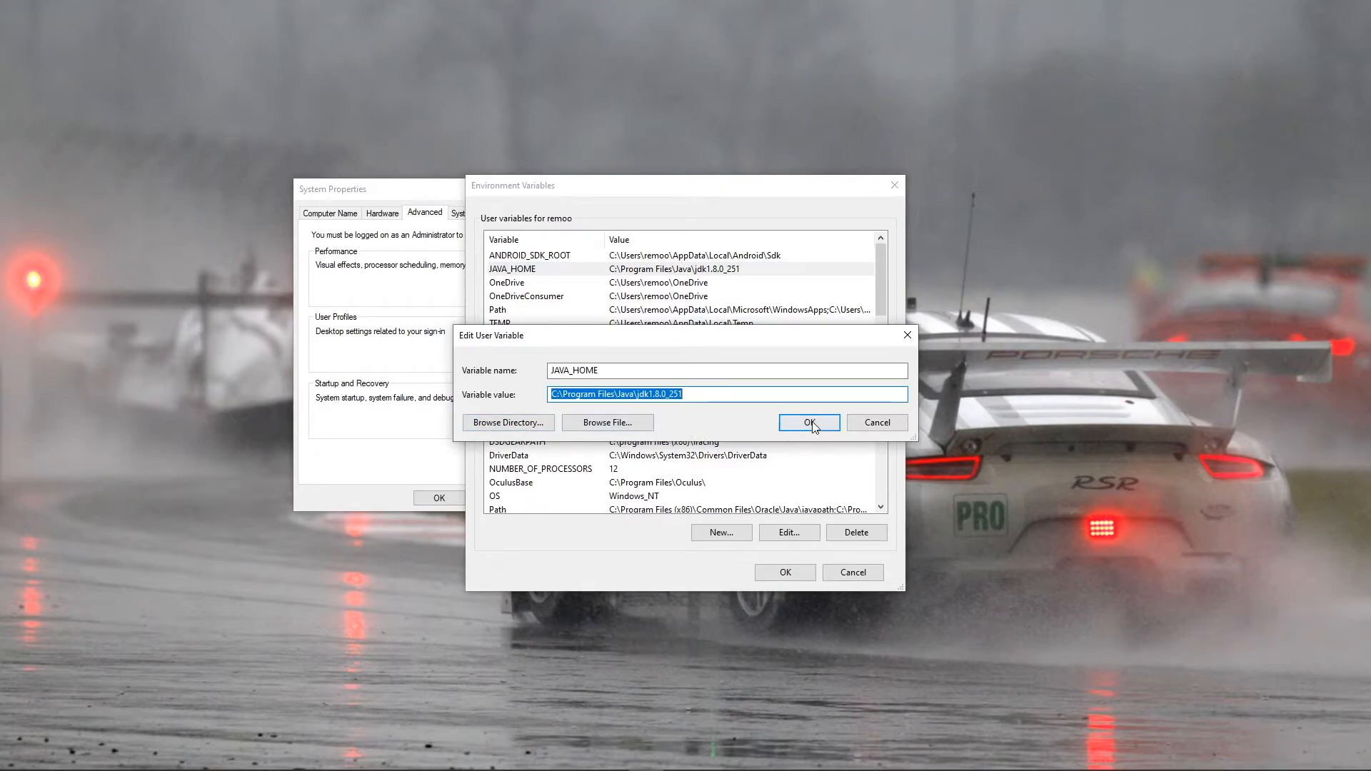
pyautogui.click(806, 422)
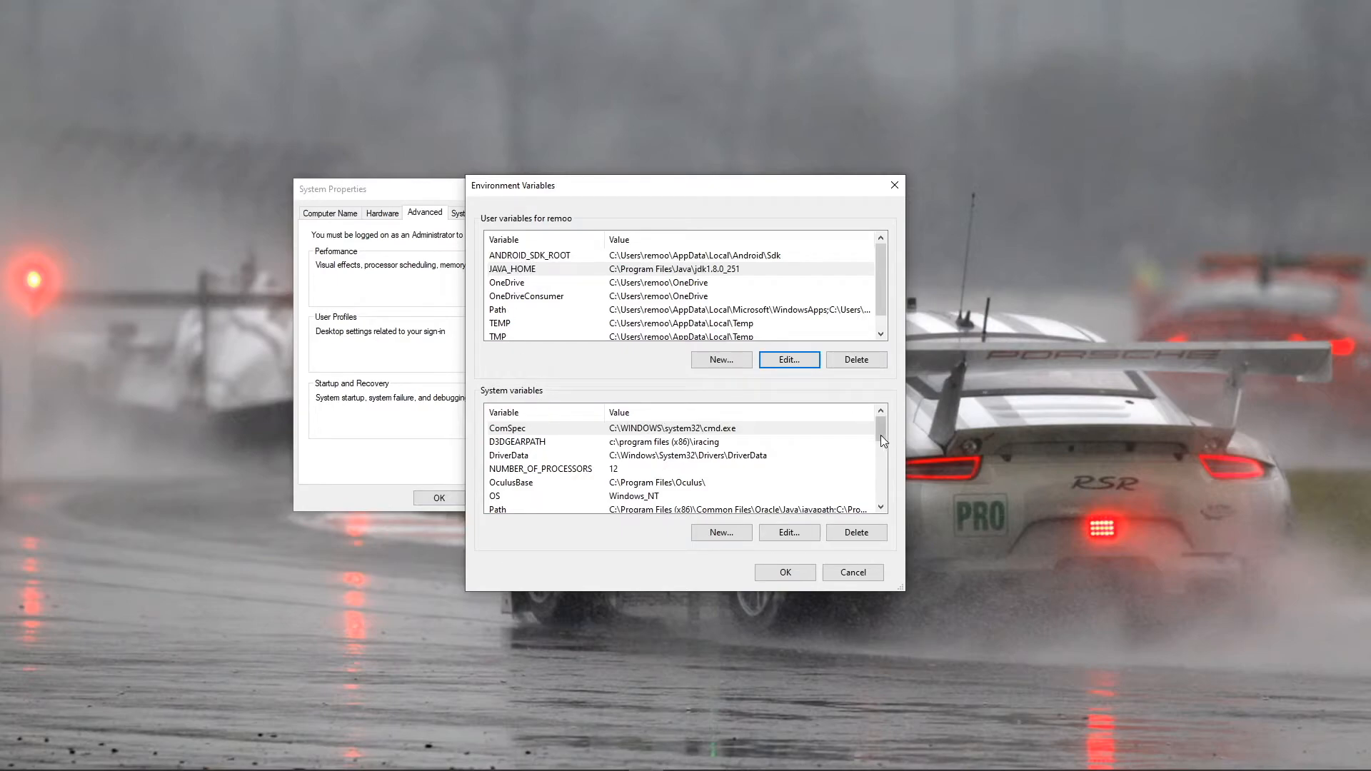
pyautogui.scroll(-3)
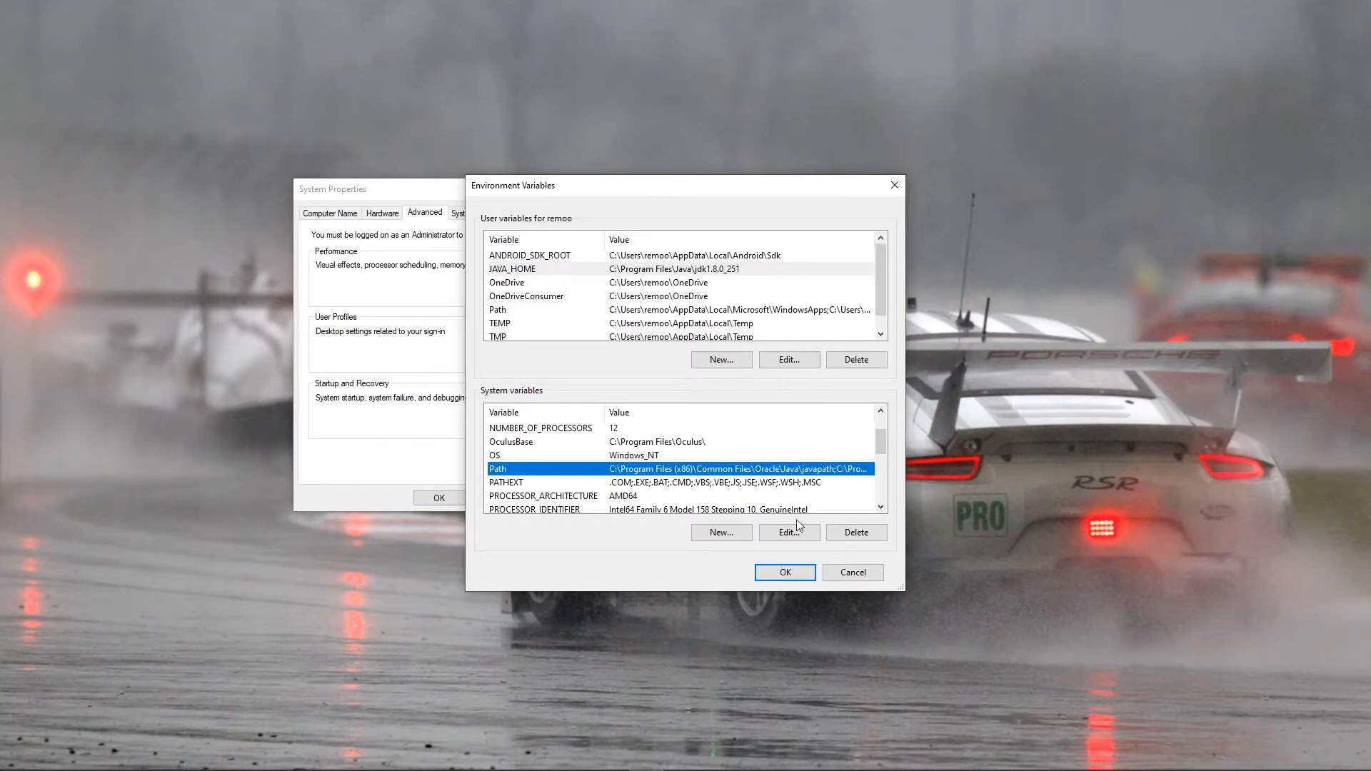
pyautogui.click(787, 532)
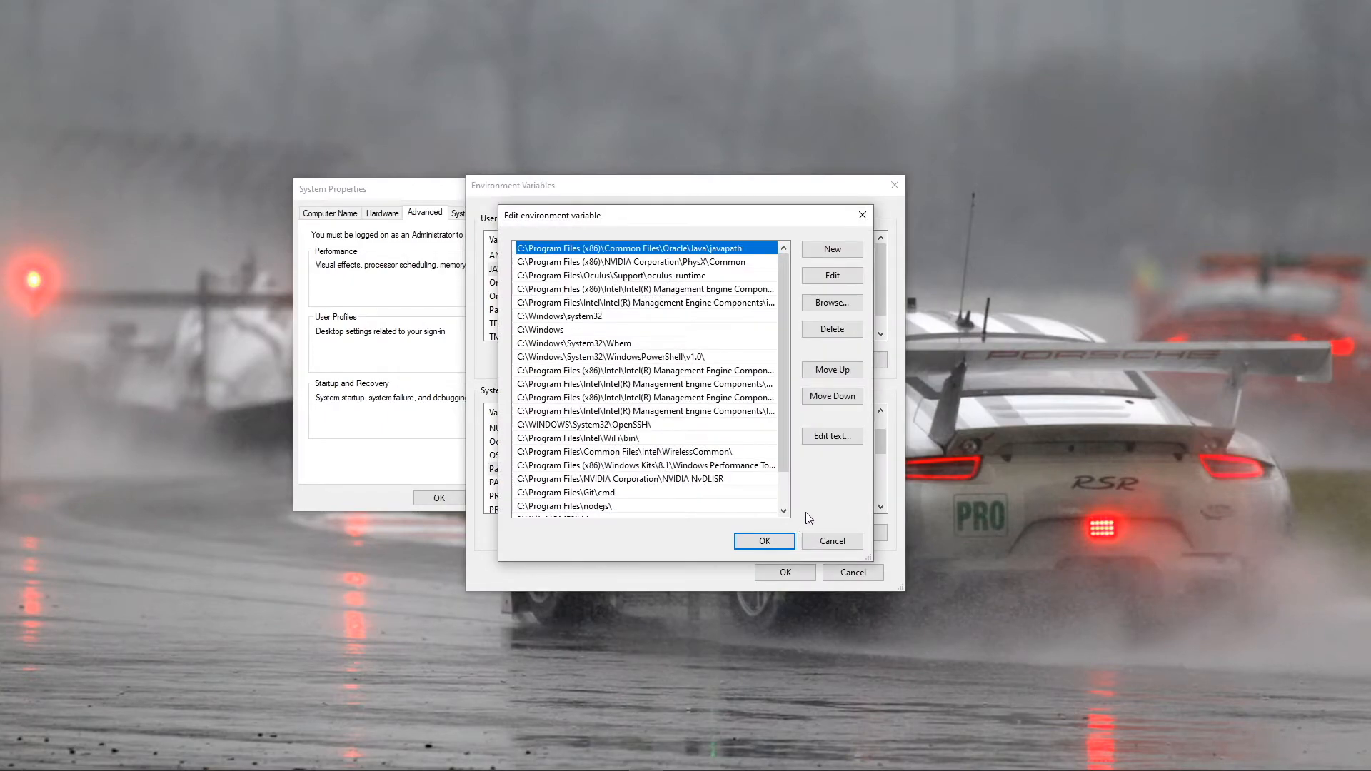
pyautogui.scroll(-3)
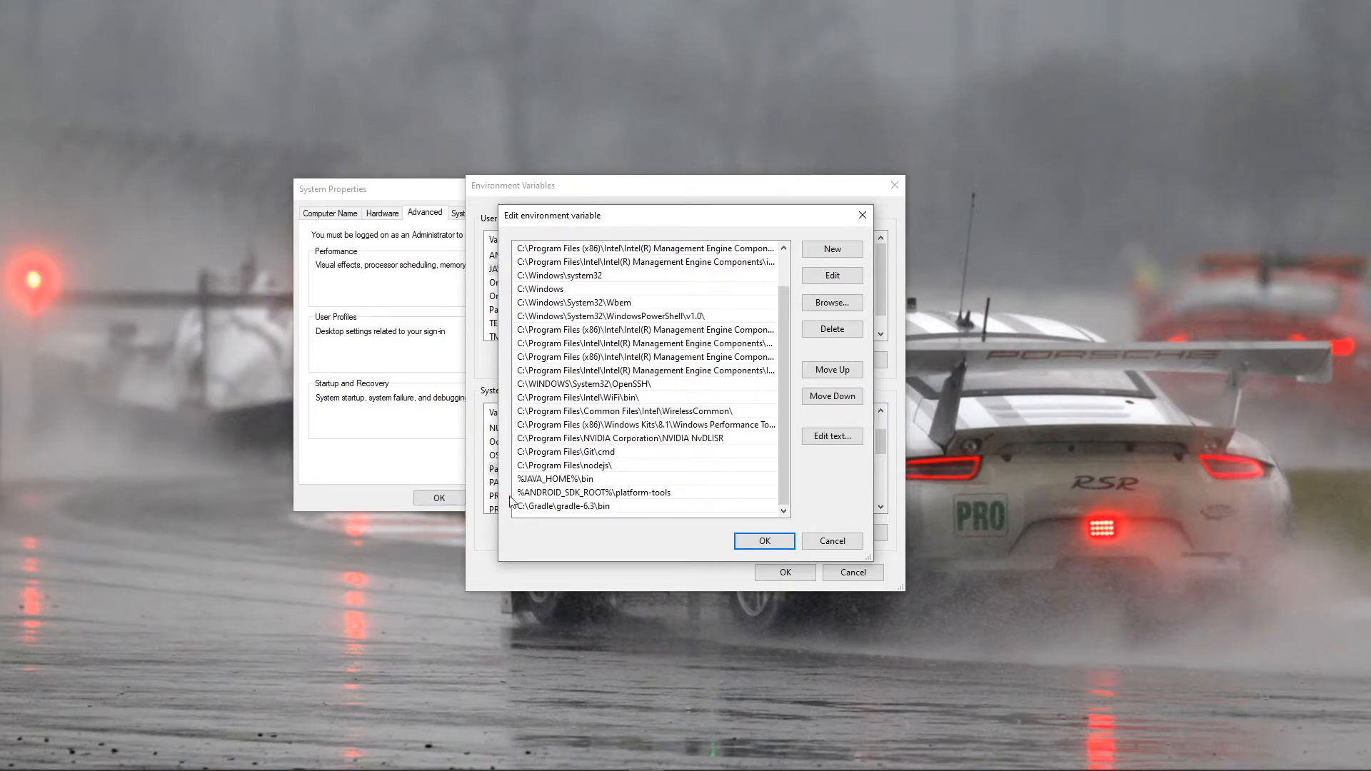
pyautogui.moveTo(566, 503)
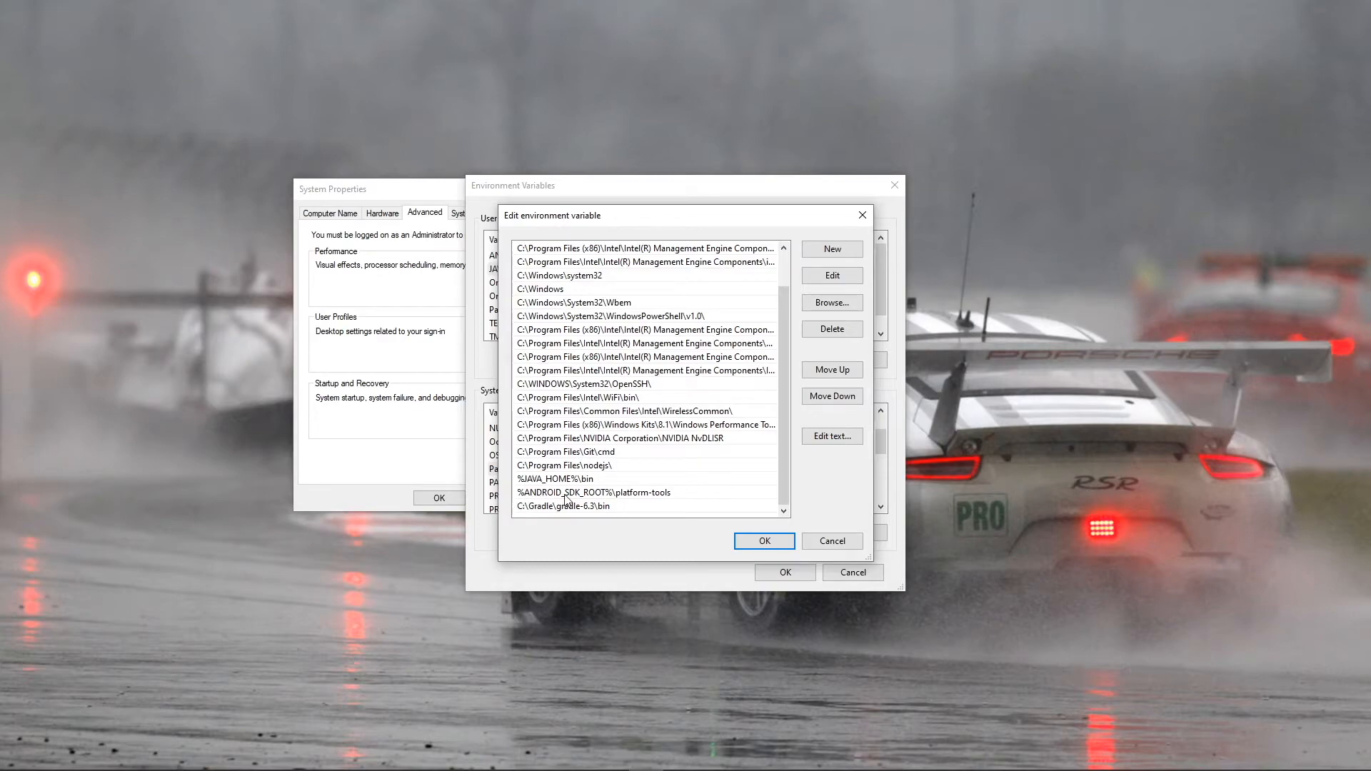
pyautogui.moveTo(675, 503)
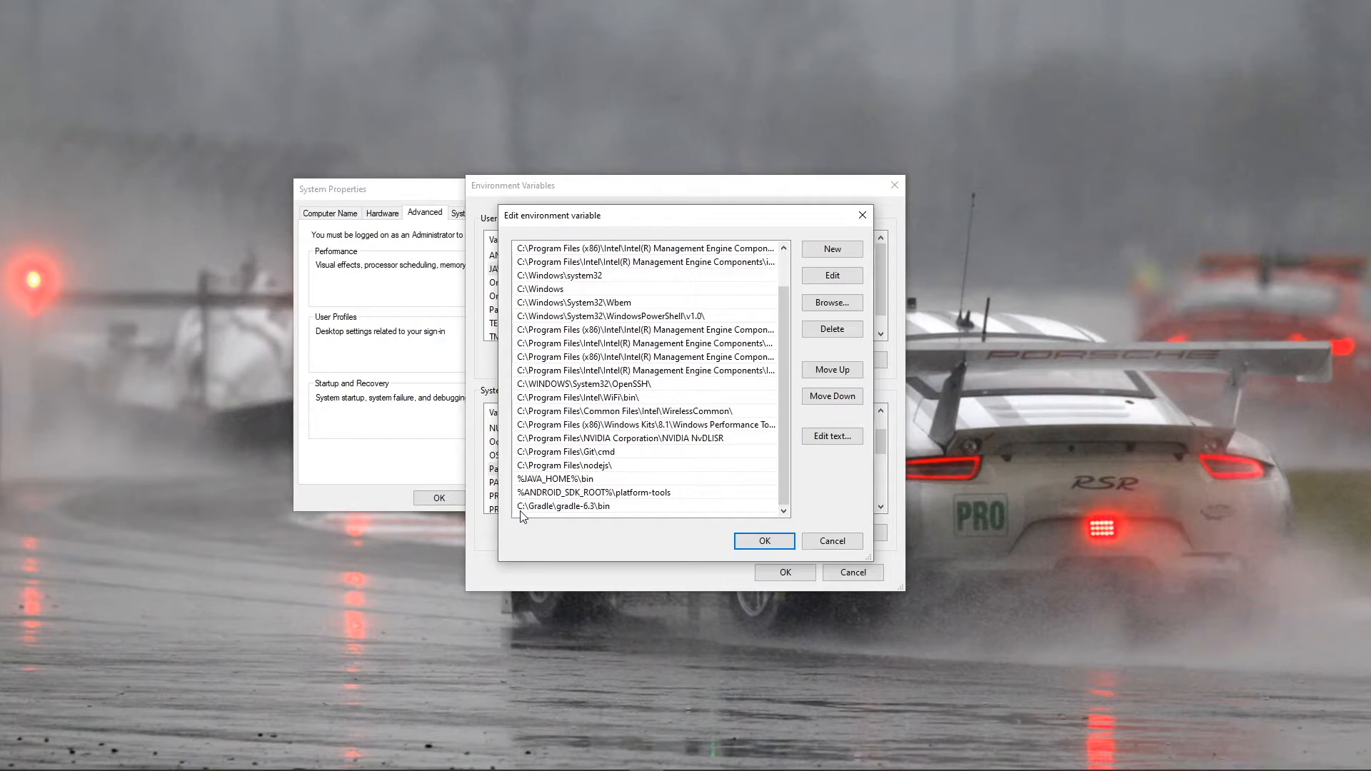
pyautogui.moveTo(628, 507)
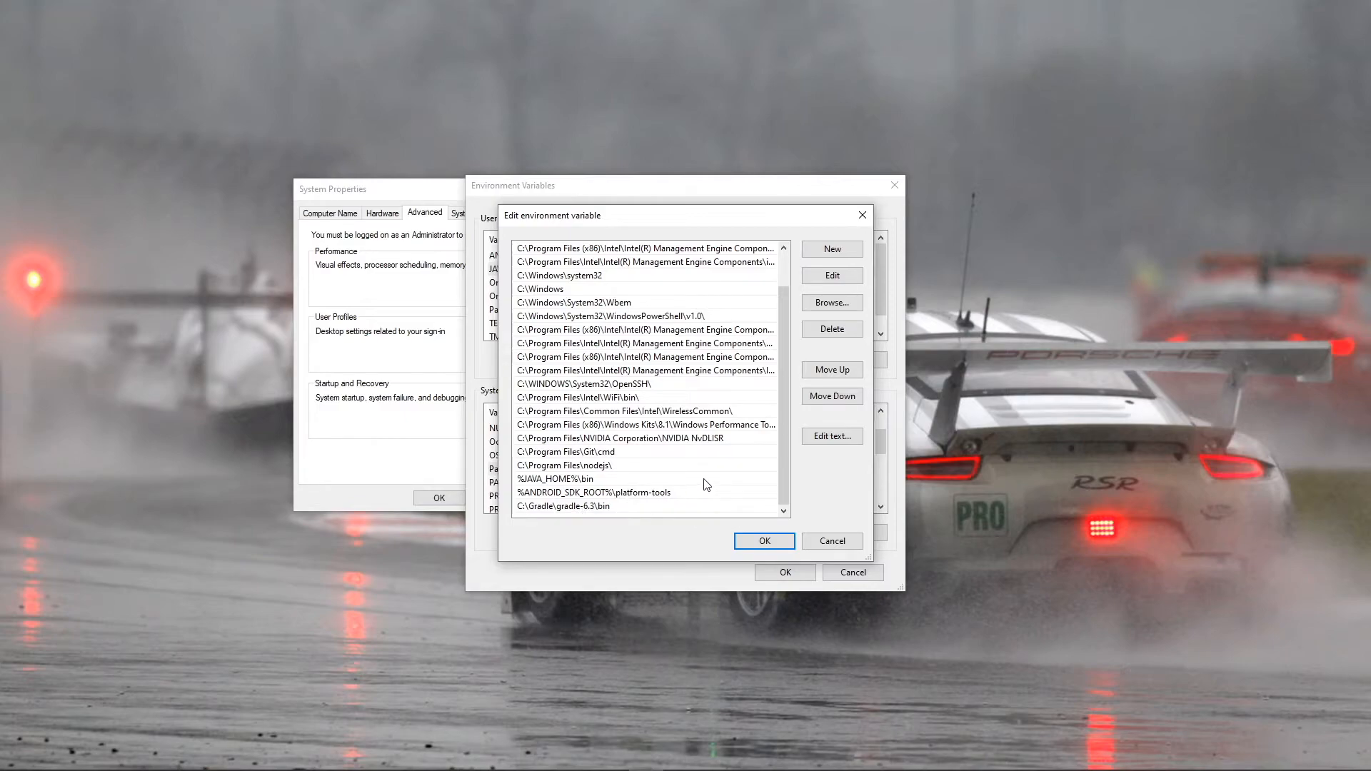
pyautogui.moveTo(1013, 585)
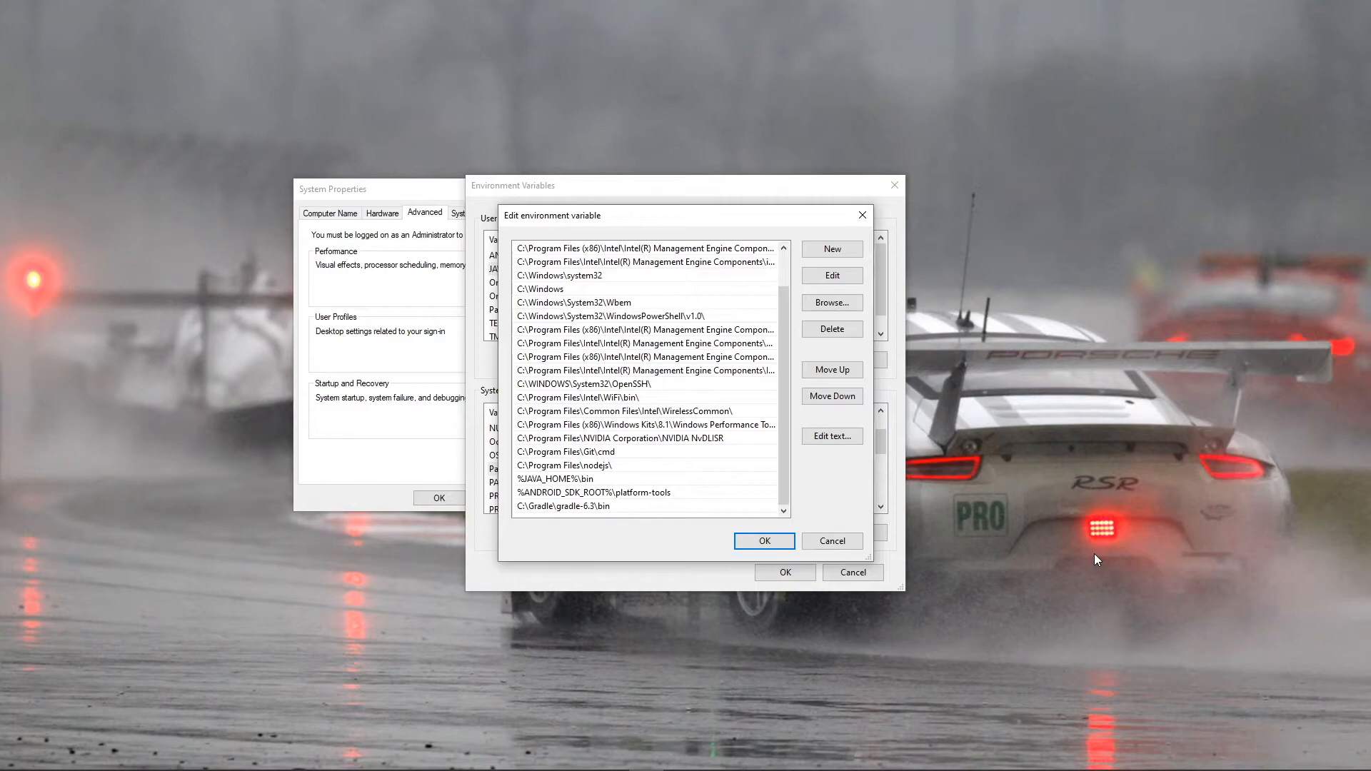
pyautogui.moveTo(1094, 563)
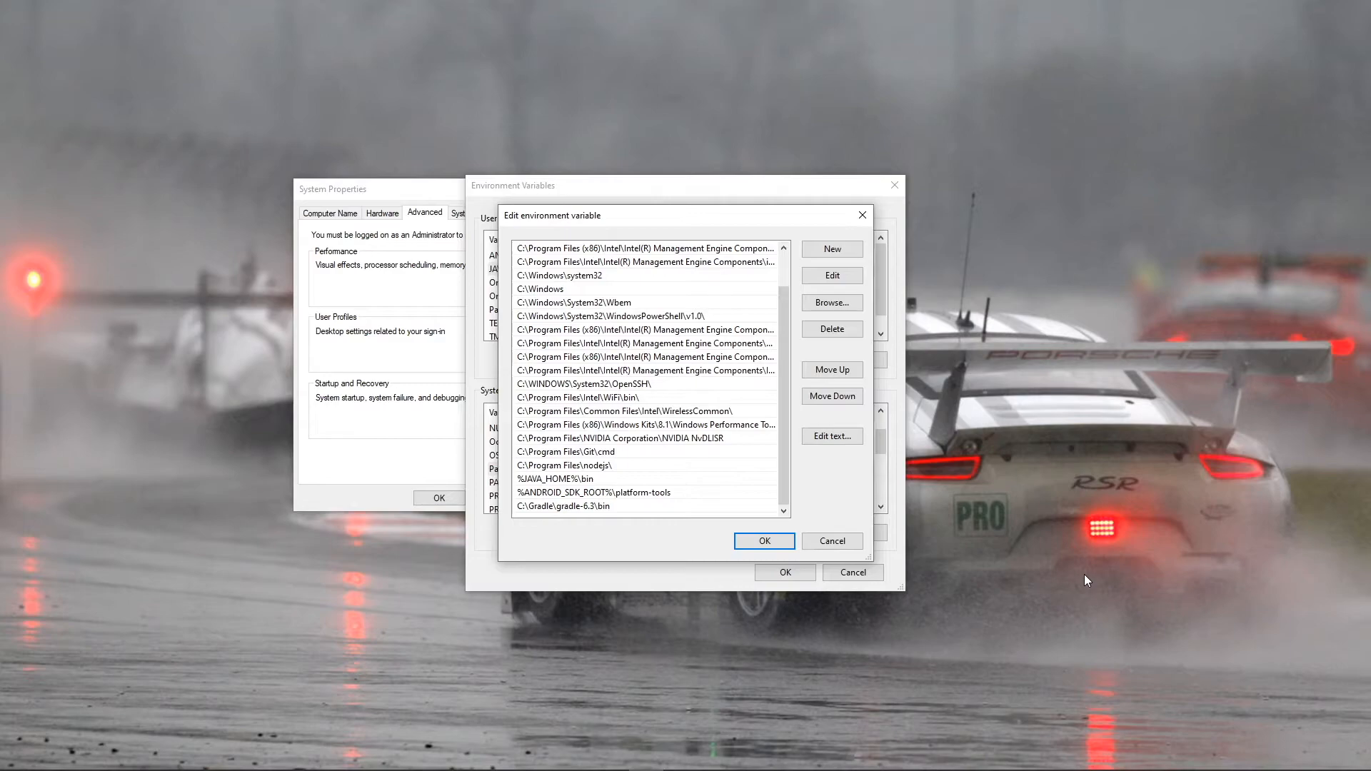
pyautogui.moveTo(1084, 586)
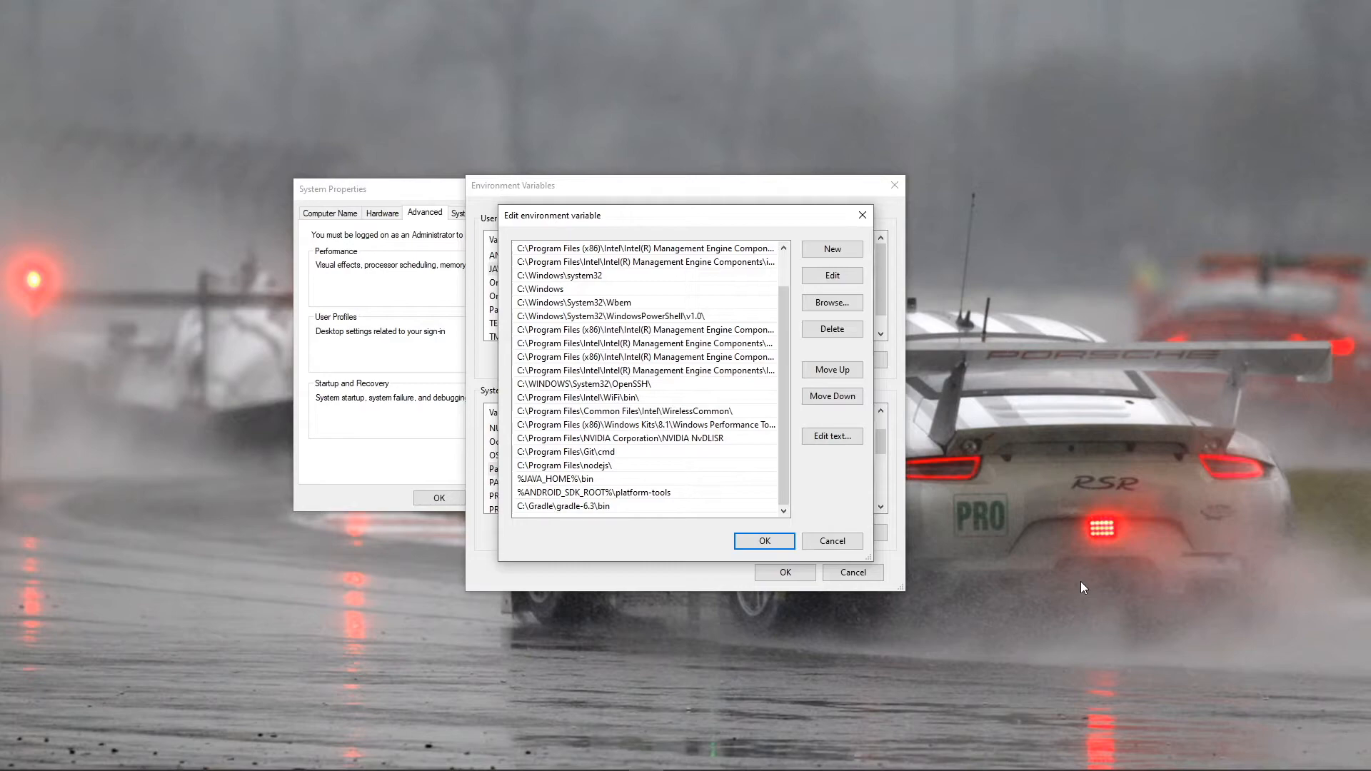
pyautogui.moveTo(1055, 657)
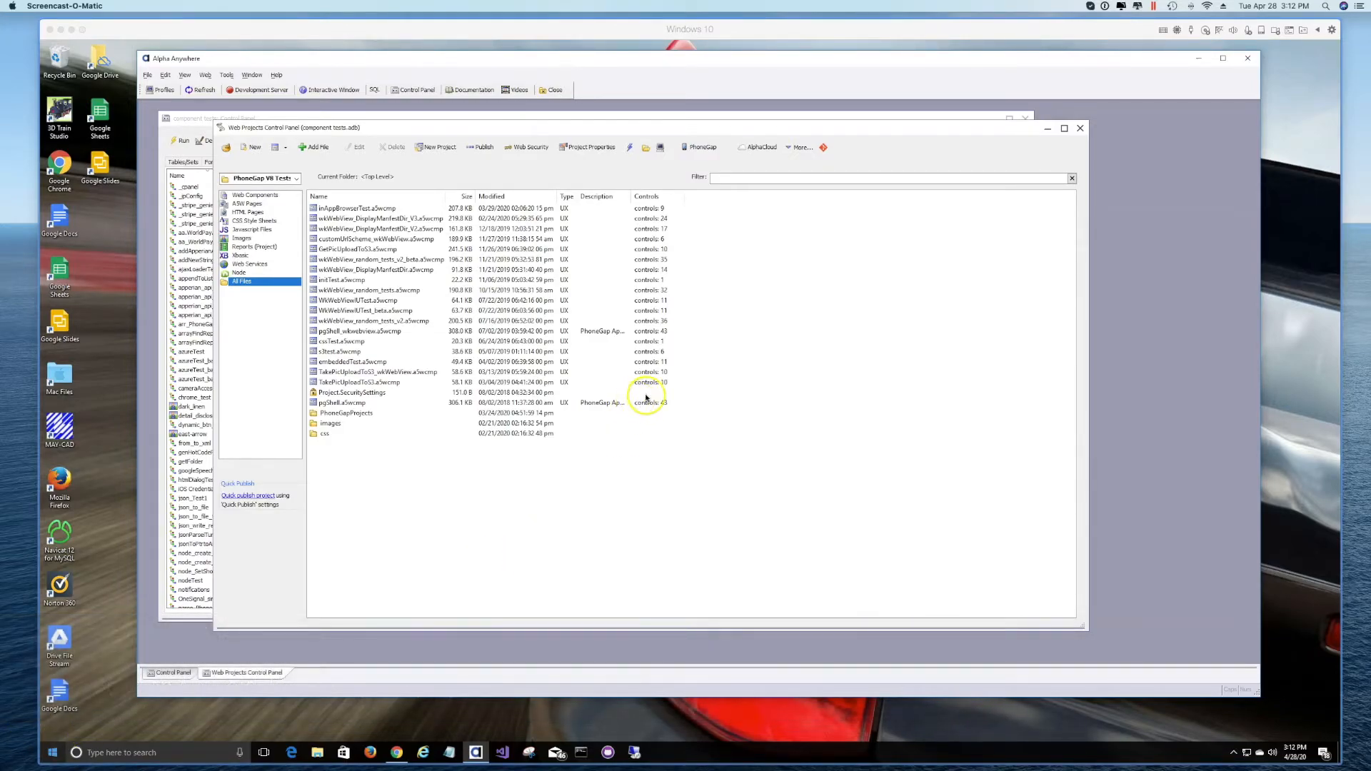
pyautogui.moveTo(763, 366)
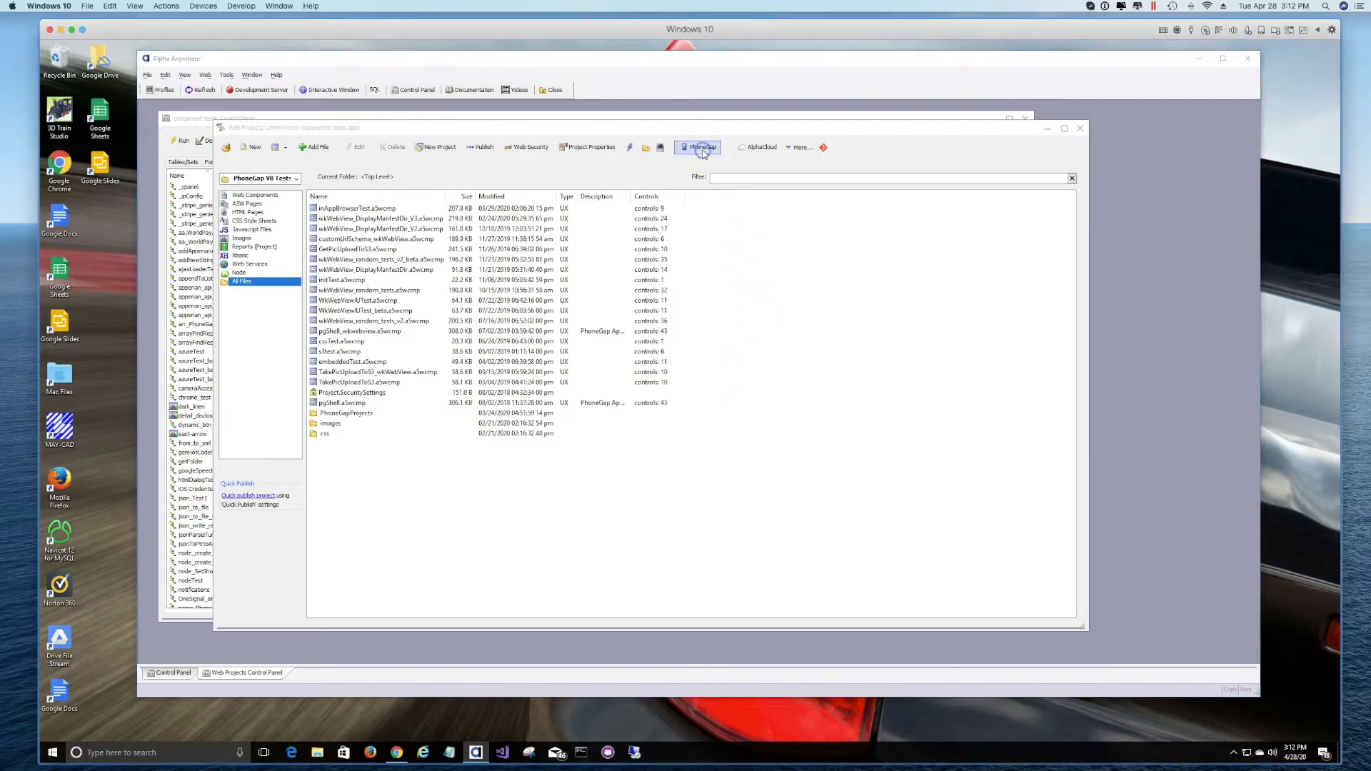
# Confirm the inAppBrowserTest build target is CLI, then save and launch the PhoneGap CLI Builder.
pyautogui.click(697, 147)
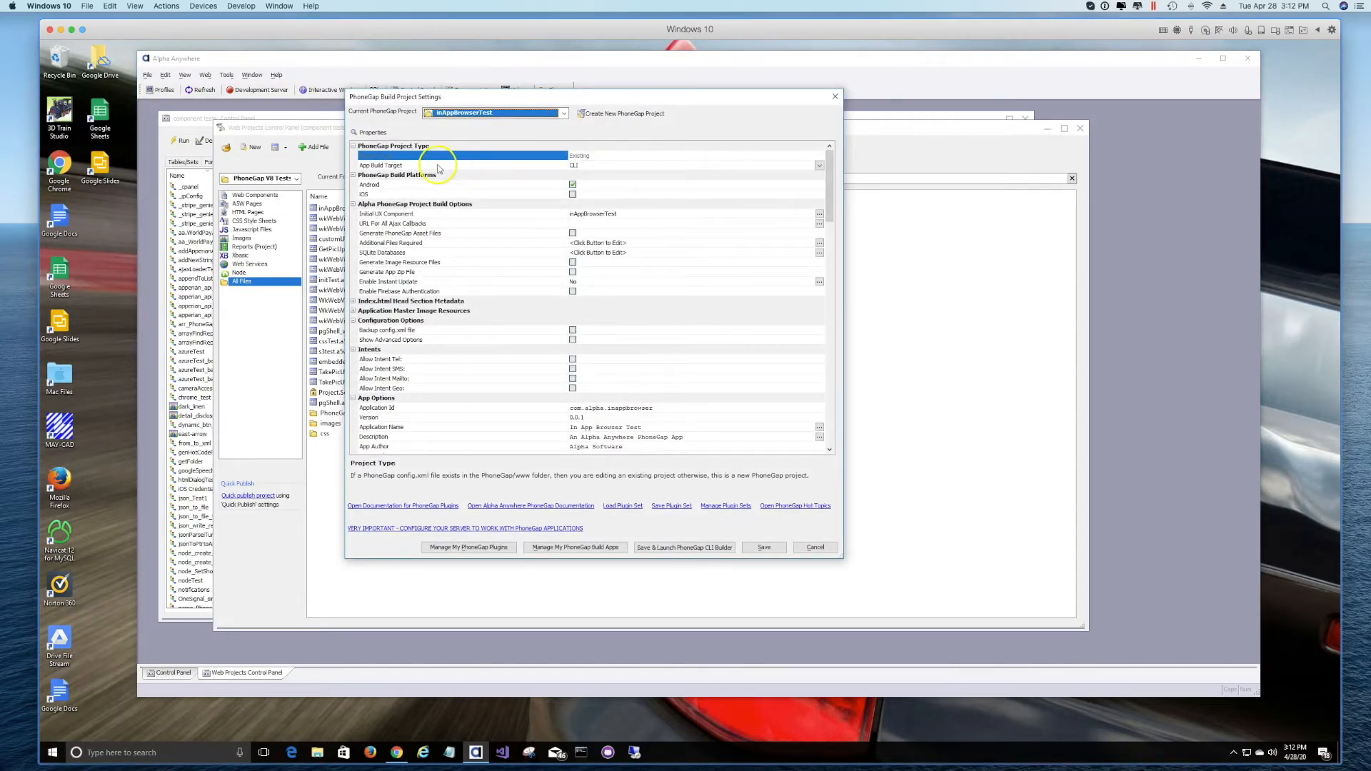
pyautogui.click(380, 165)
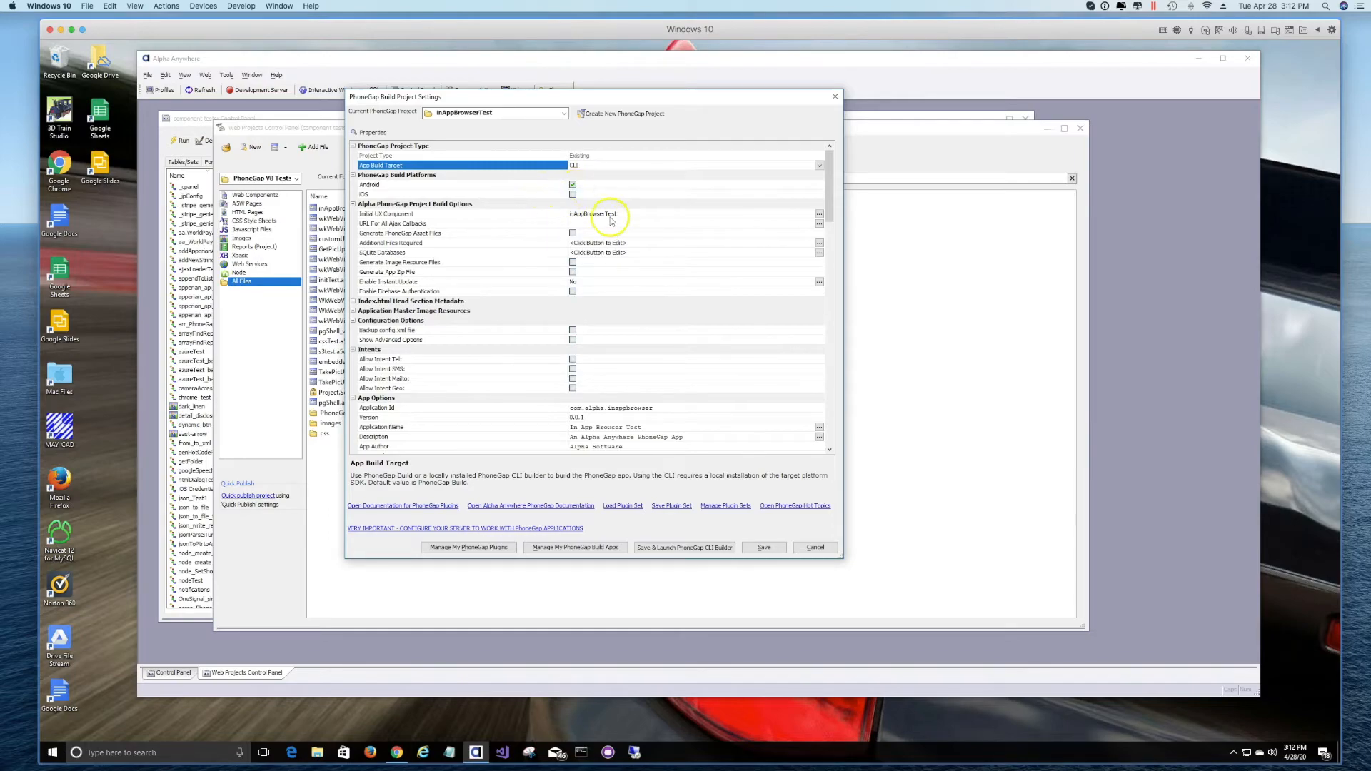
pyautogui.moveTo(625, 219)
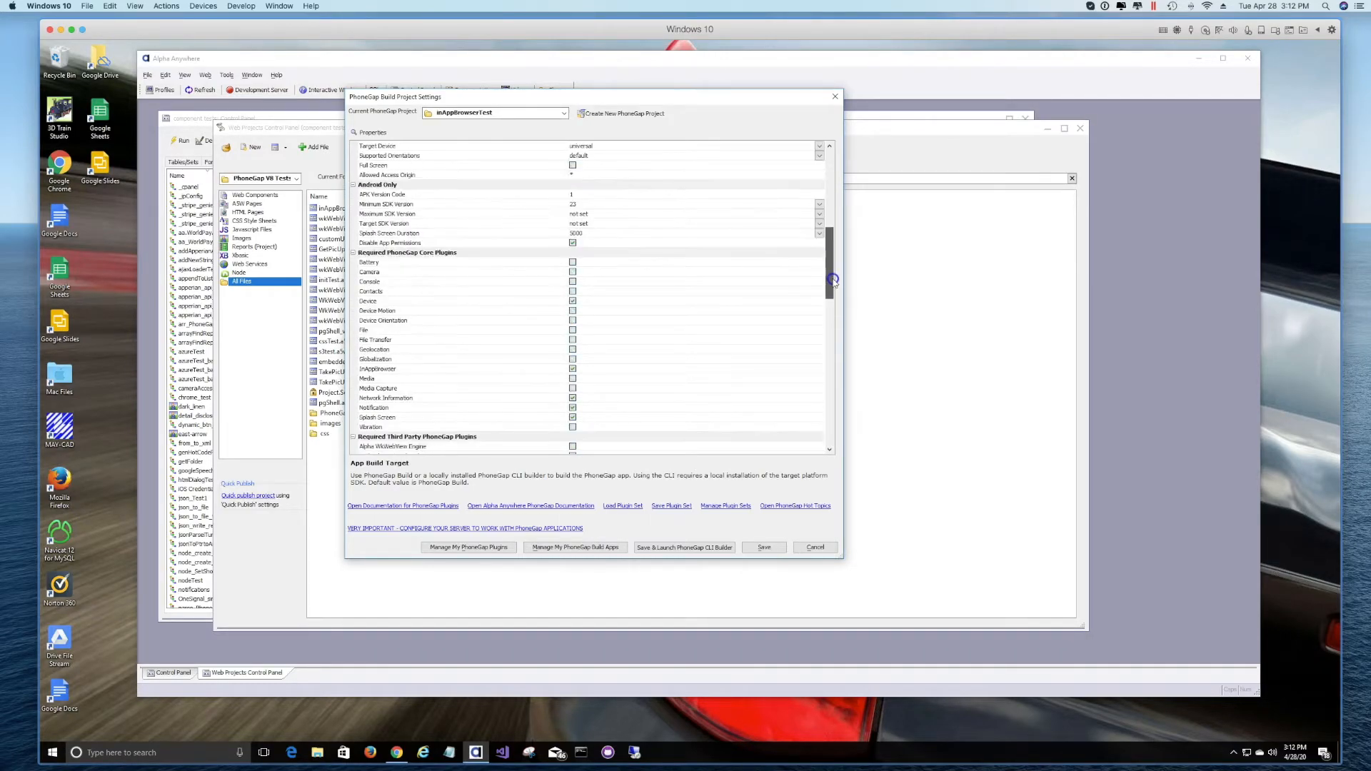
pyautogui.scroll(-3)
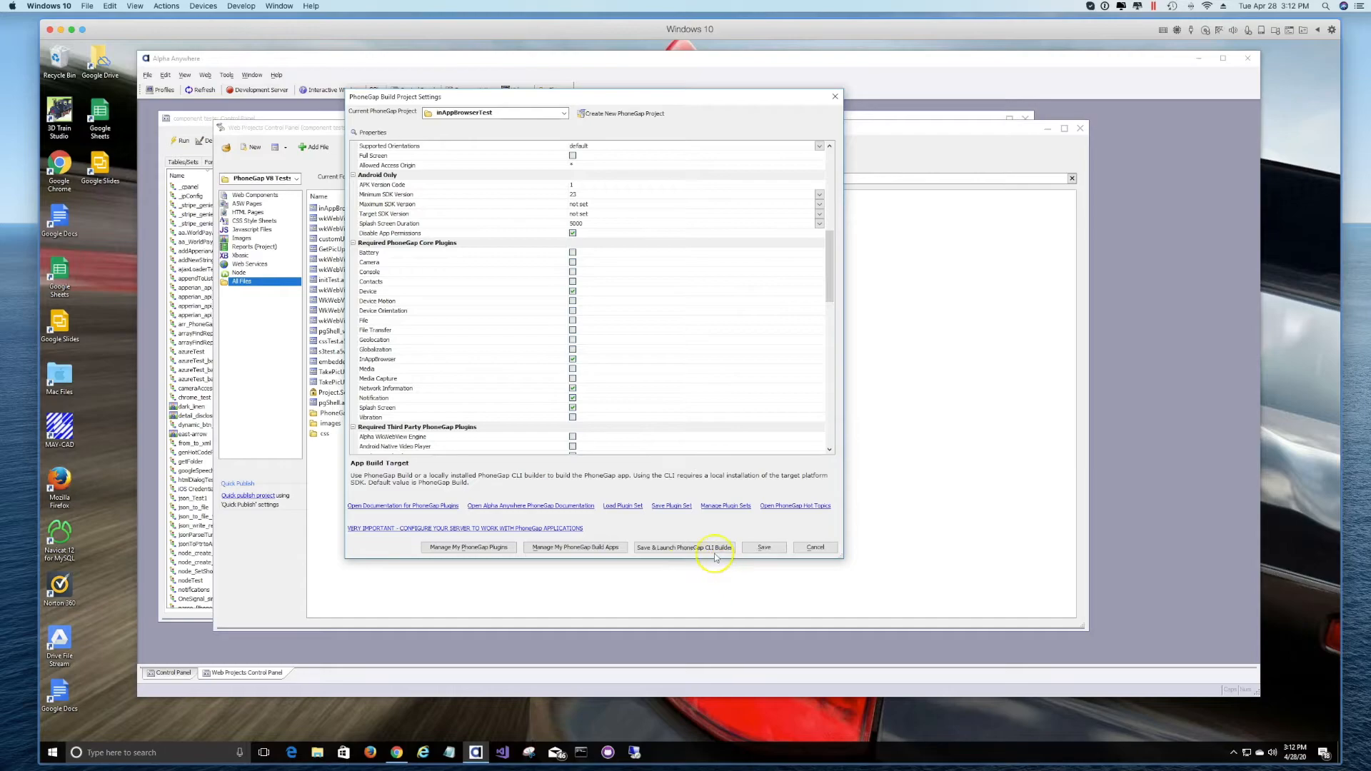
pyautogui.click(684, 546)
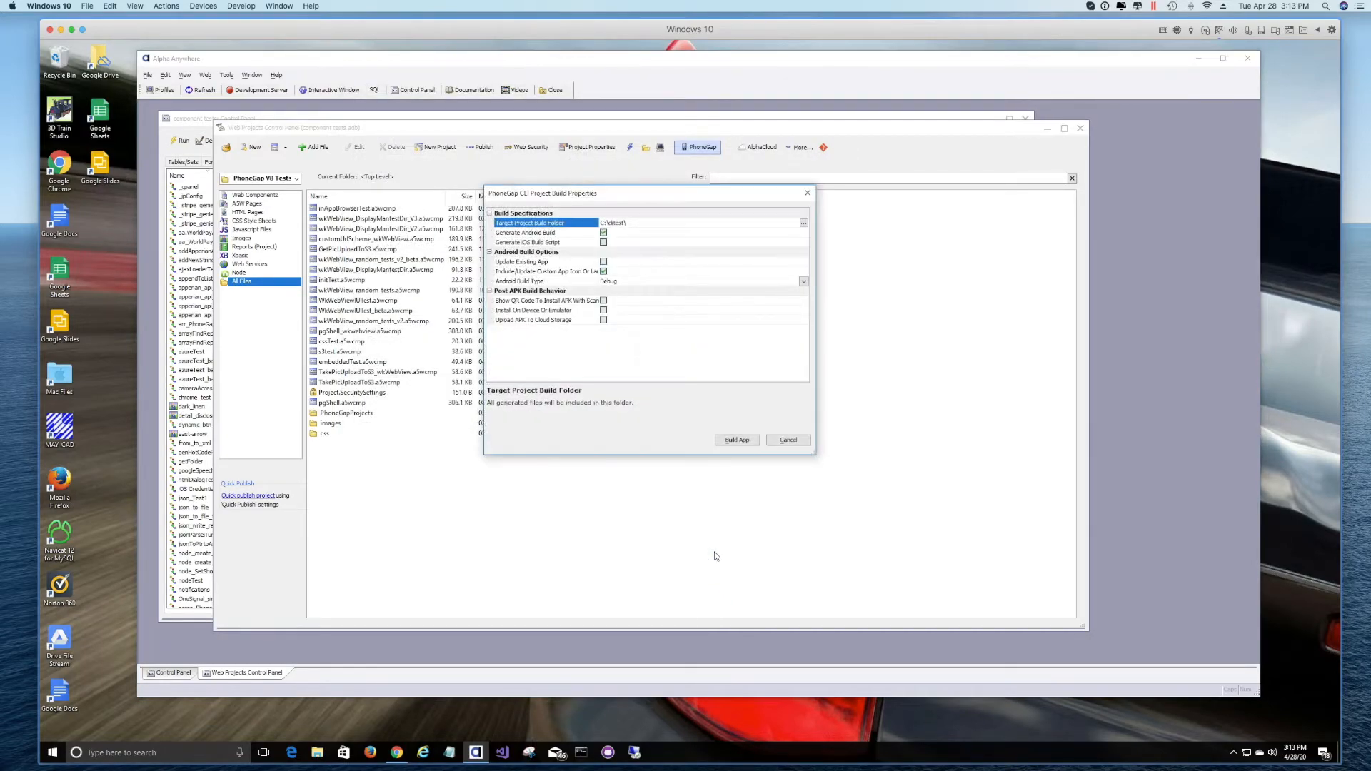
pyautogui.moveTo(632, 434)
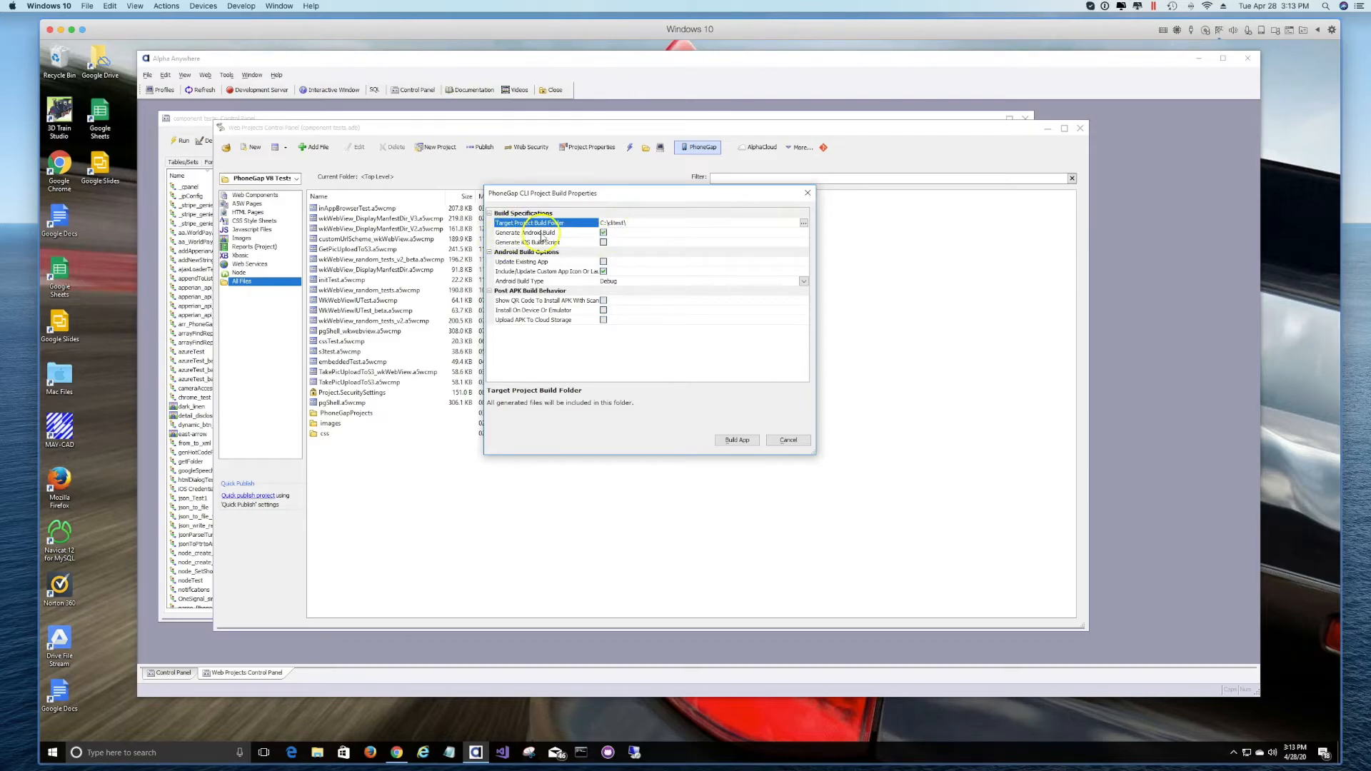
# Review the cliTest target folder, Generate Android Build, and Debug Android build type.
pyautogui.click(524, 233)
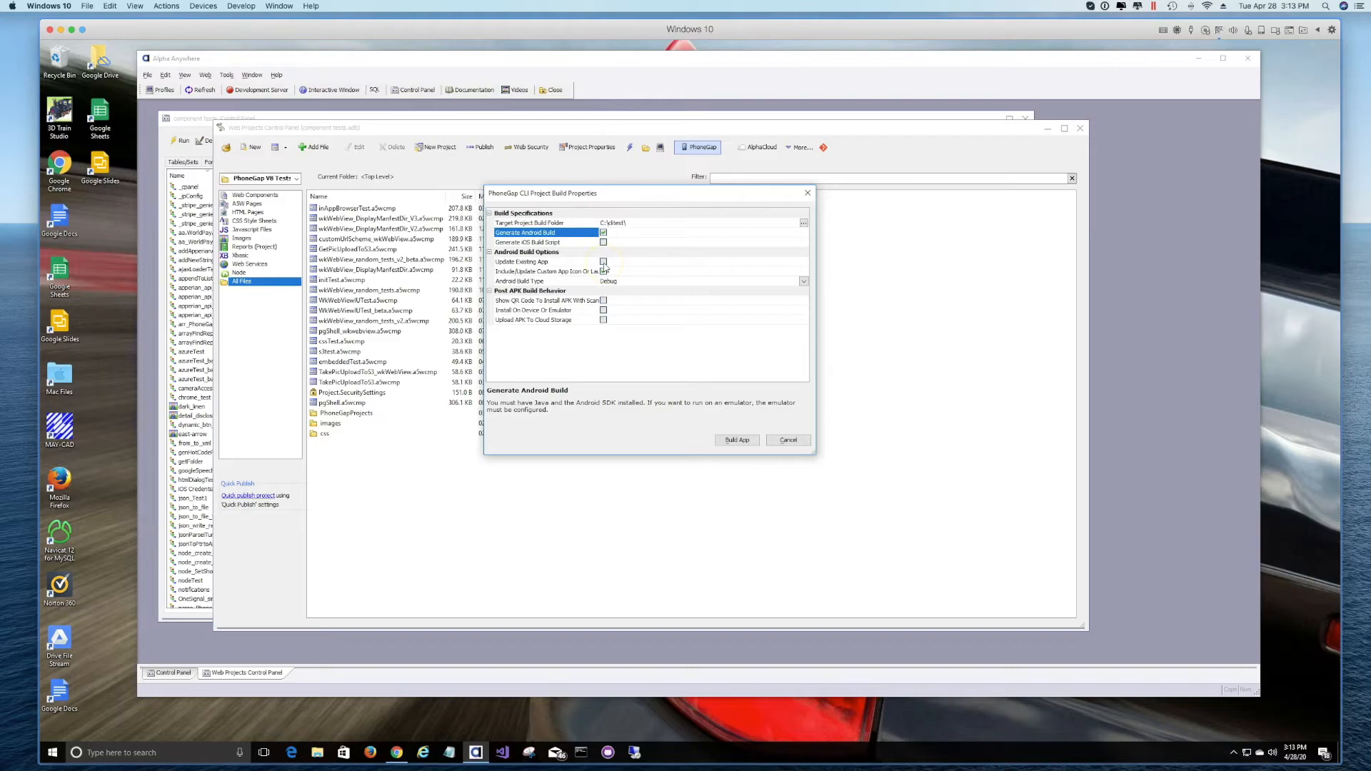
pyautogui.click(603, 272)
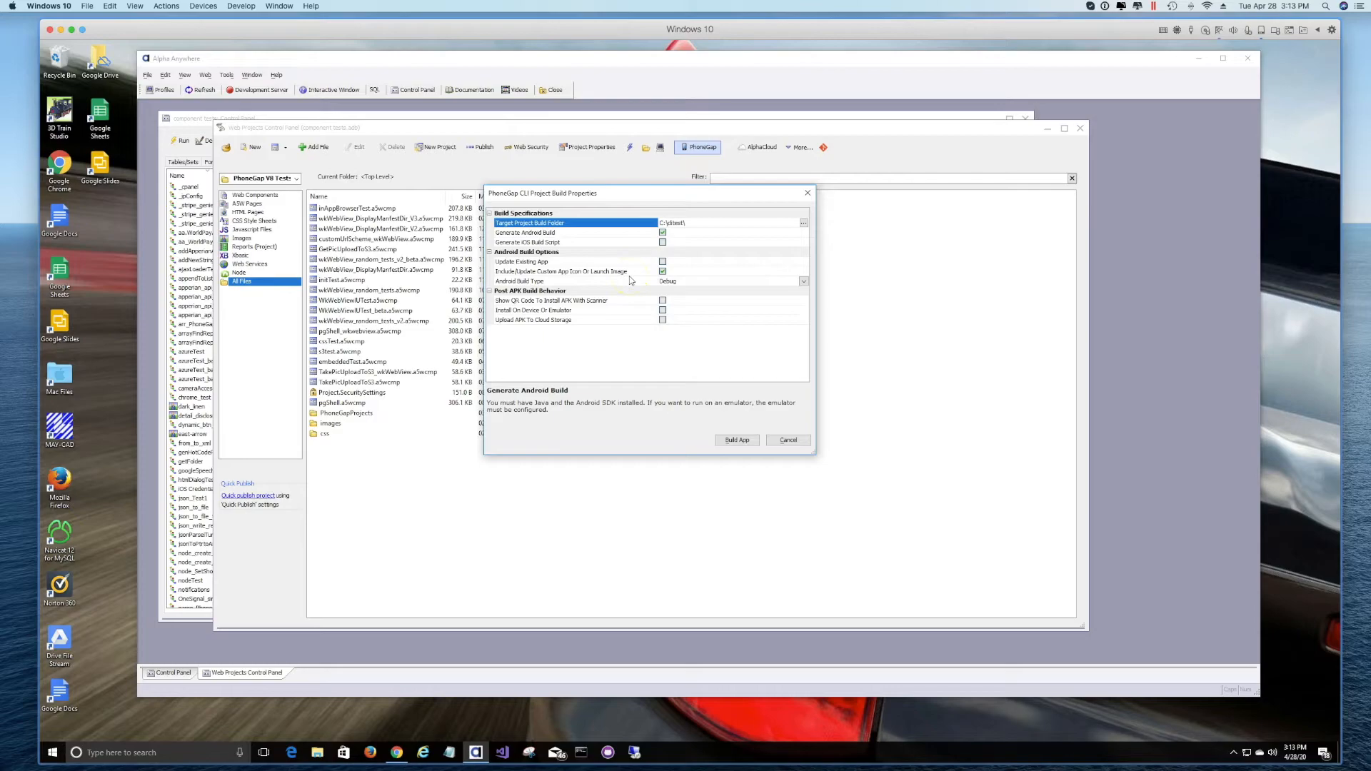
pyautogui.click(569, 281)
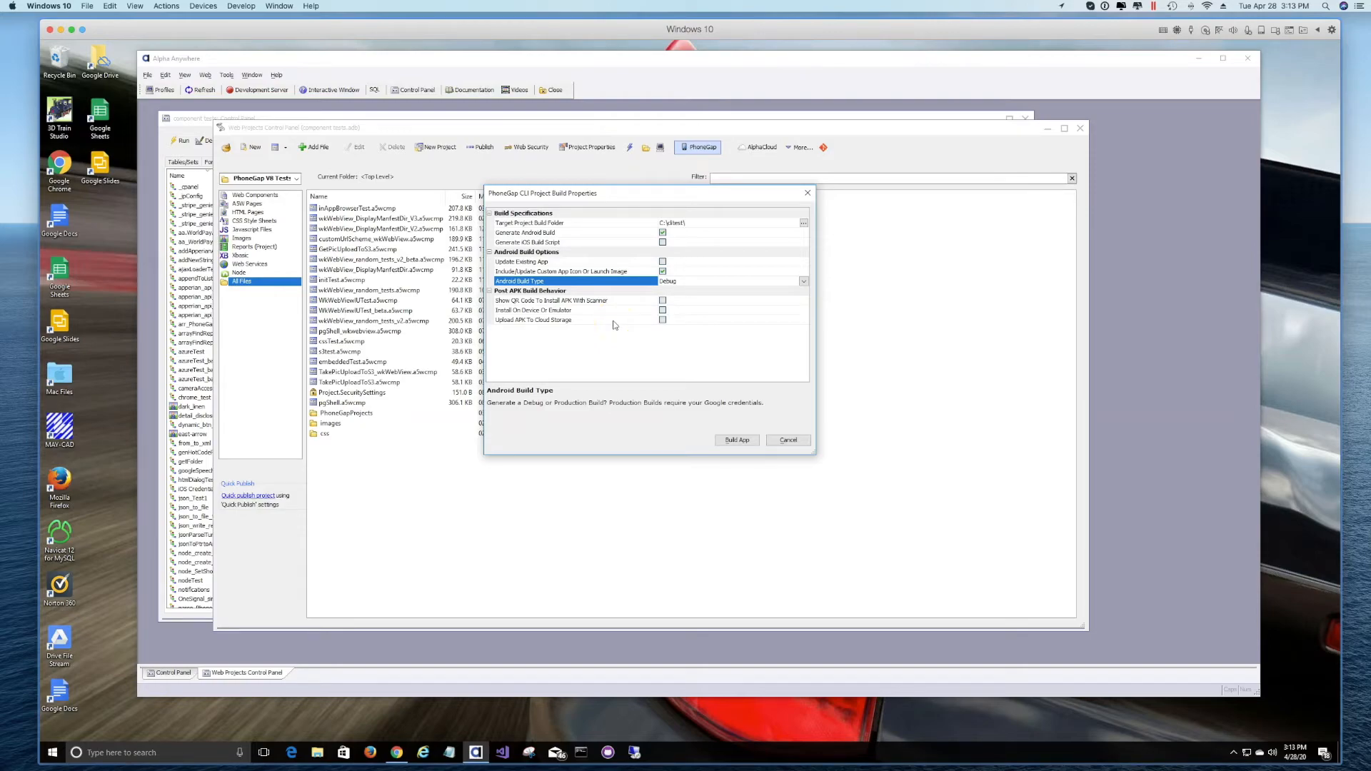
pyautogui.moveTo(612, 336)
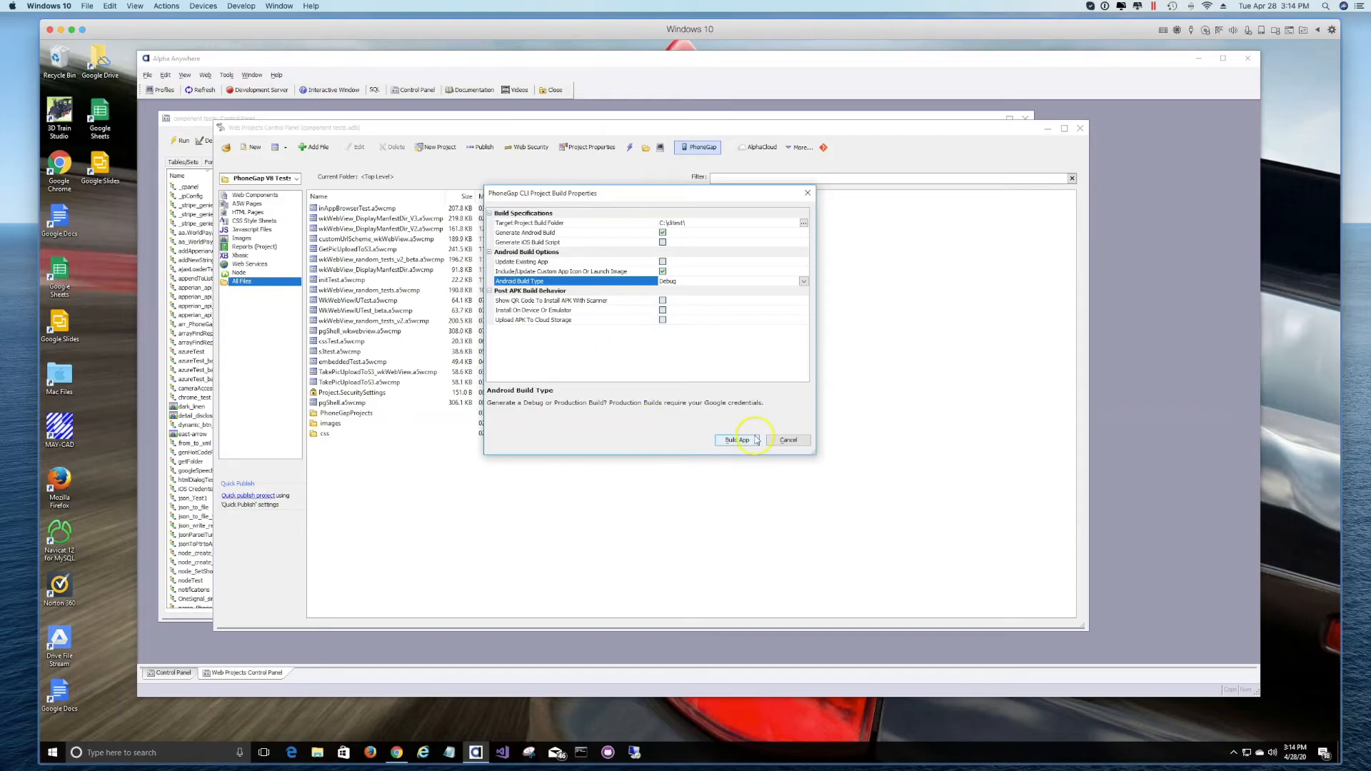
# Build the Android app via the Cordova CLI and close the finished PowerShell window.
pyautogui.click(736, 440)
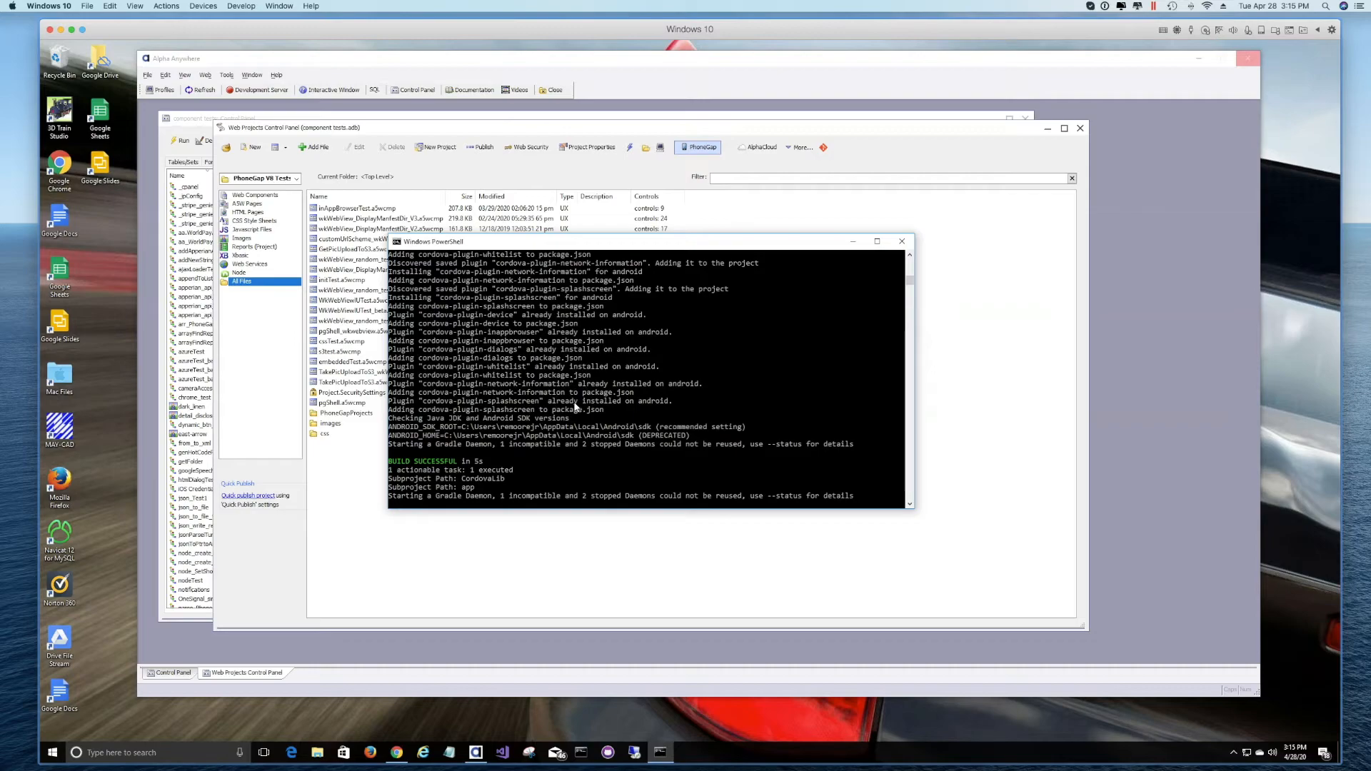
pyautogui.click(900, 241)
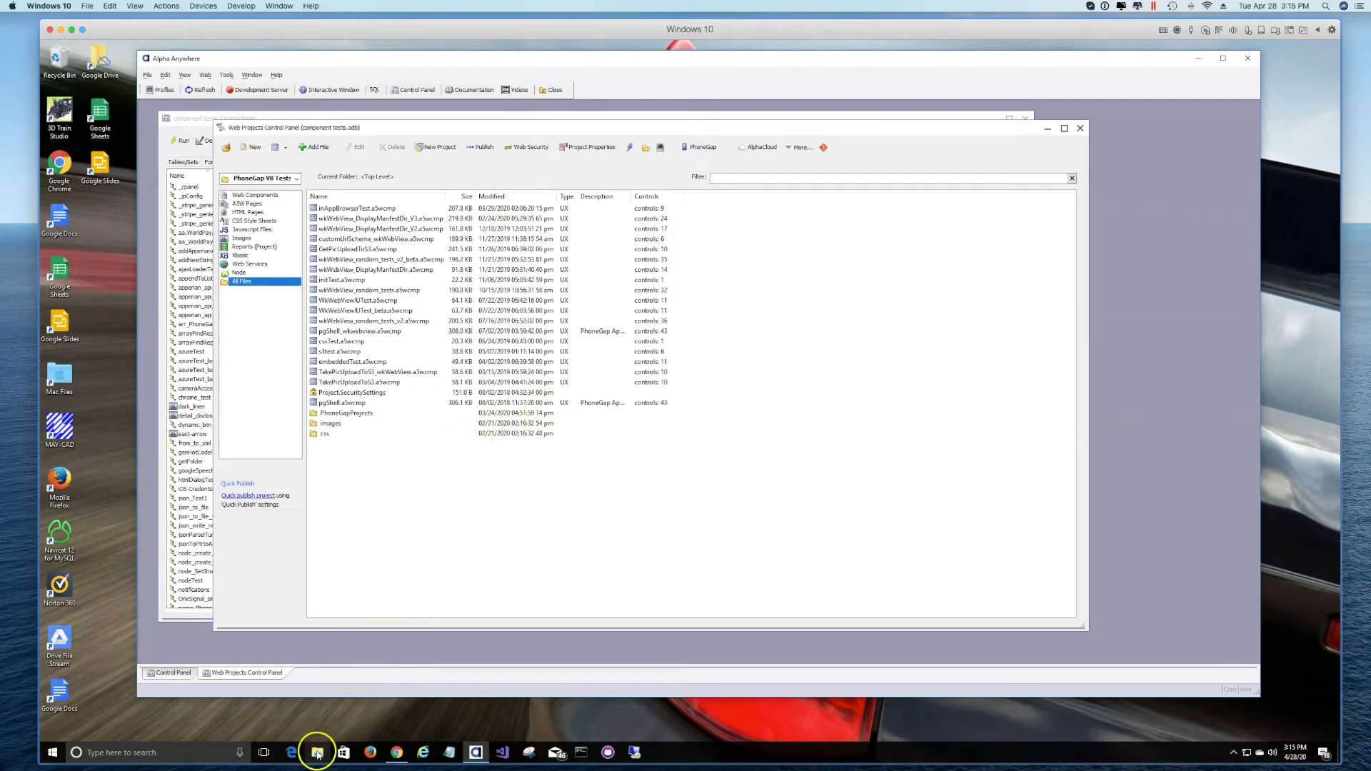
# Browse in File Explorer to C:\clitest\inappbrowser\platforms.
pyautogui.click(316, 752)
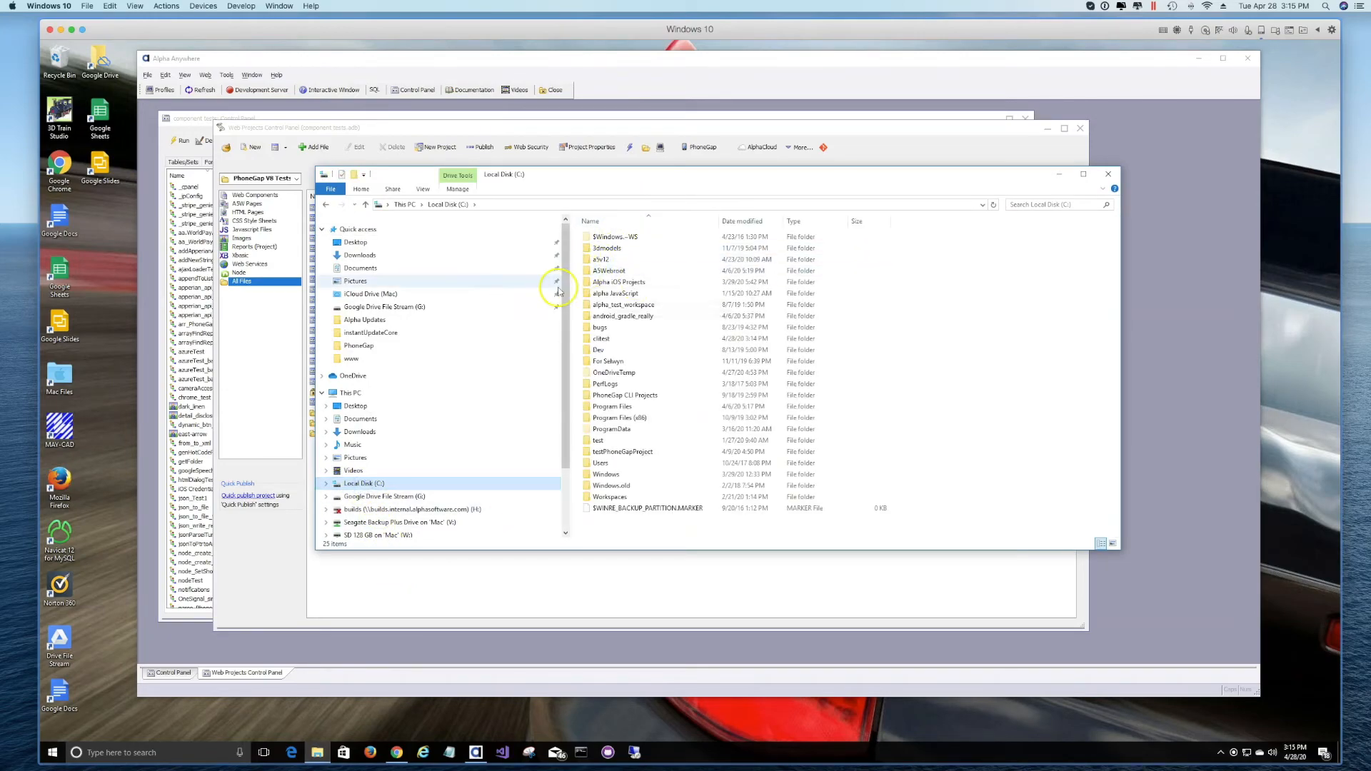
pyautogui.click(600, 339)
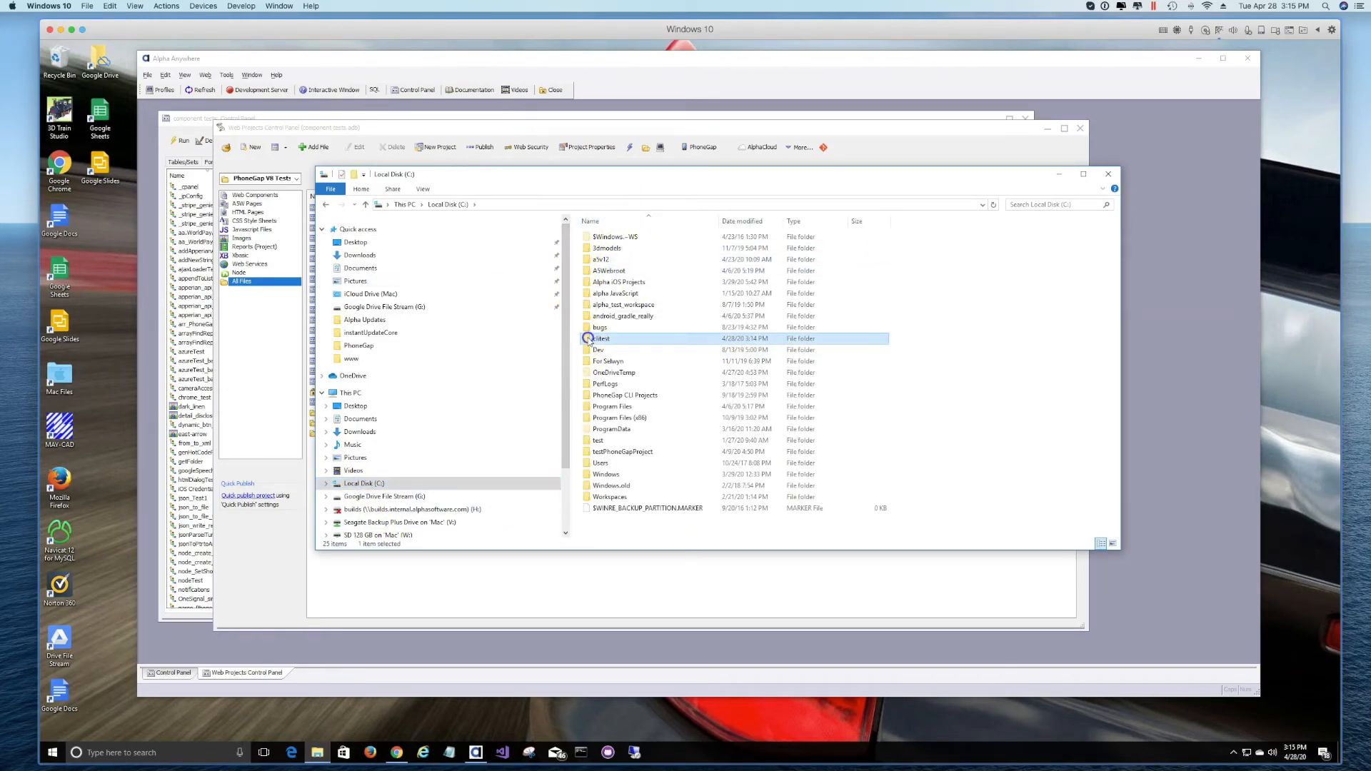
pyautogui.doubleClick(600, 339)
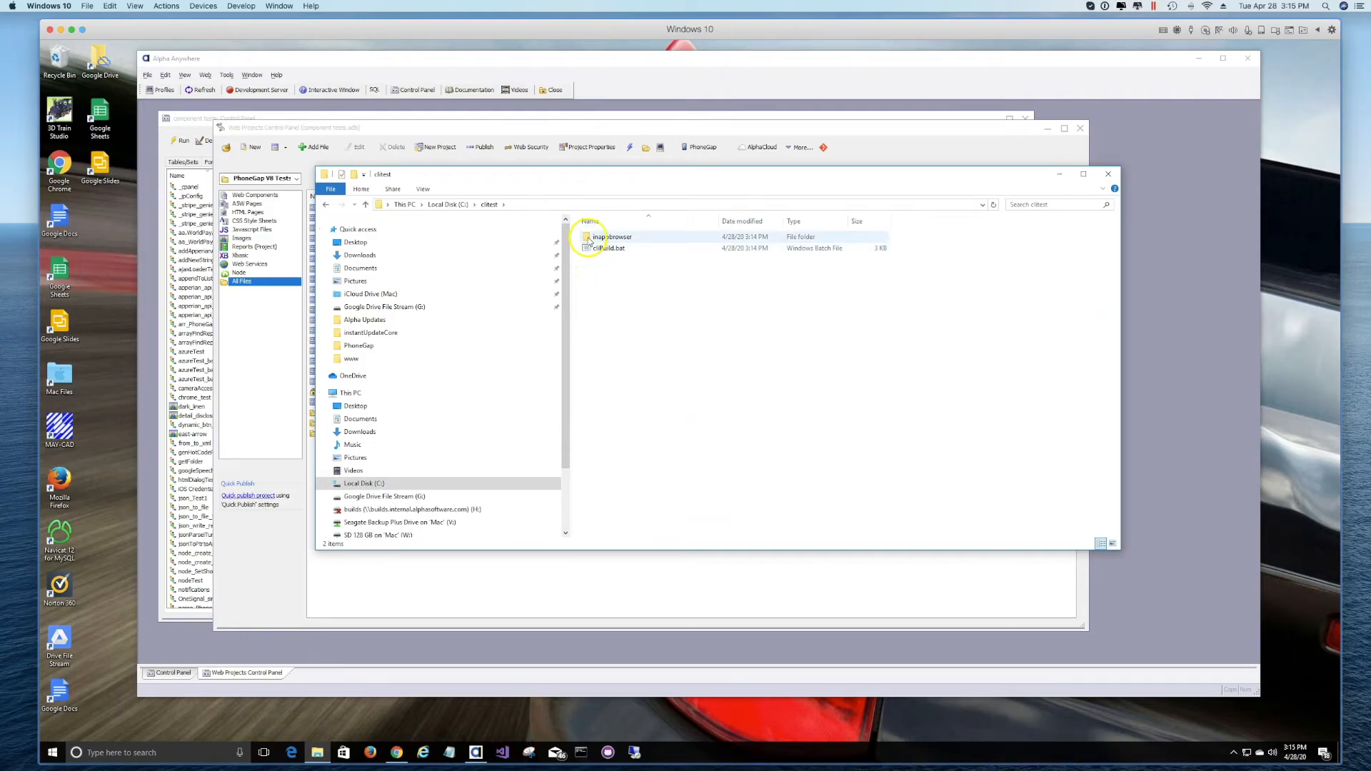
pyautogui.doubleClick(612, 236)
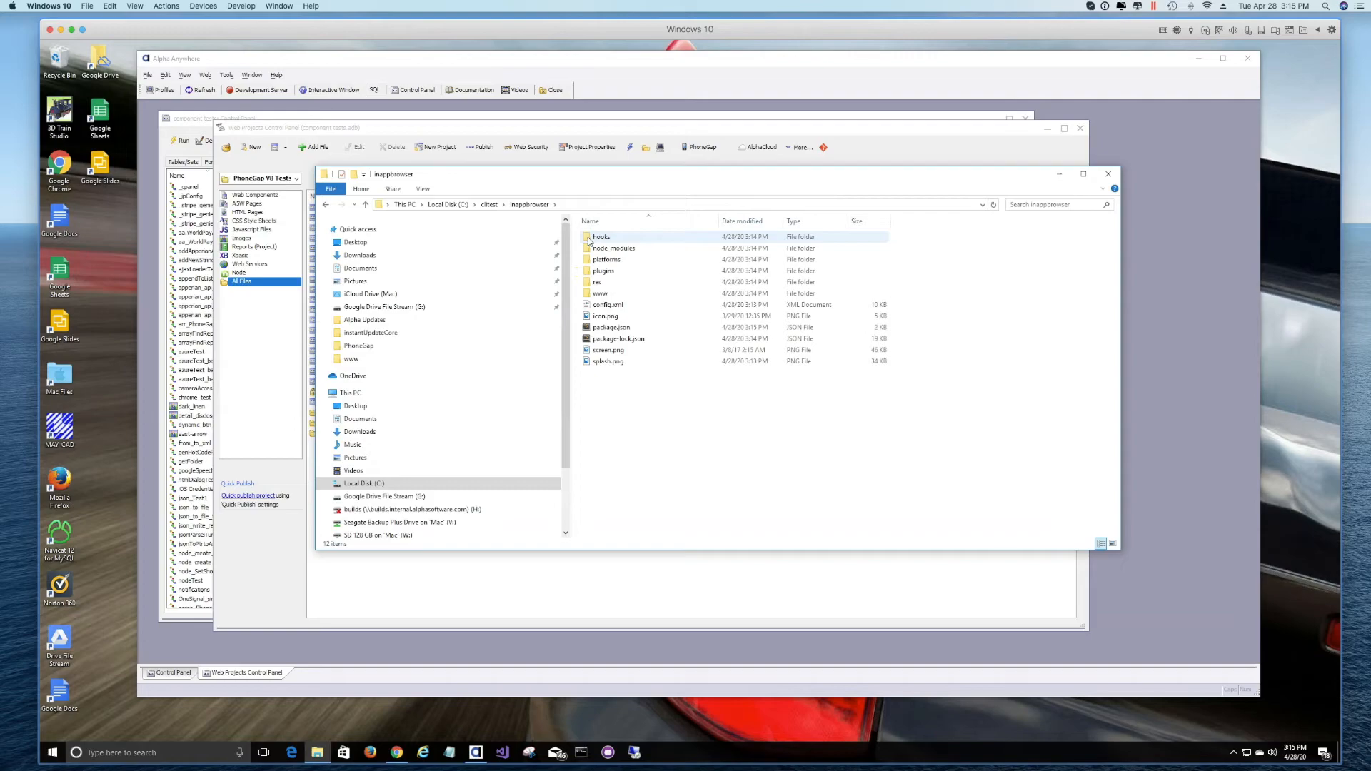
pyautogui.click(606, 260)
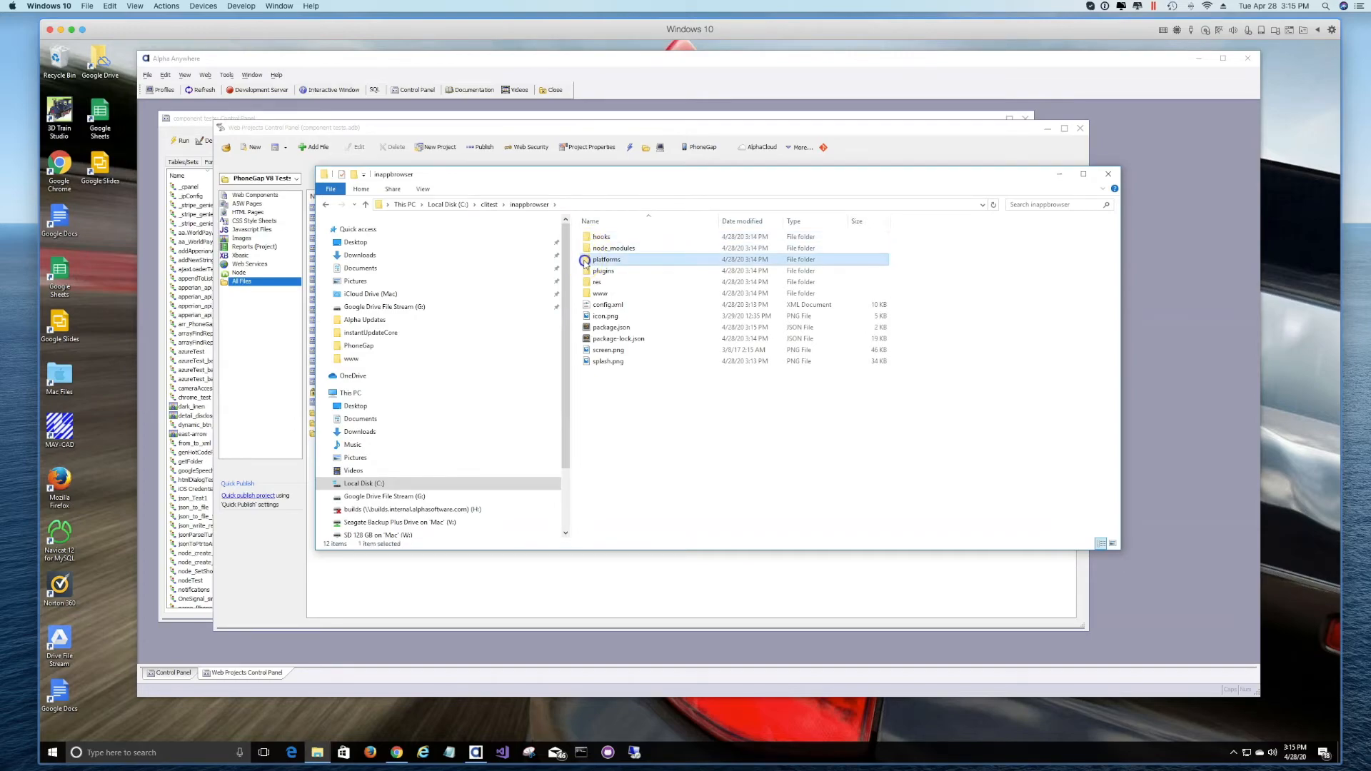
pyautogui.doubleClick(606, 259)
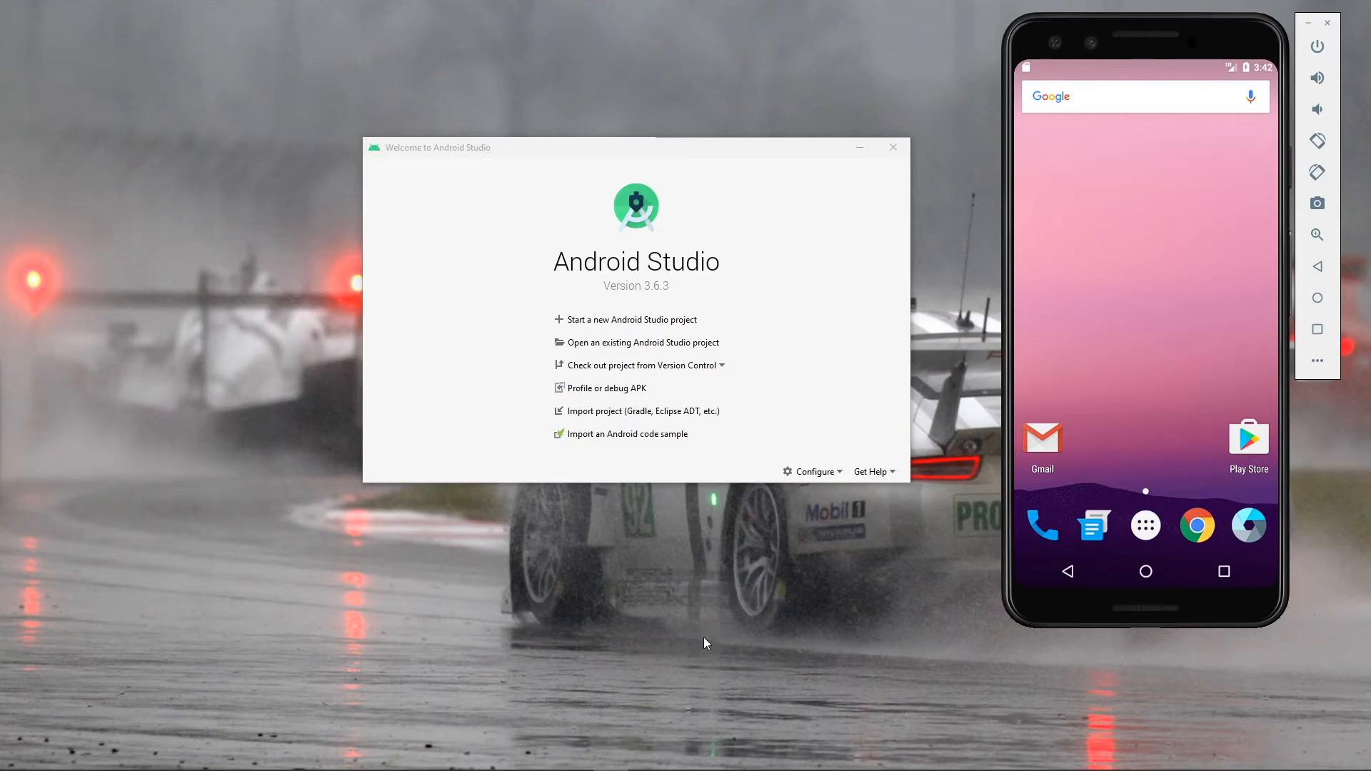
pyautogui.moveTo(643, 342)
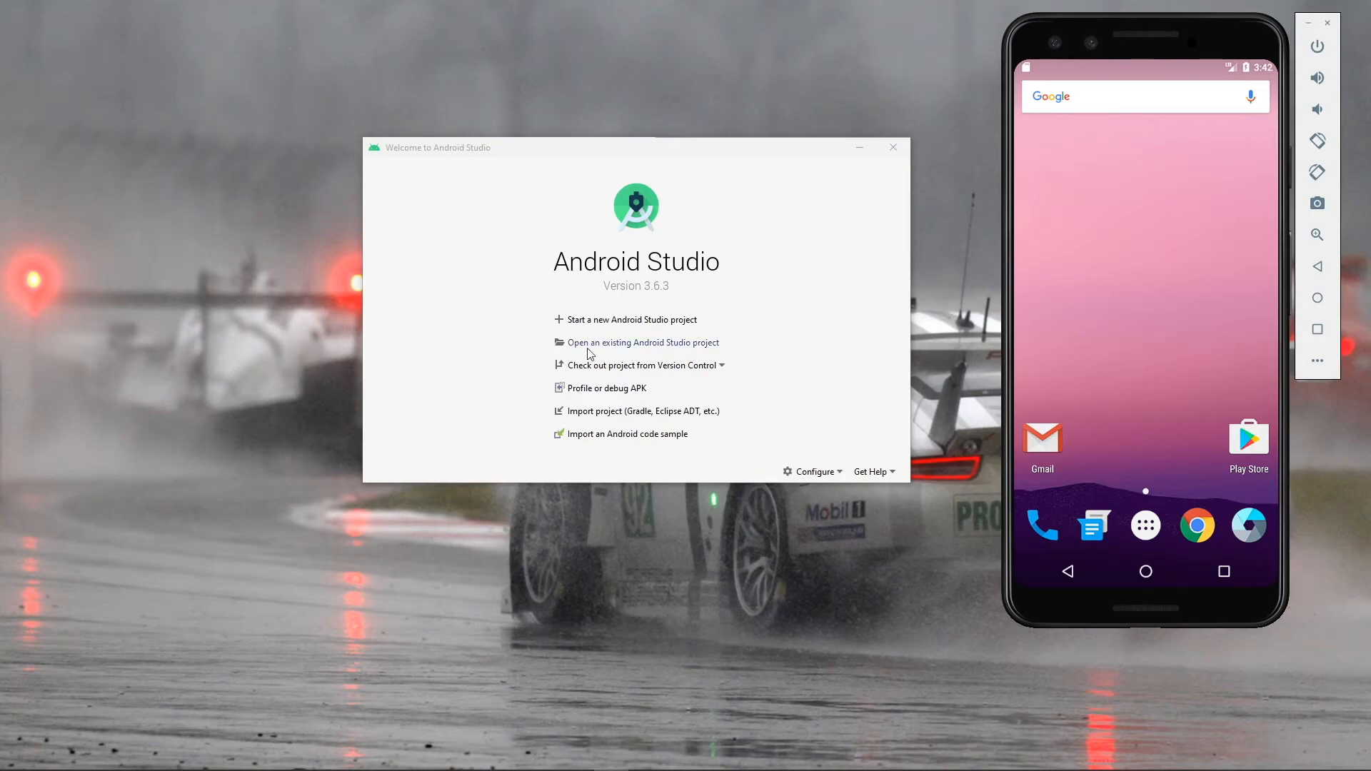
# Open C:\cliTest\inappbrowser\platforms\android as an existing Android Studio project.
pyautogui.click(644, 342)
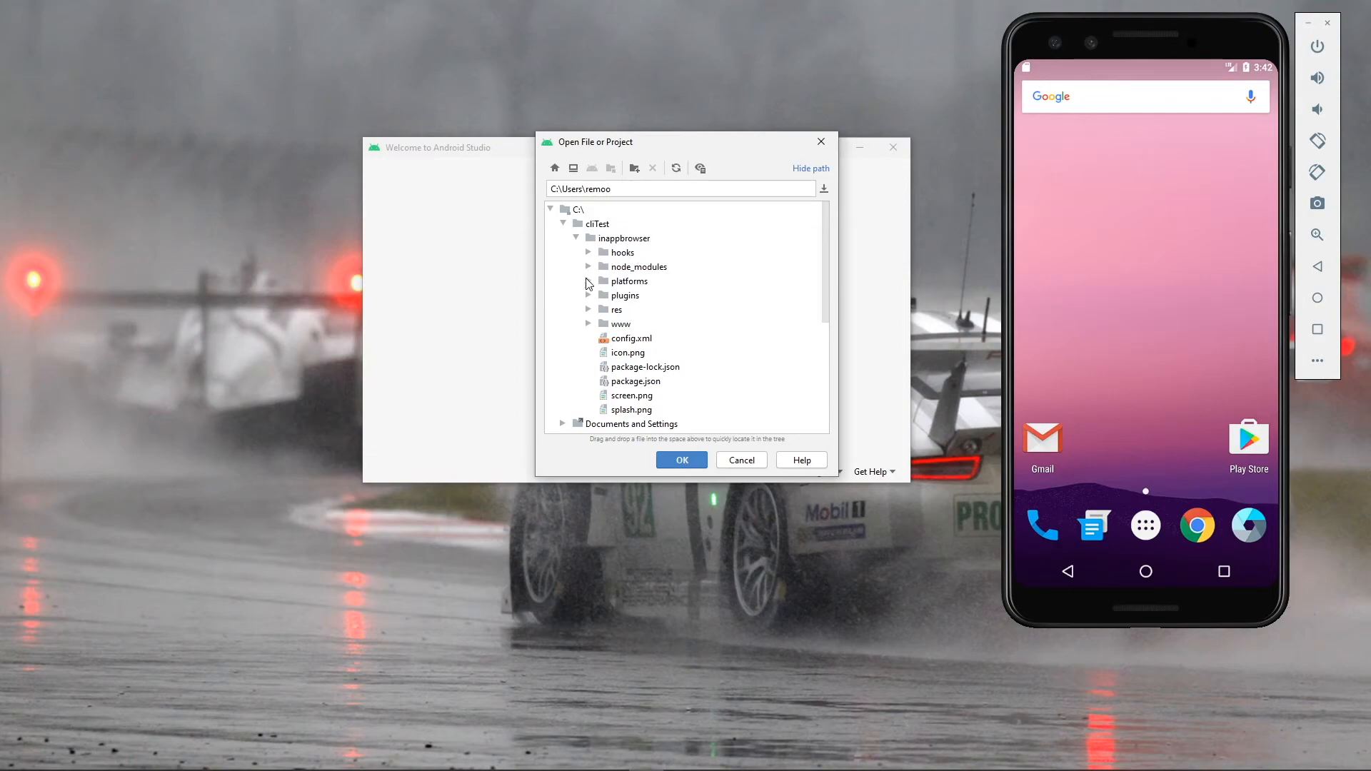
pyautogui.click(589, 281)
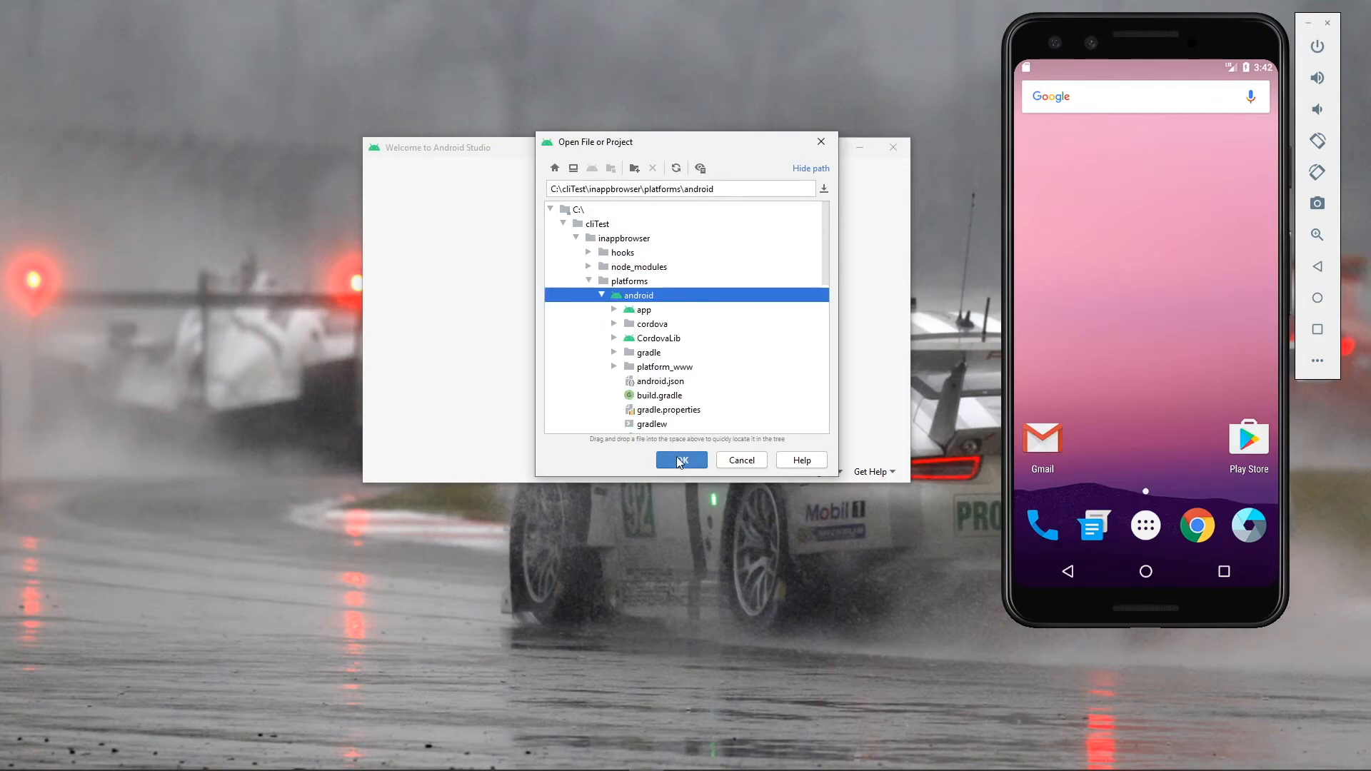
pyautogui.click(680, 460)
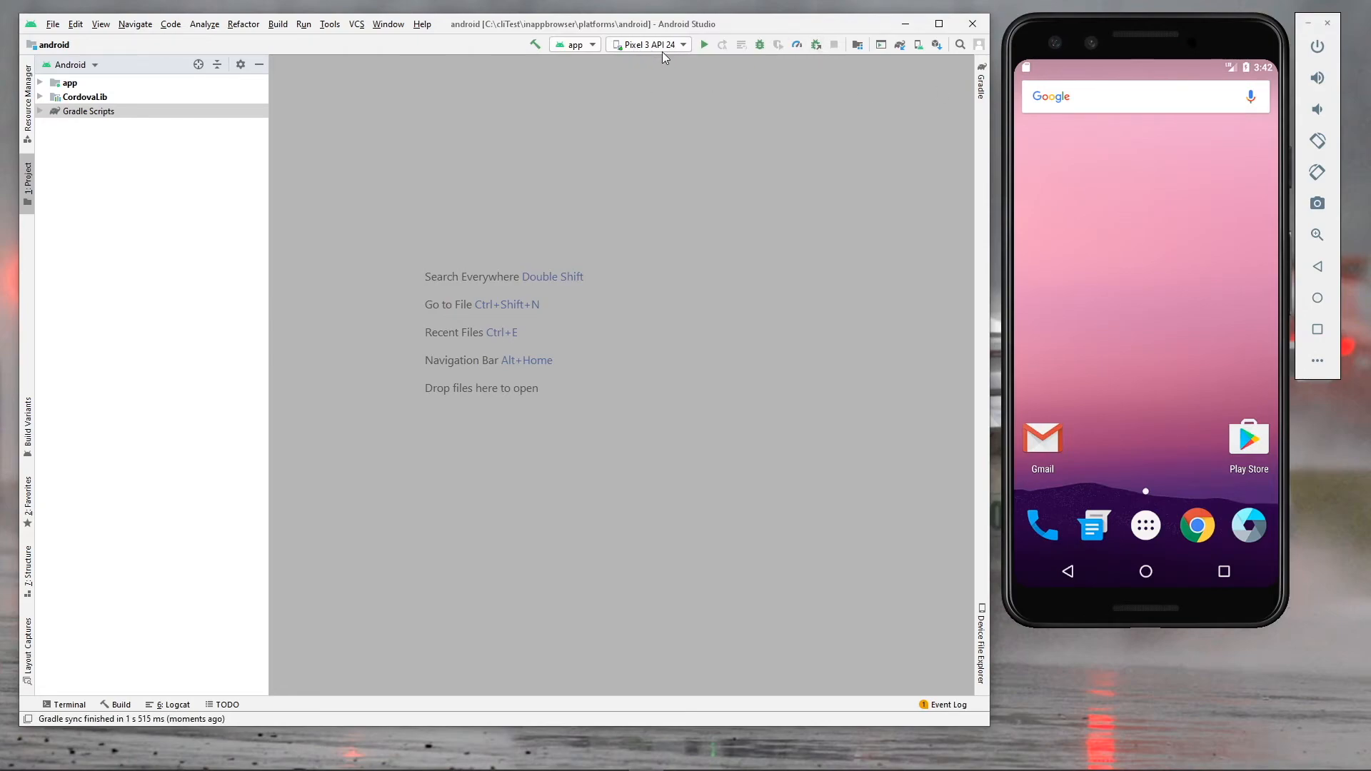
pyautogui.moveTo(425, 23)
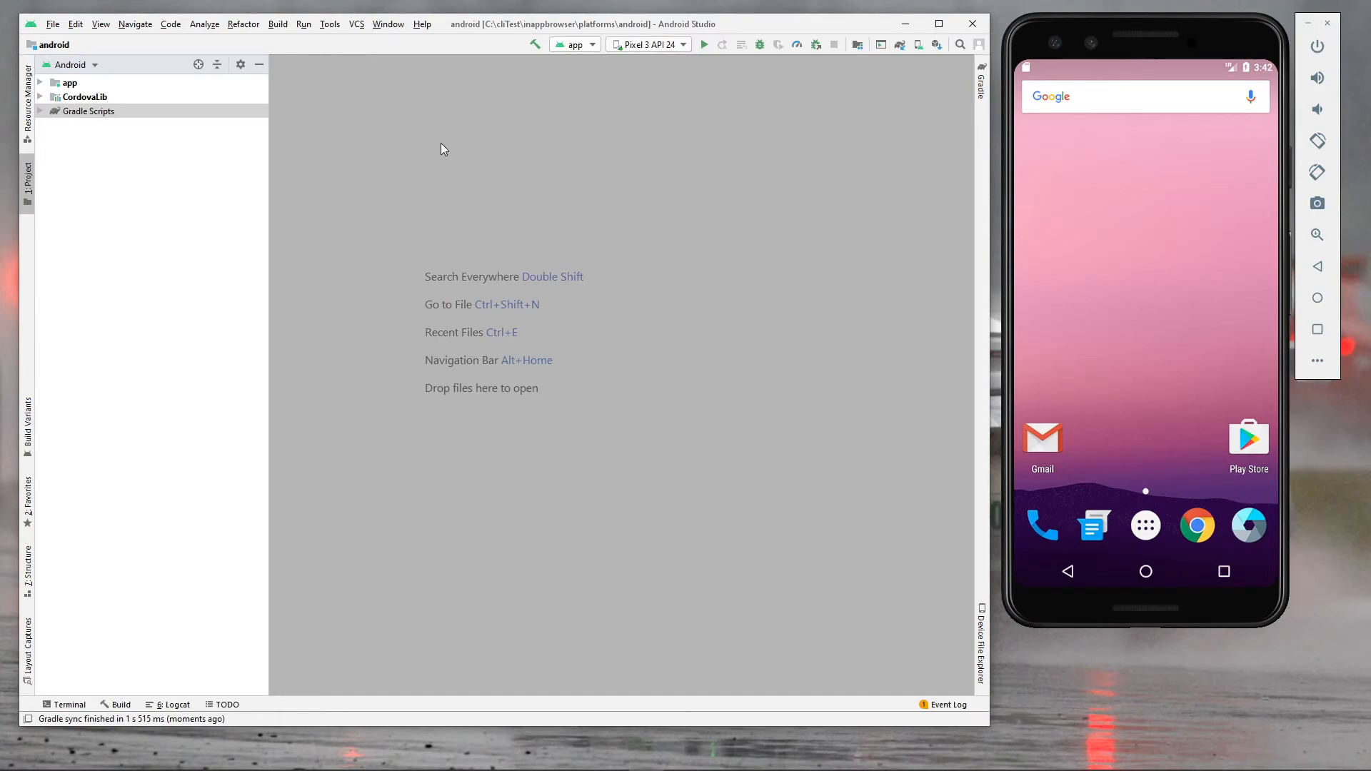
pyautogui.moveTo(459, 144)
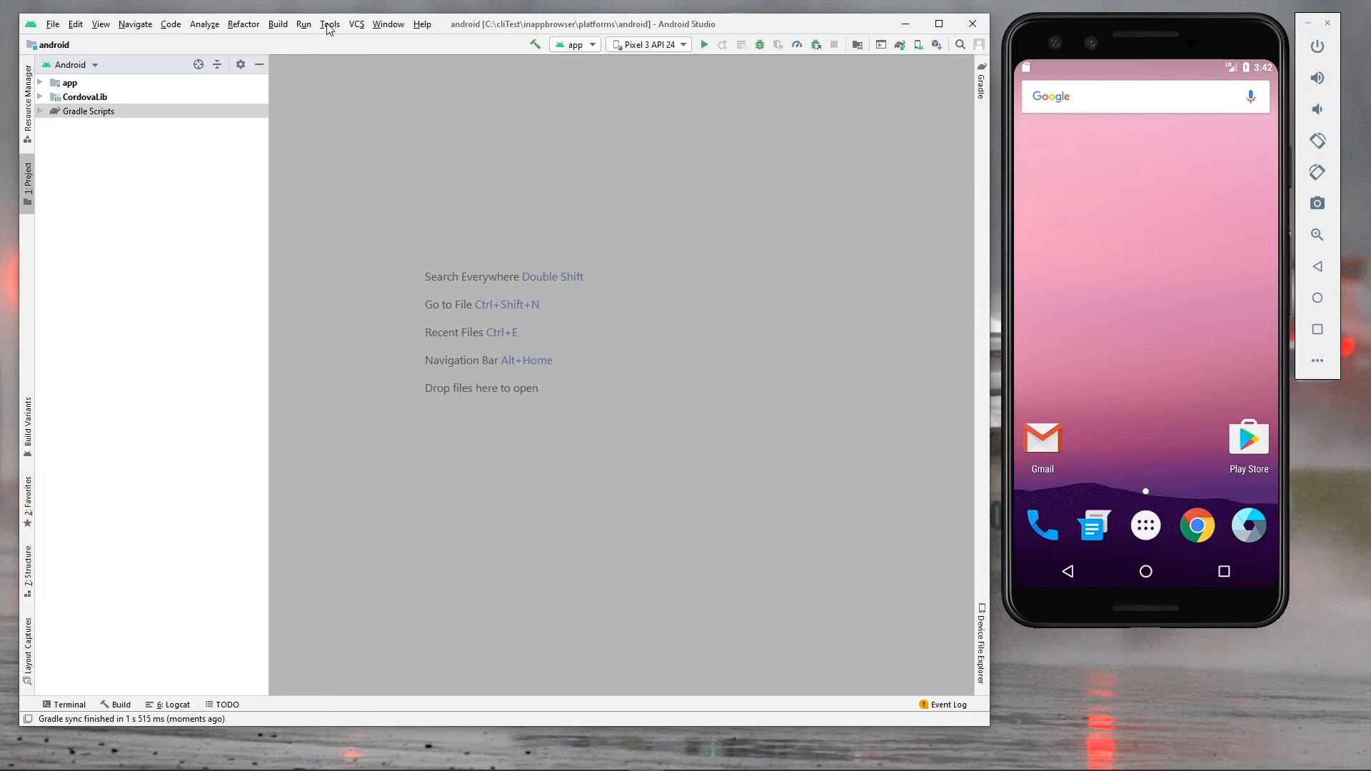
# Open Tools > AVD Manager to see the Pixel 3 API 24 emulator.
pyautogui.click(330, 24)
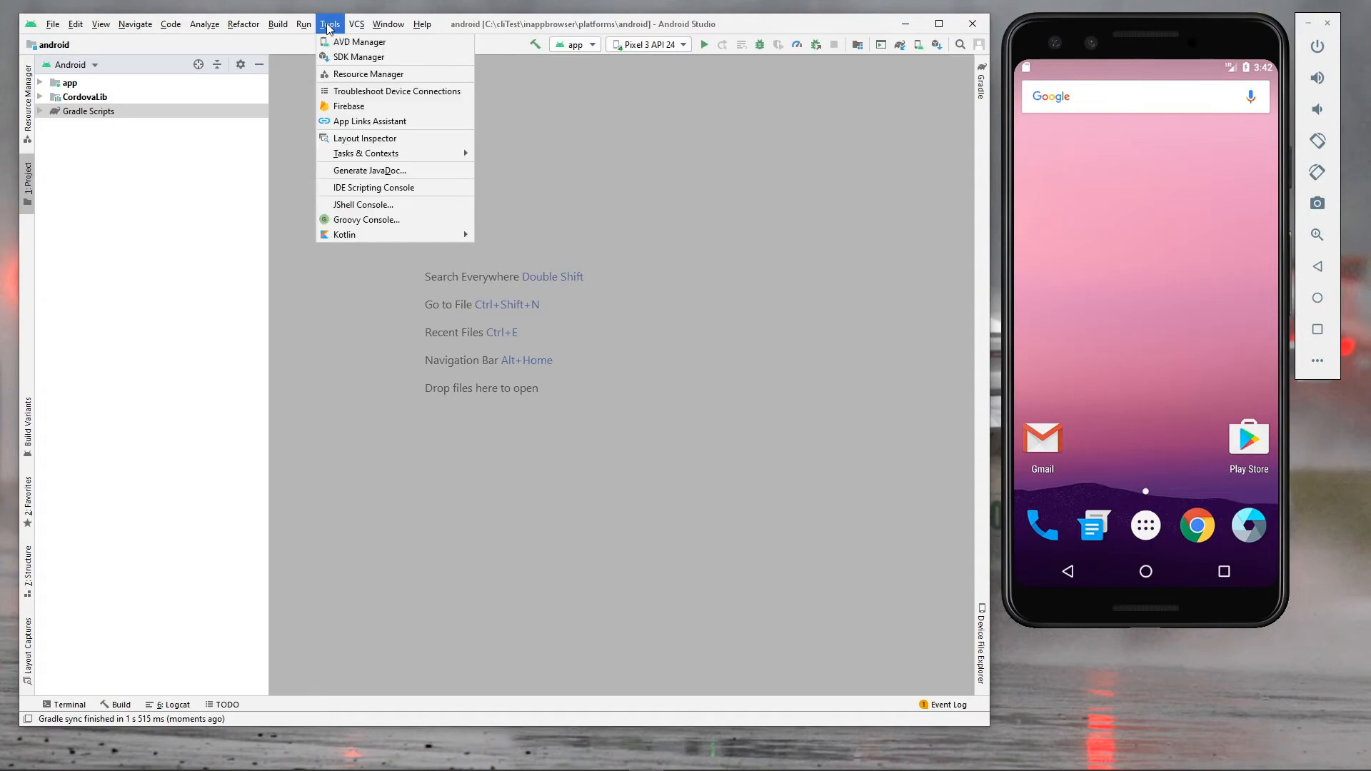
pyautogui.moveTo(358, 42)
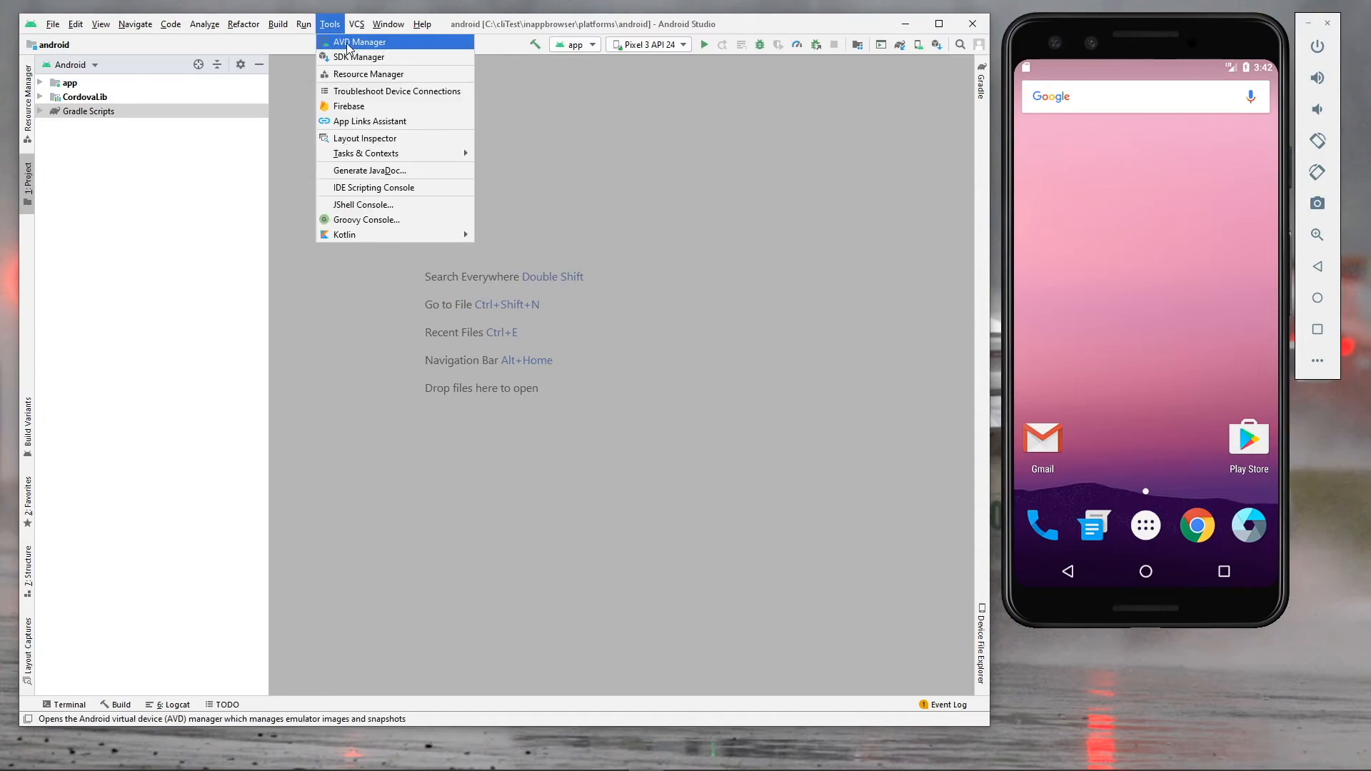
pyautogui.click(330, 24)
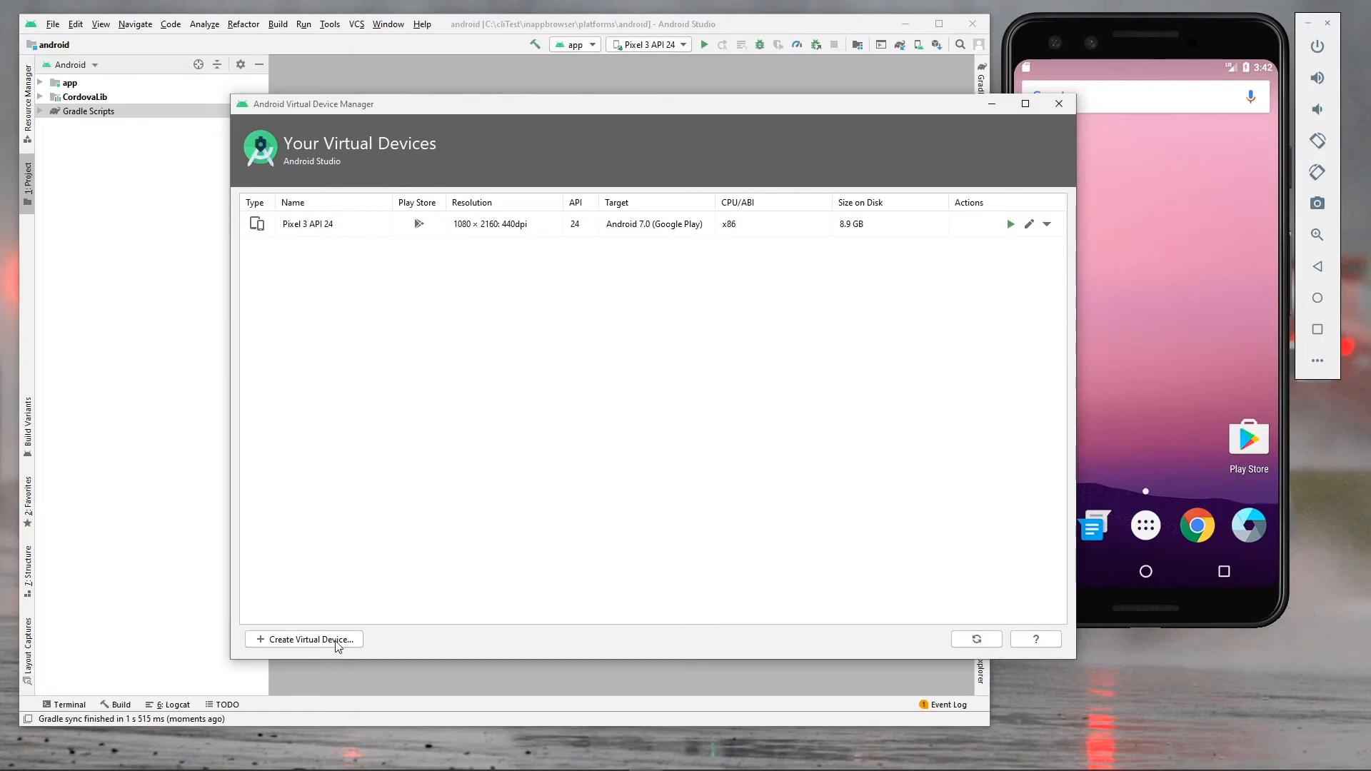
# Start a Nexus 5 virtual device, cancel at system images, and close the AVD Manager.
pyautogui.click(304, 639)
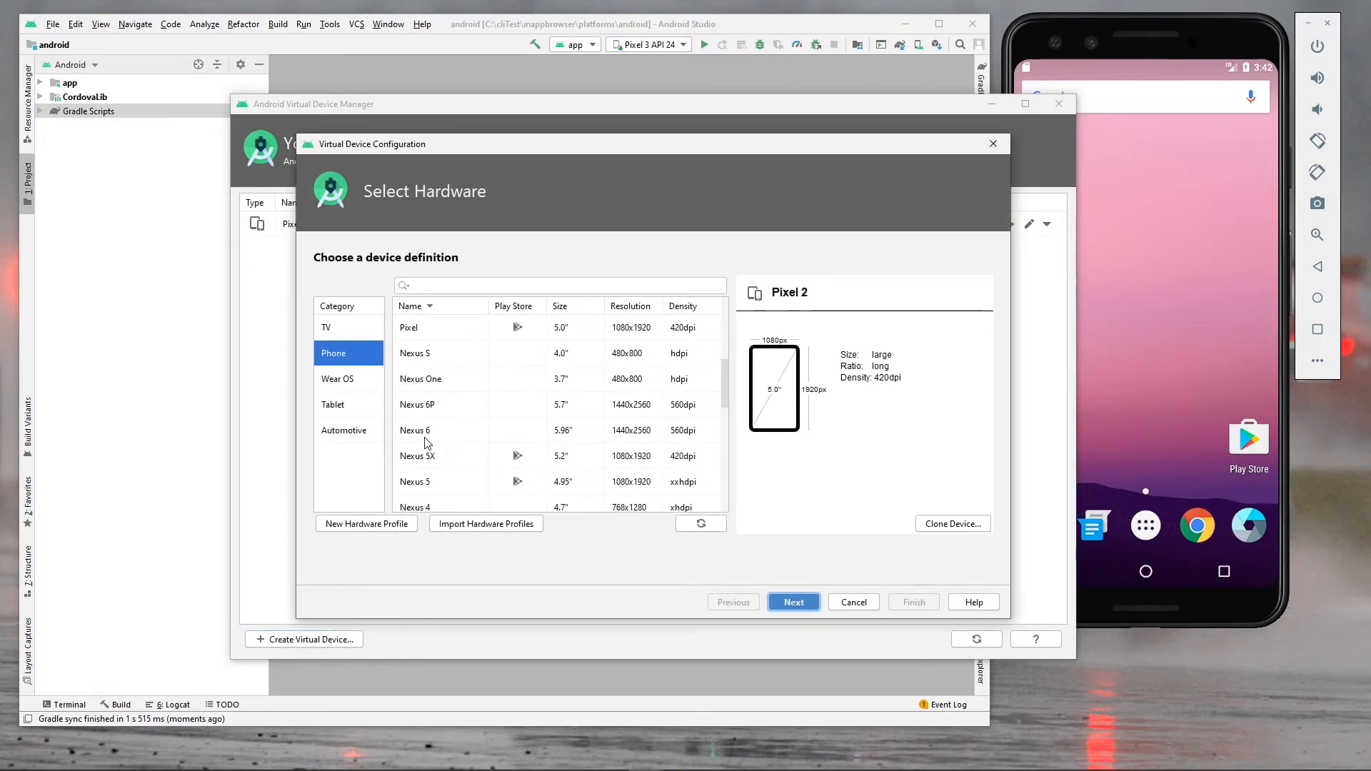
pyautogui.moveTo(445, 435)
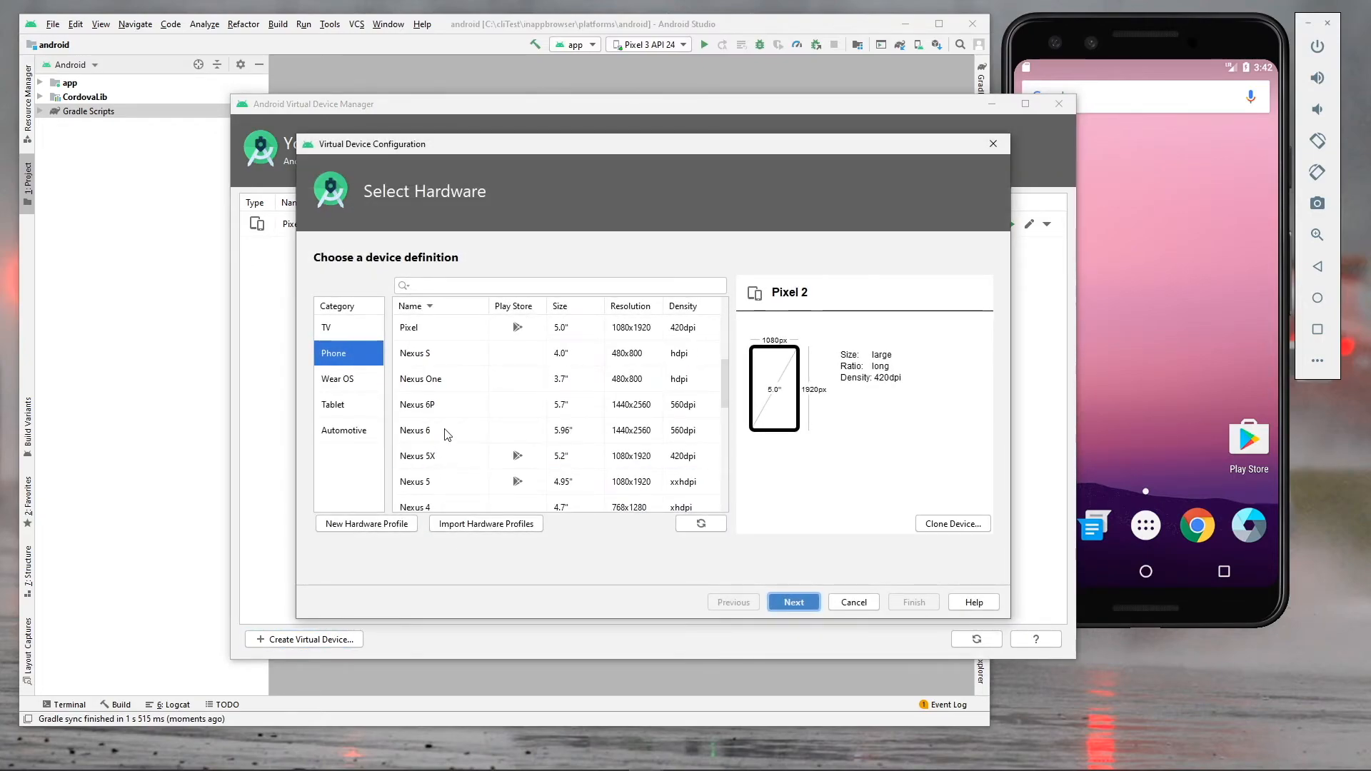
pyautogui.moveTo(441, 491)
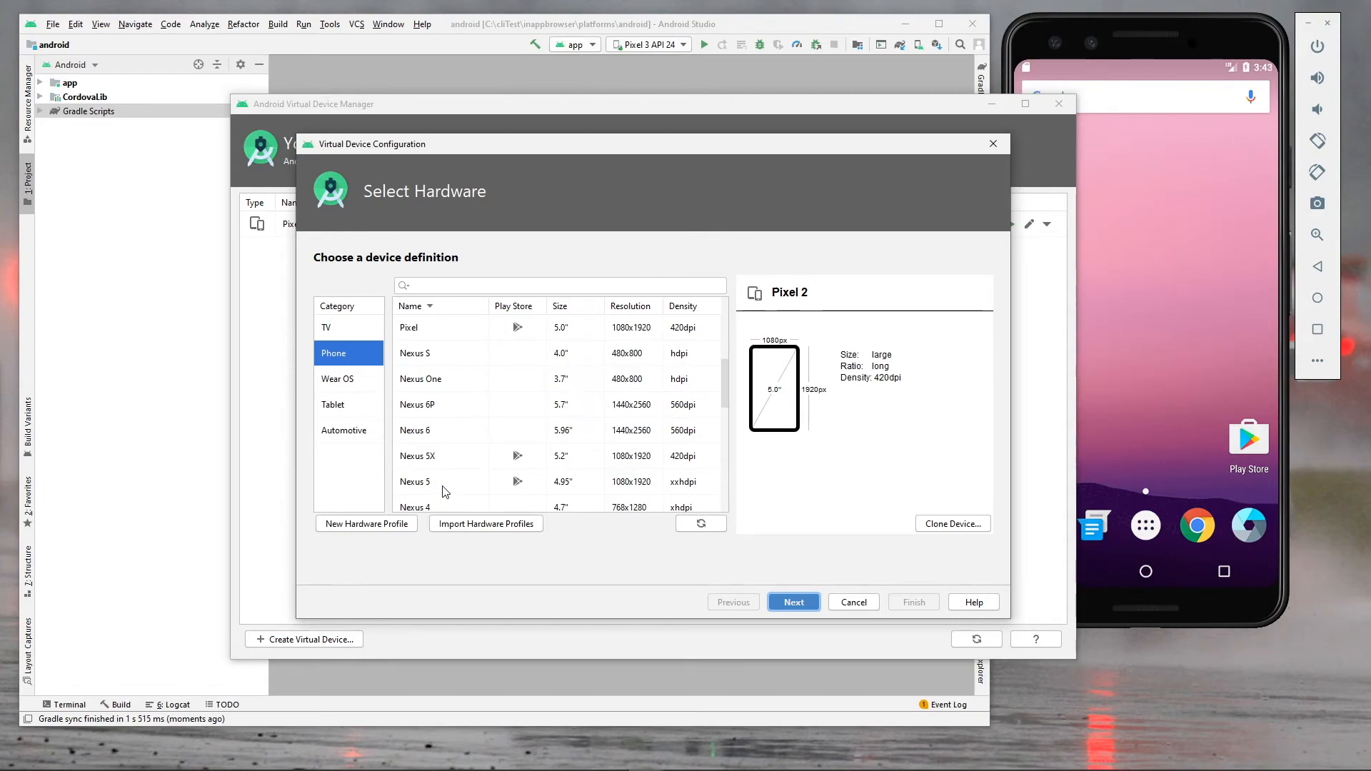
pyautogui.click(440, 482)
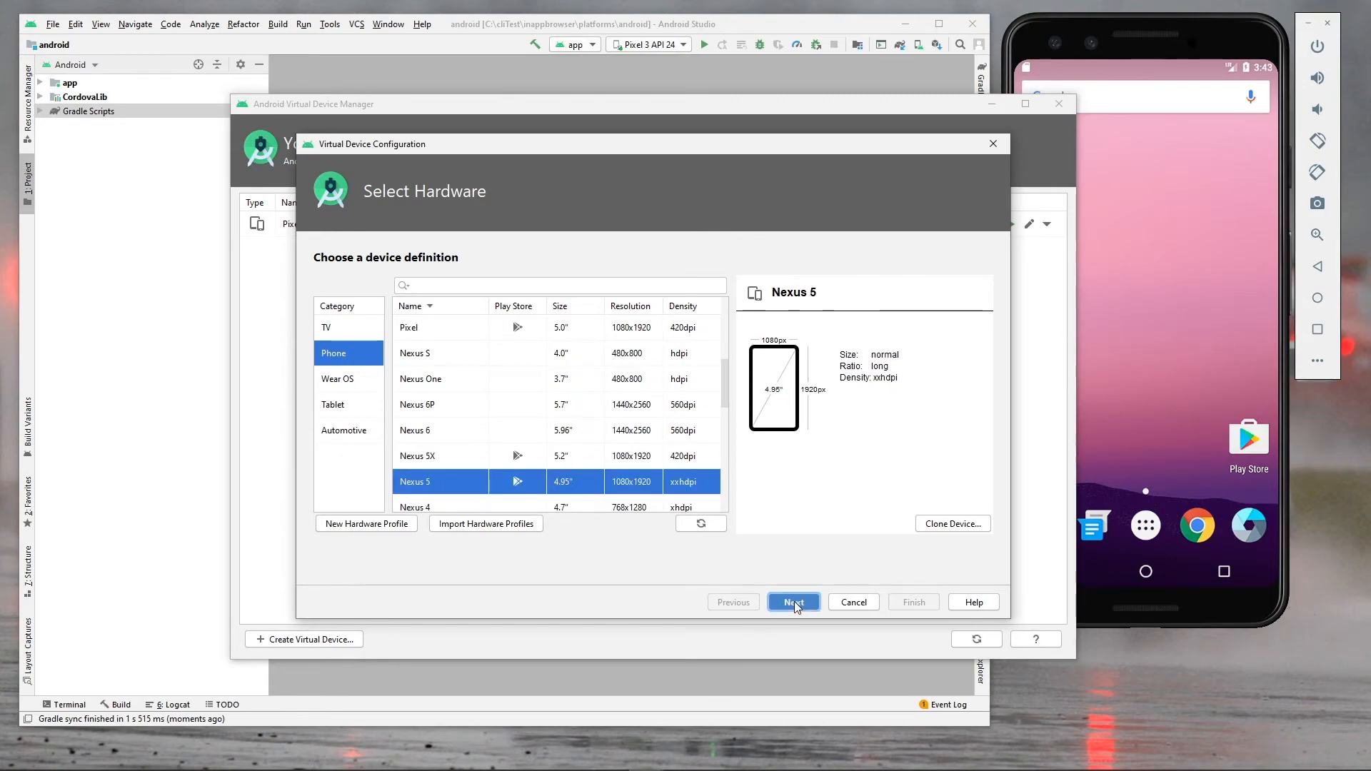
pyautogui.click(792, 602)
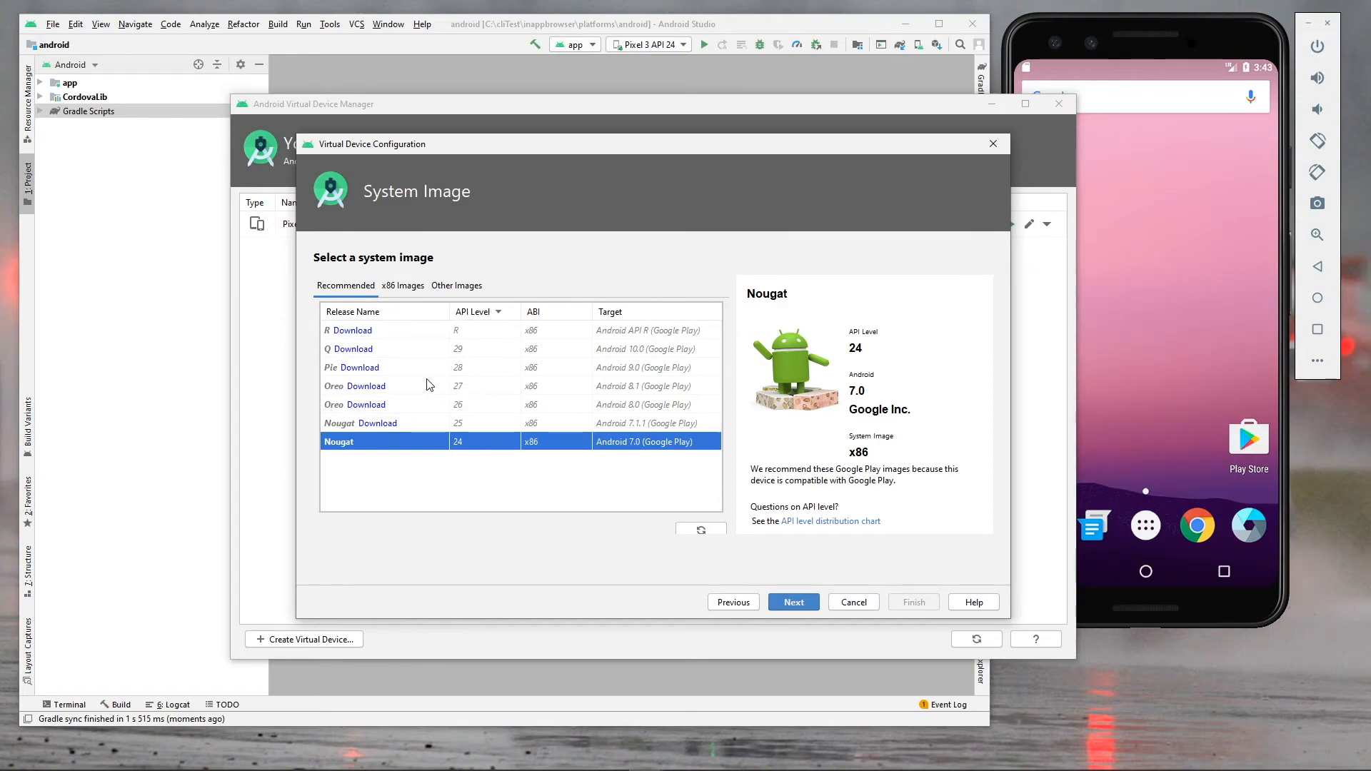
pyautogui.moveTo(638, 376)
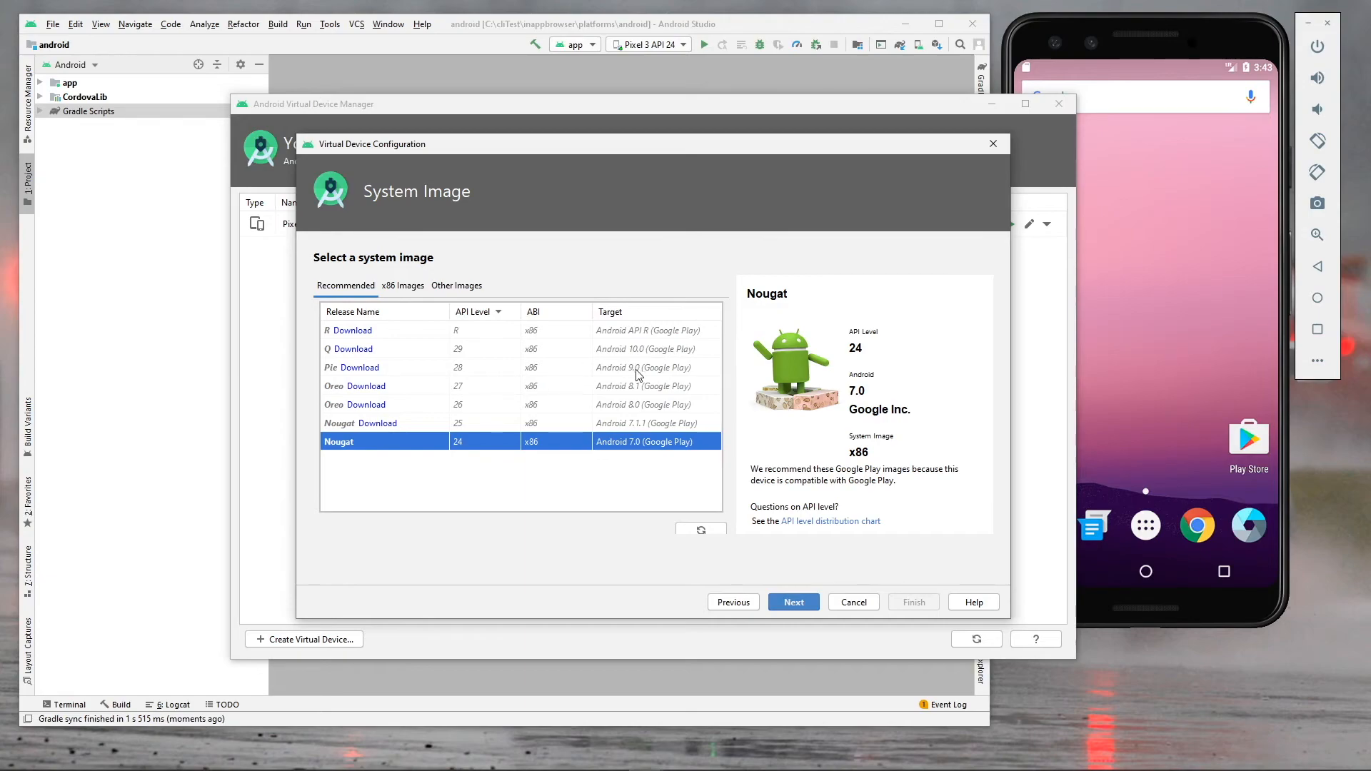
pyautogui.moveTo(367, 376)
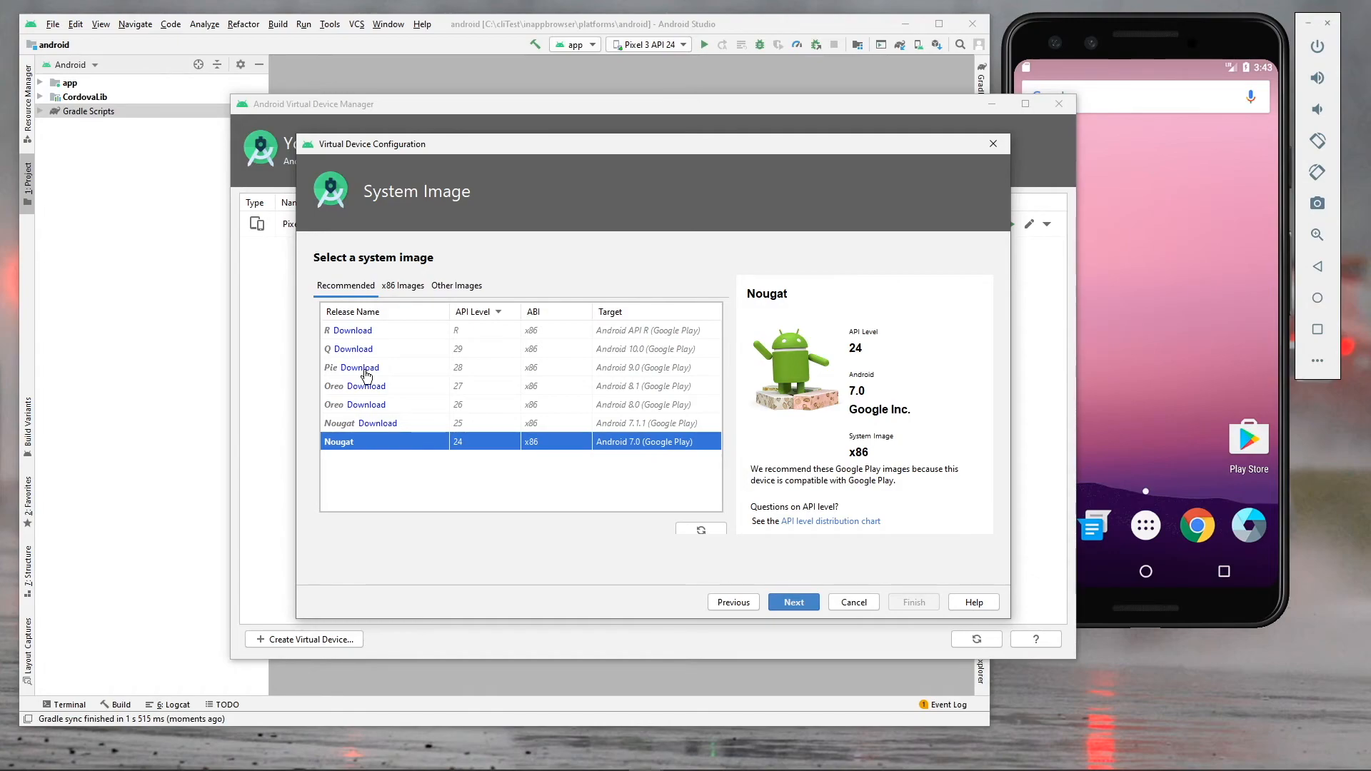
pyautogui.moveTo(374, 376)
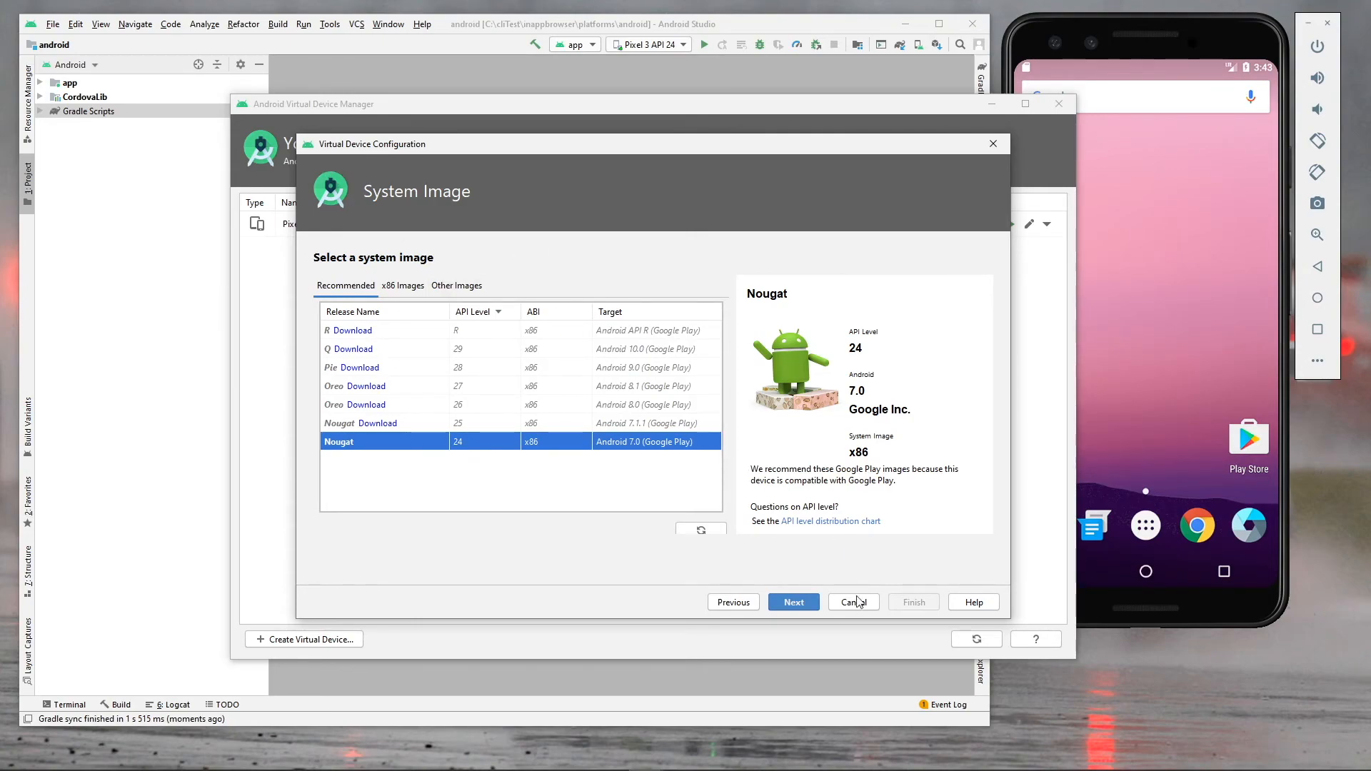
pyautogui.click(852, 601)
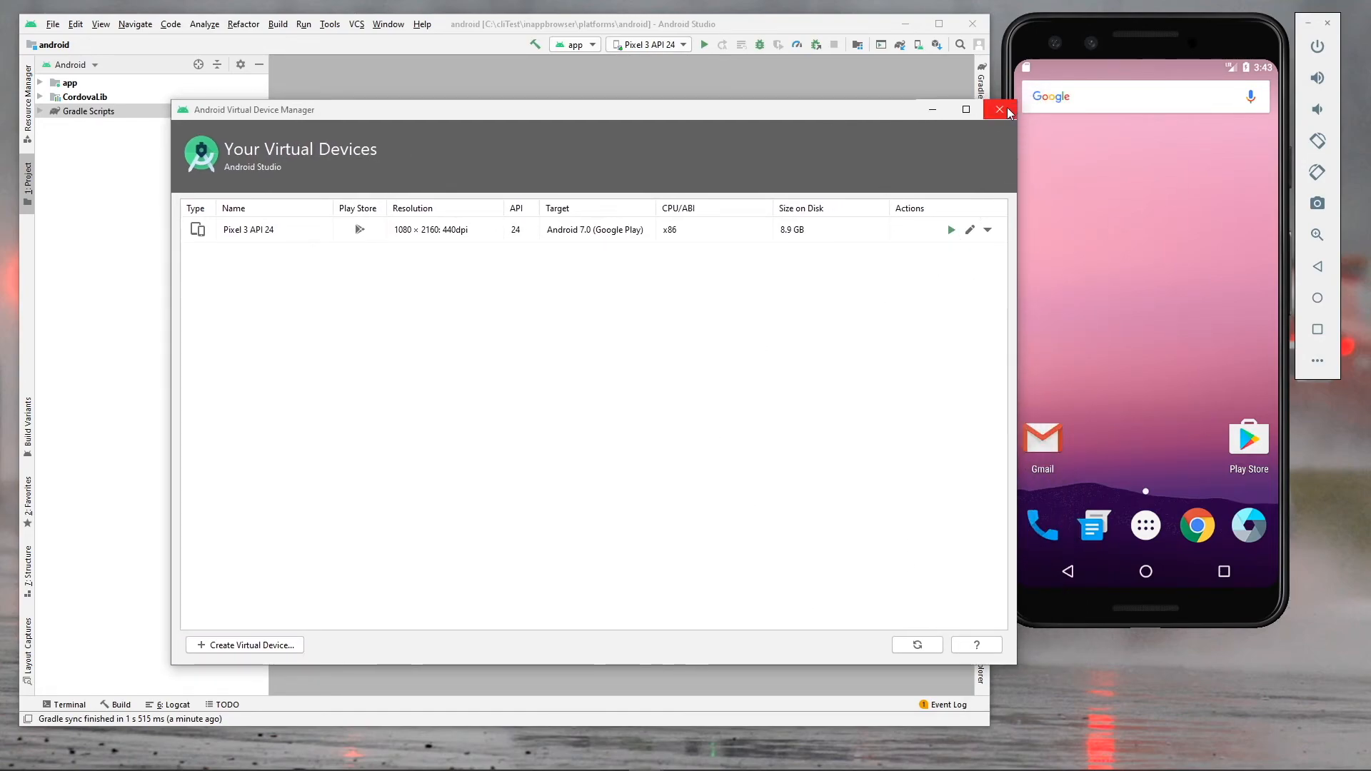
pyautogui.click(999, 109)
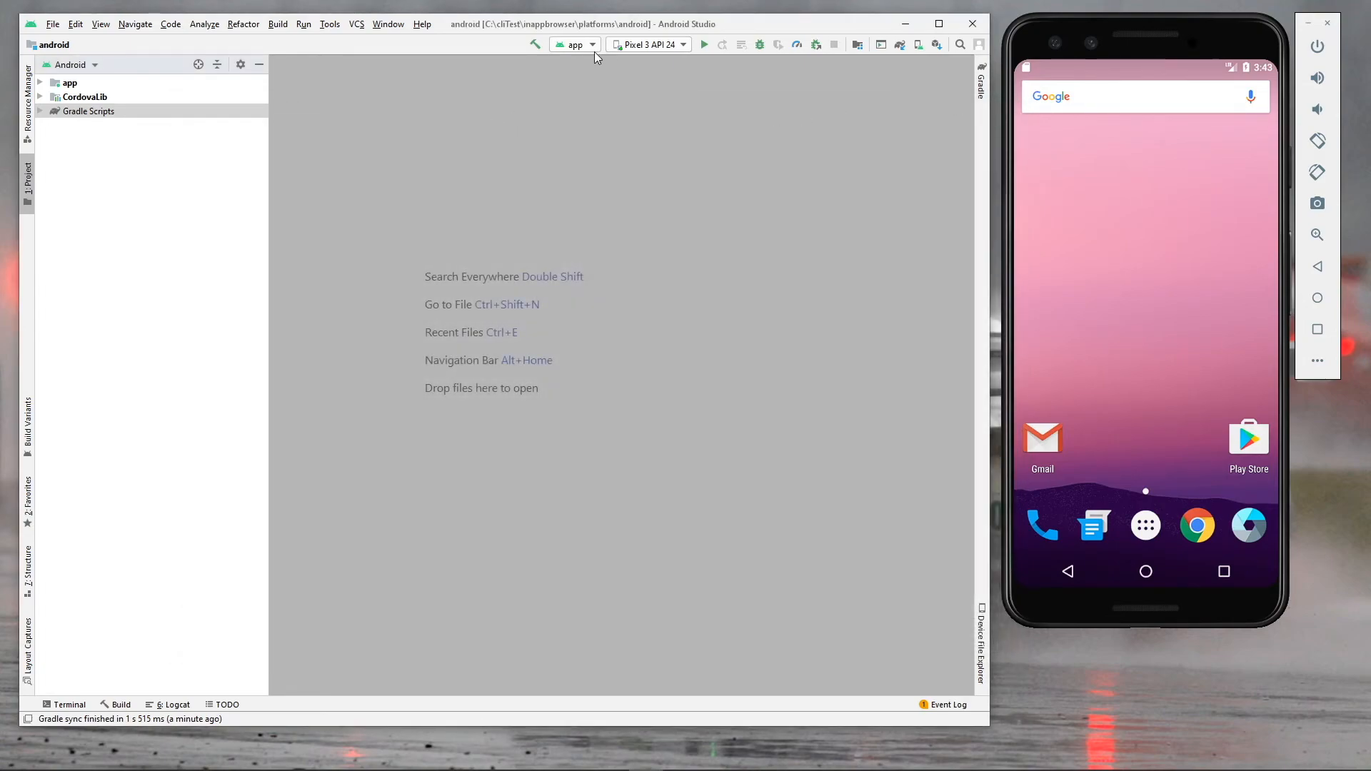
pyautogui.moveTo(674, 186)
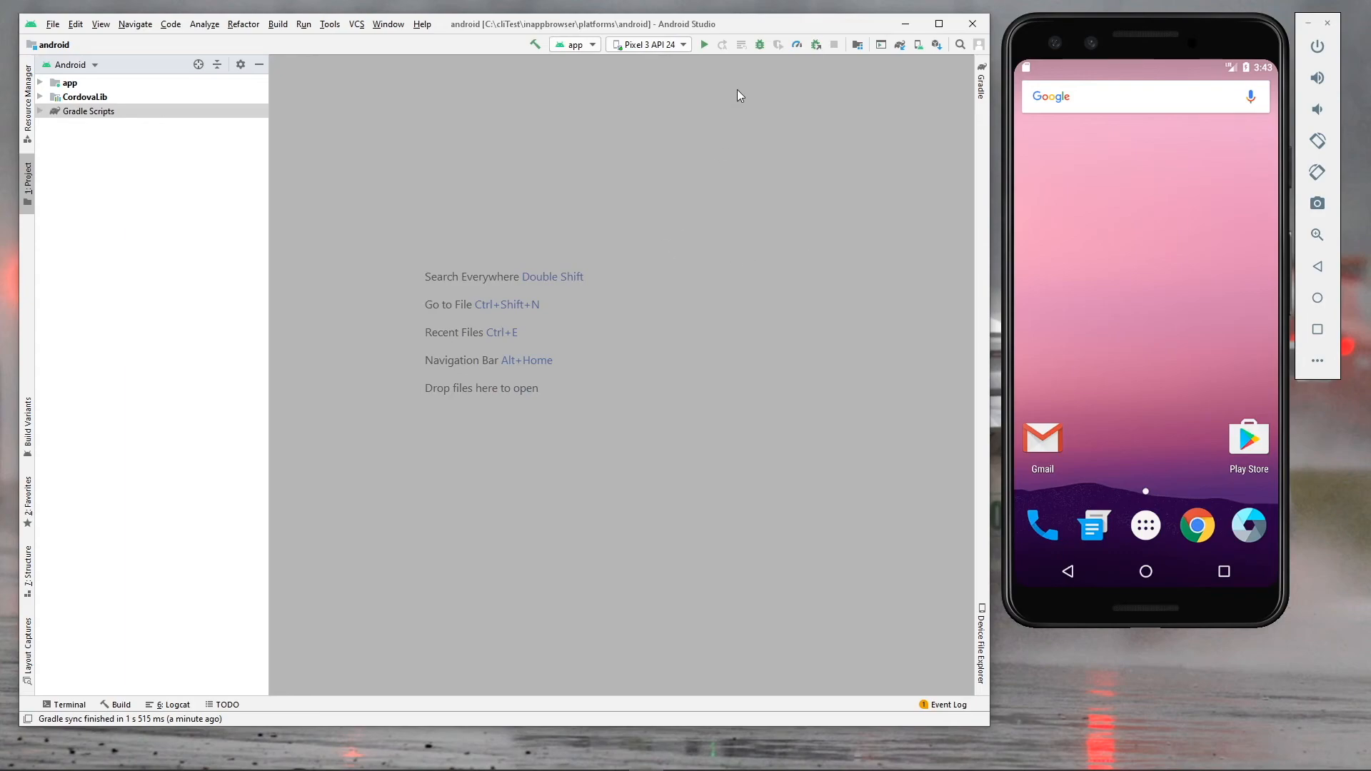
# Run the app on the emulator, open Apache.org in-app, scroll, and go back.
pyautogui.click(704, 45)
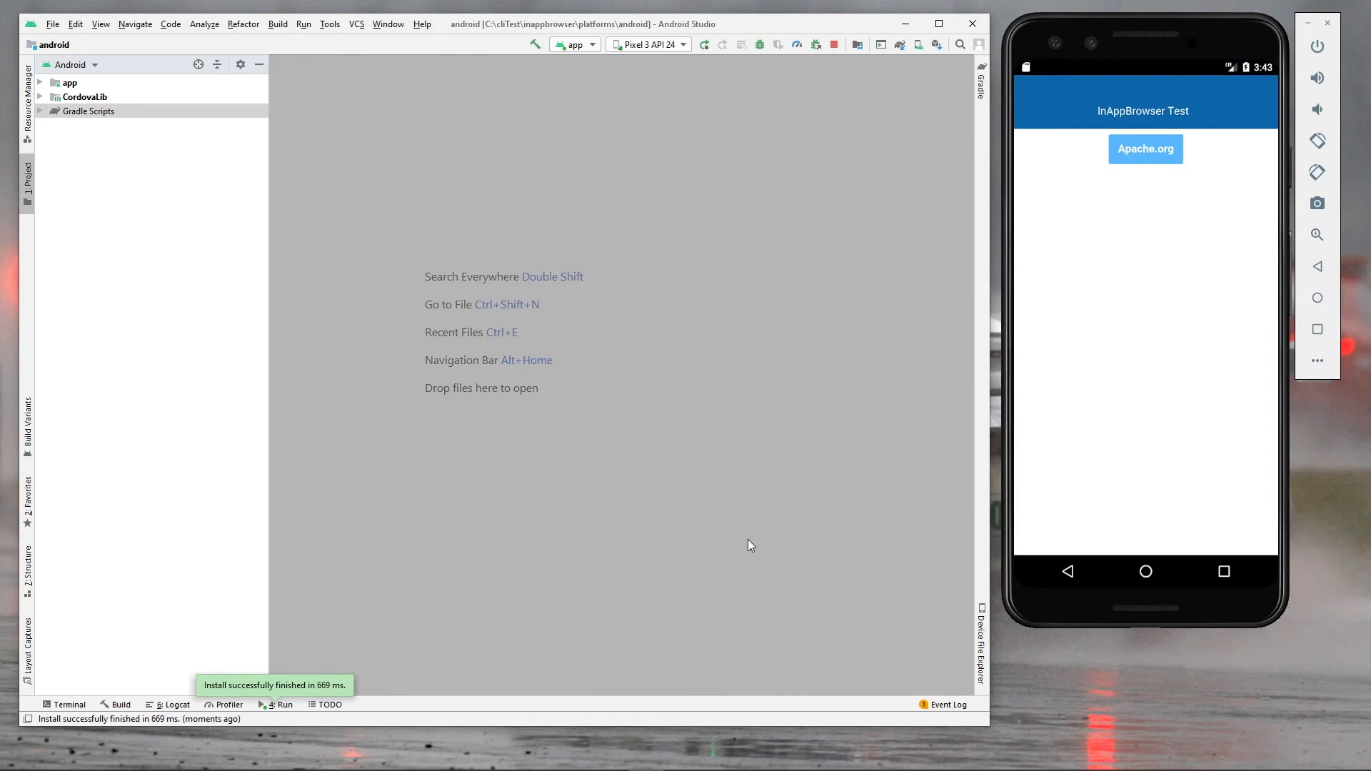
pyautogui.moveTo(1012, 356)
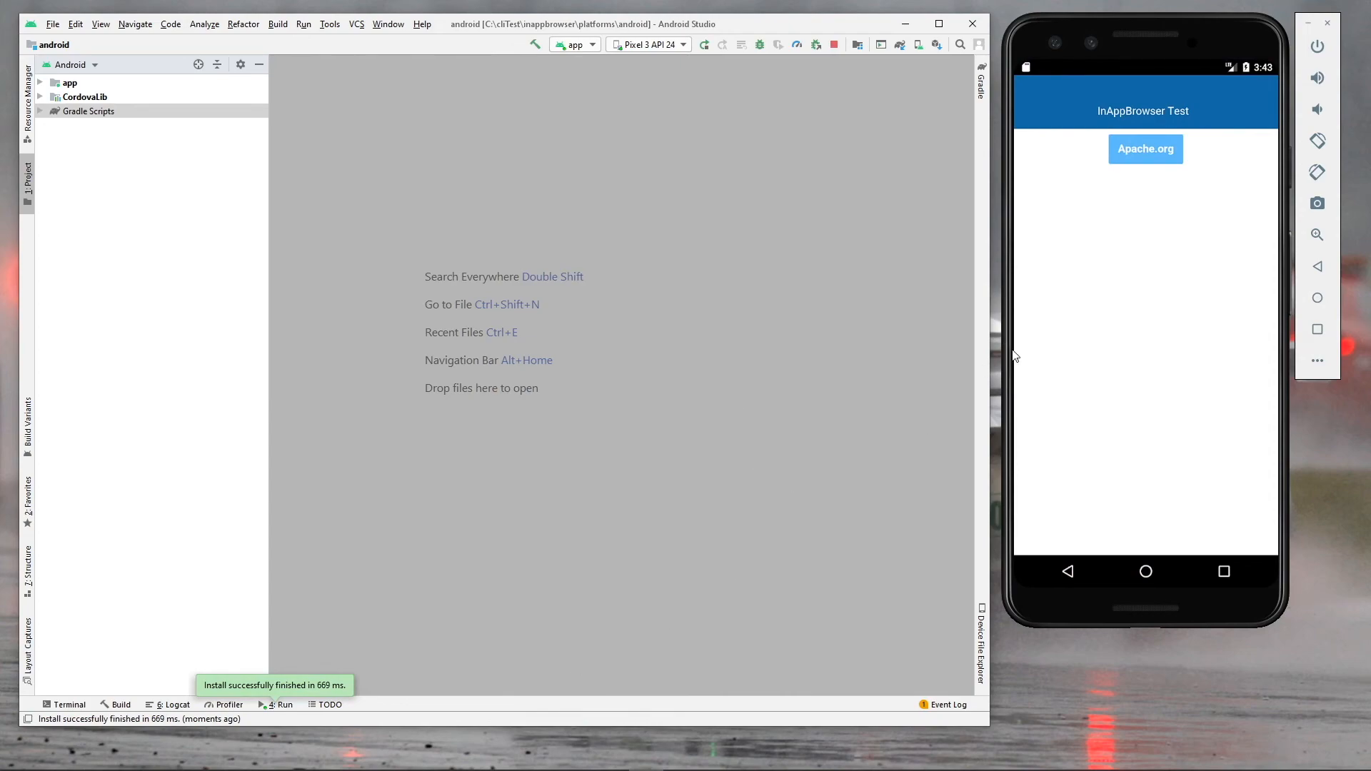
pyautogui.click(1145, 149)
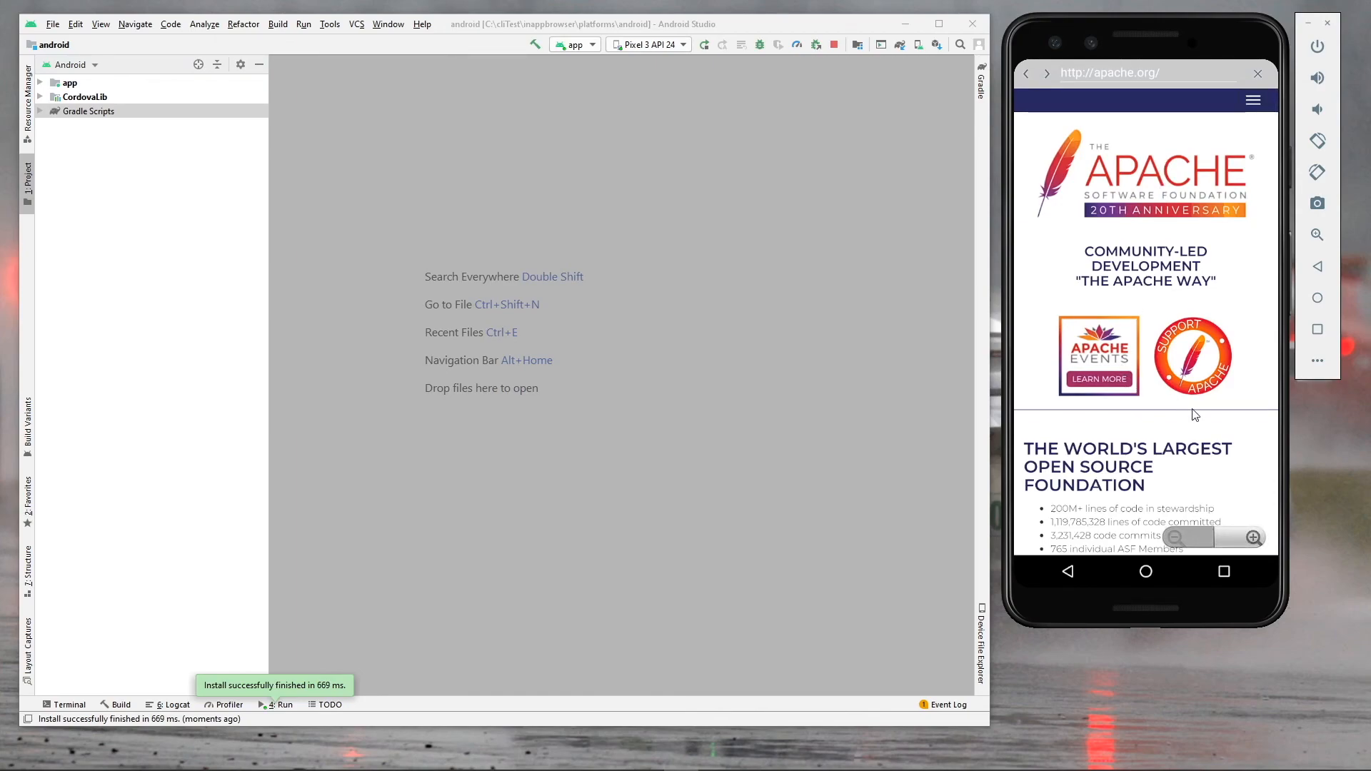
pyautogui.scroll(-3)
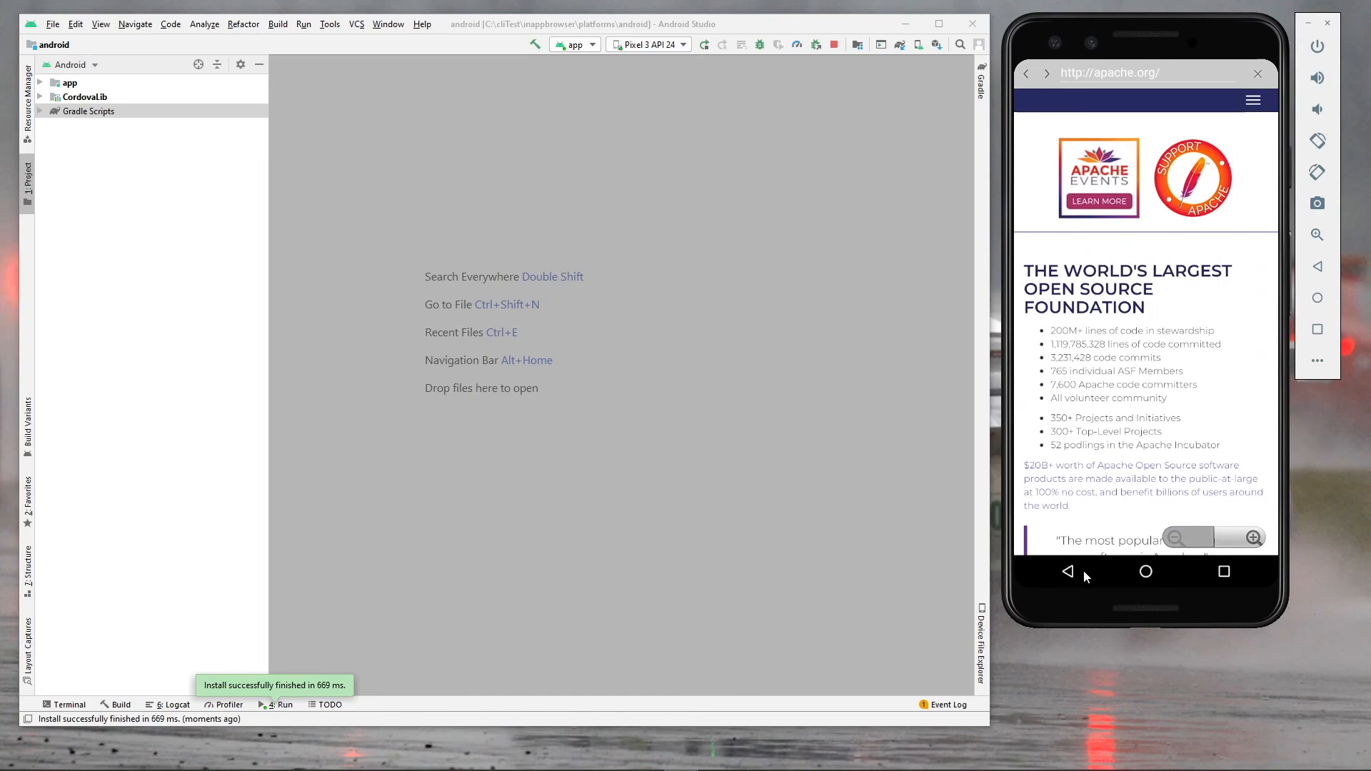
pyautogui.click(1067, 572)
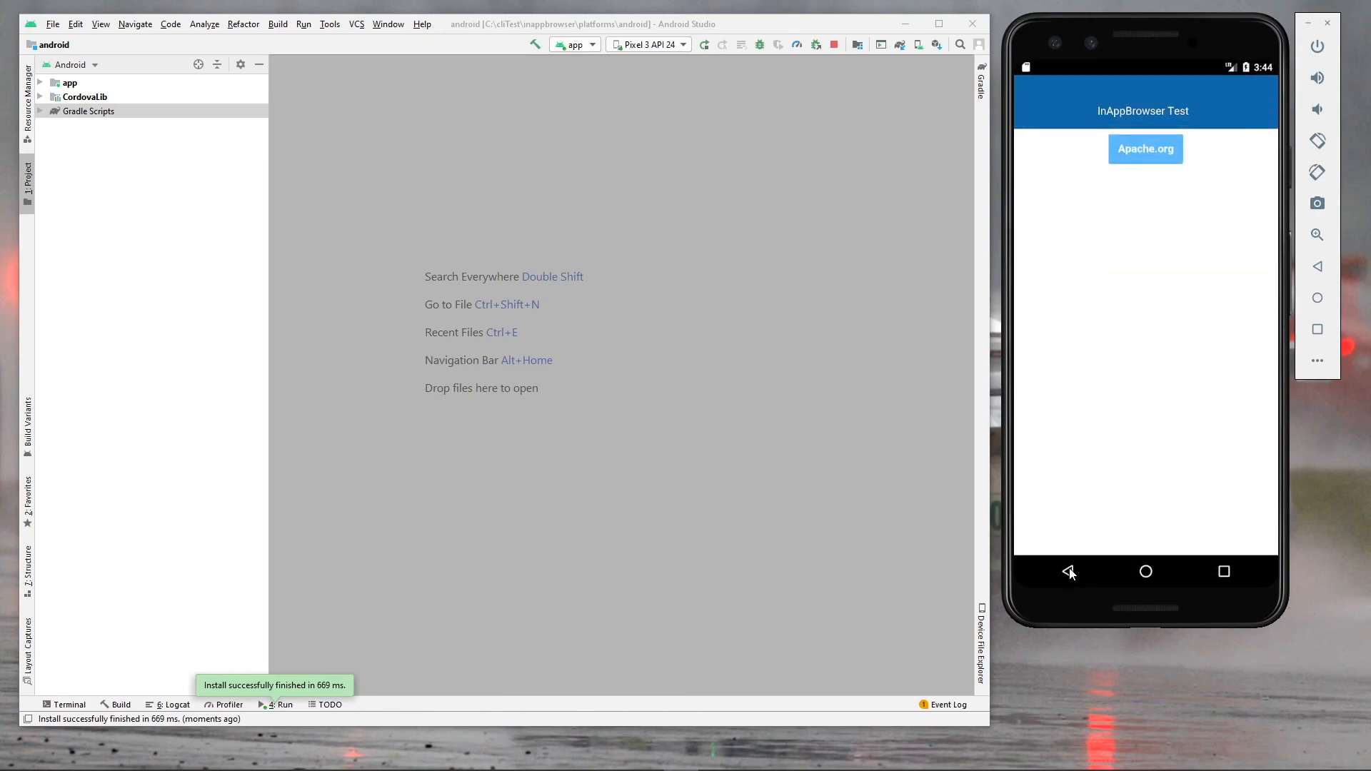
pyautogui.moveTo(1098, 468)
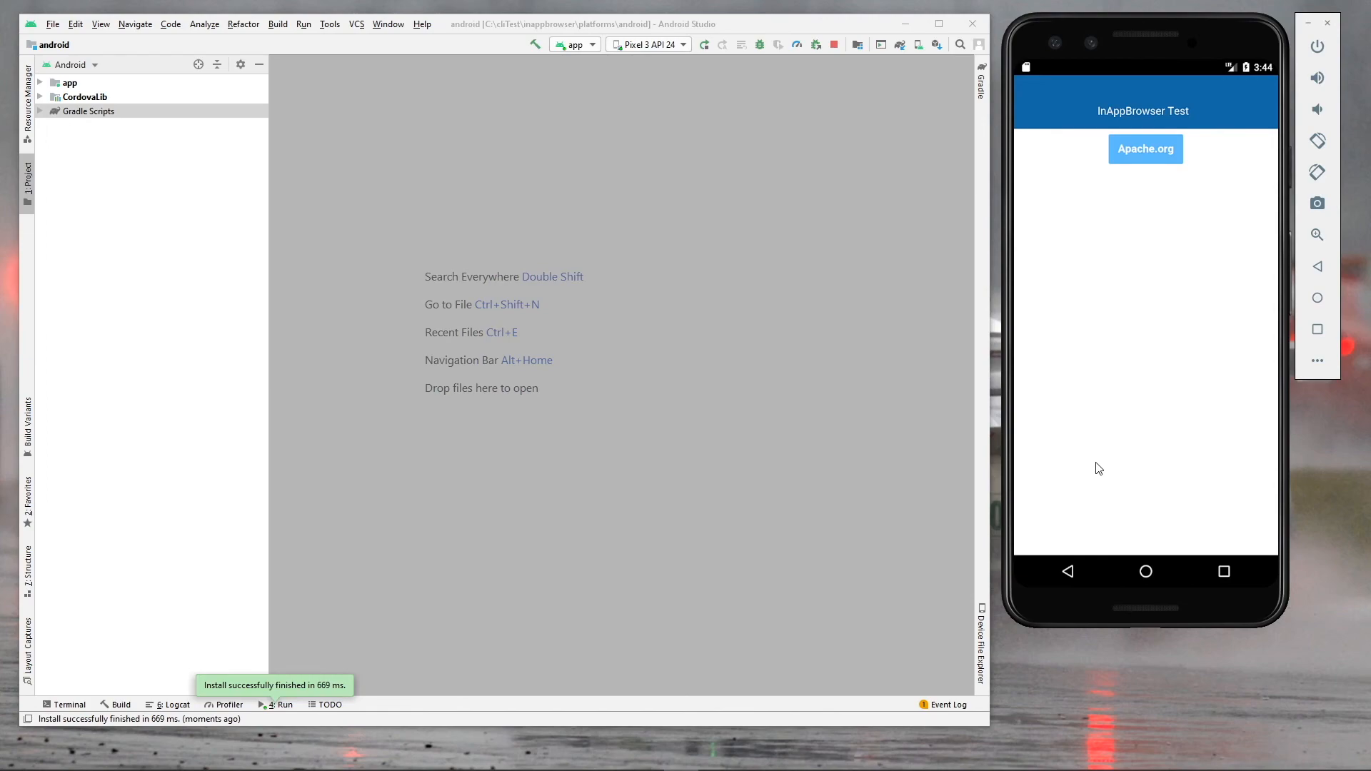
pyautogui.moveTo(877, 464)
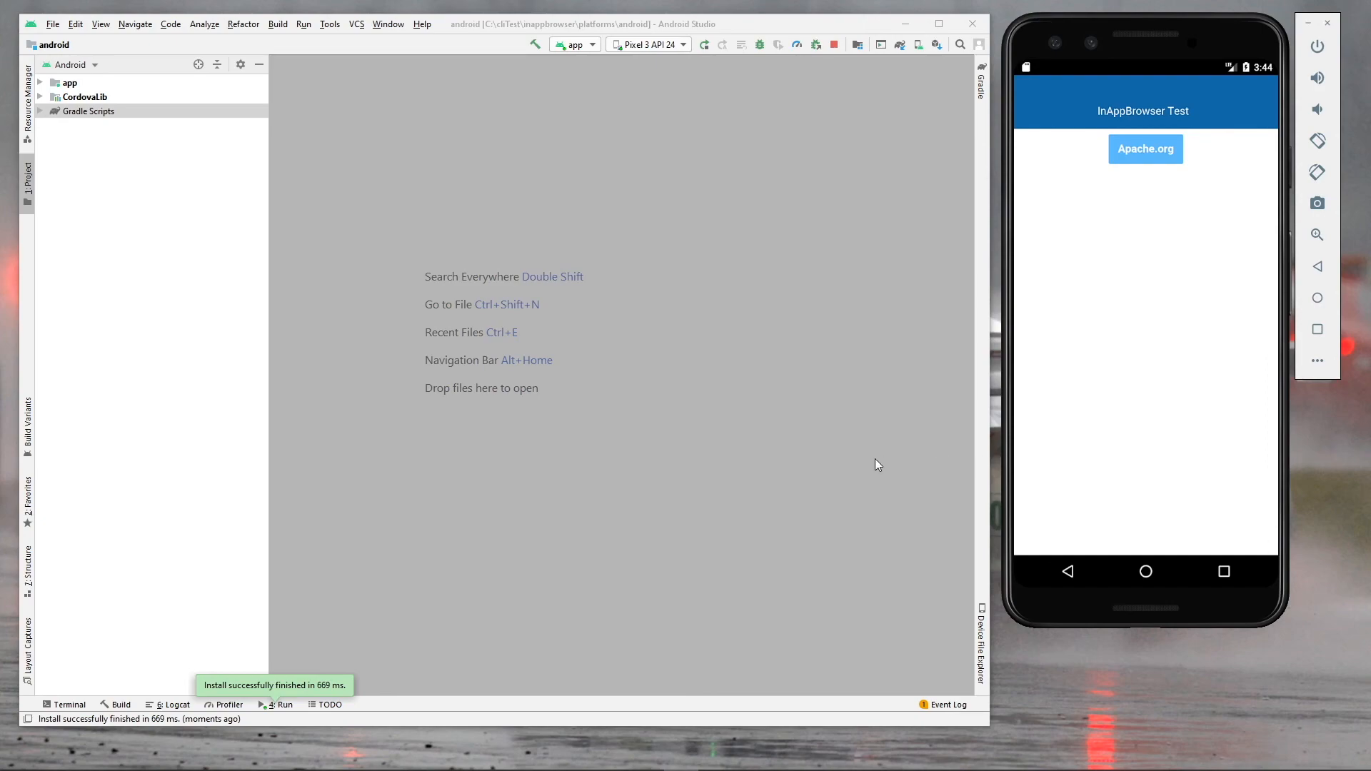
pyautogui.moveTo(816, 430)
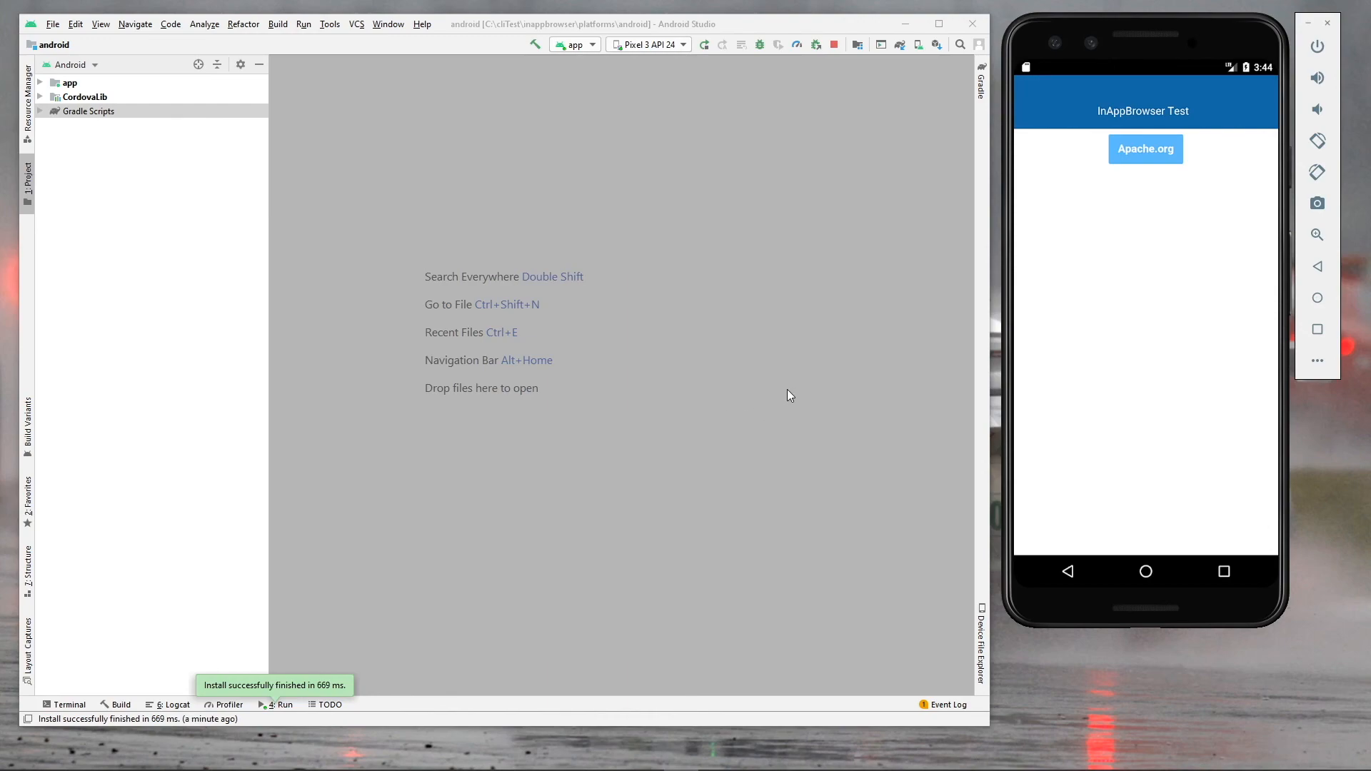
pyautogui.moveTo(784, 394)
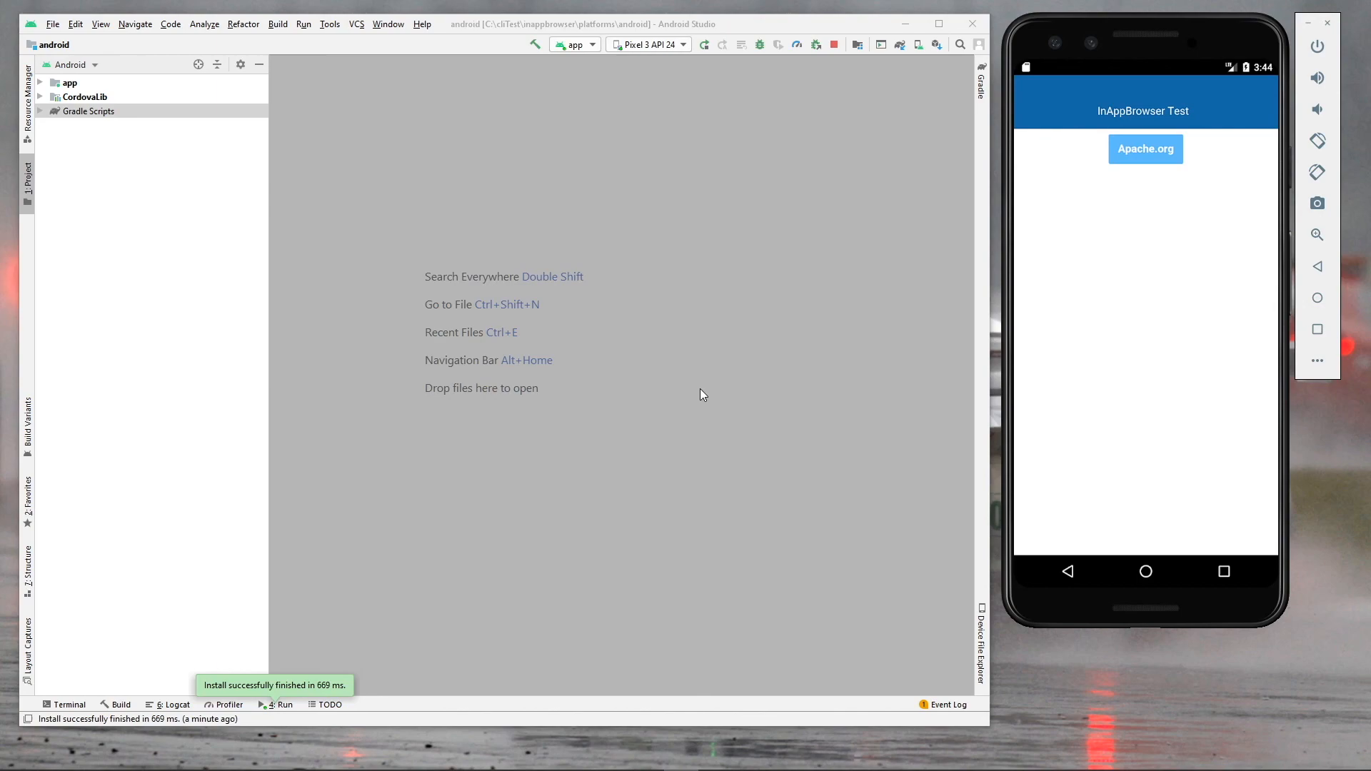
pyautogui.moveTo(659, 412)
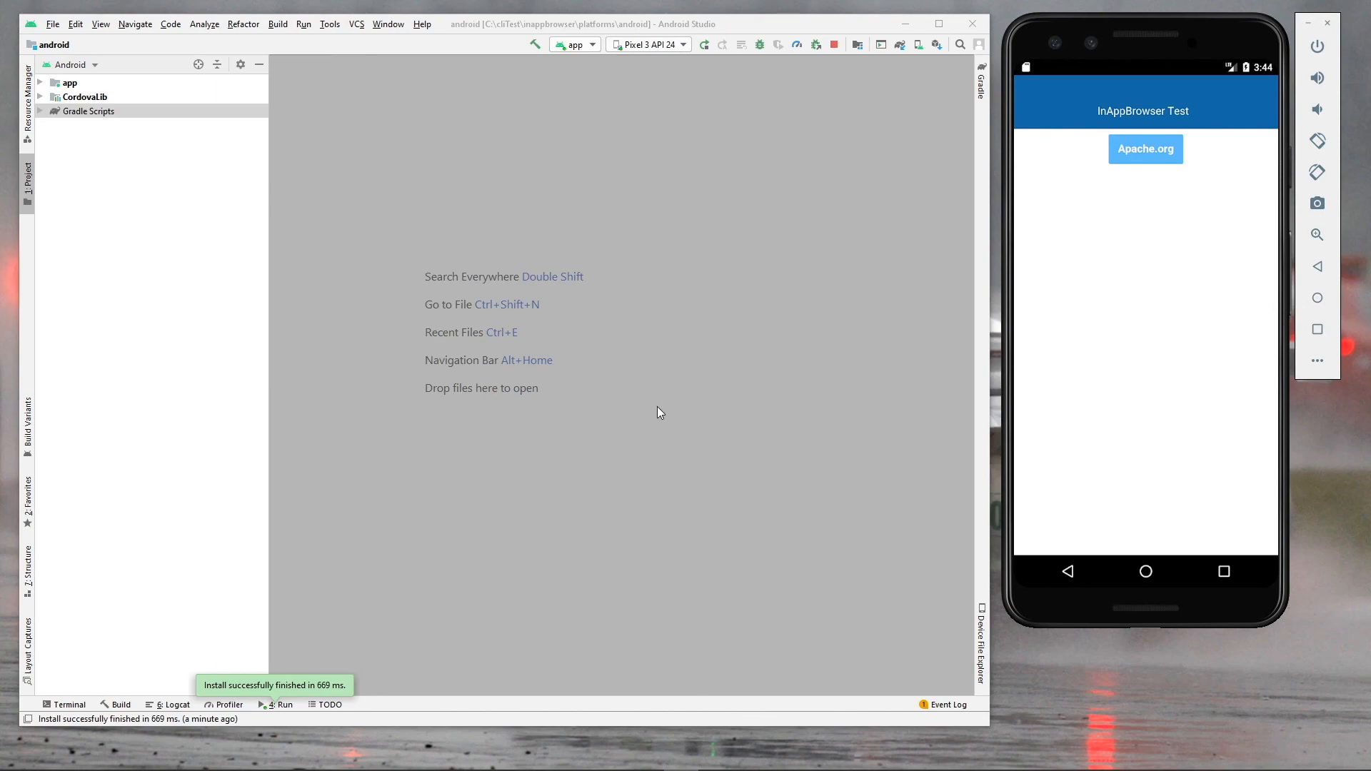
pyautogui.moveTo(730, 514)
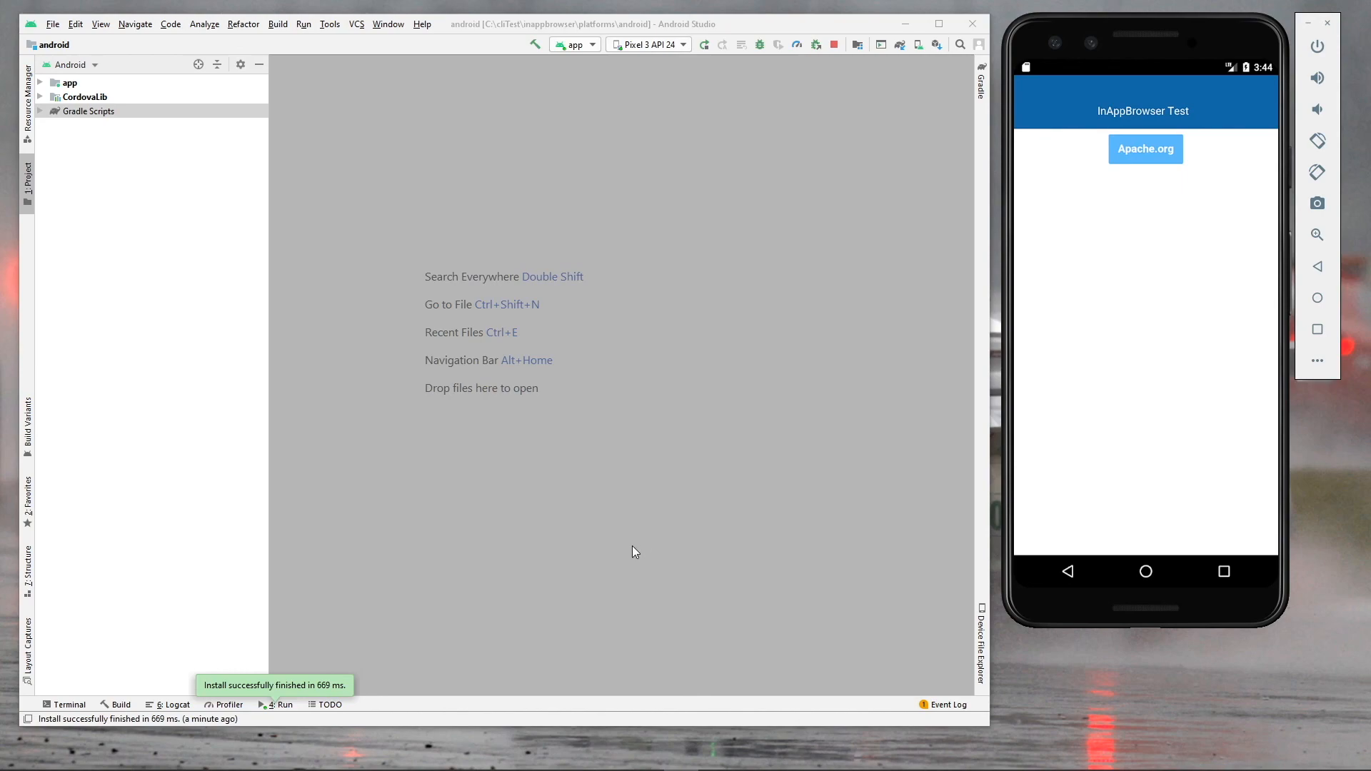
pyautogui.moveTo(630, 551)
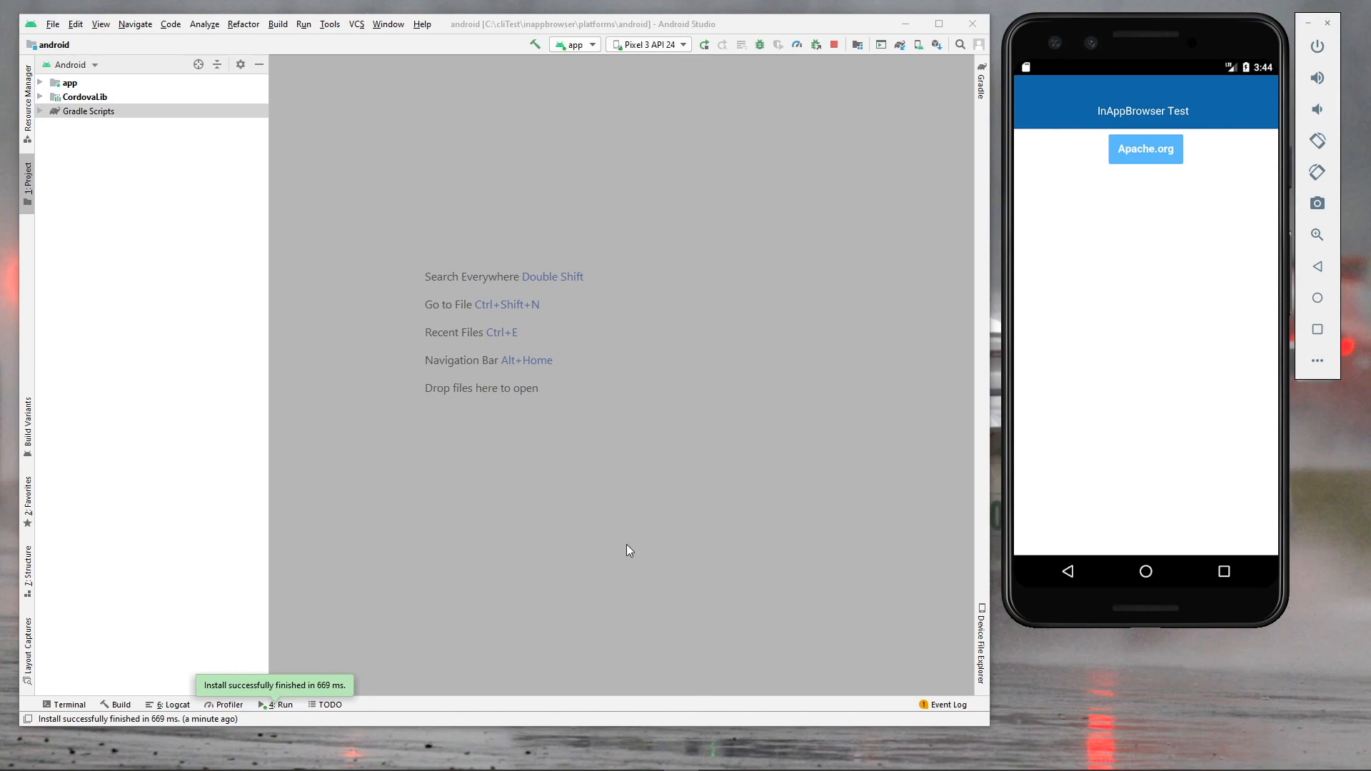